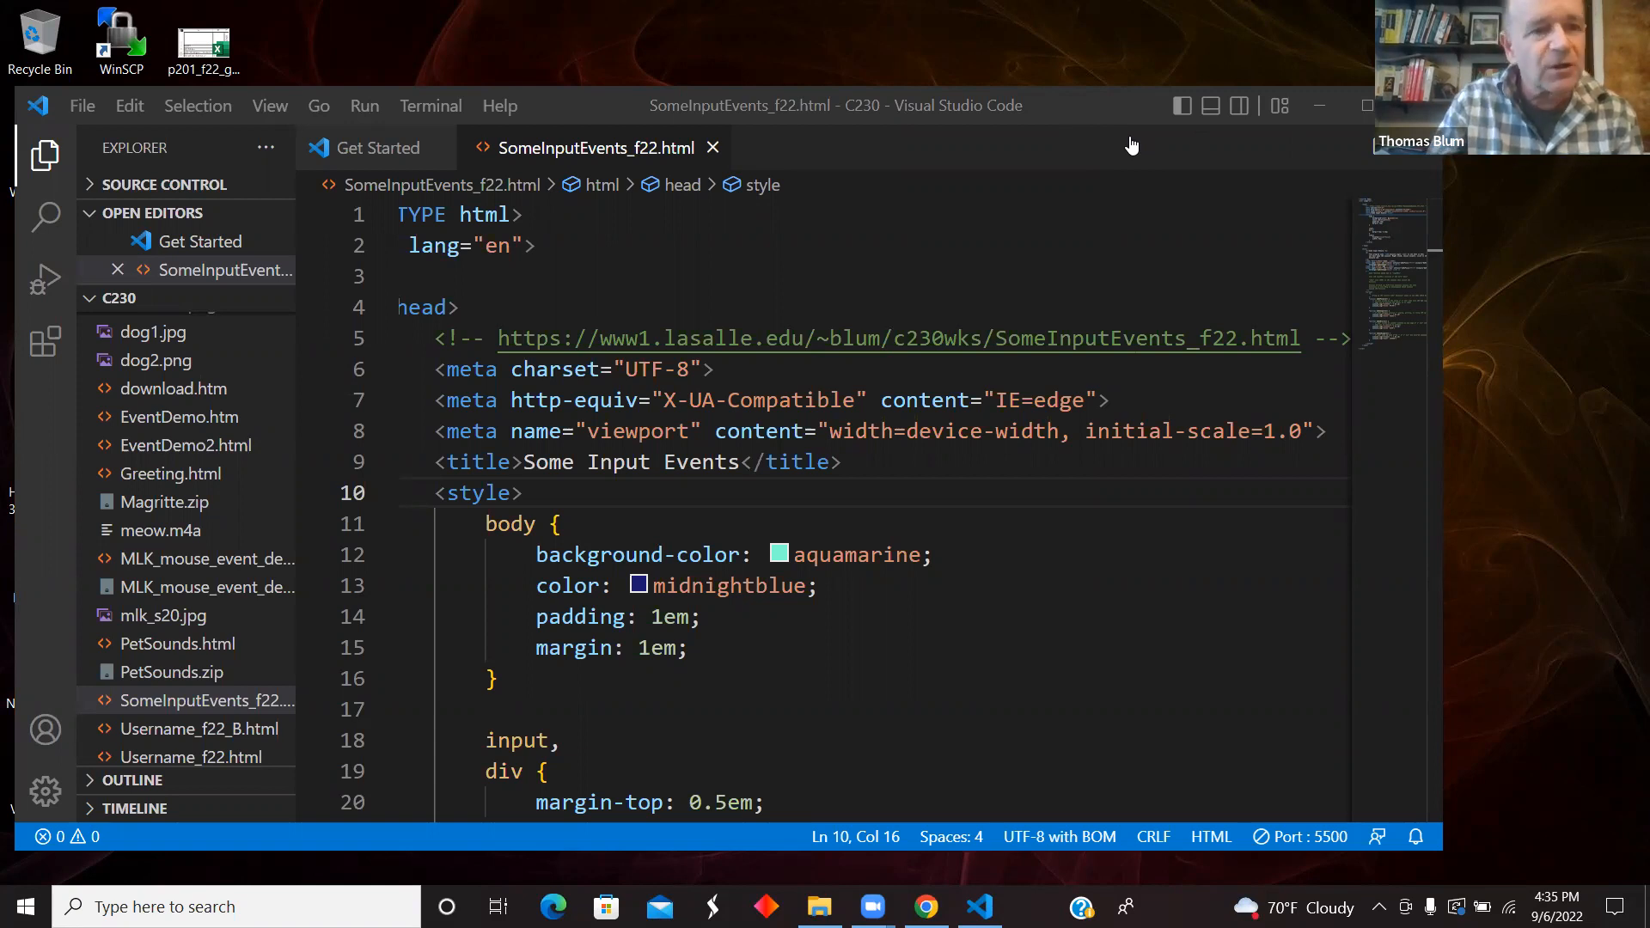
mouse_move(881, 189)
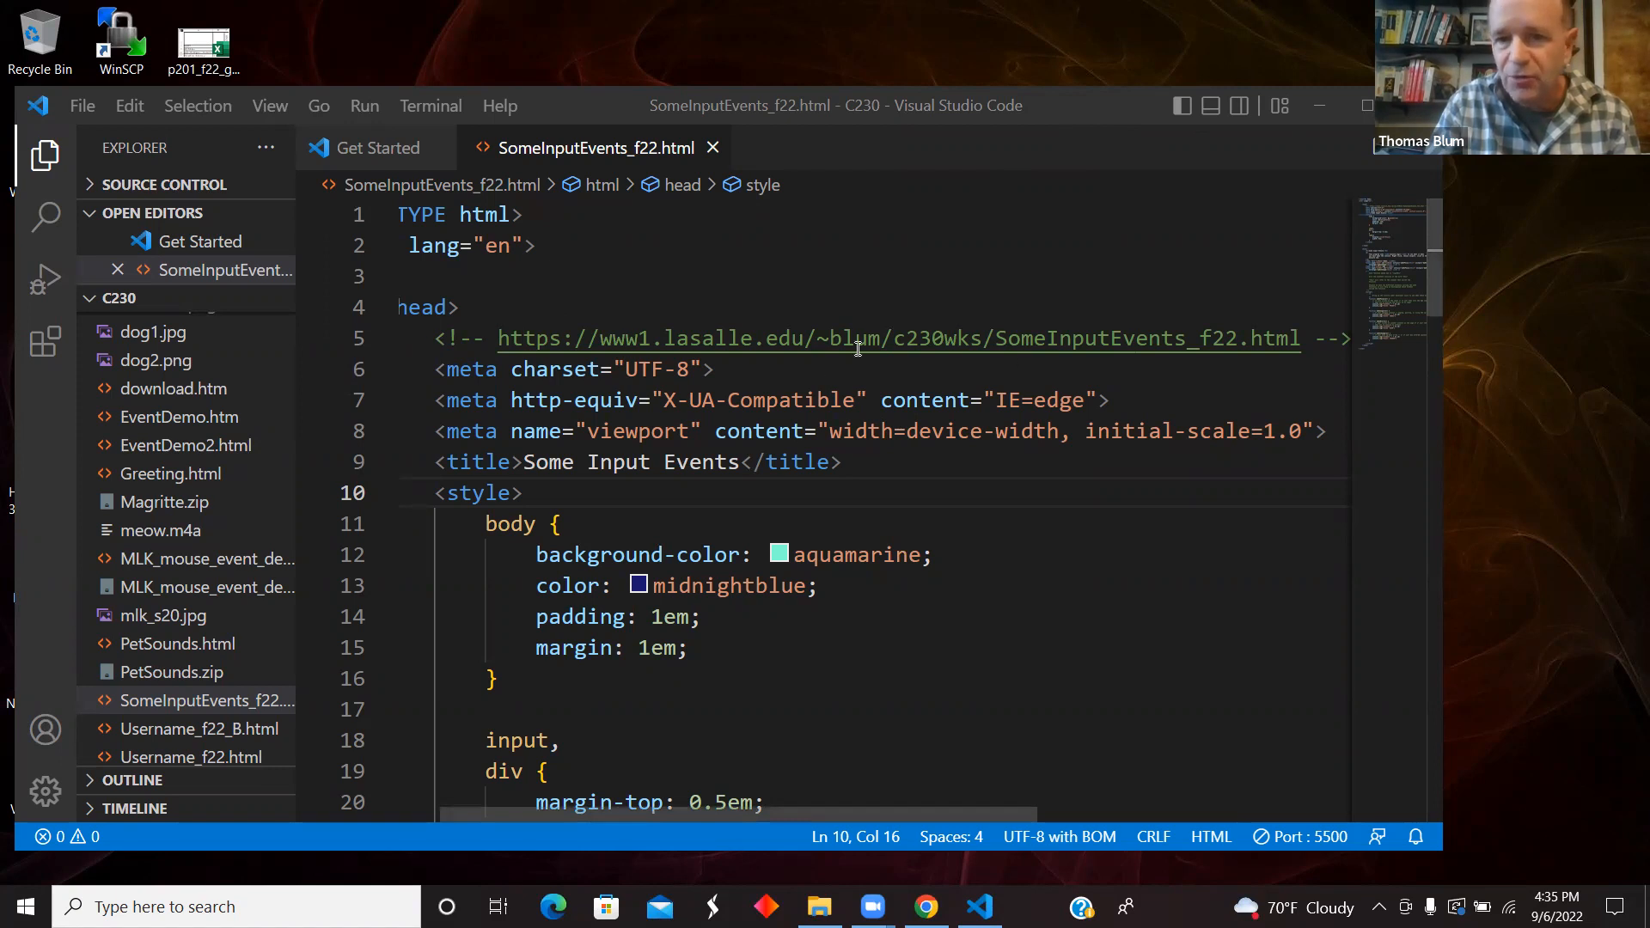
mouse_move(1143, 338)
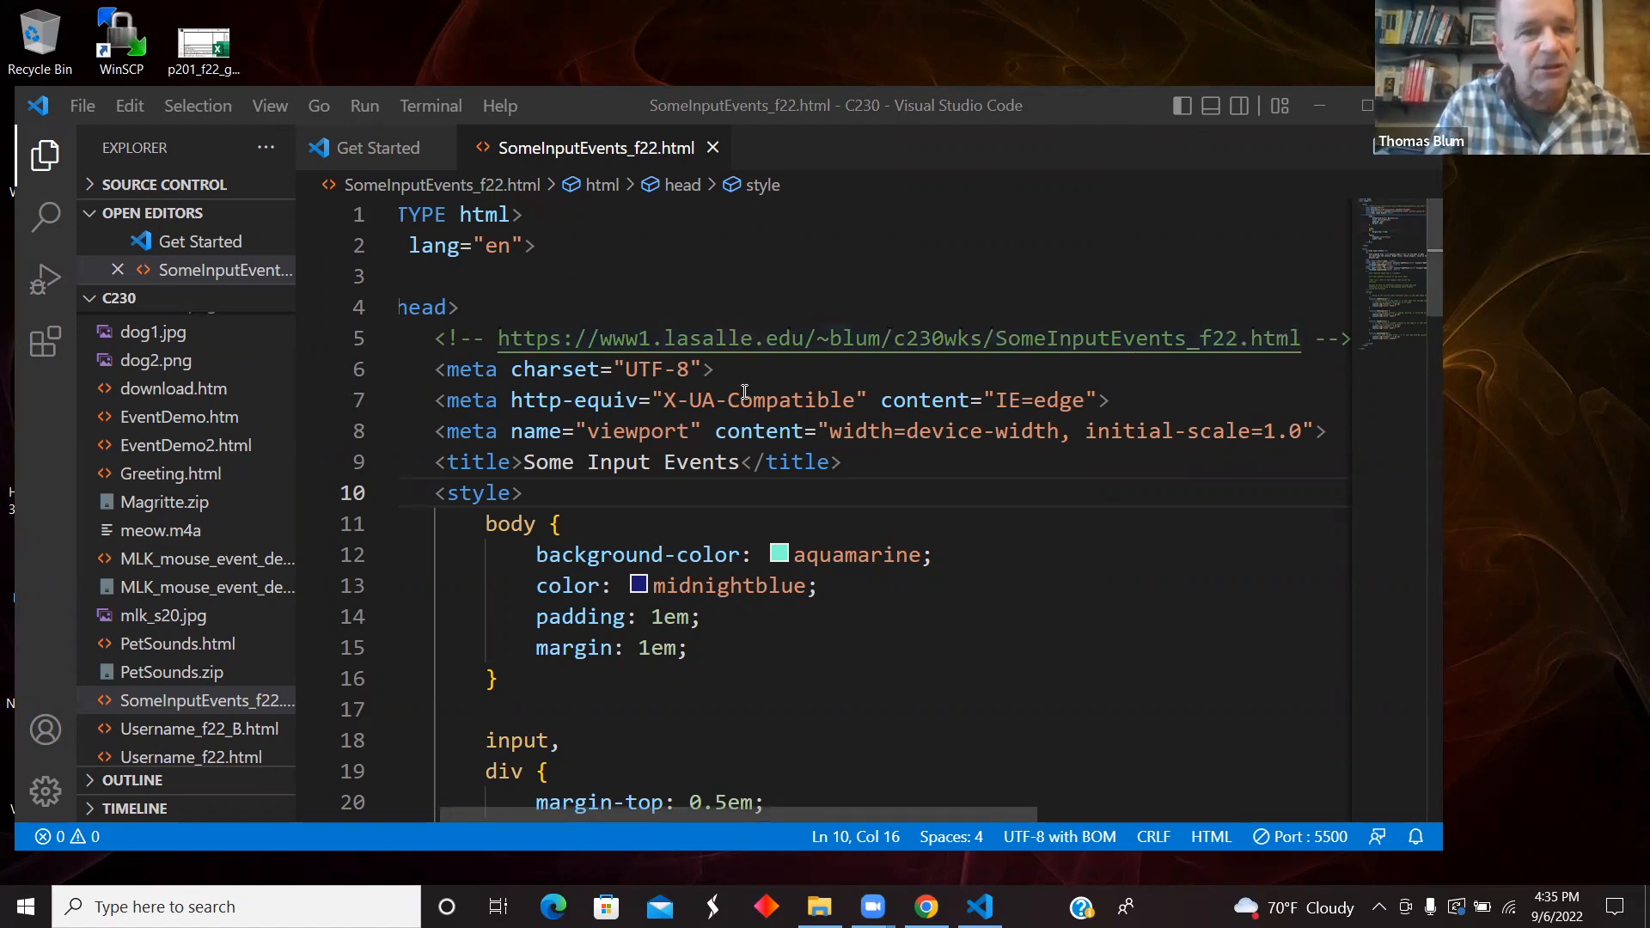
mouse_move(814, 634)
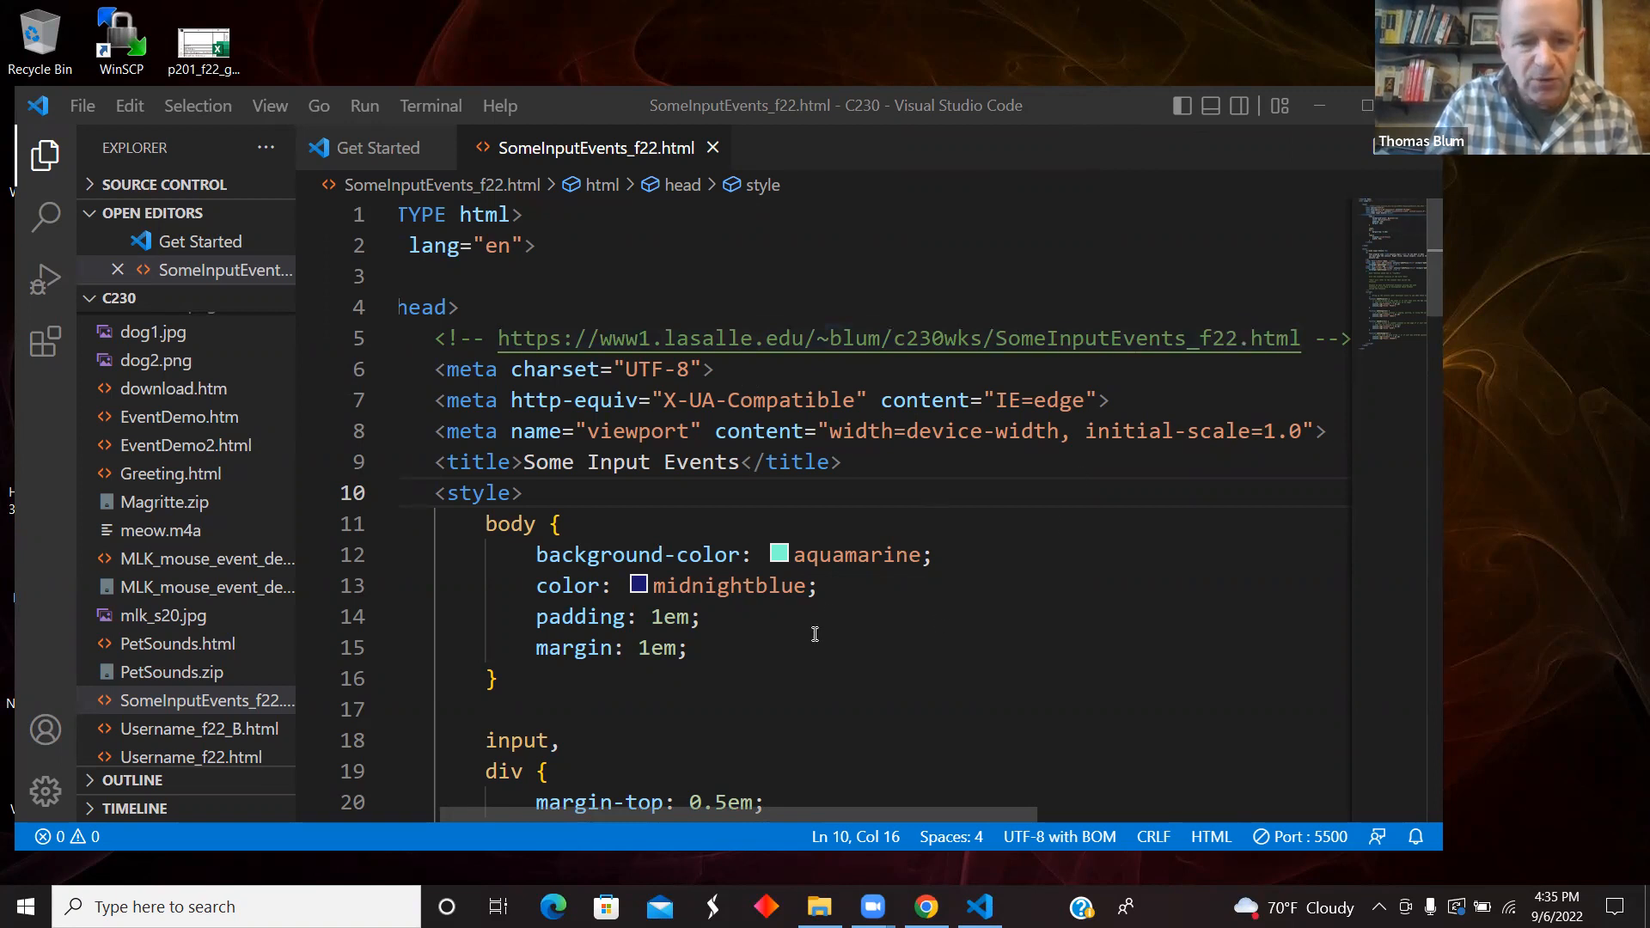
- Serve SomeInputEvents_f22.html through Live Server in Edge and open its developer tools
right_click(813, 634)
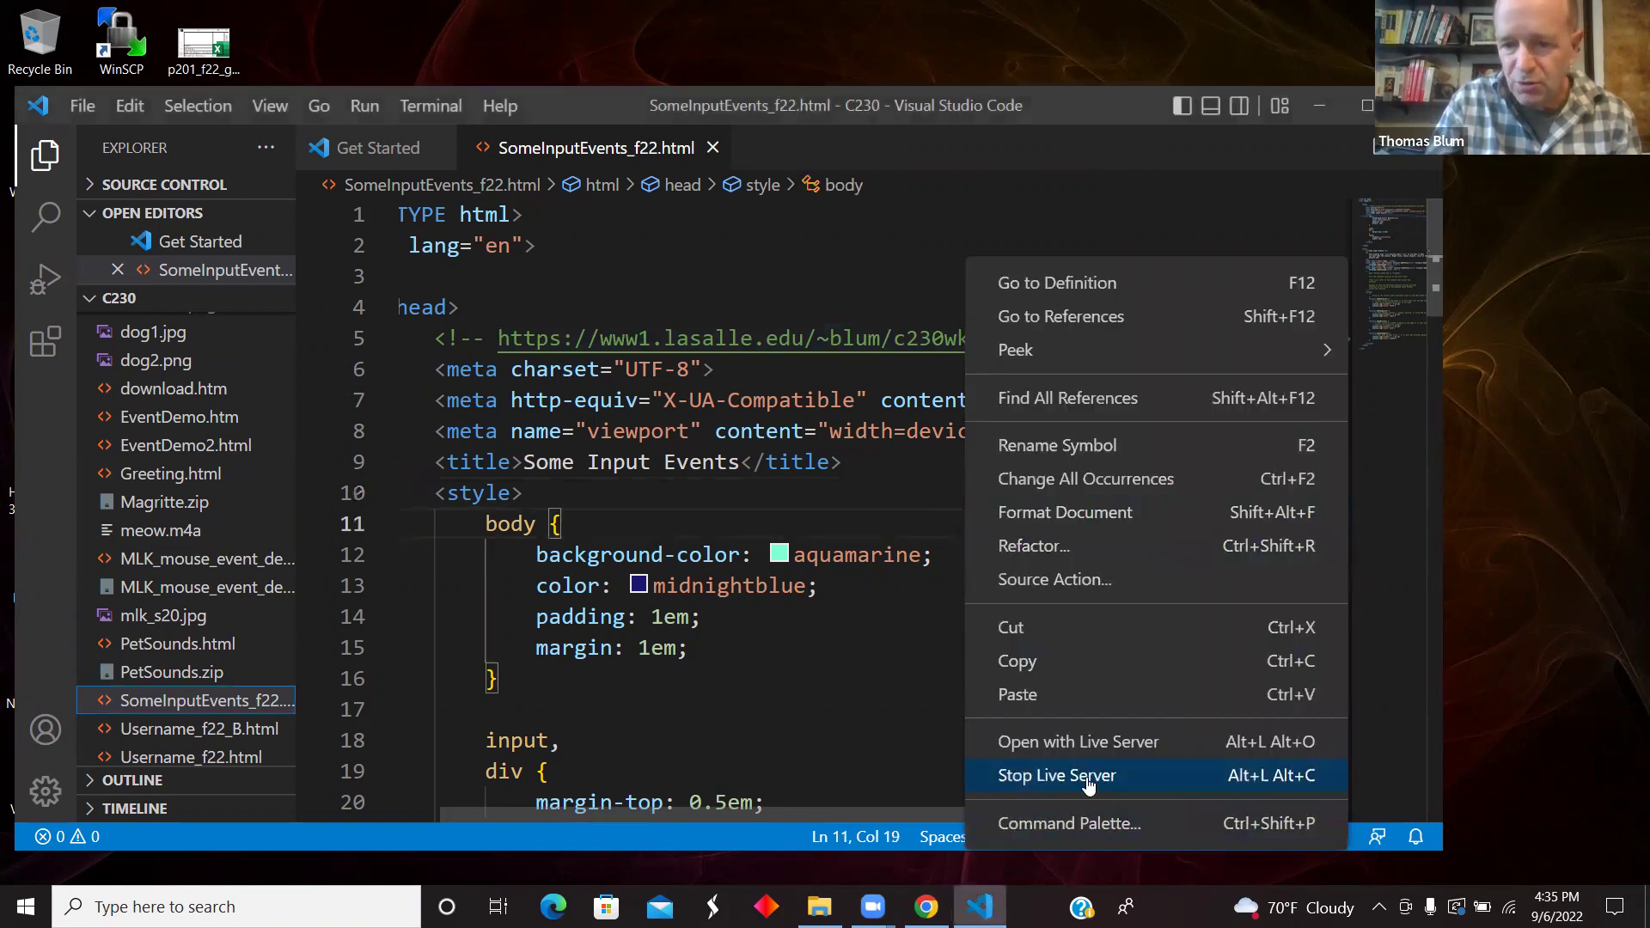
click(1056, 775)
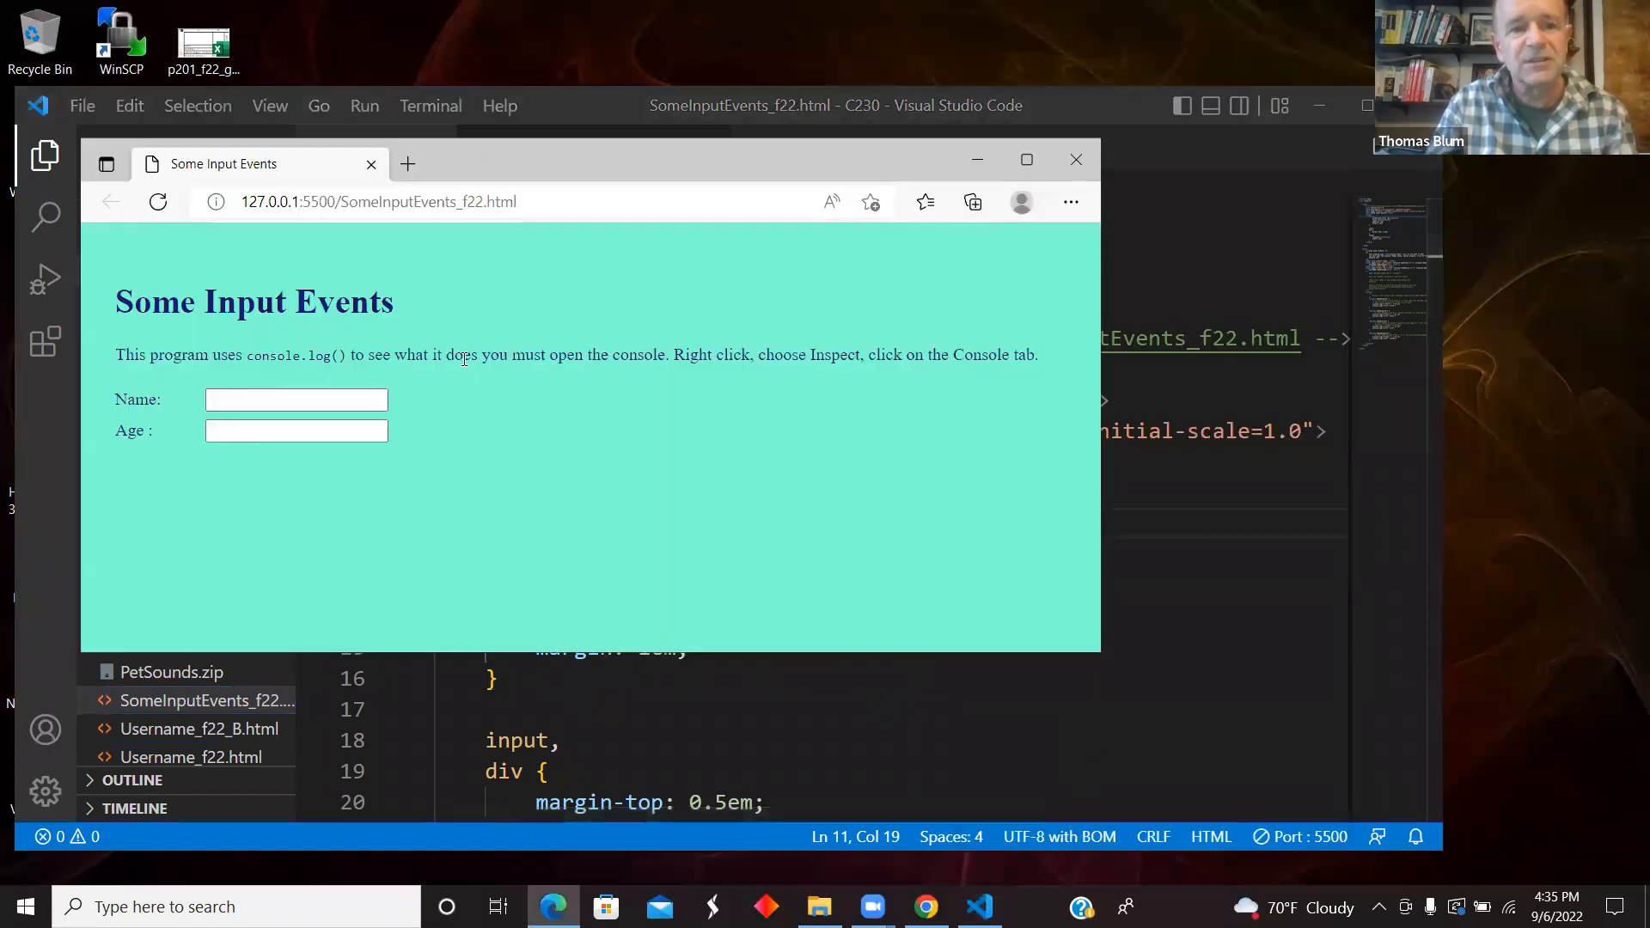
mouse_move(500, 431)
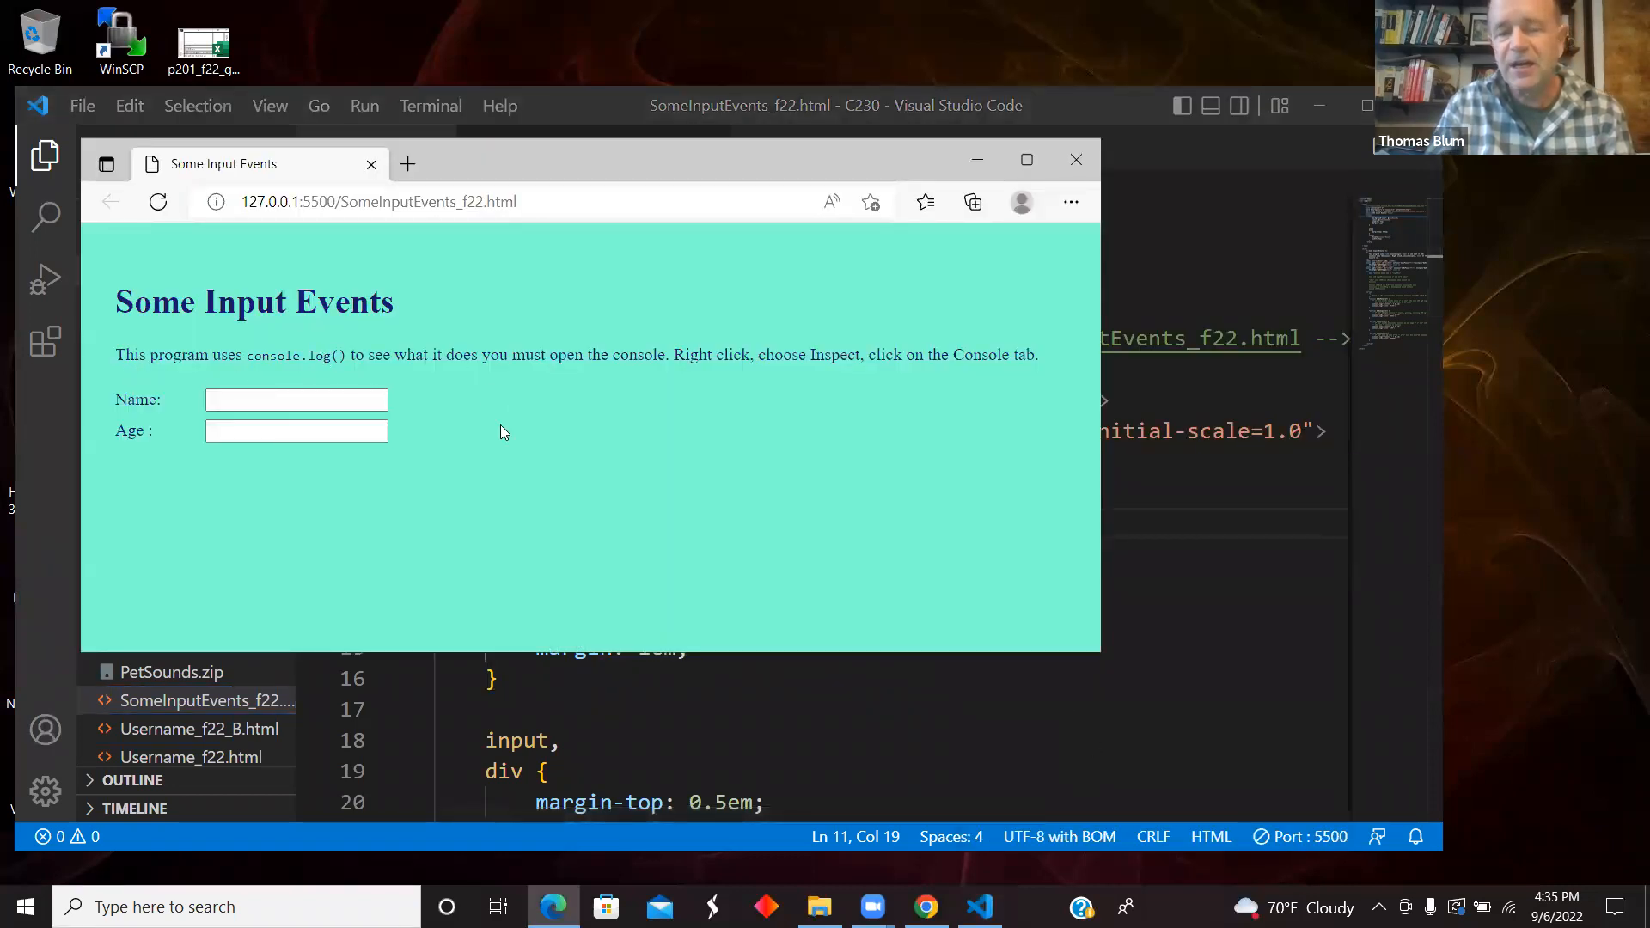
click(296, 430)
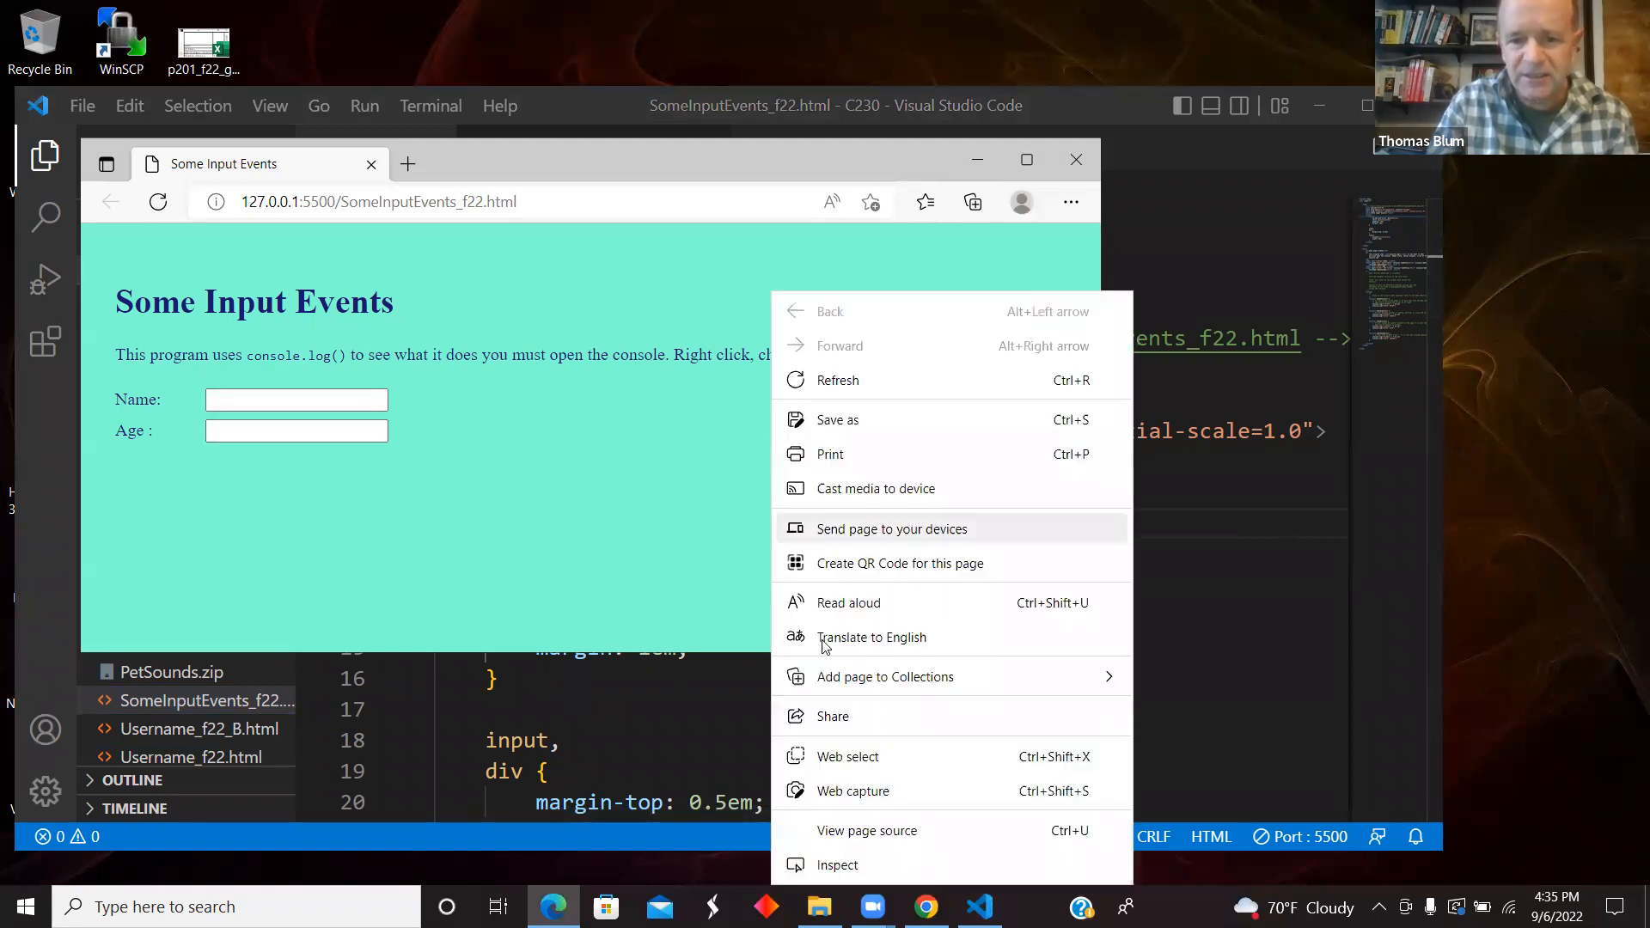
click(836, 864)
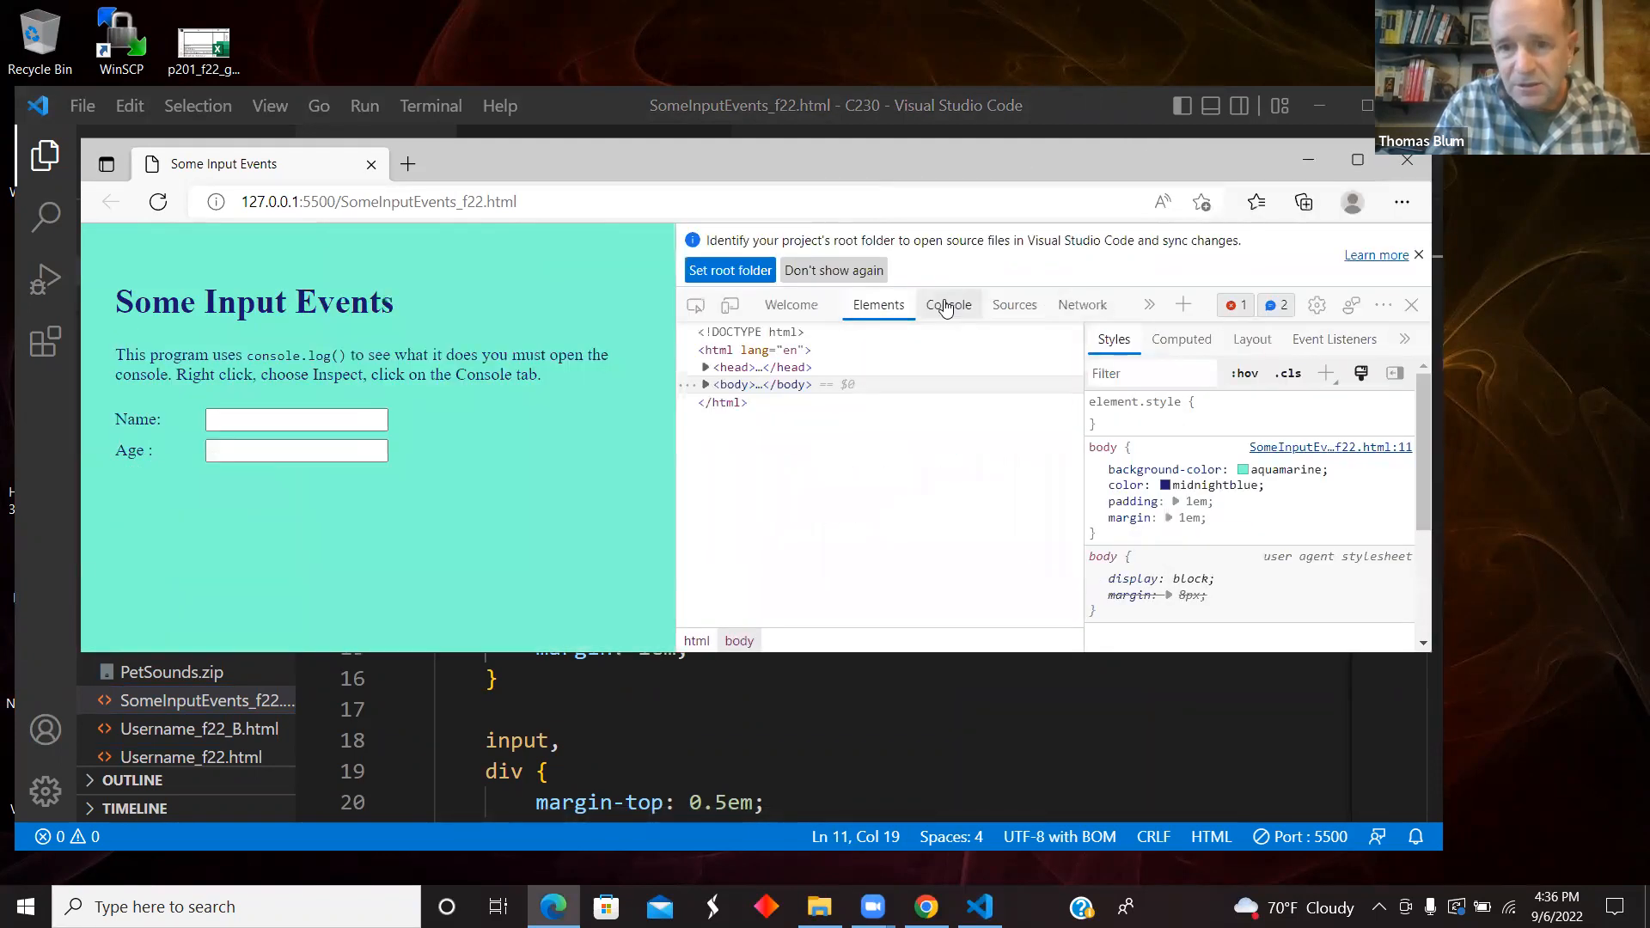
- Clear the Console and type 'Ted' into the Name field, logging FOCUS and INPUT for txtName
click(948, 304)
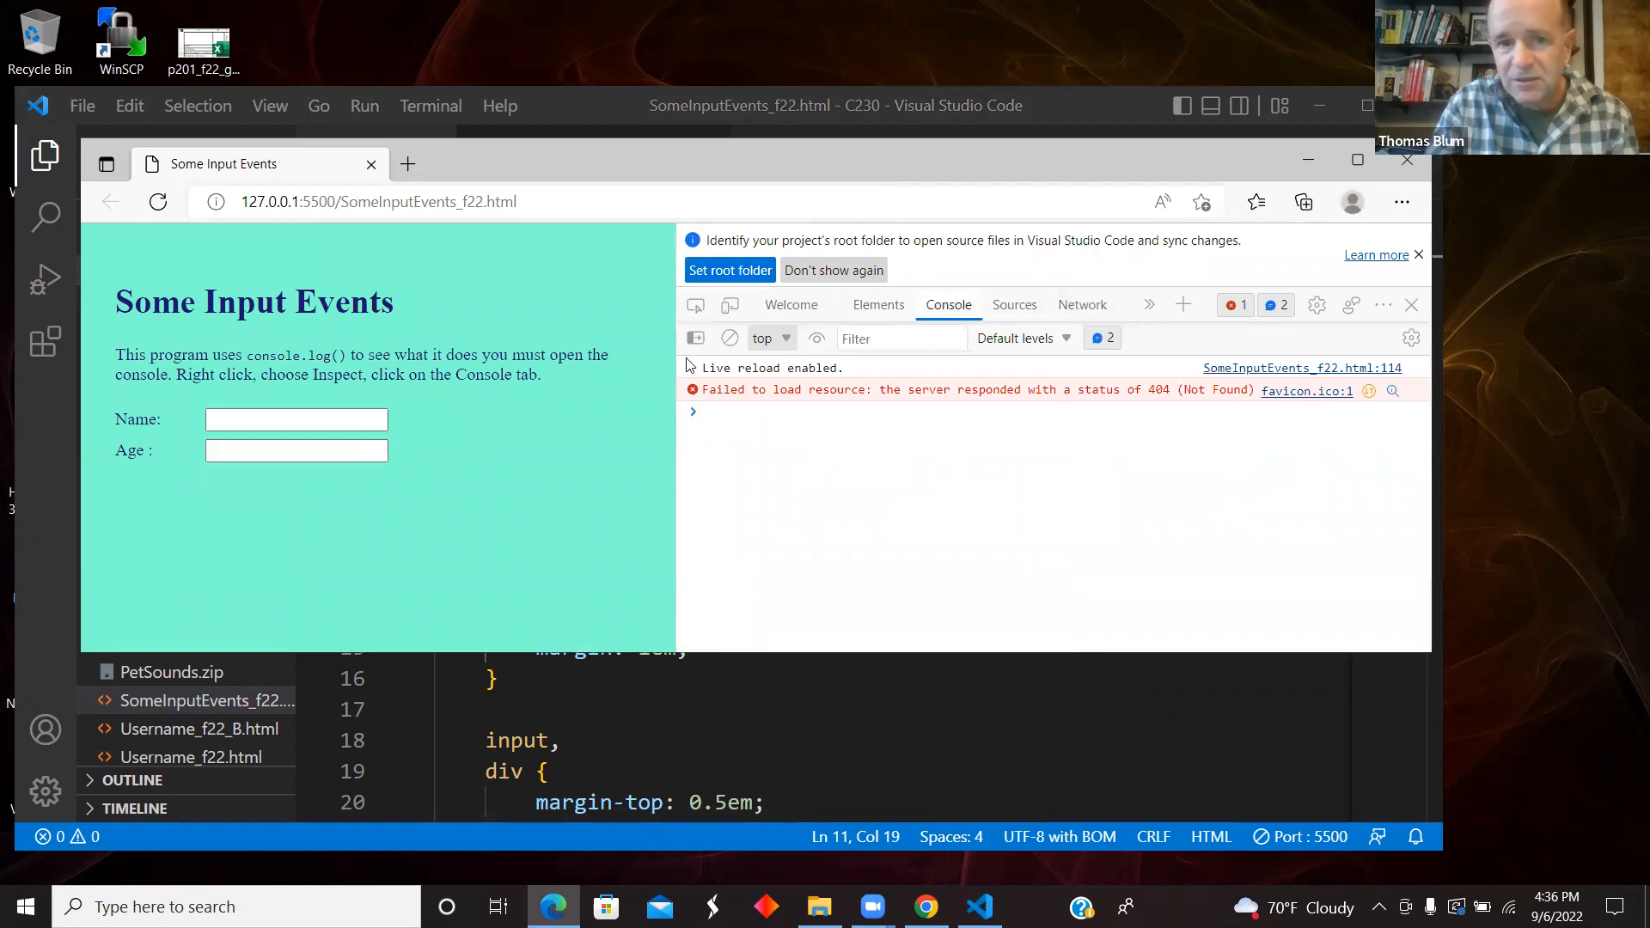
click(158, 201)
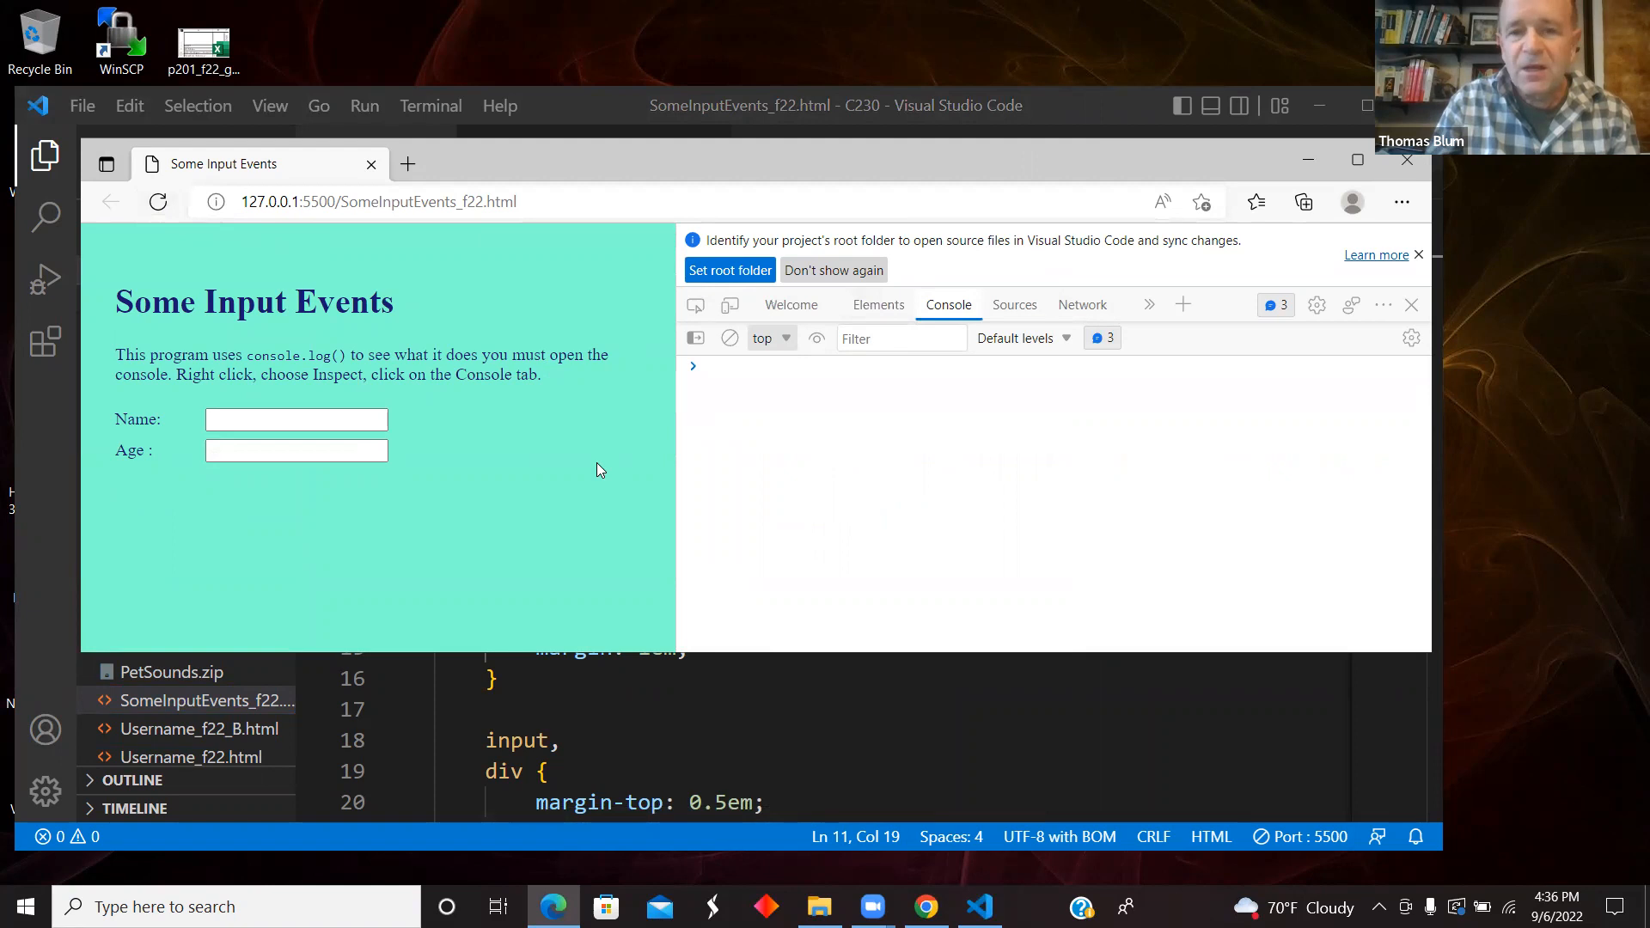
click(296, 418)
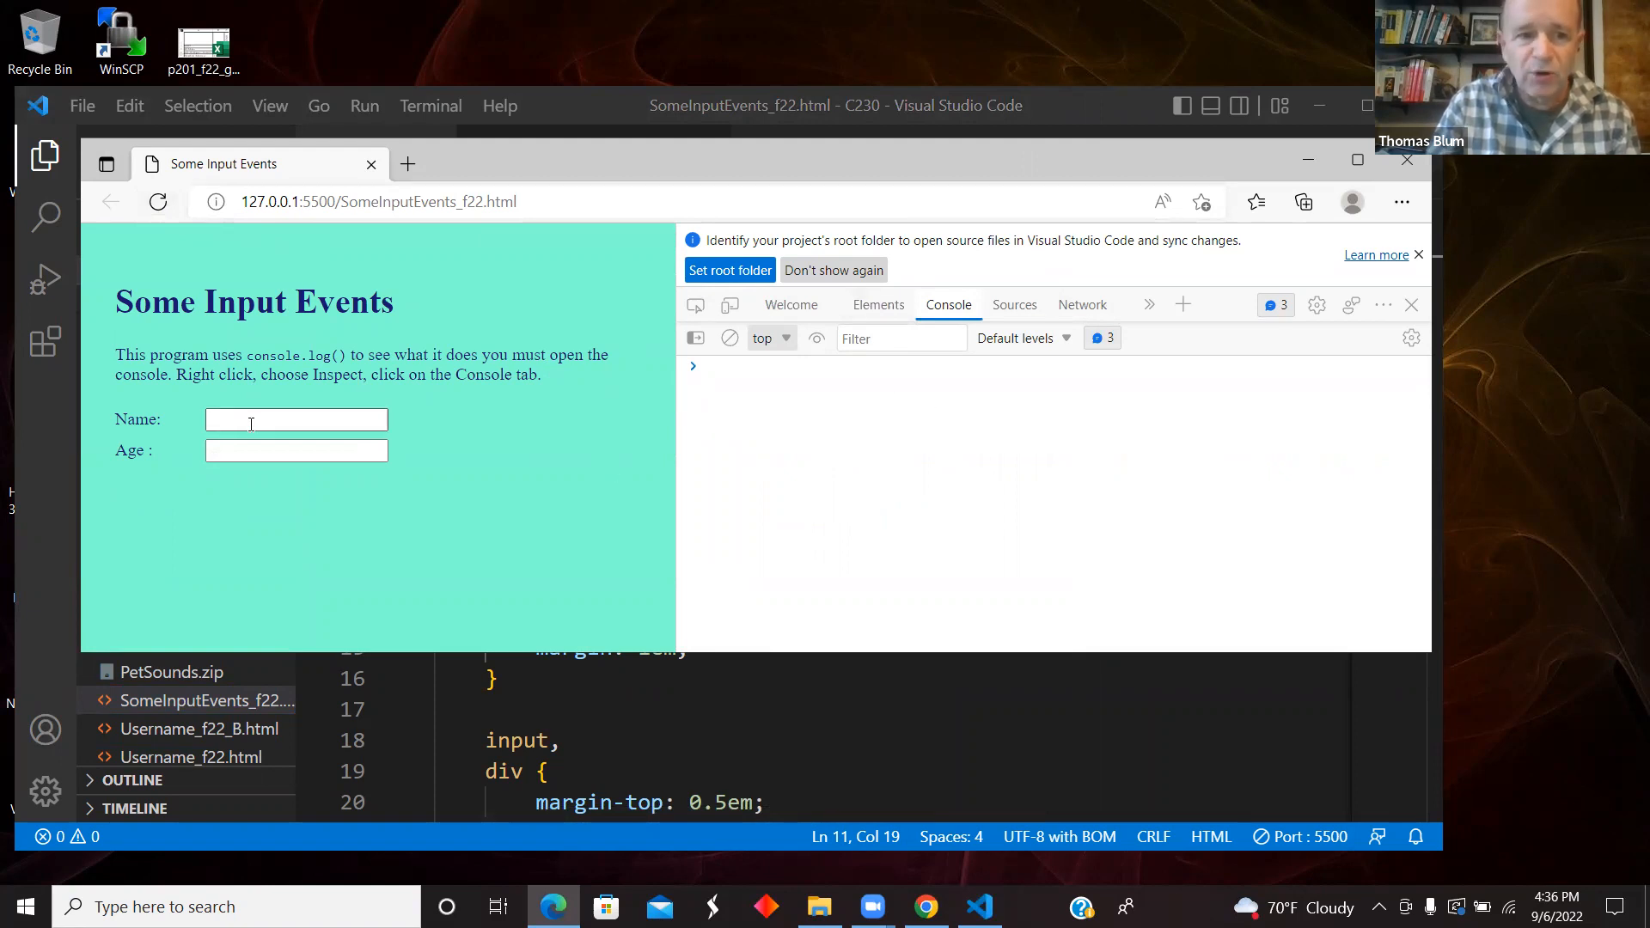
click(296, 418)
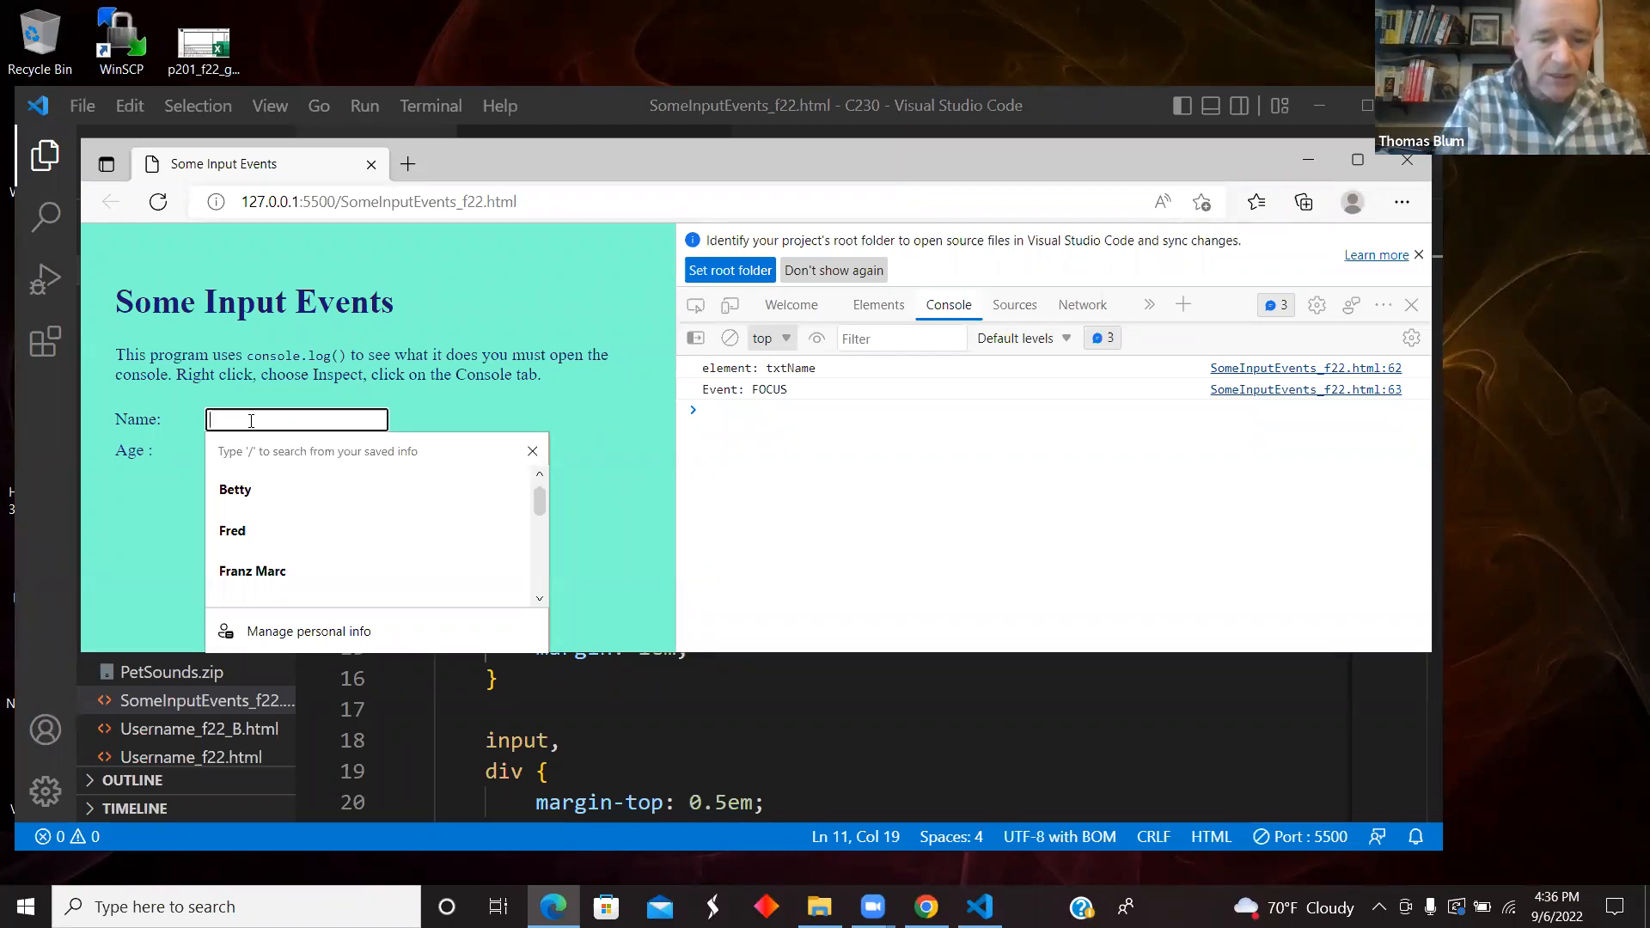
text(Ted)
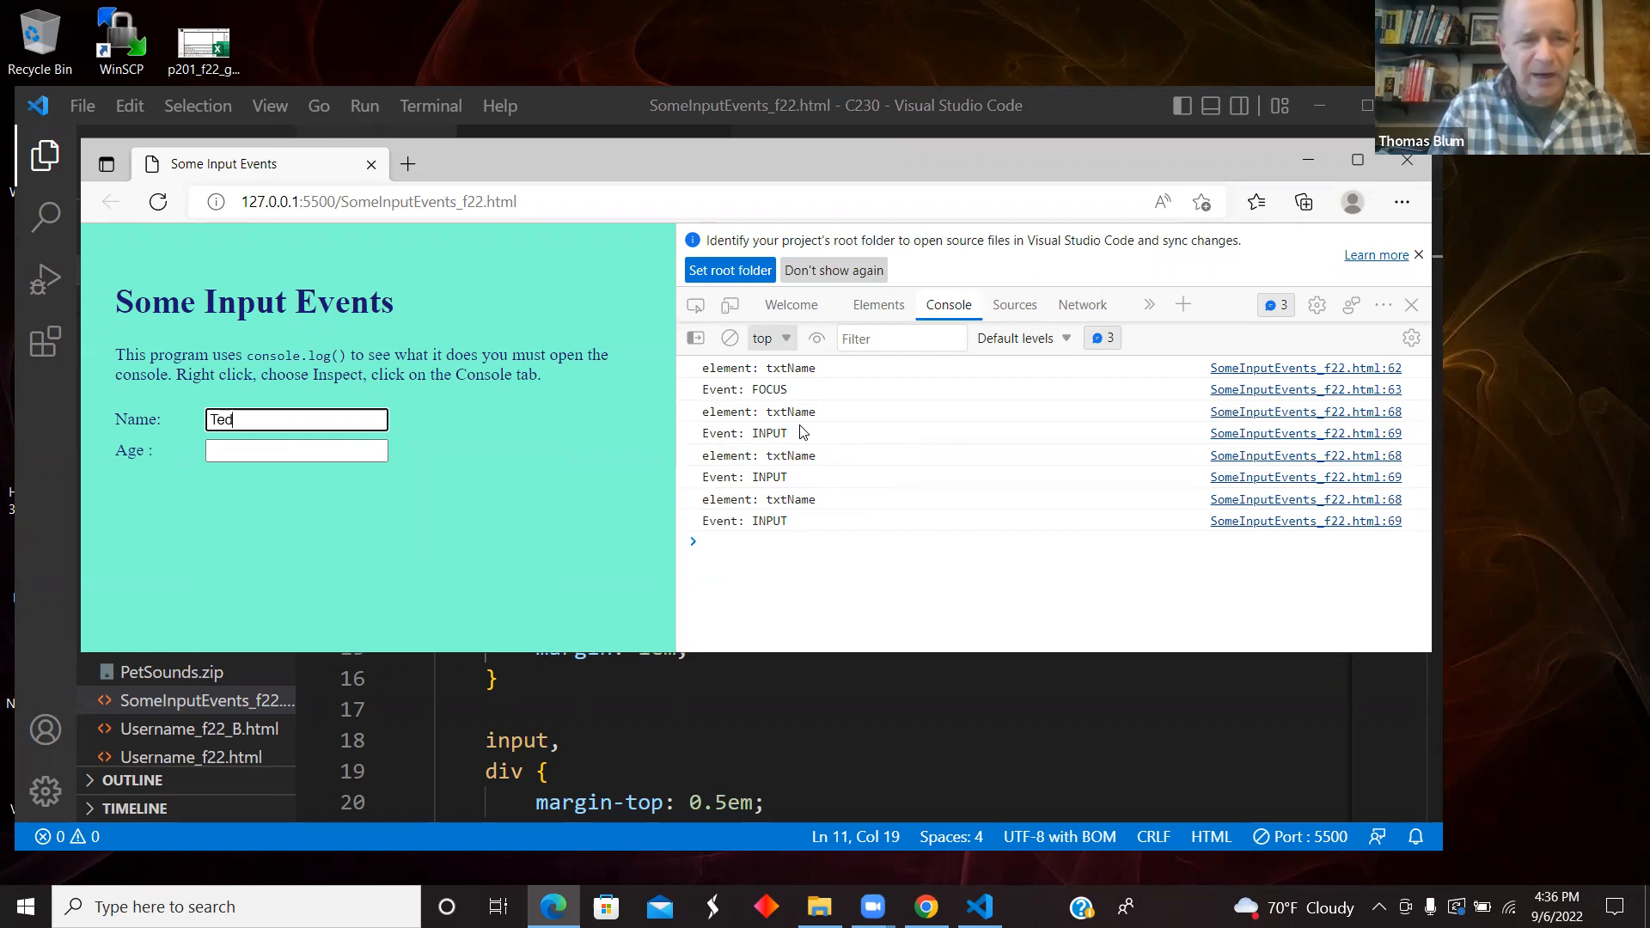
mouse_move(390, 469)
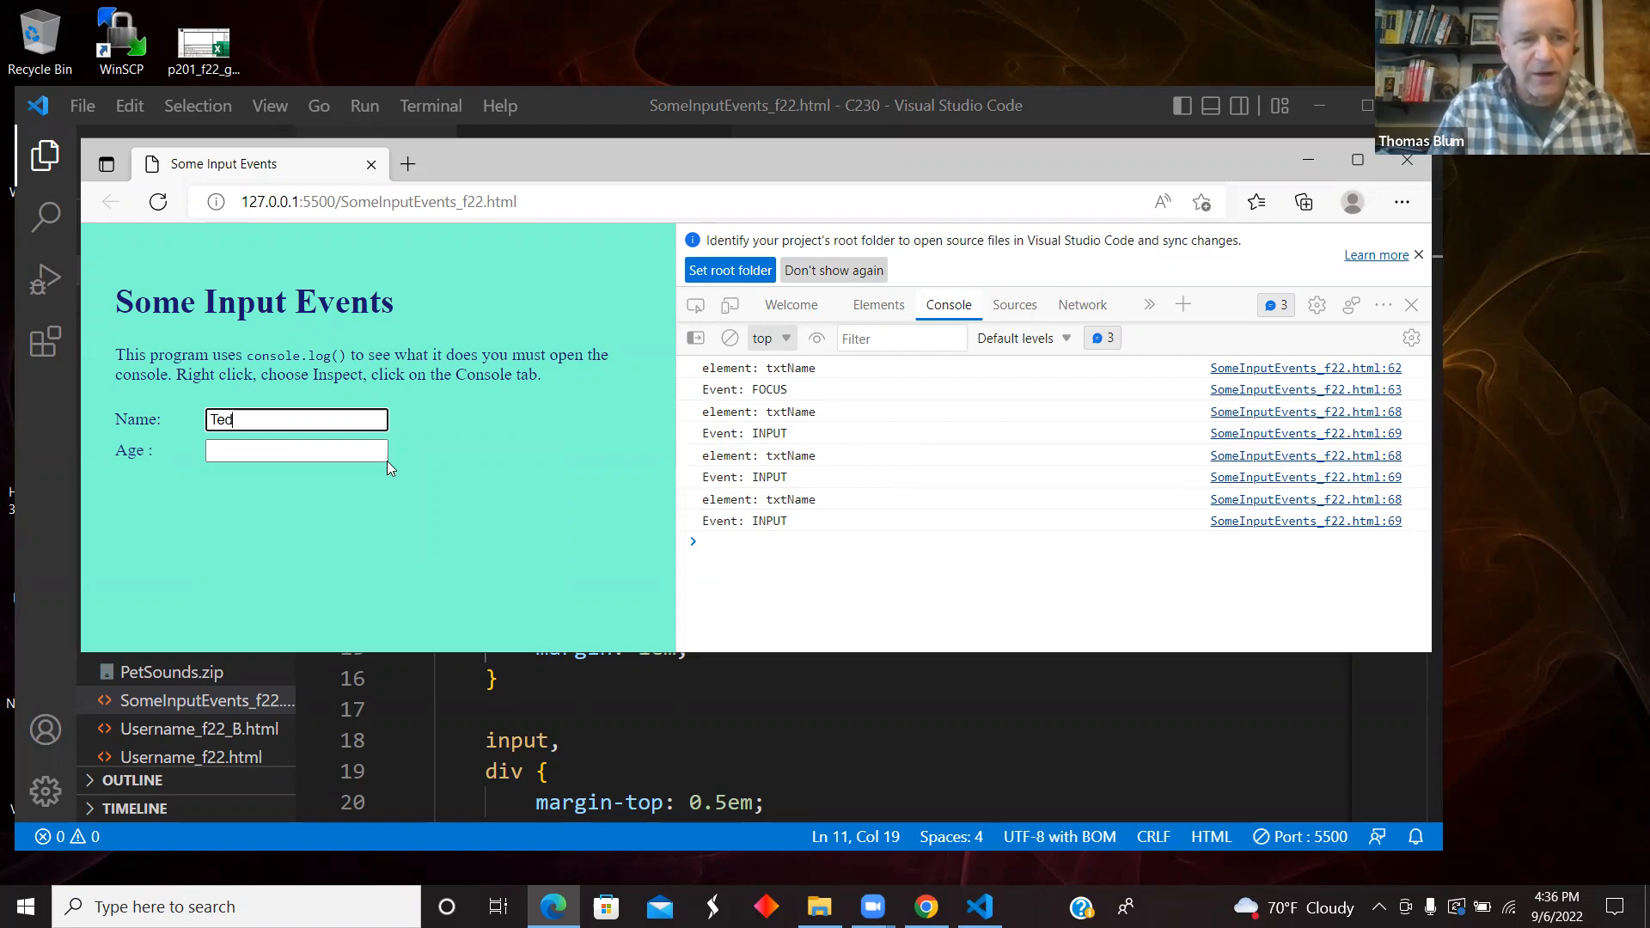
- Move focus from Name to Age, back to Name, then Age again, logging CHANGE, BLUR and FOCUS
click(294, 450)
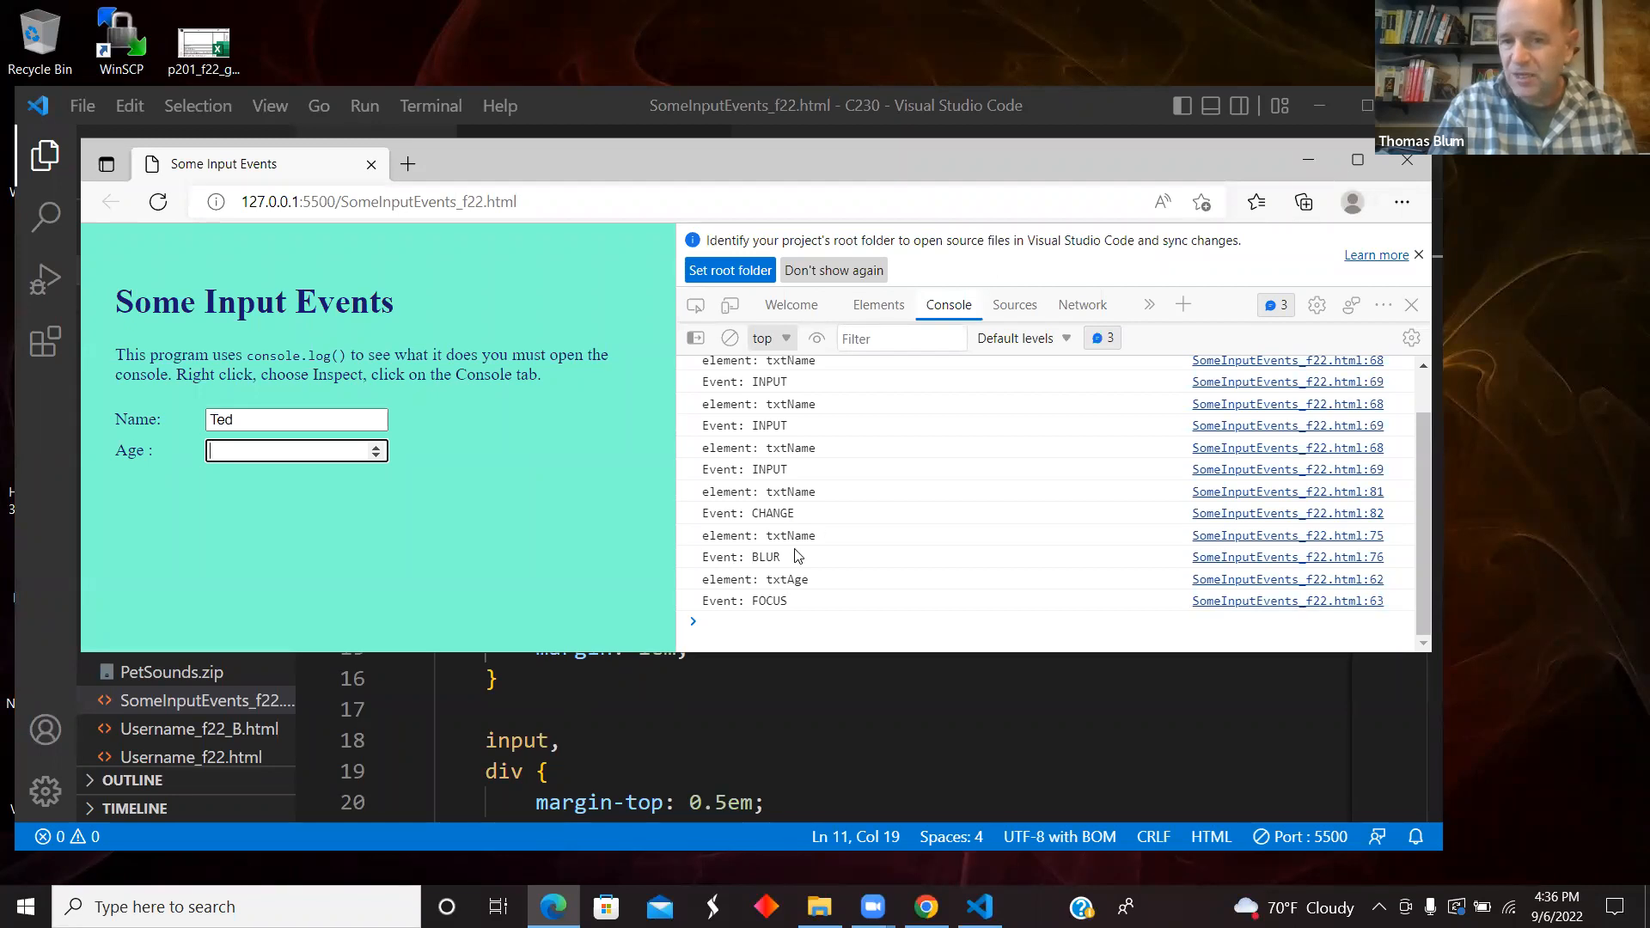
mouse_move(788, 566)
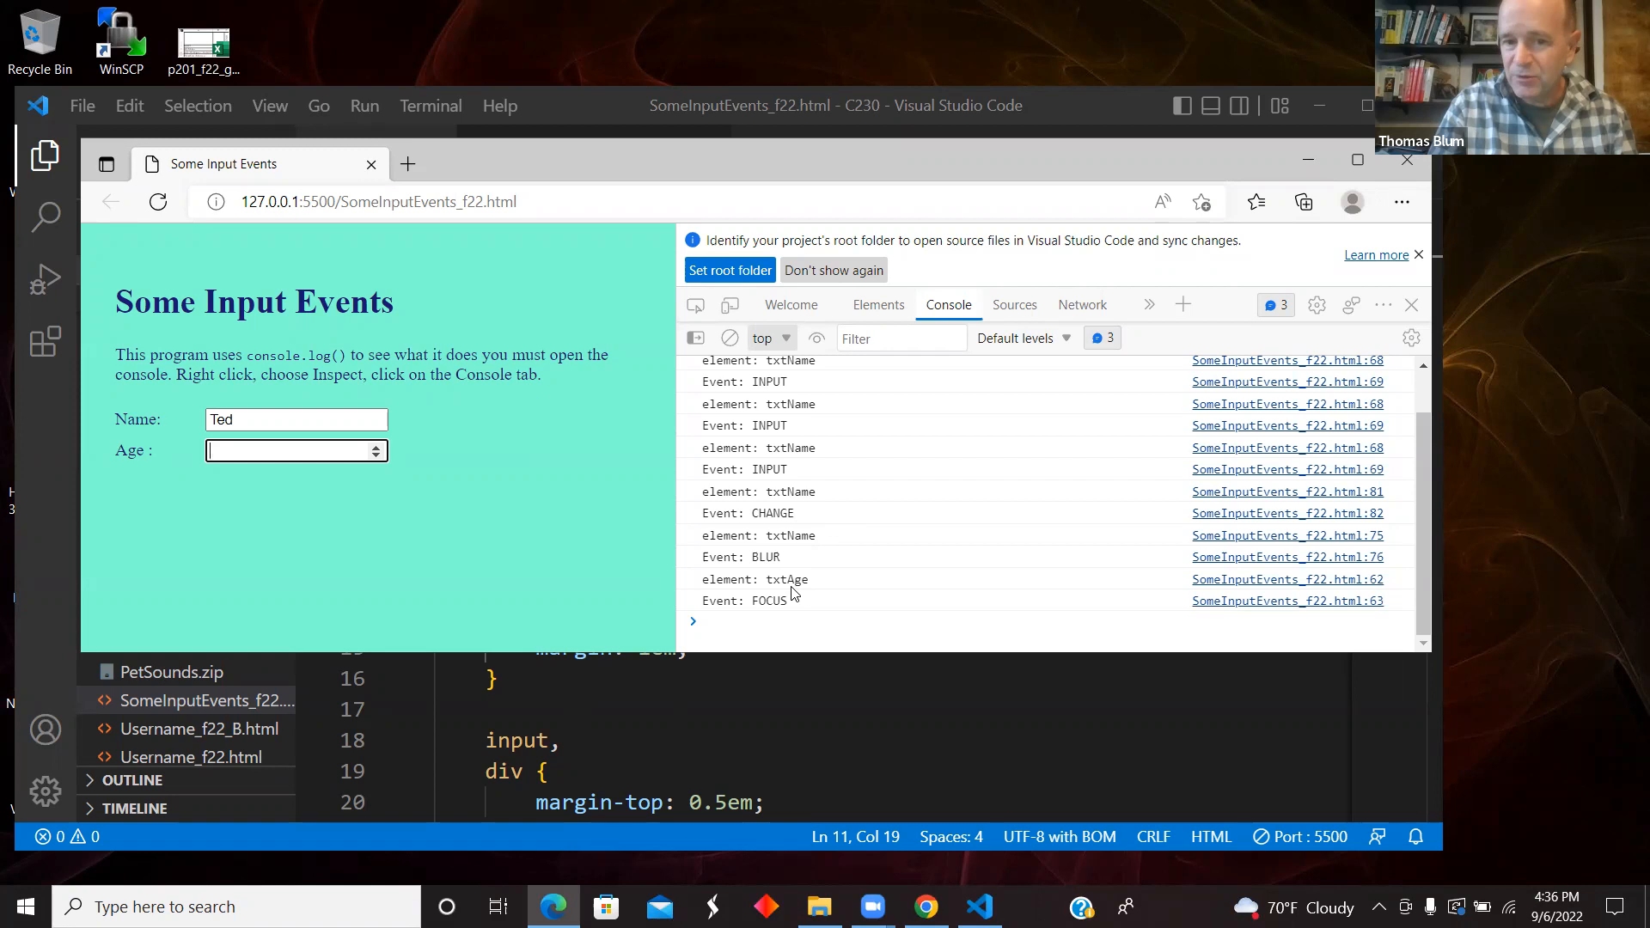
mouse_move(814, 605)
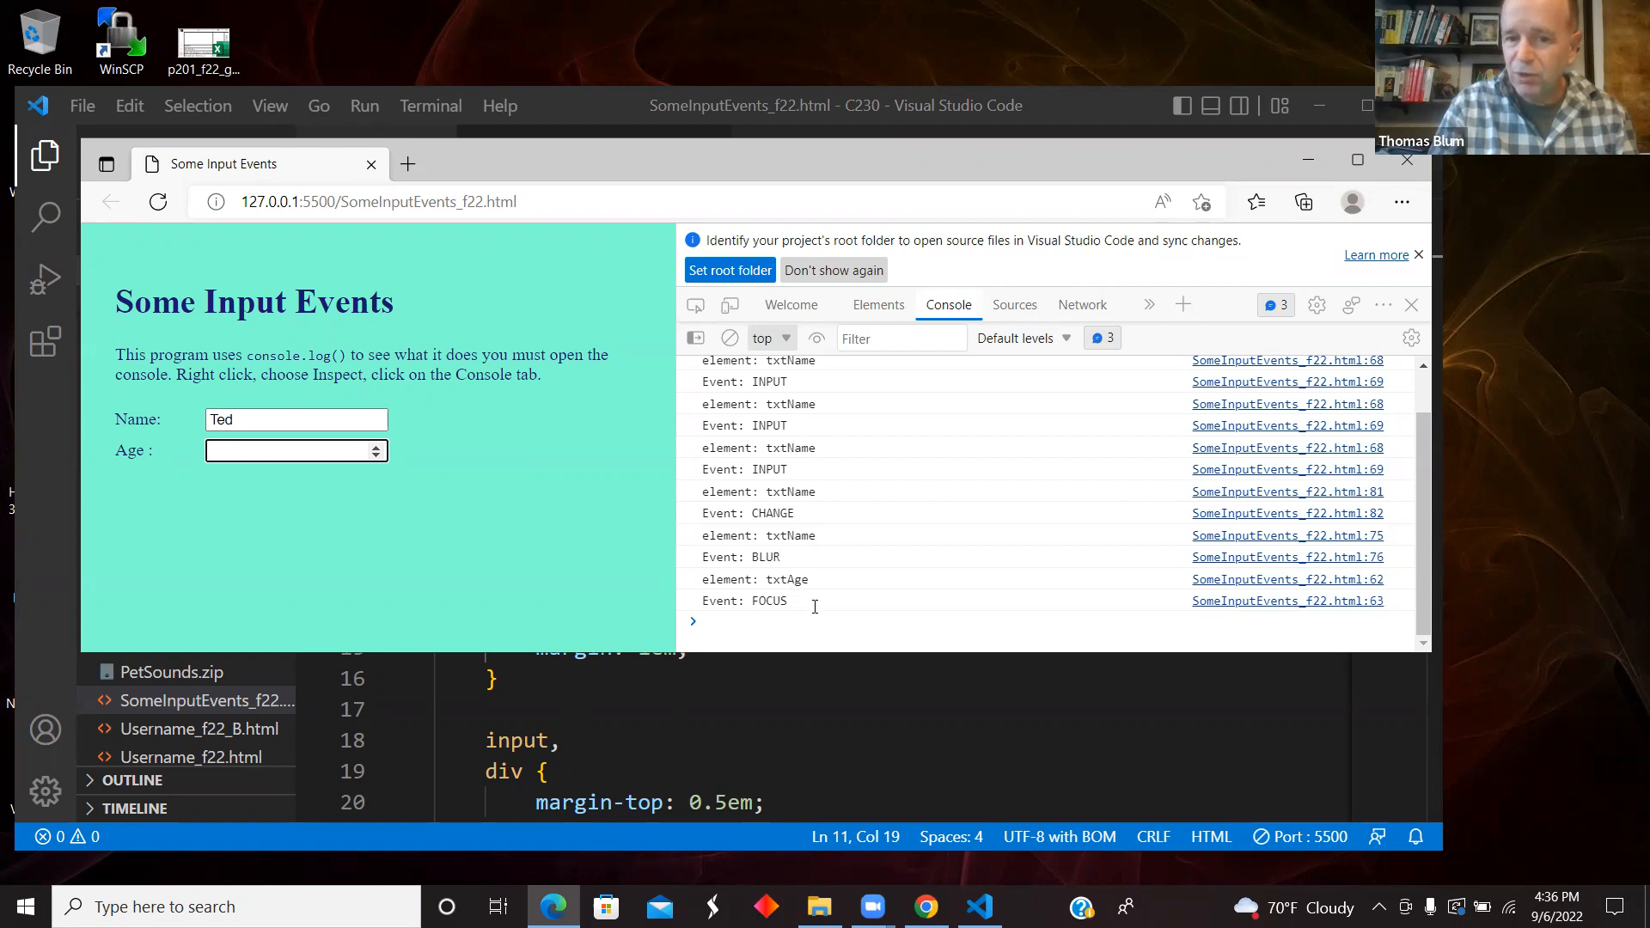
mouse_move(795, 618)
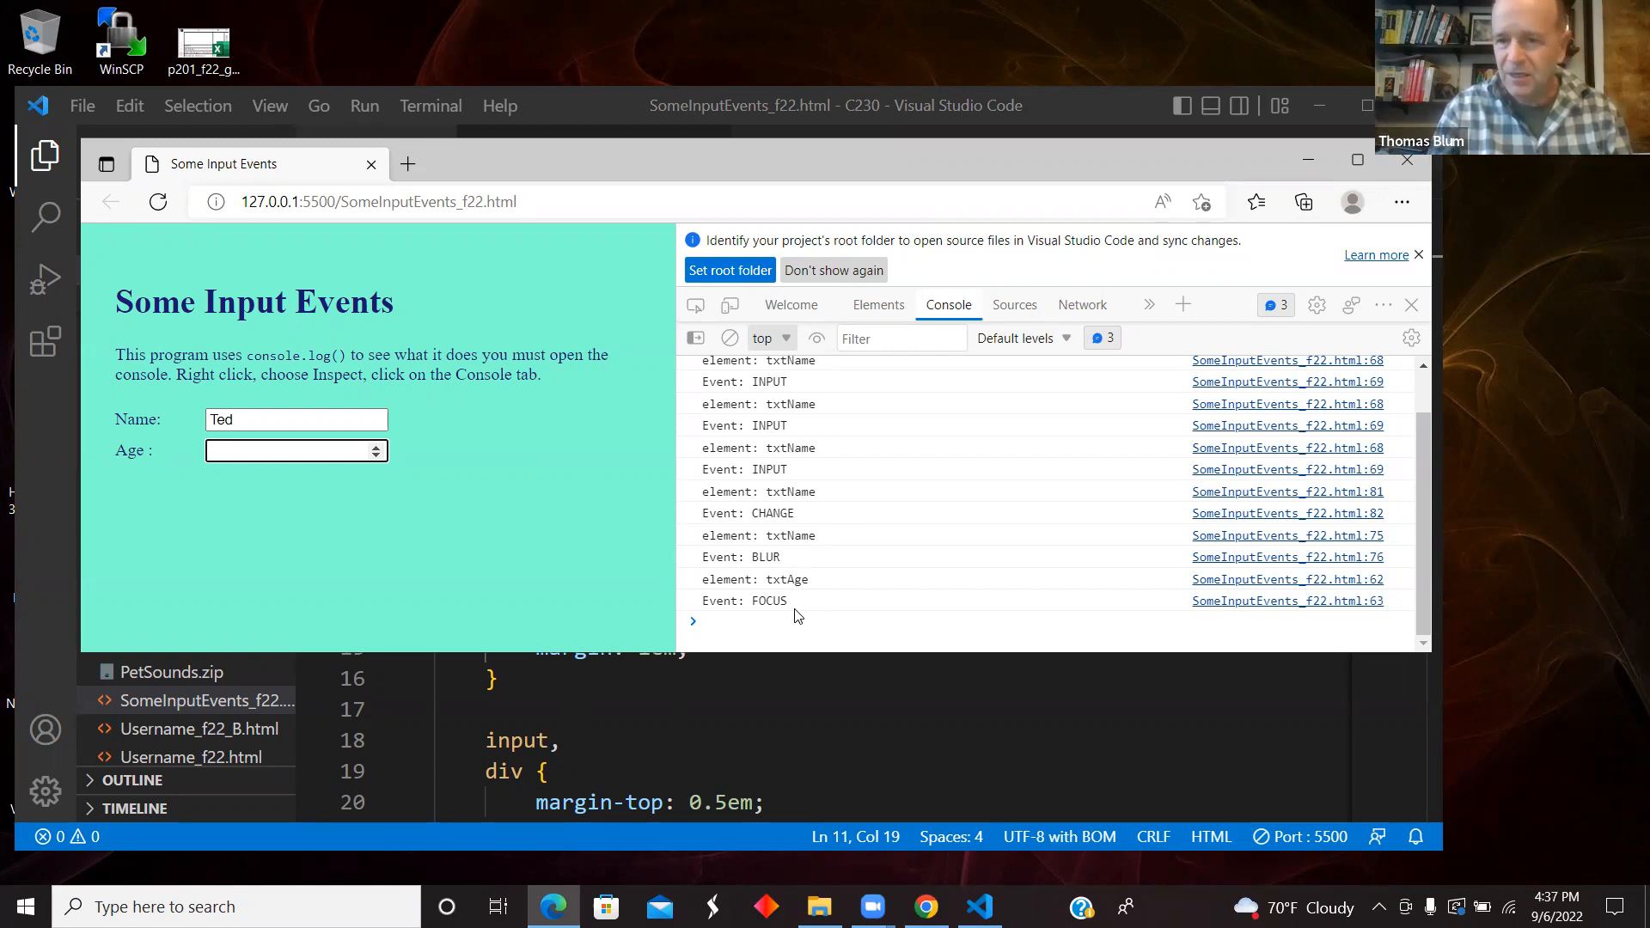
click(290, 450)
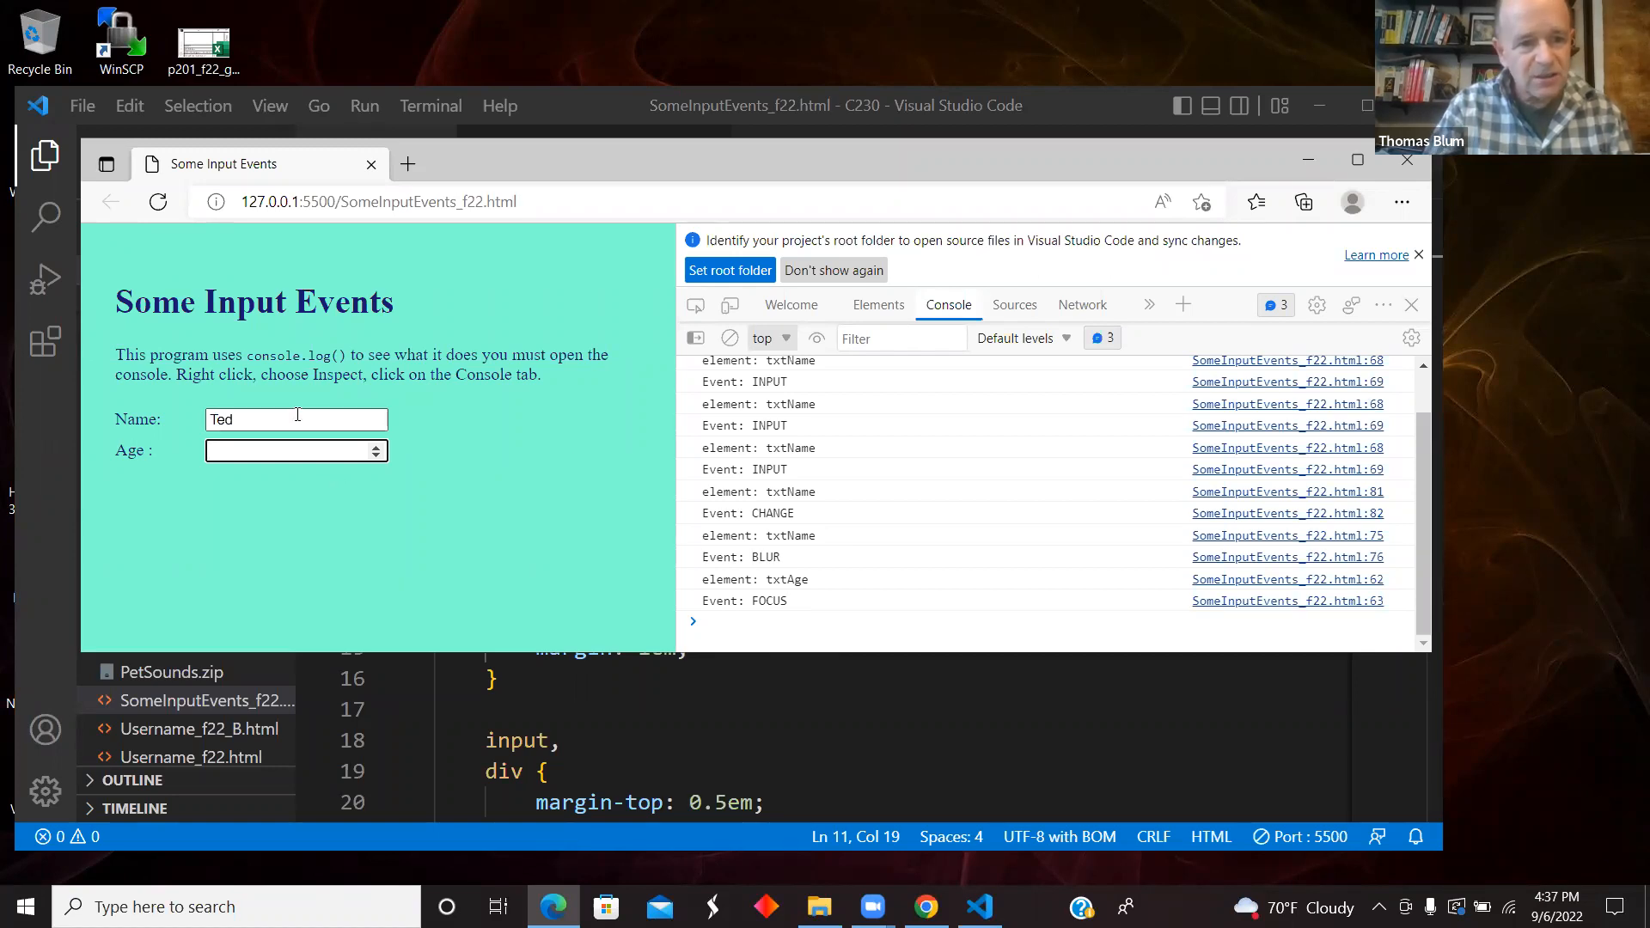
click(296, 419)
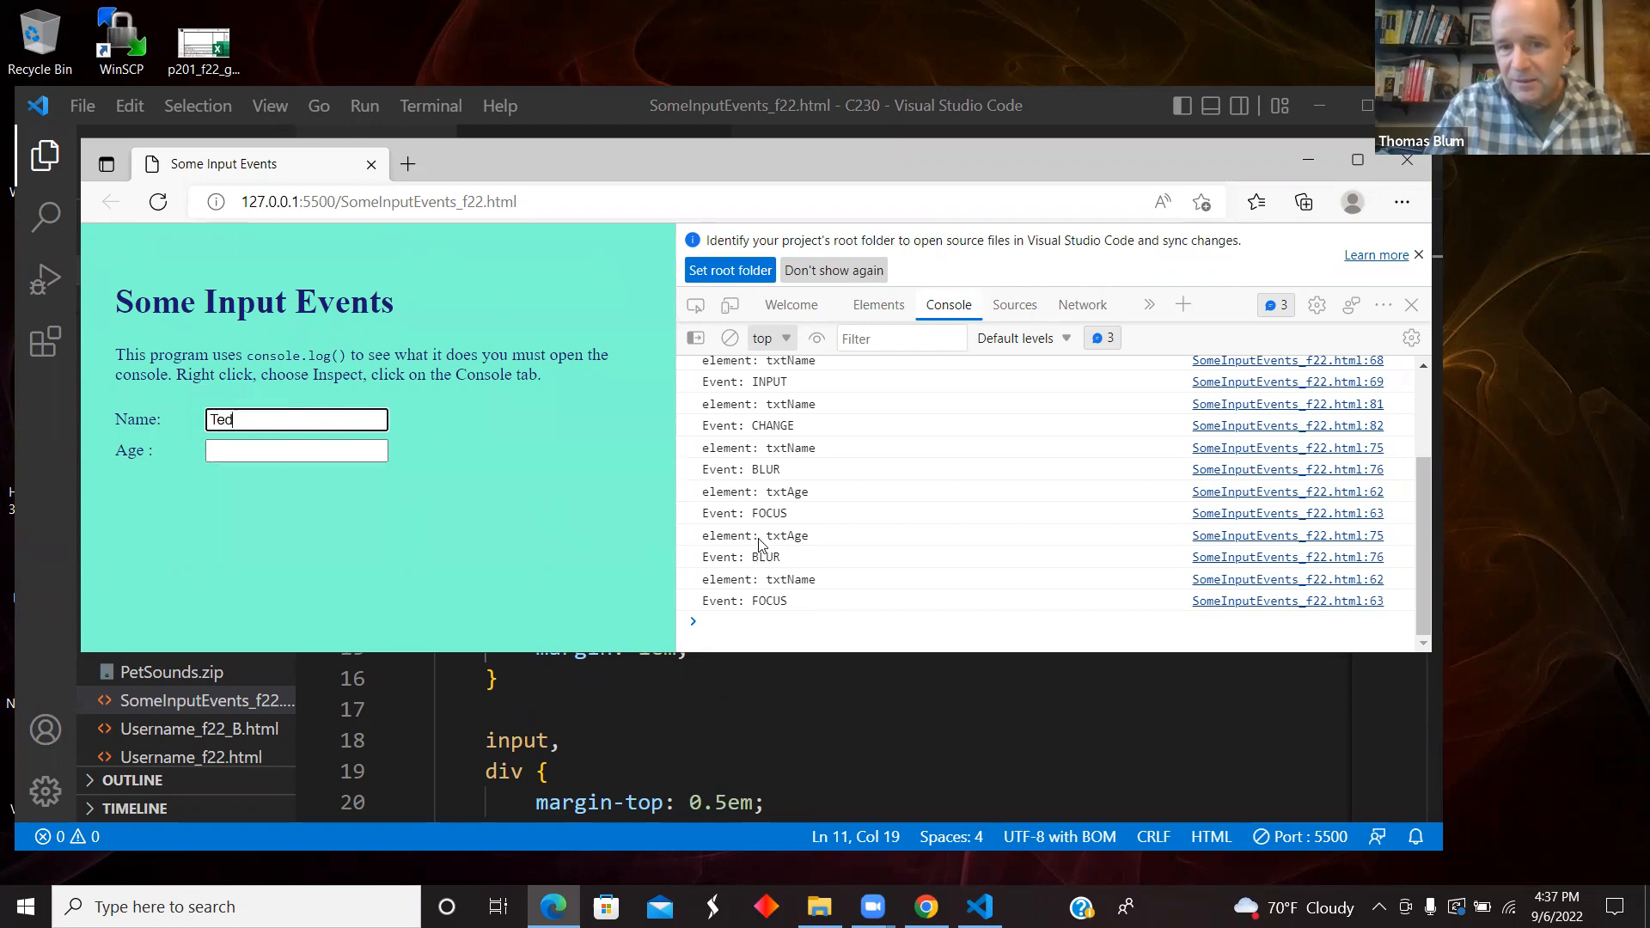
mouse_move(309, 486)
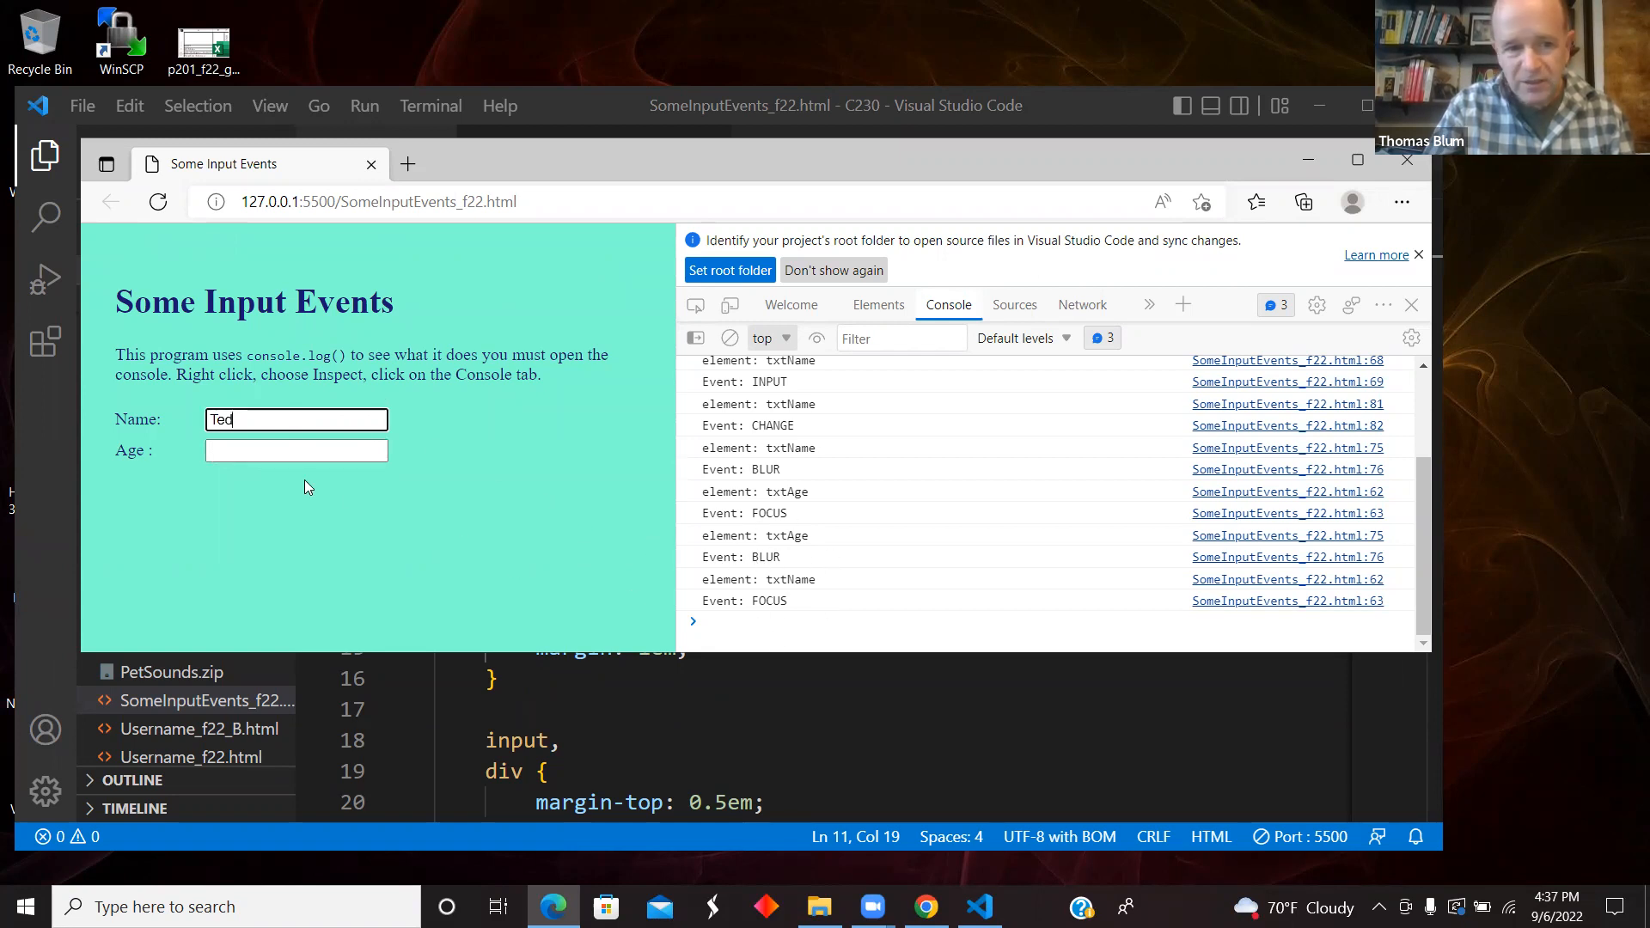
click(294, 450)
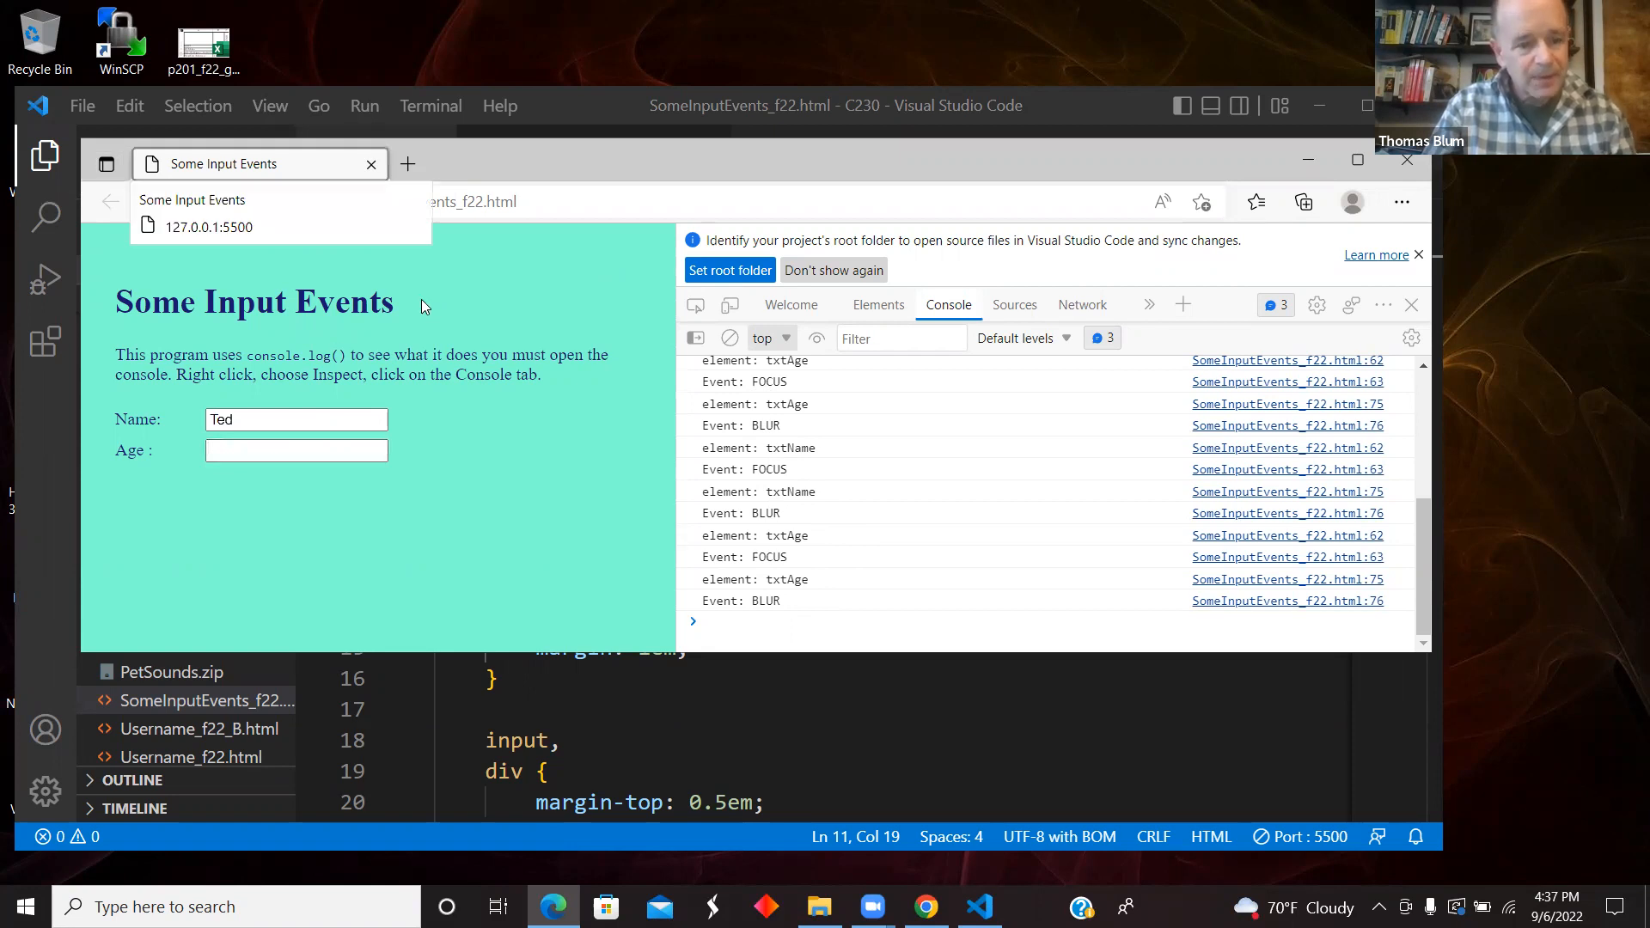
- Enter 45 in the Age field, logging INPUT and CHANGE events for txtAge
click(295, 450)
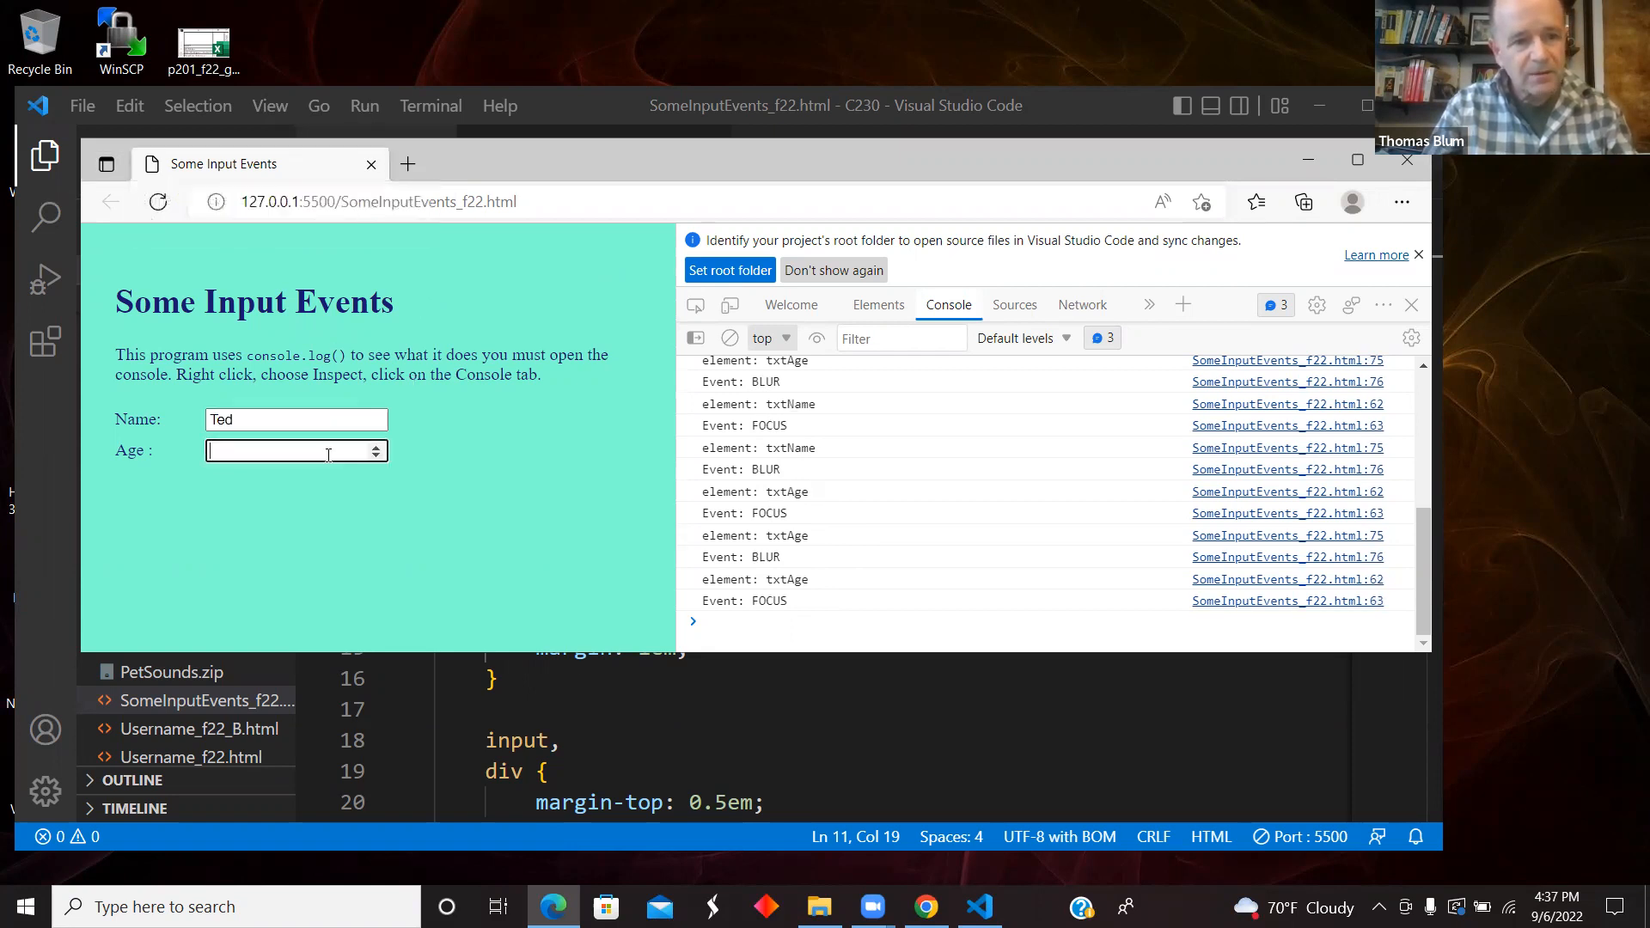
mouse_move(638, 416)
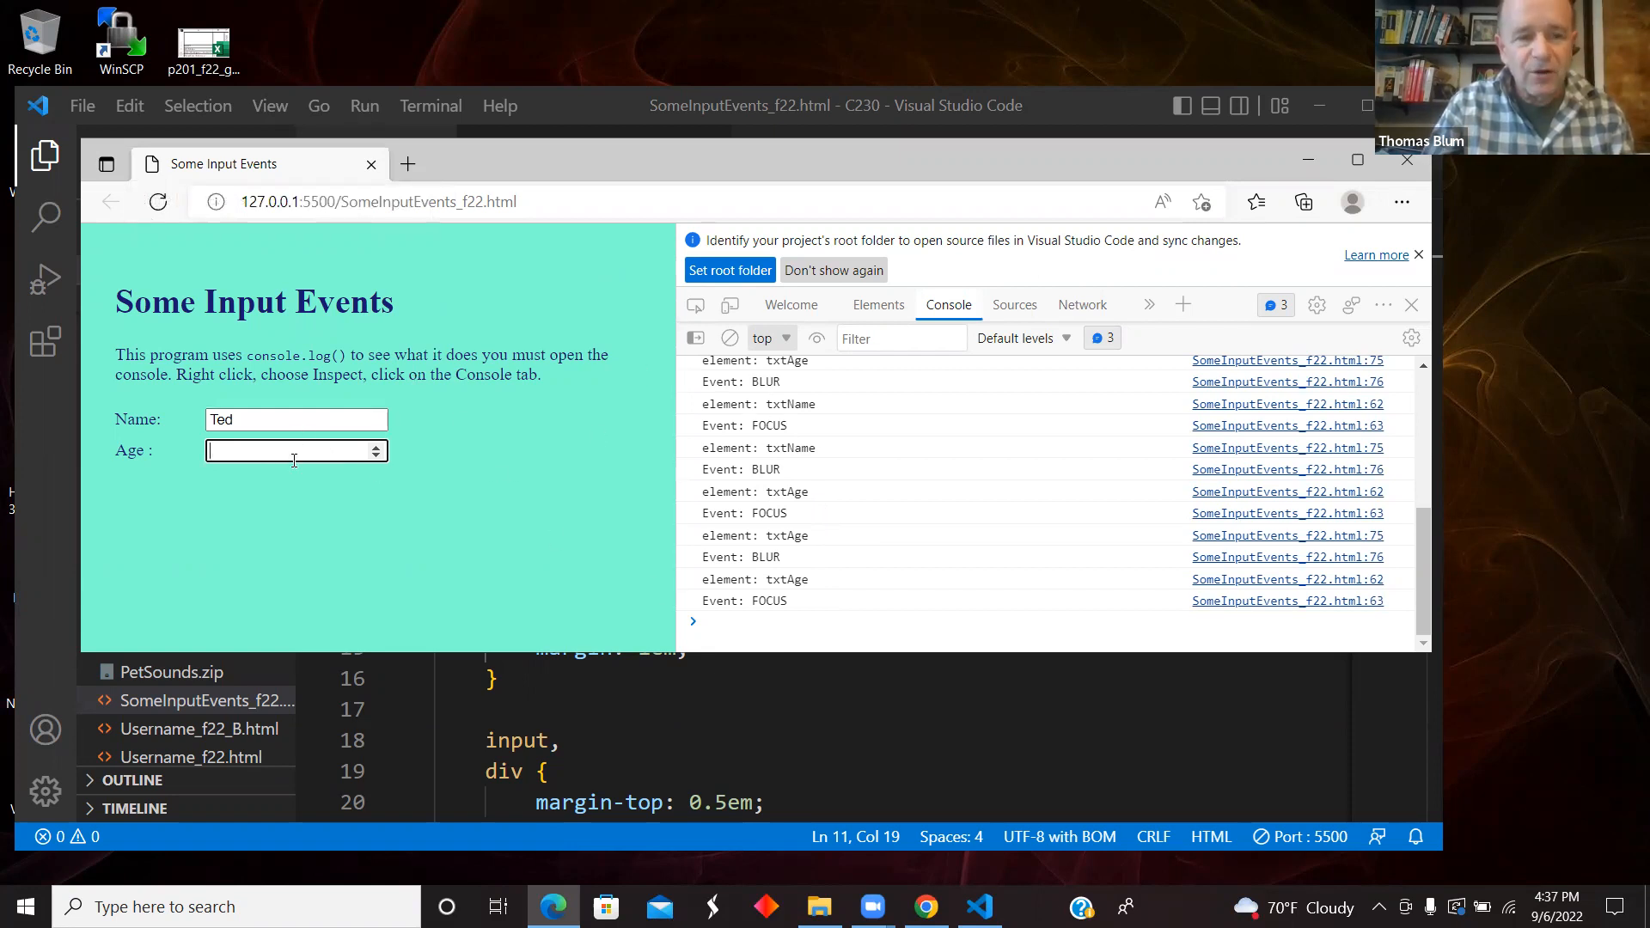
text(2)
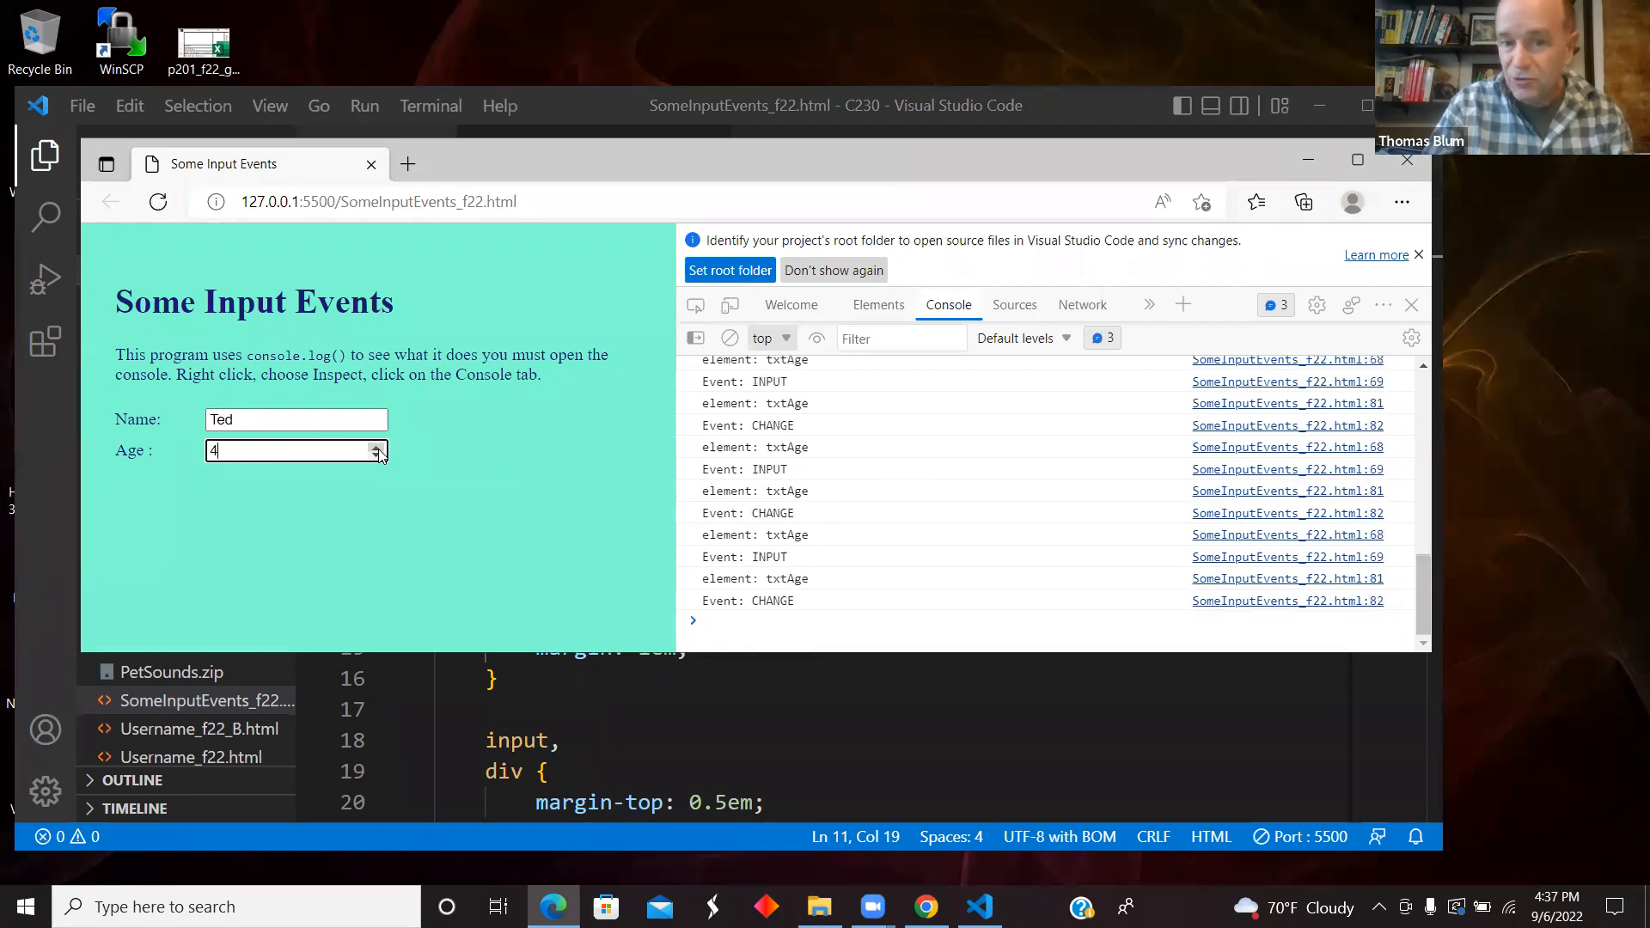
text(5)
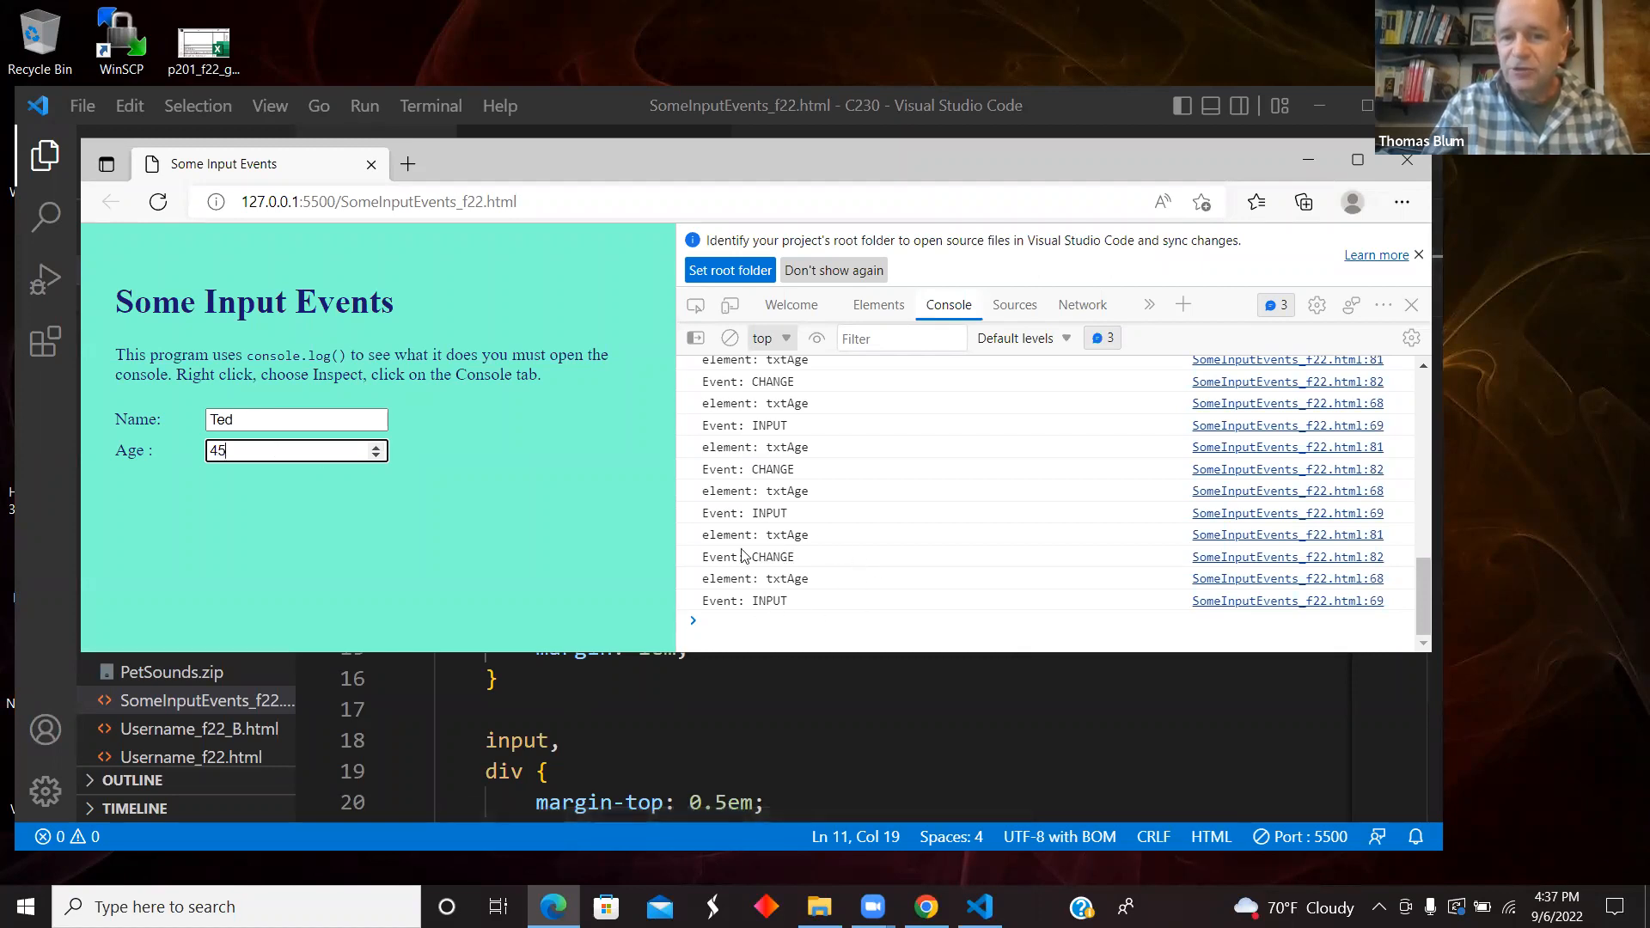
mouse_move(814, 643)
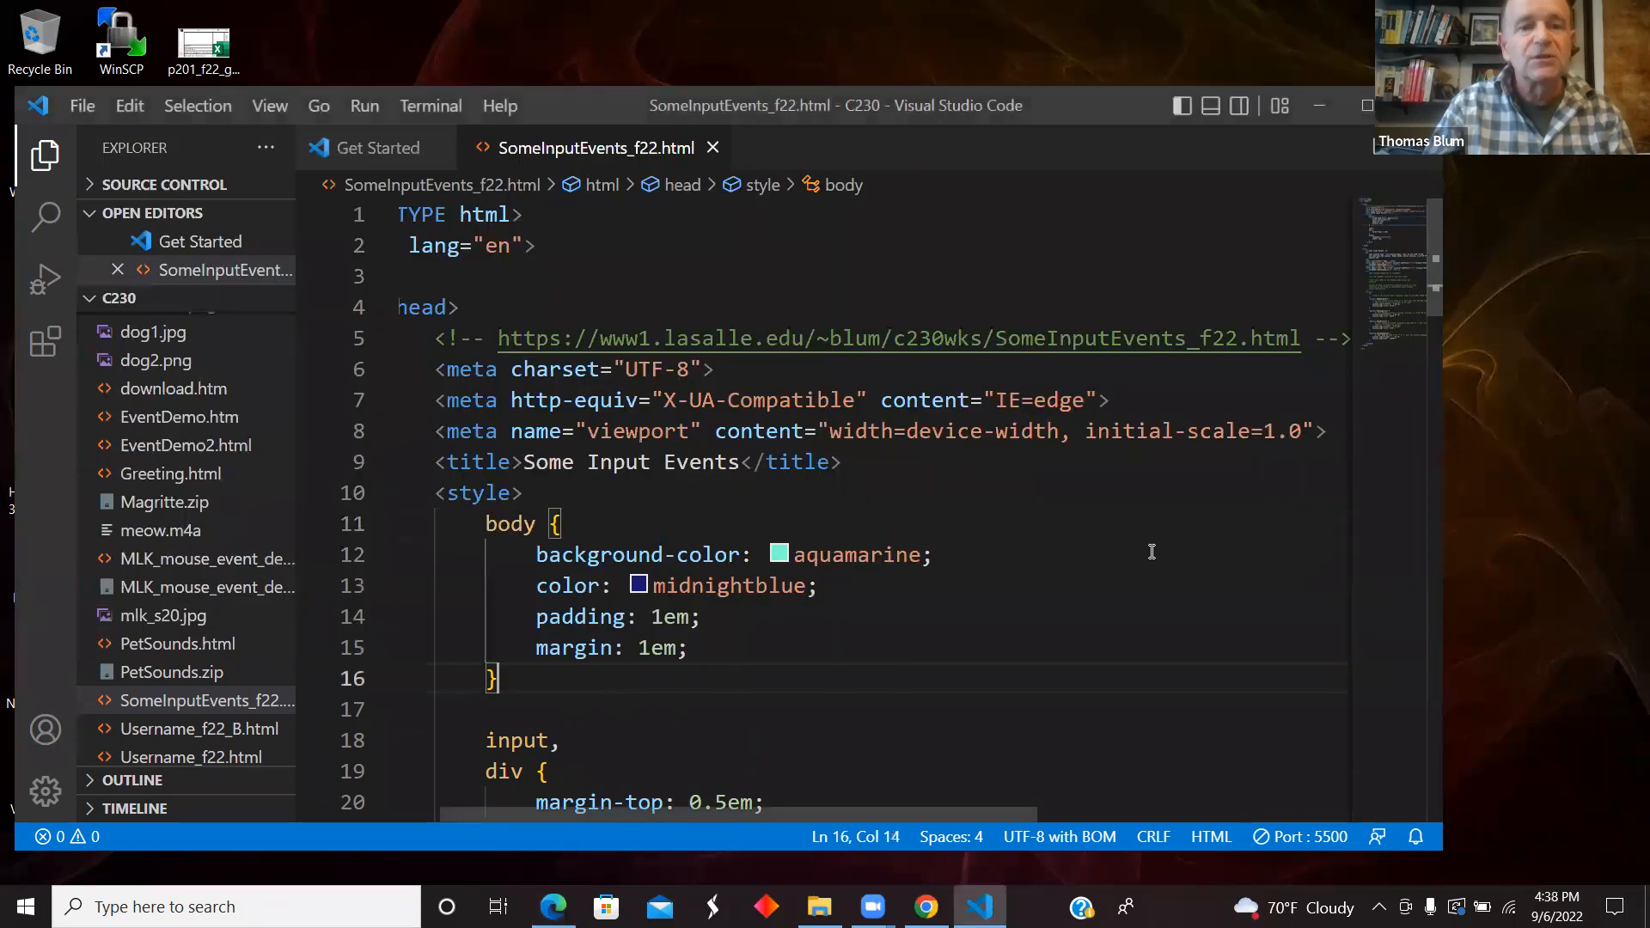
mouse_move(947, 887)
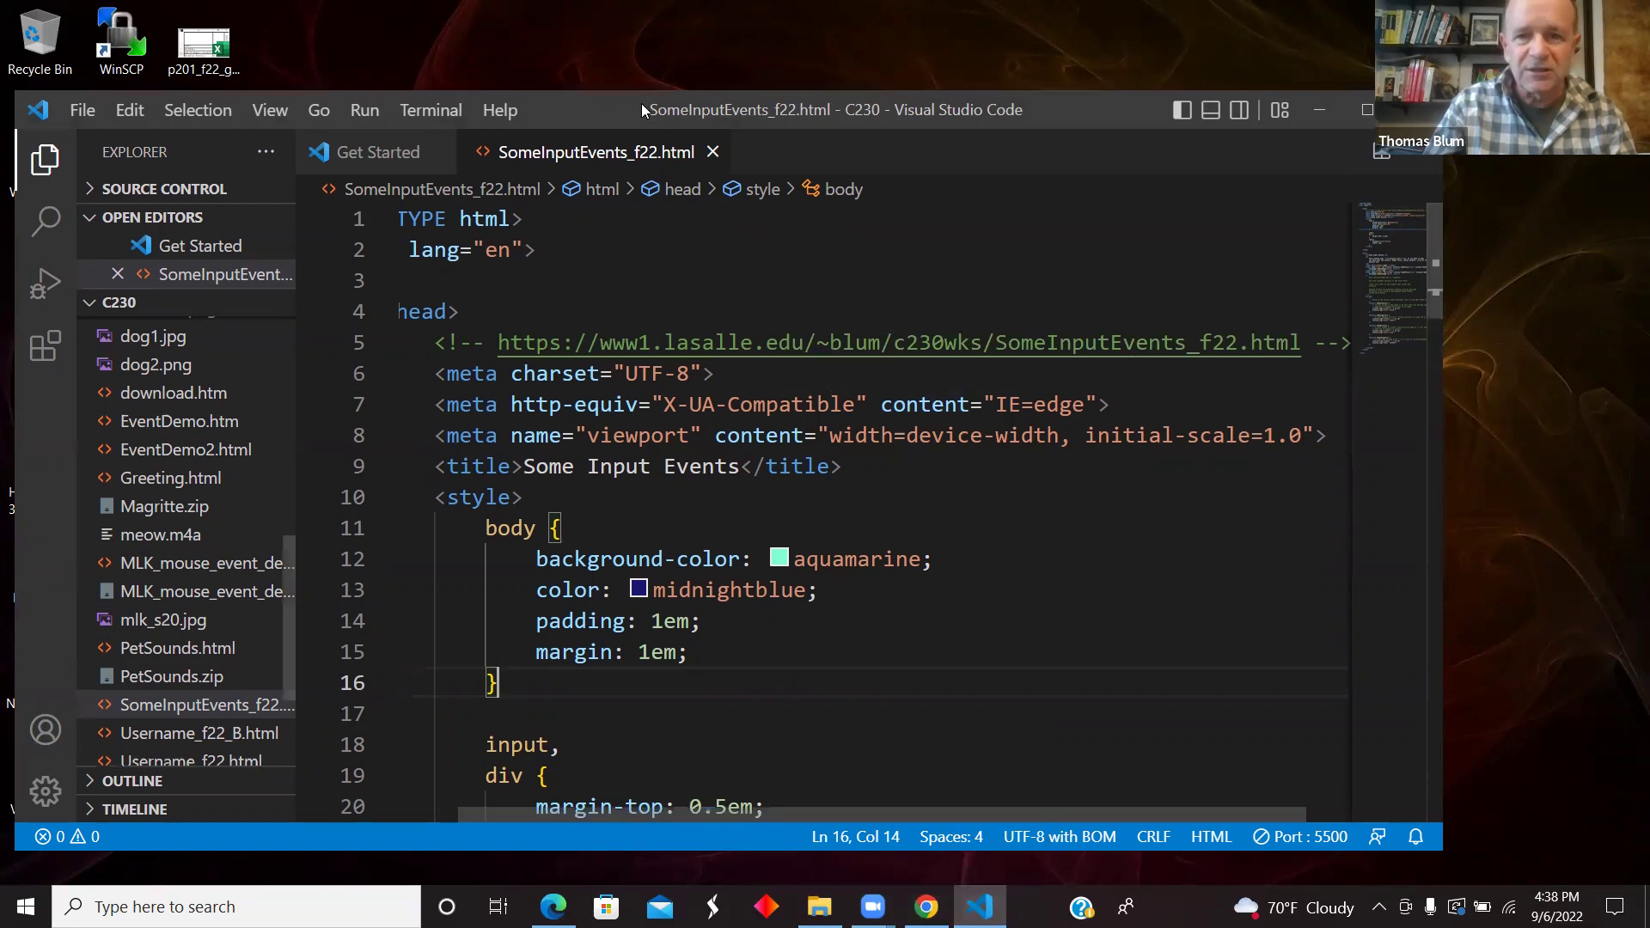
mouse_move(43, 220)
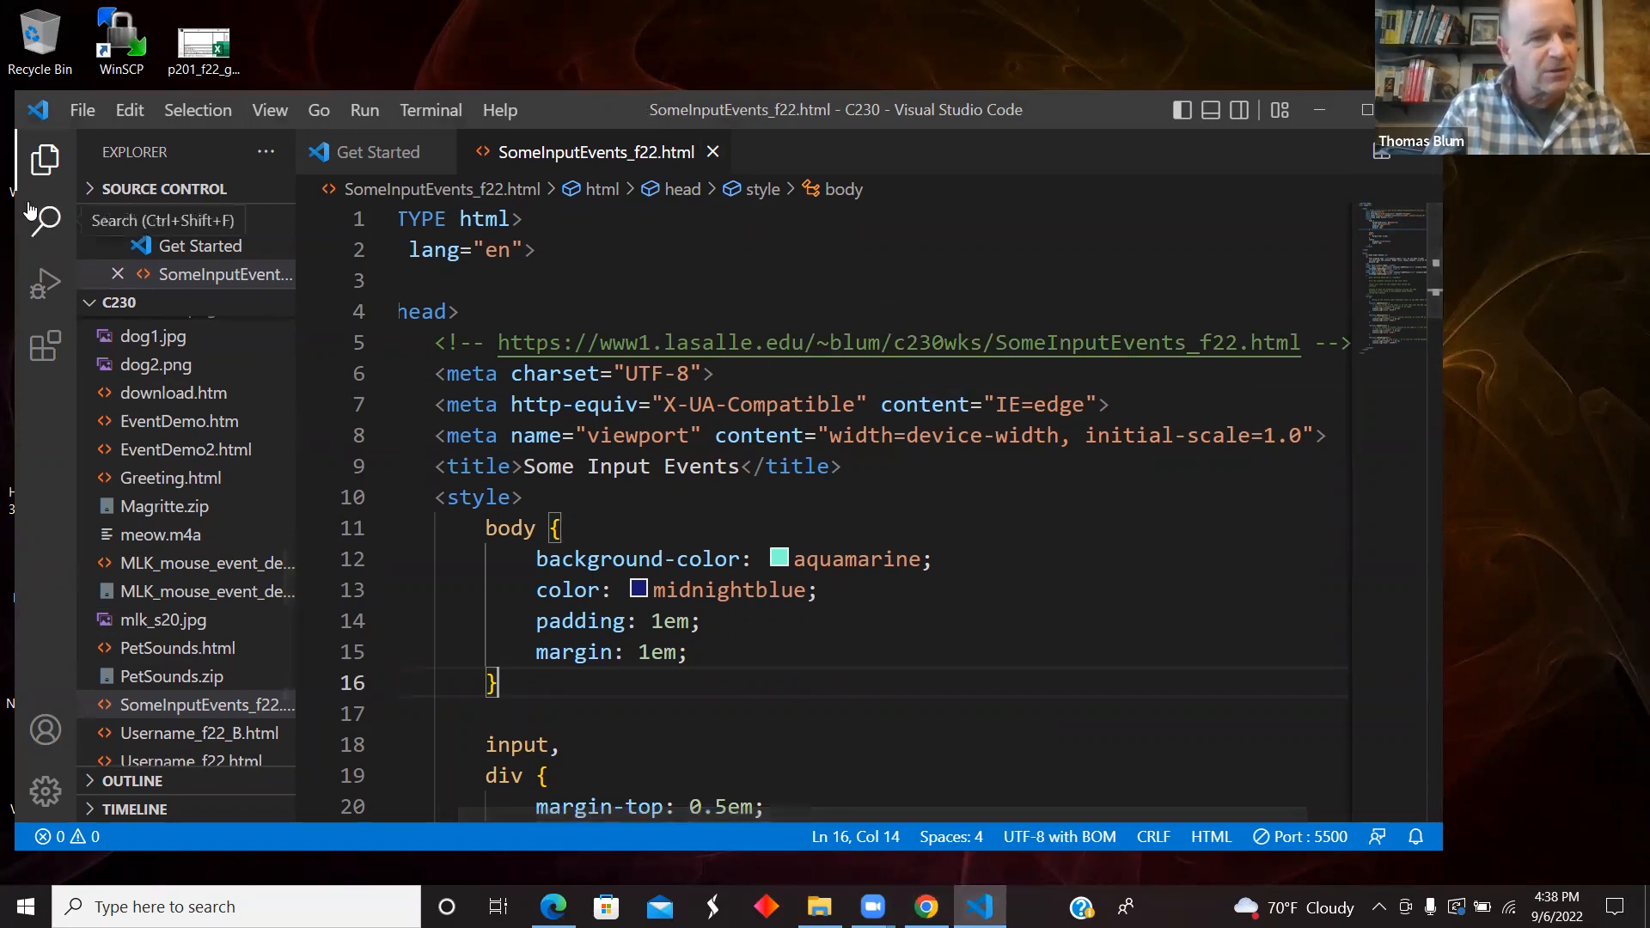
- Hide the Explorer sidebar and scroll past the styles to the txtName and txtAge inputs
click(44, 160)
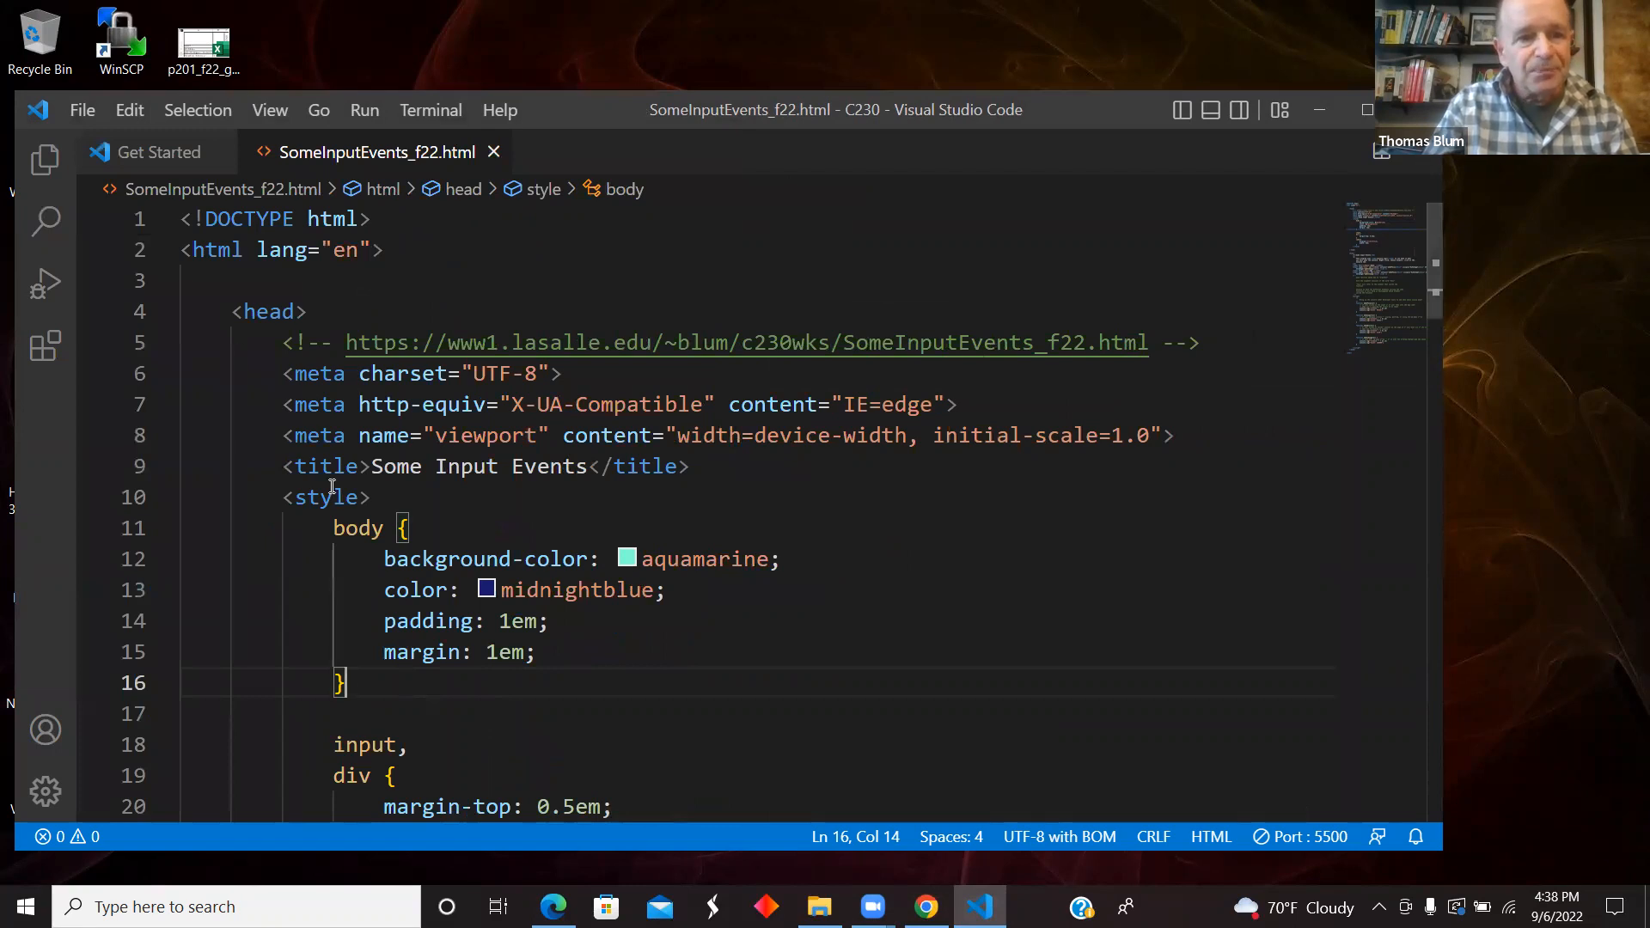
mouse_move(1432, 372)
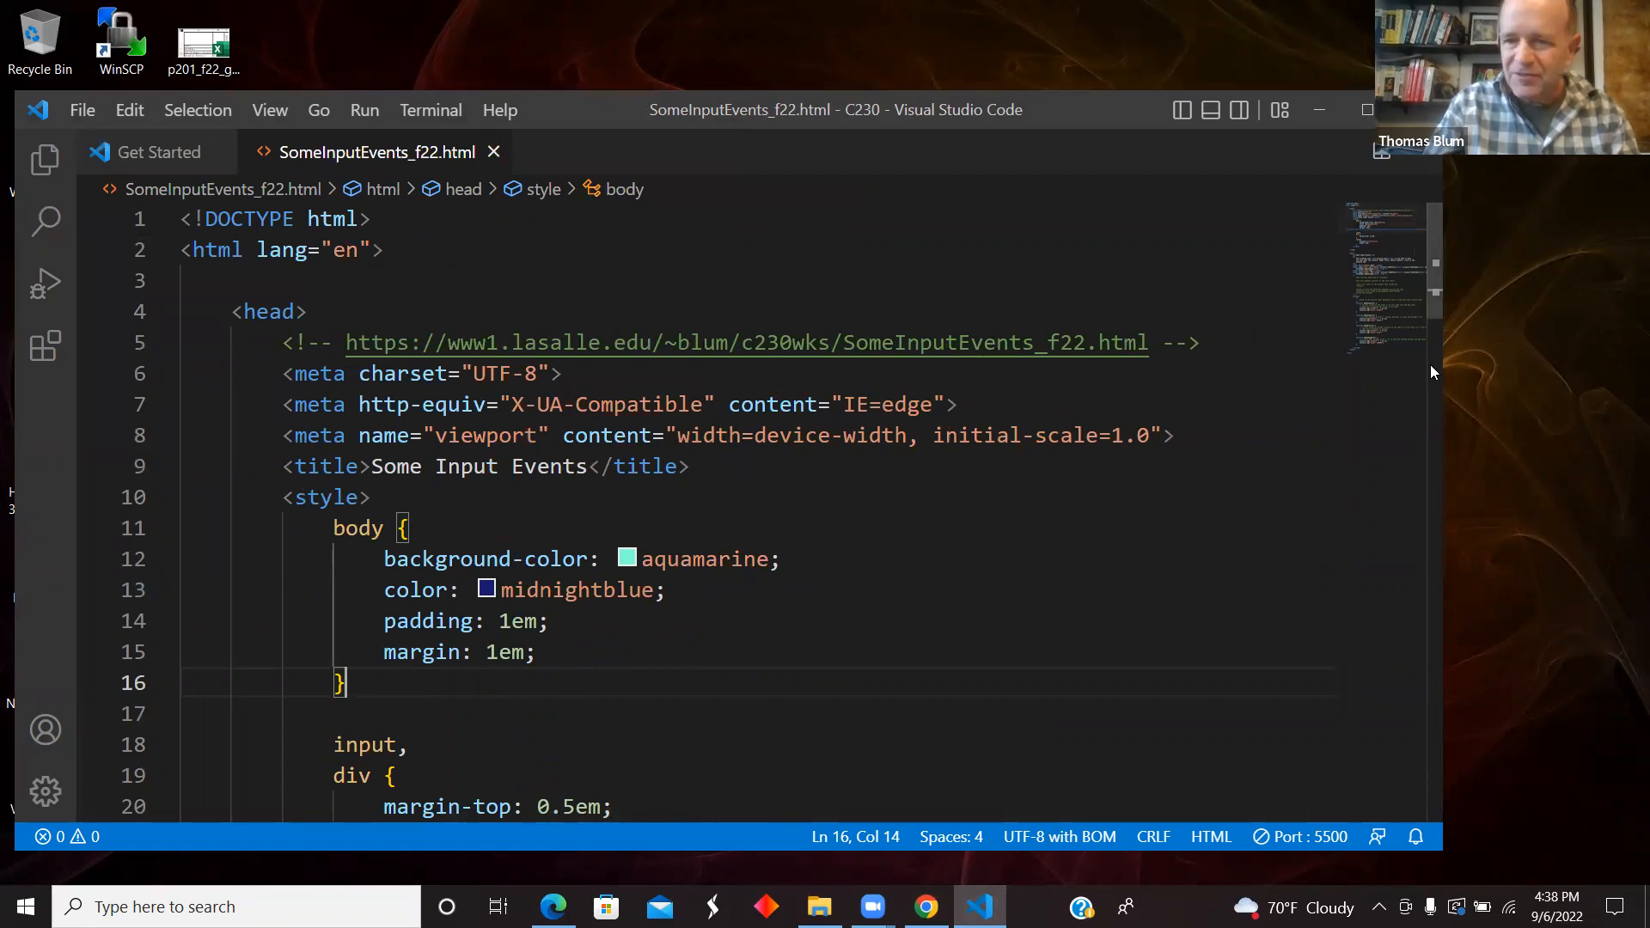
scroll(down, 3)
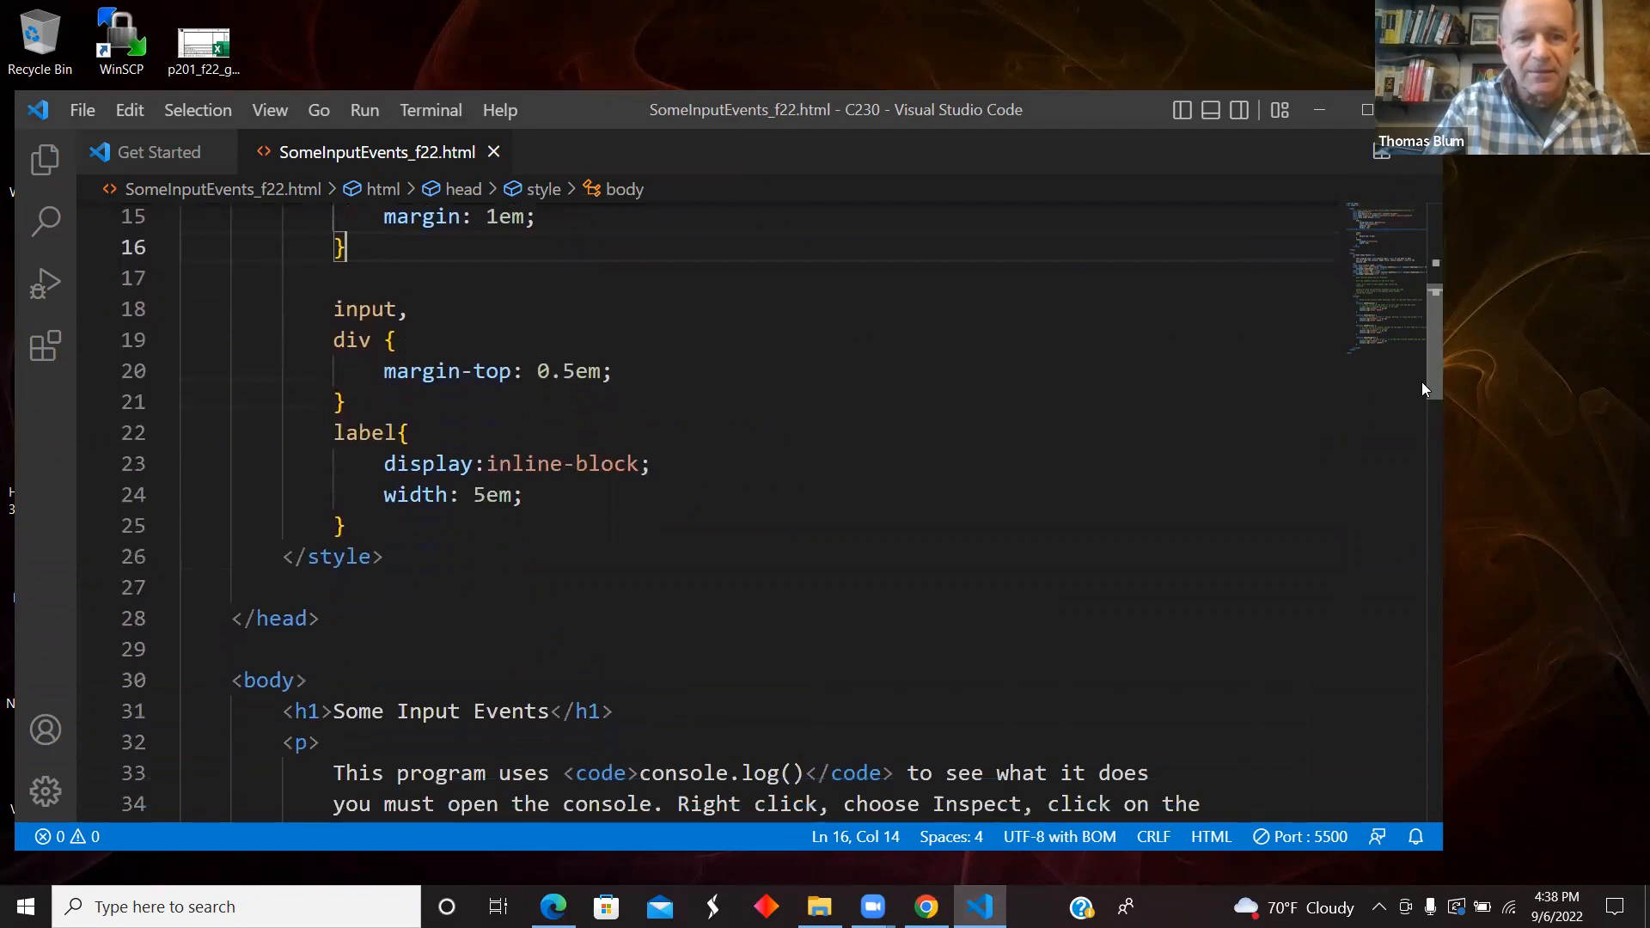
scroll(down, 3)
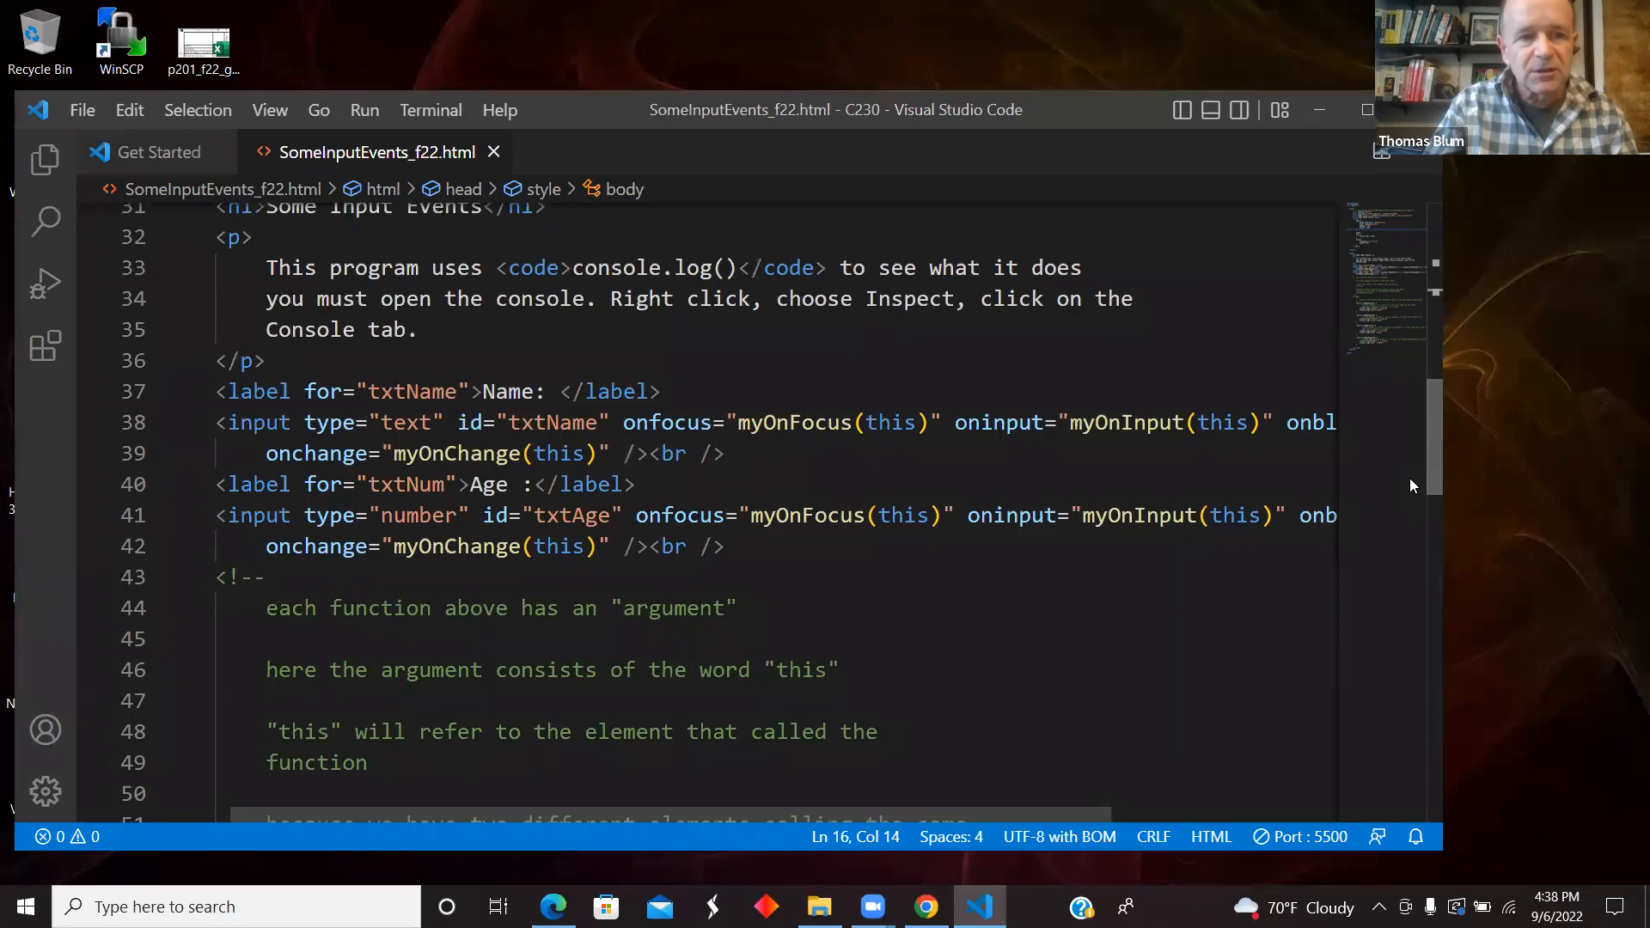
scroll(up, 3)
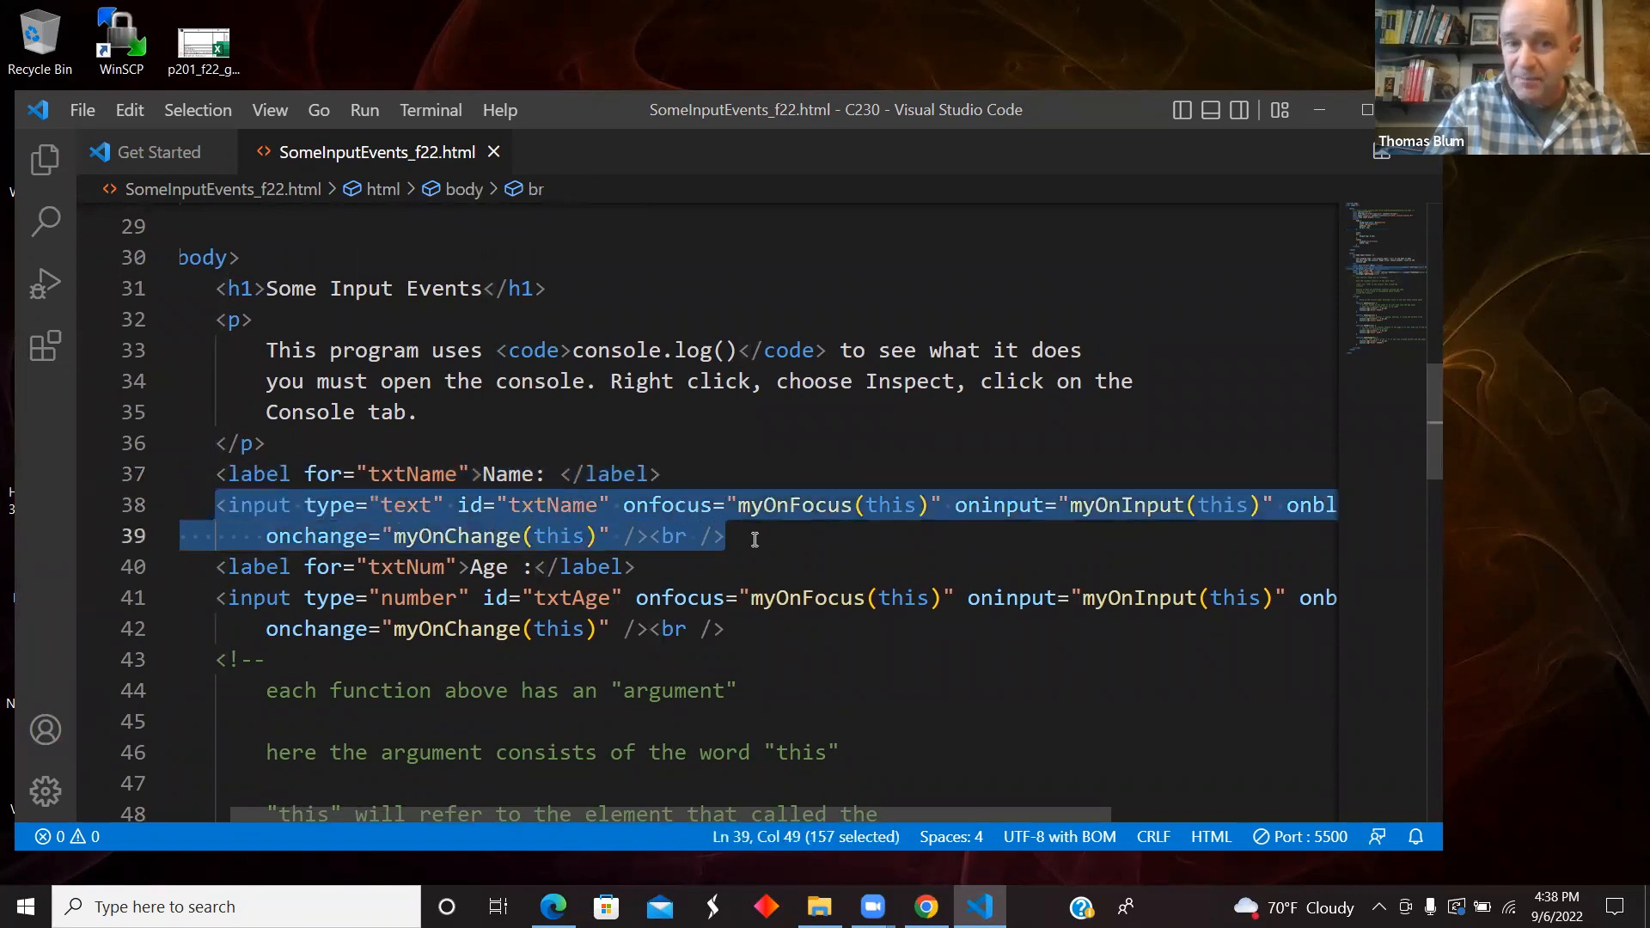
mouse_move(830, 477)
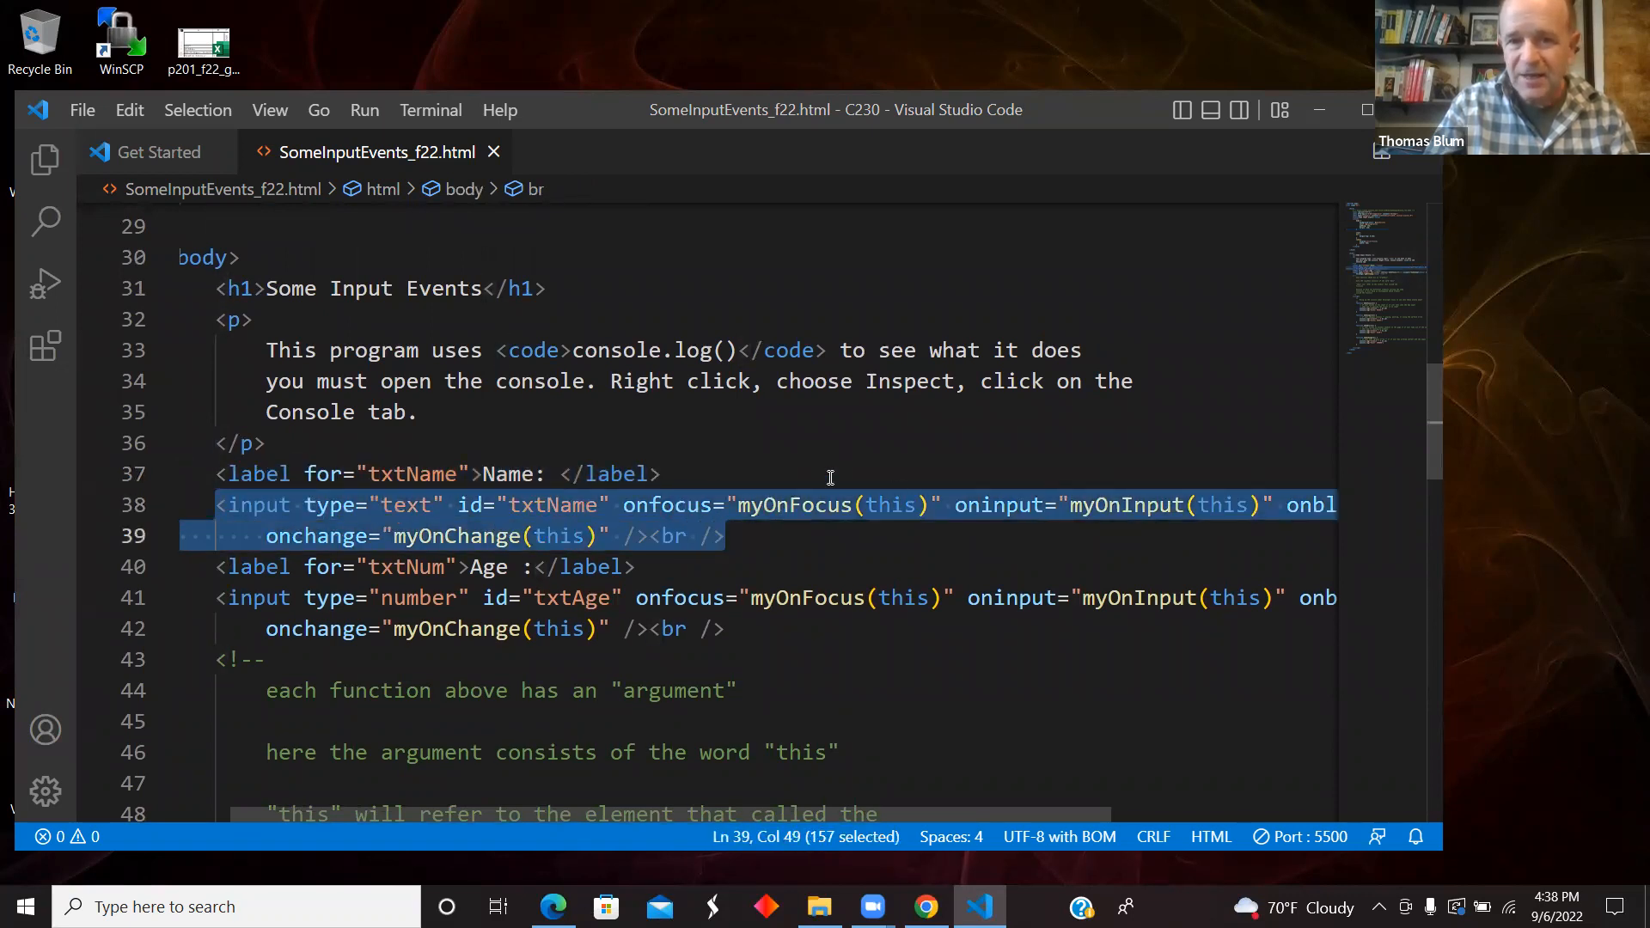
mouse_move(779, 503)
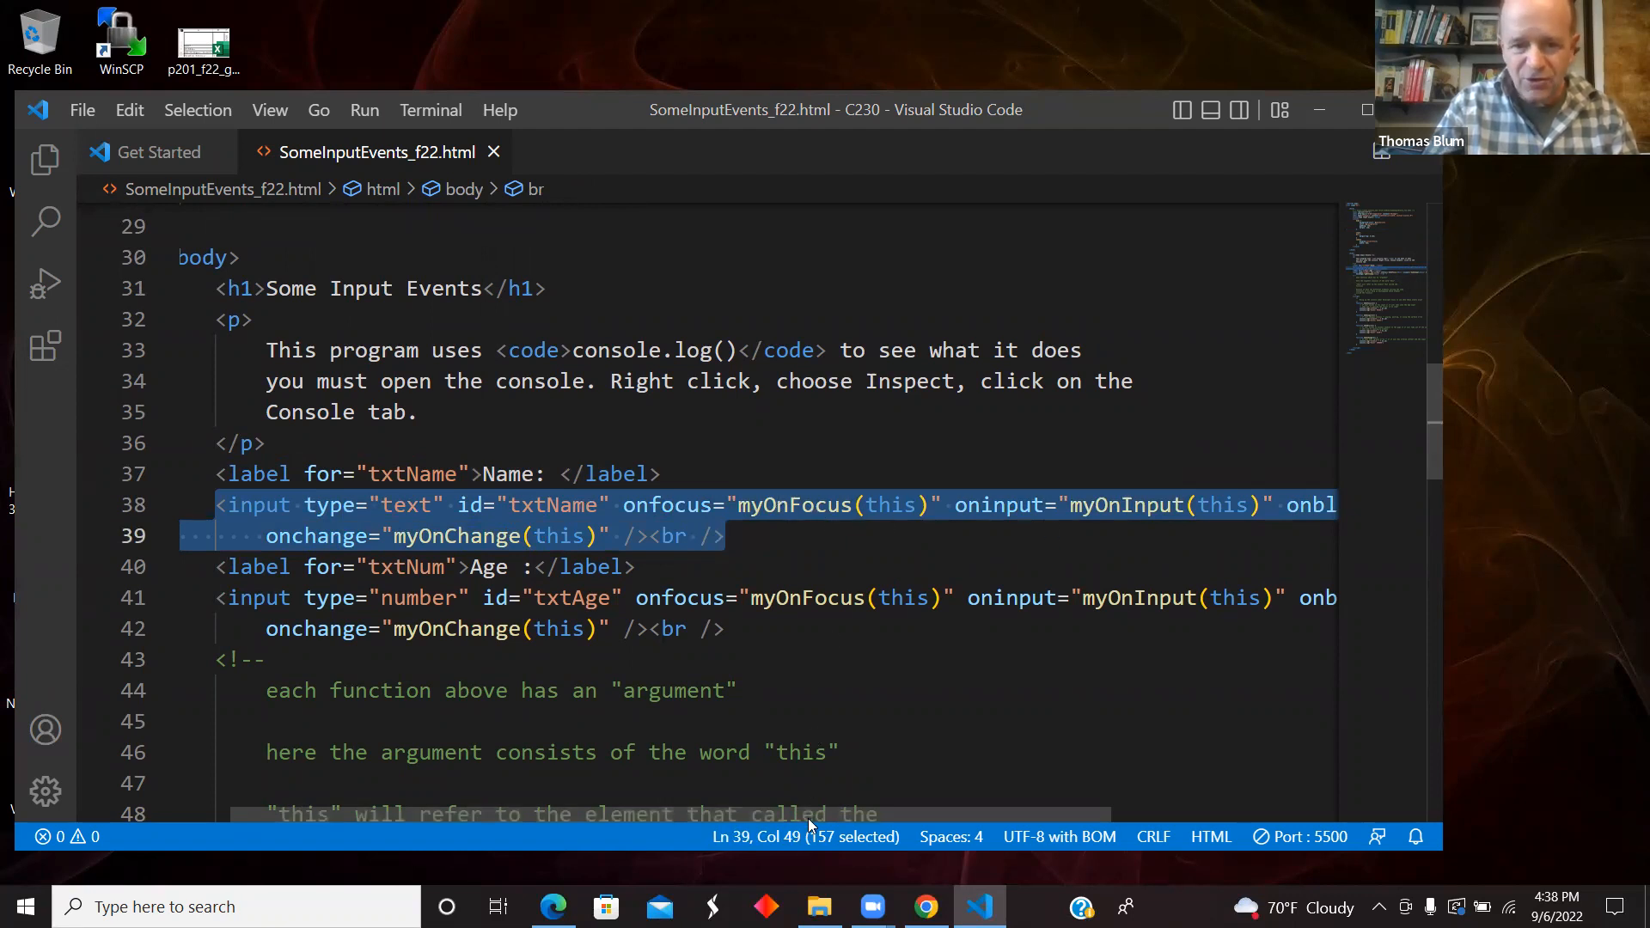
mouse_move(660, 489)
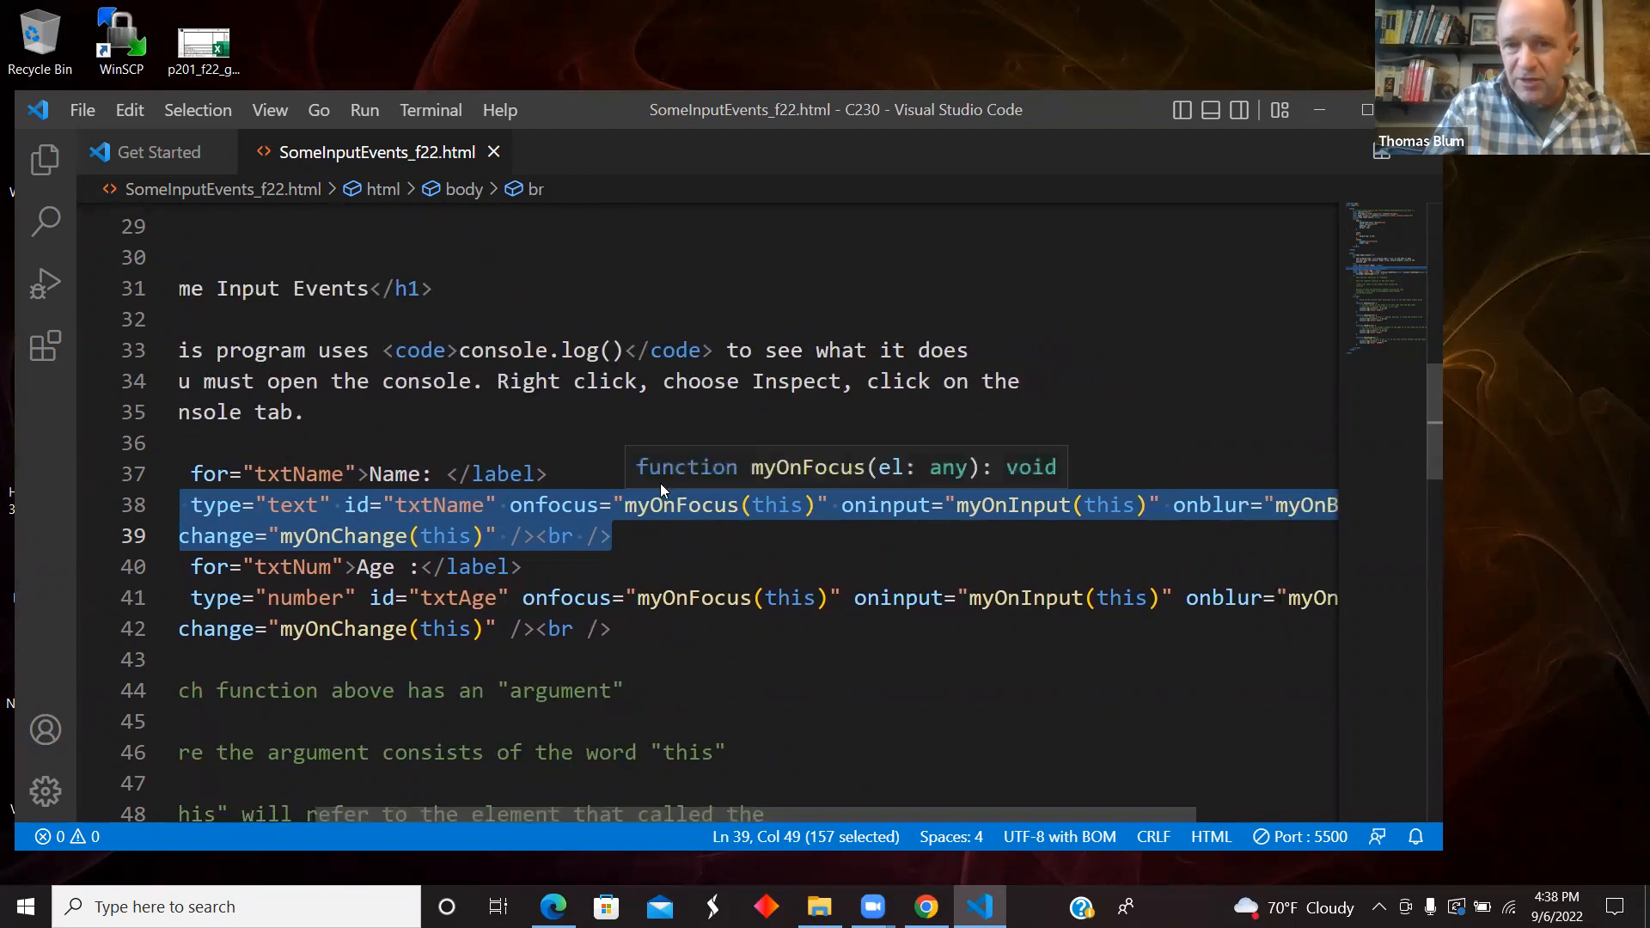
mouse_move(862, 507)
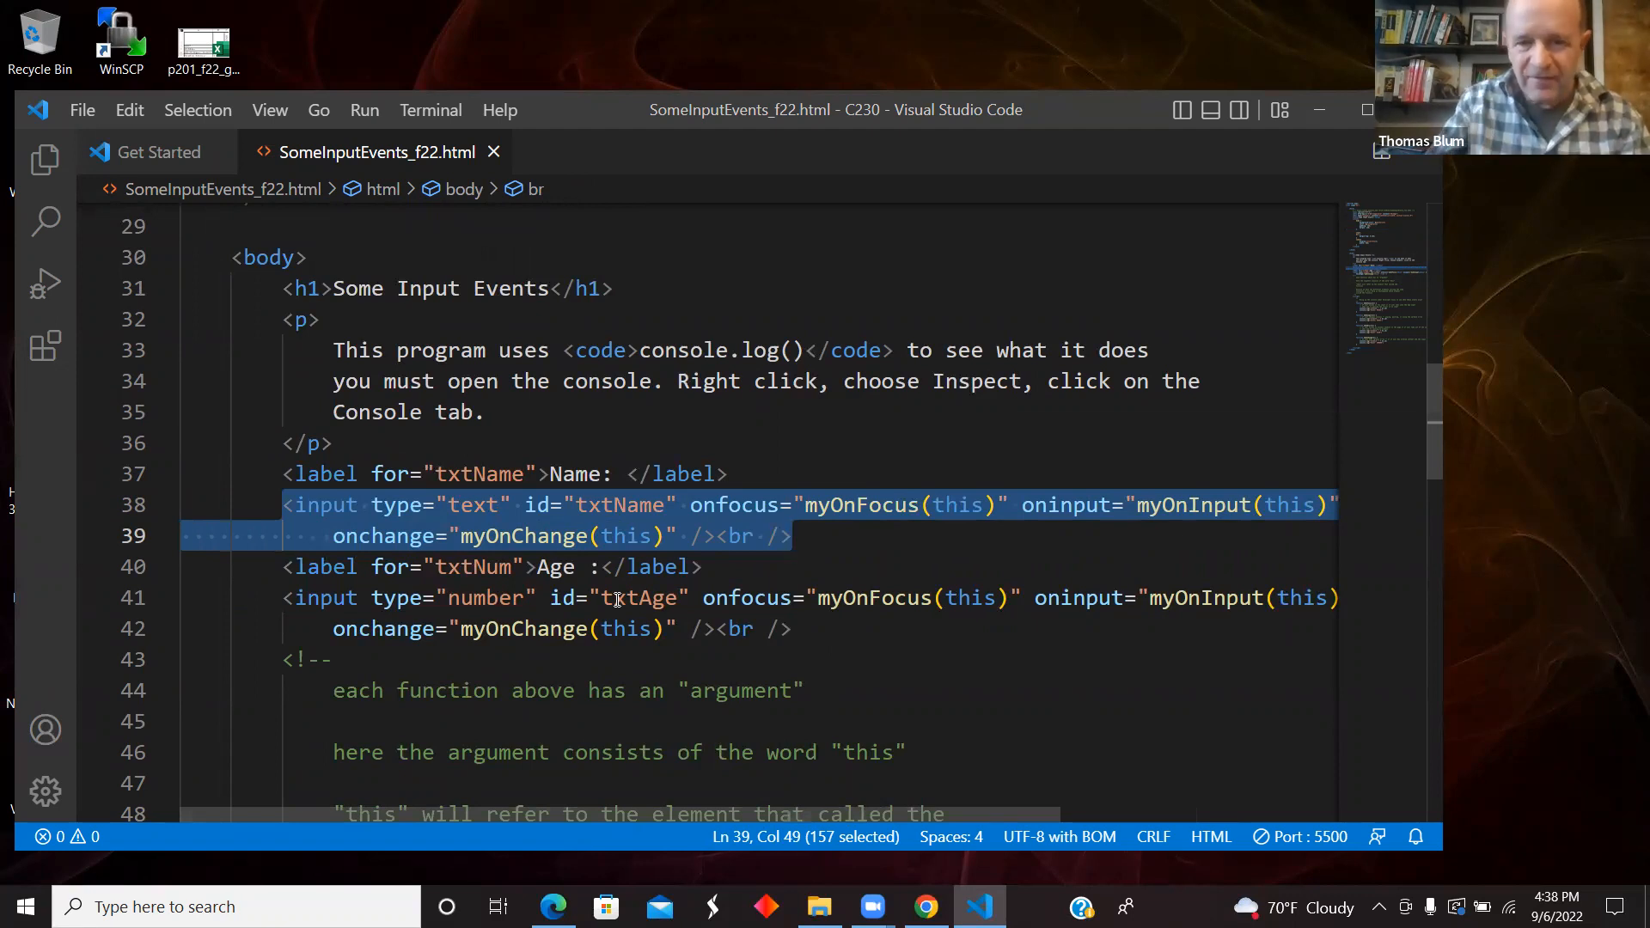
mouse_move(911, 611)
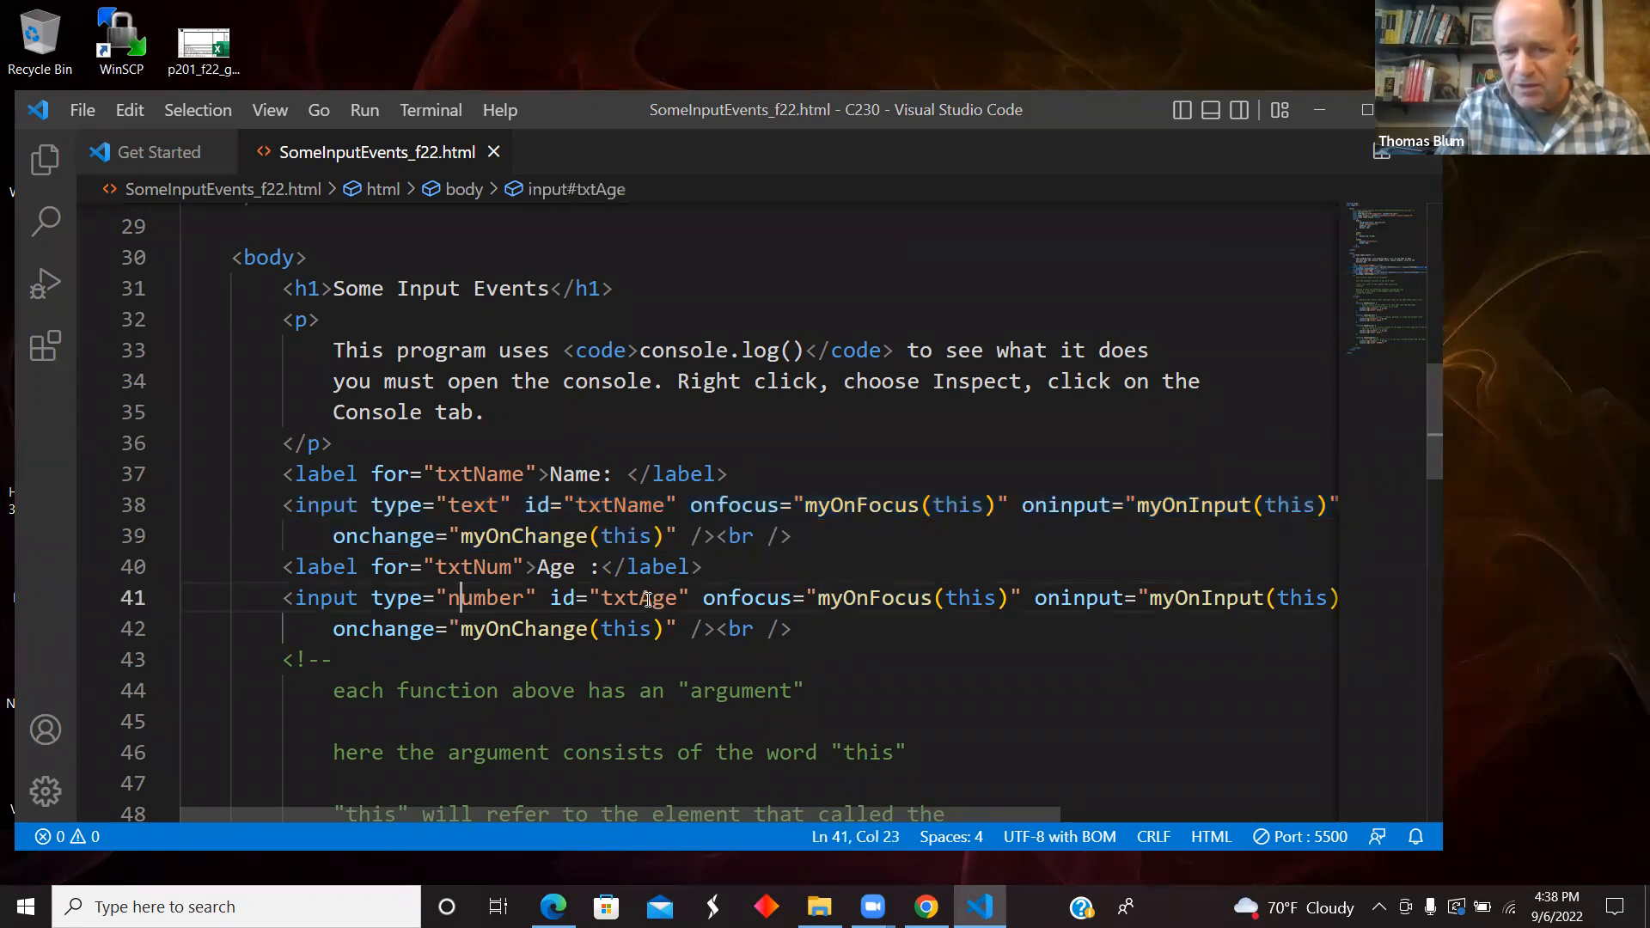
click(989, 582)
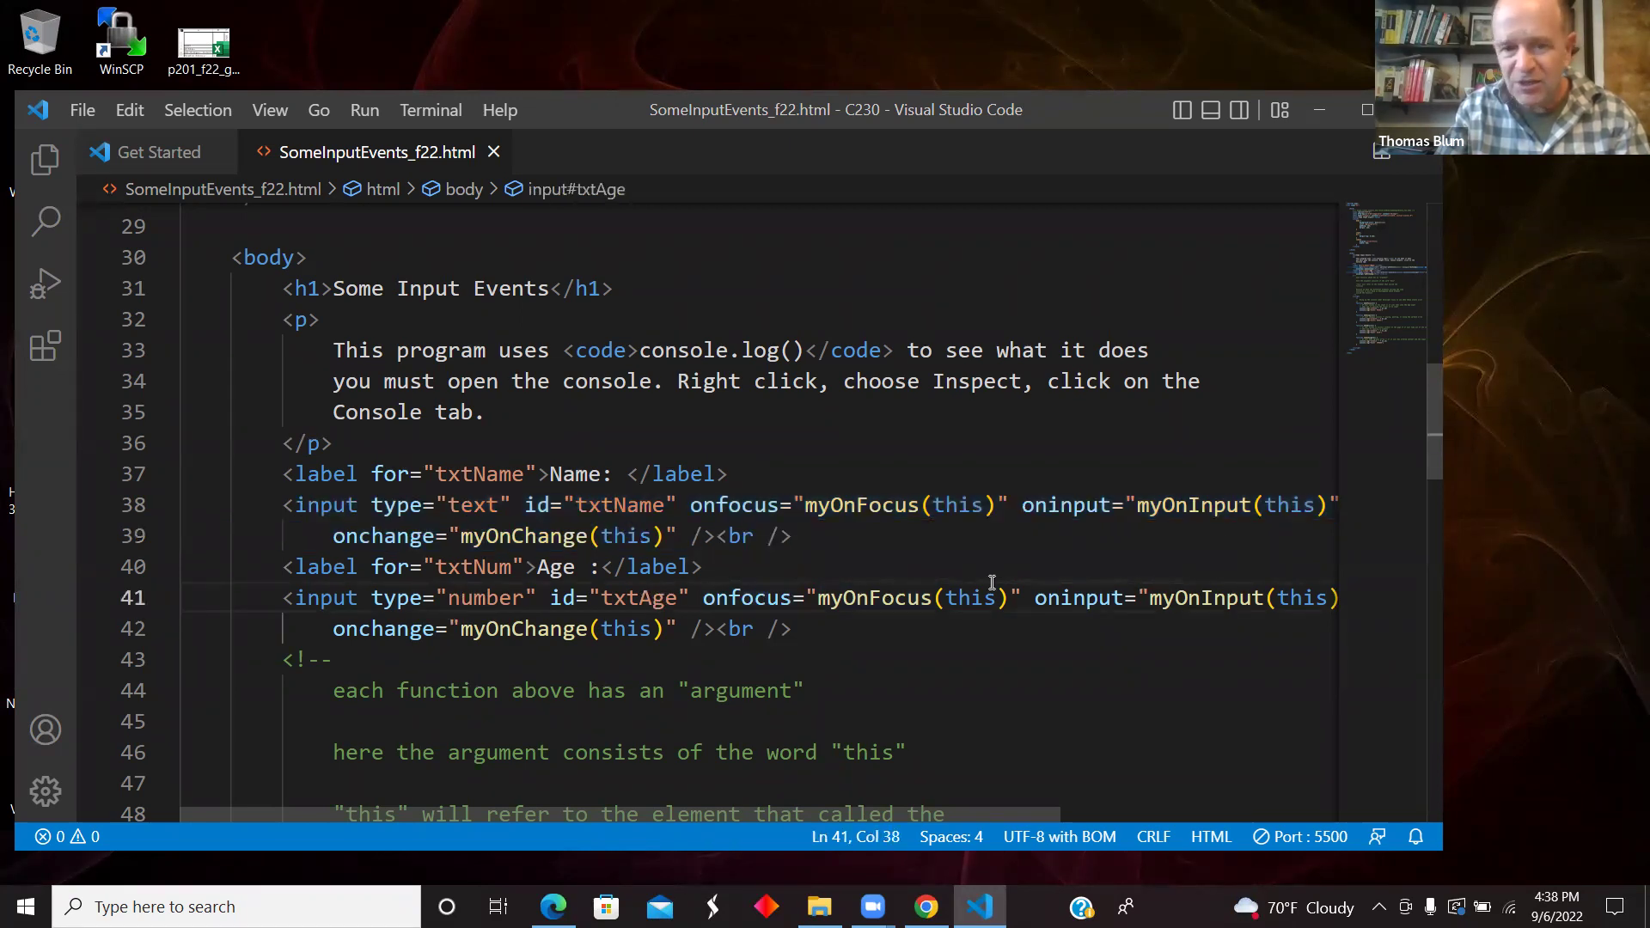
mouse_move(959, 506)
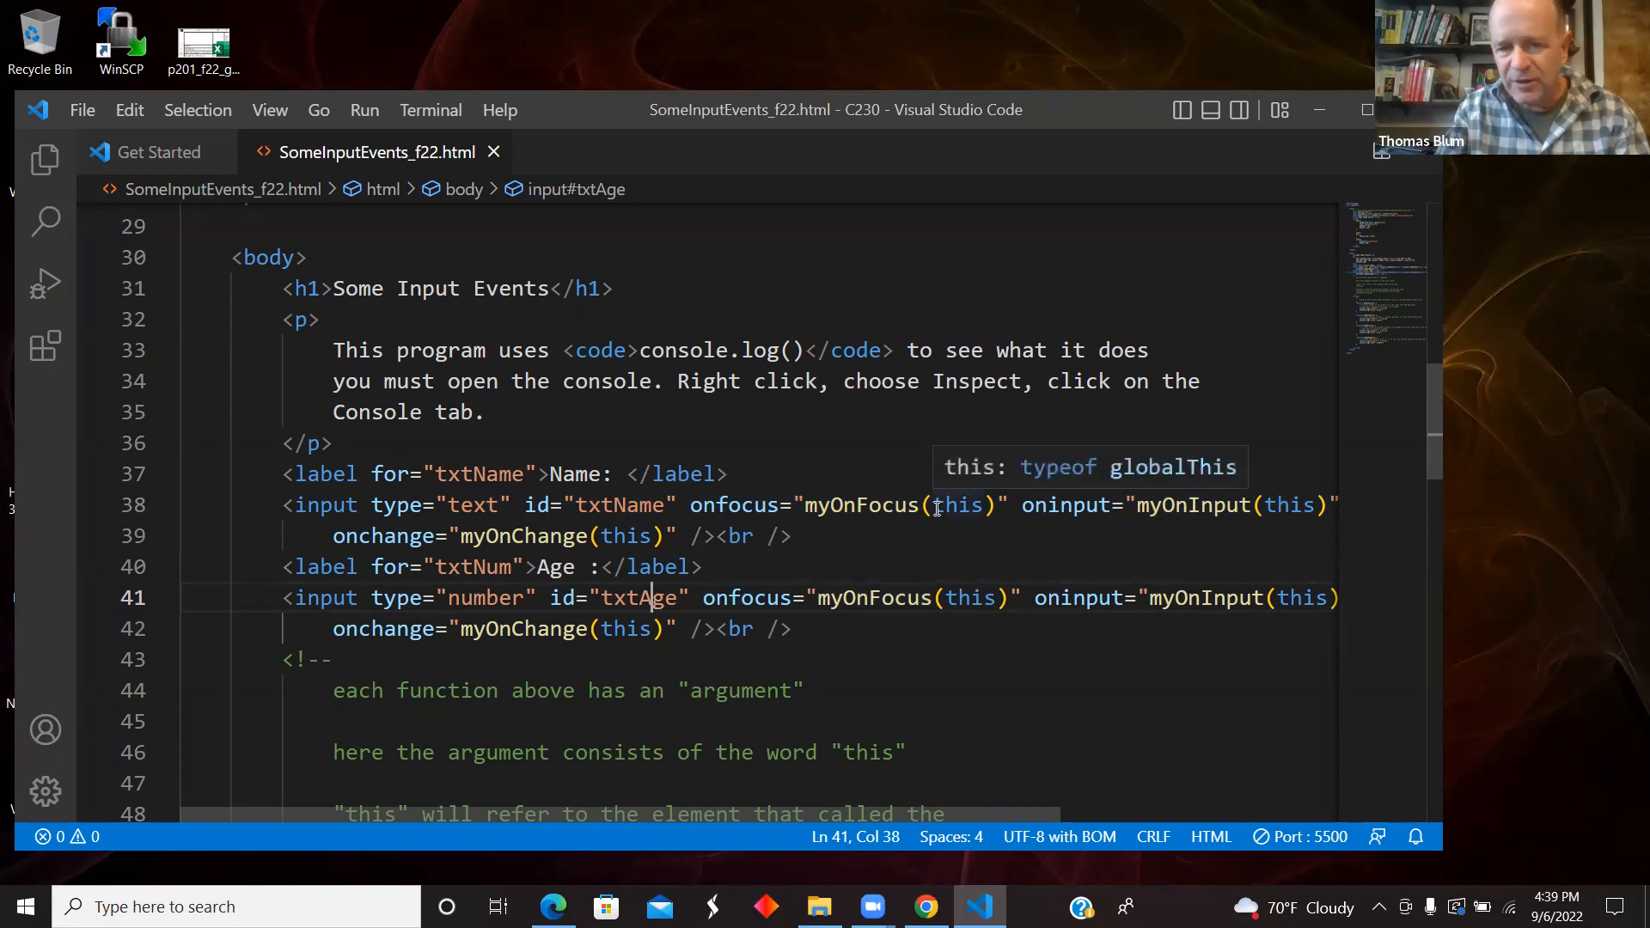
click(741, 505)
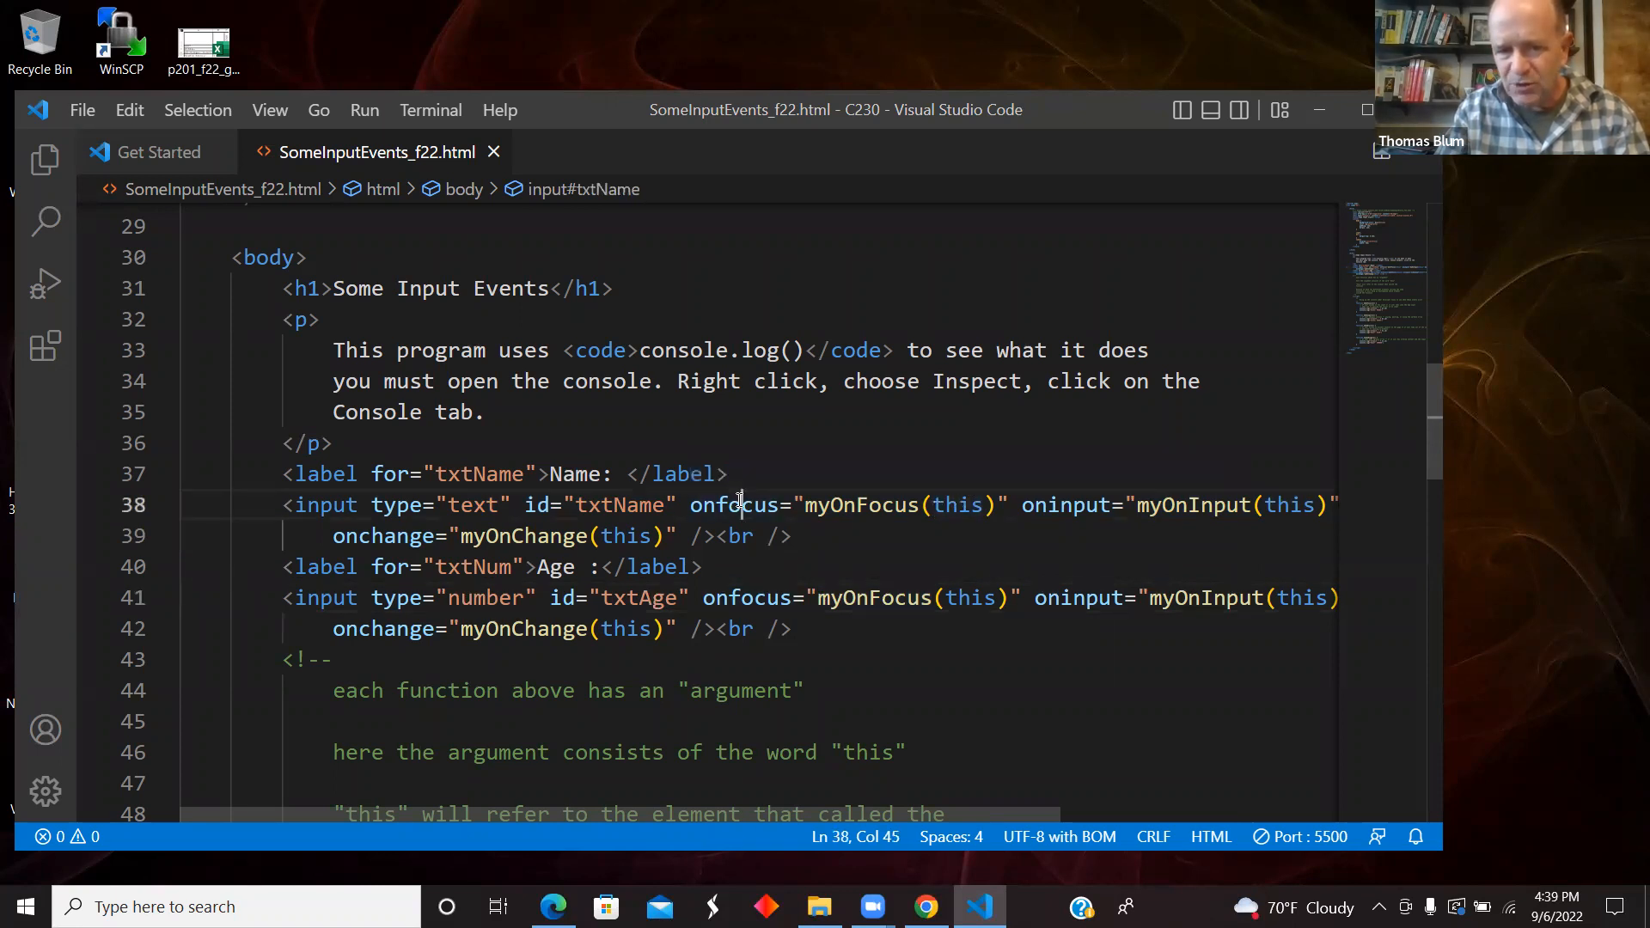
mouse_move(858, 505)
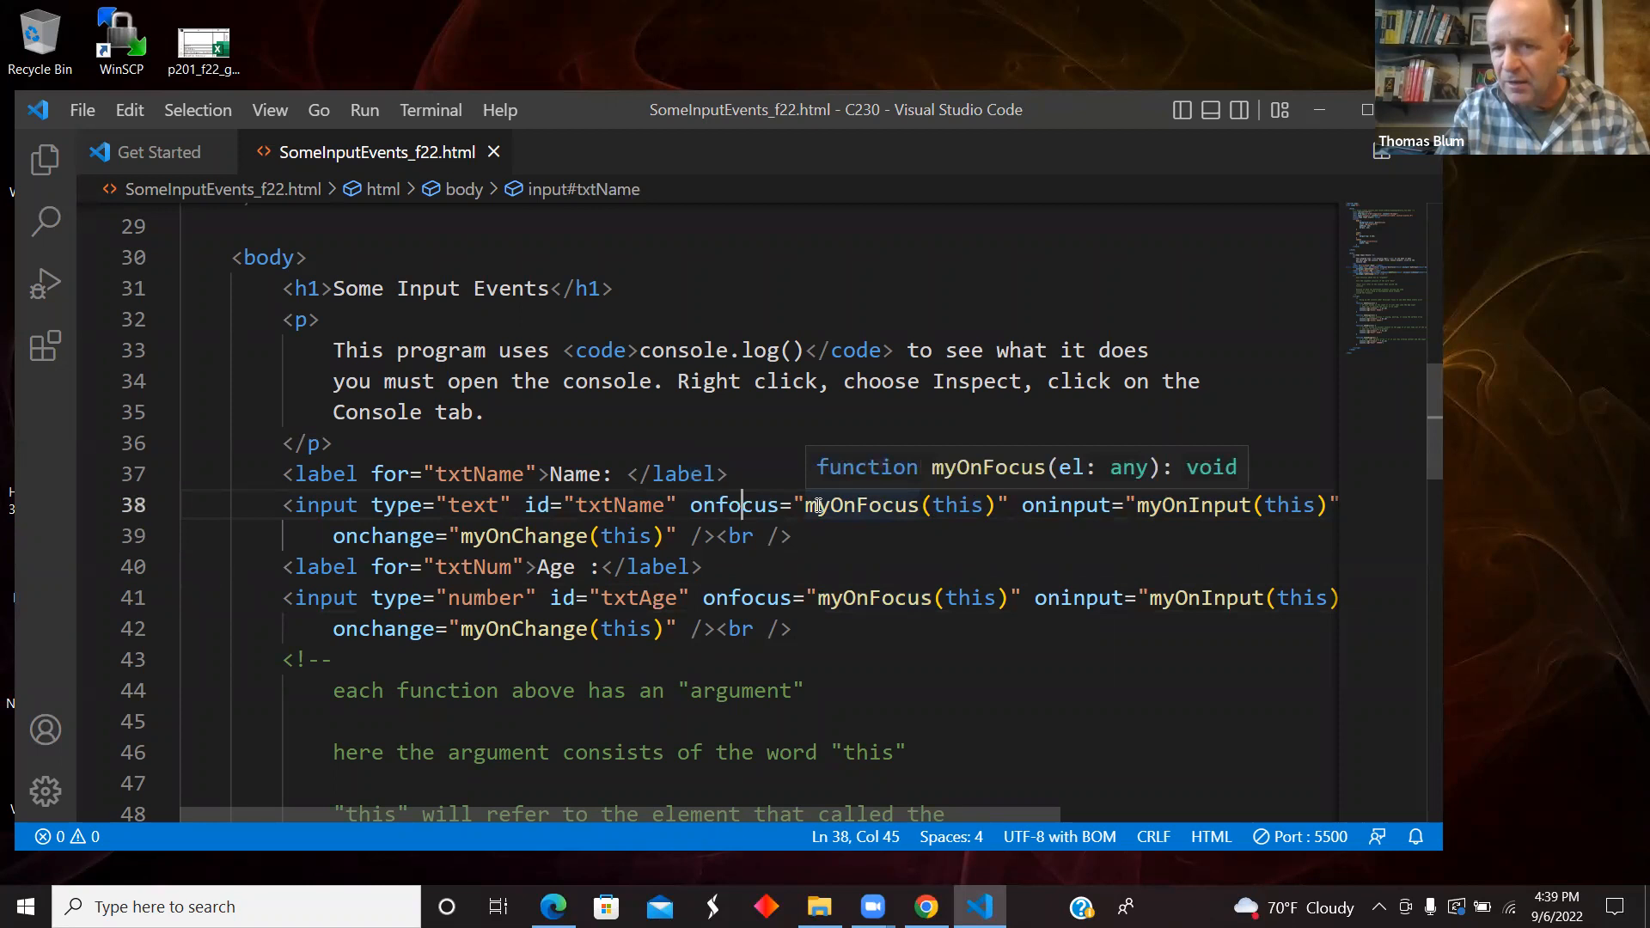
mouse_move(1030, 506)
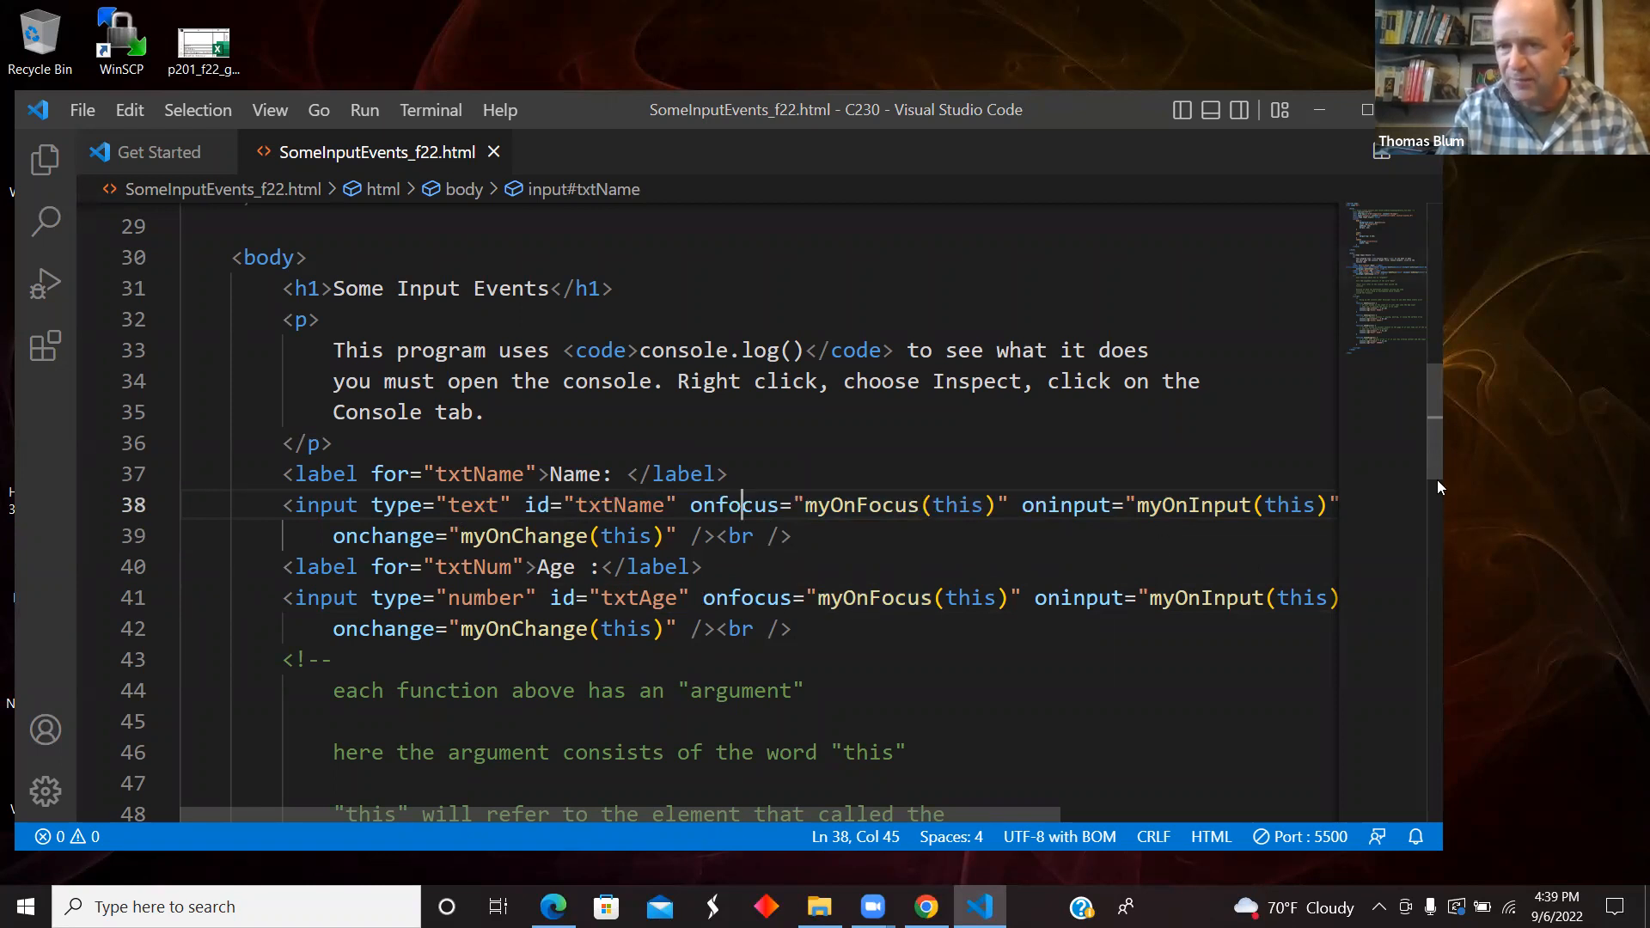
mouse_move(1135, 707)
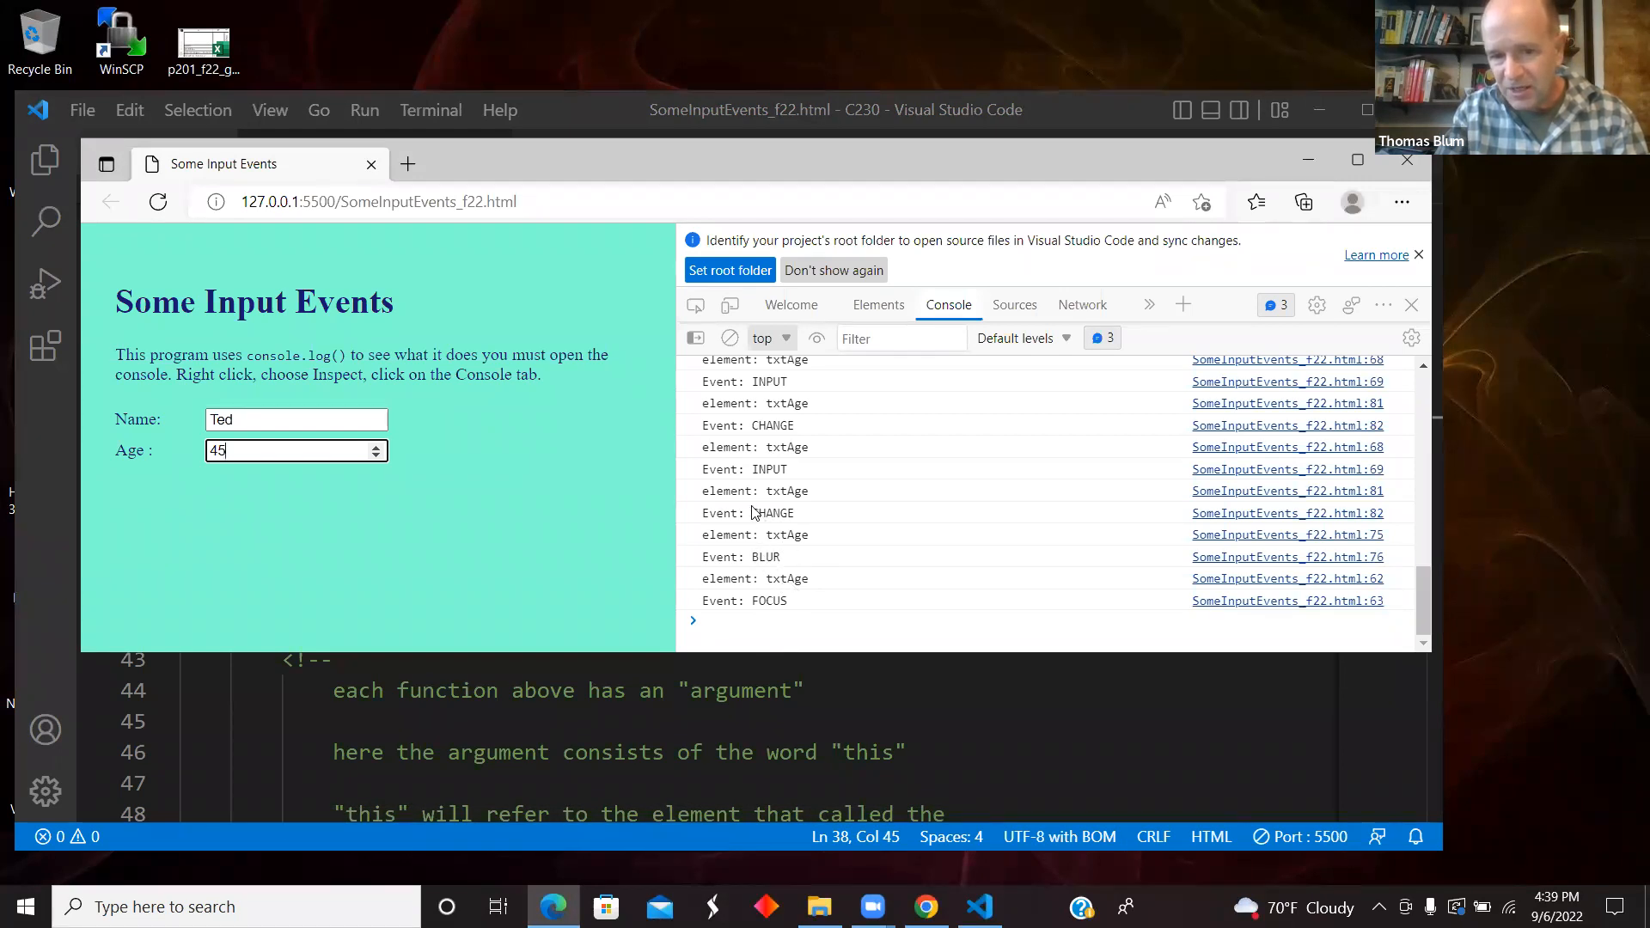
mouse_move(768, 455)
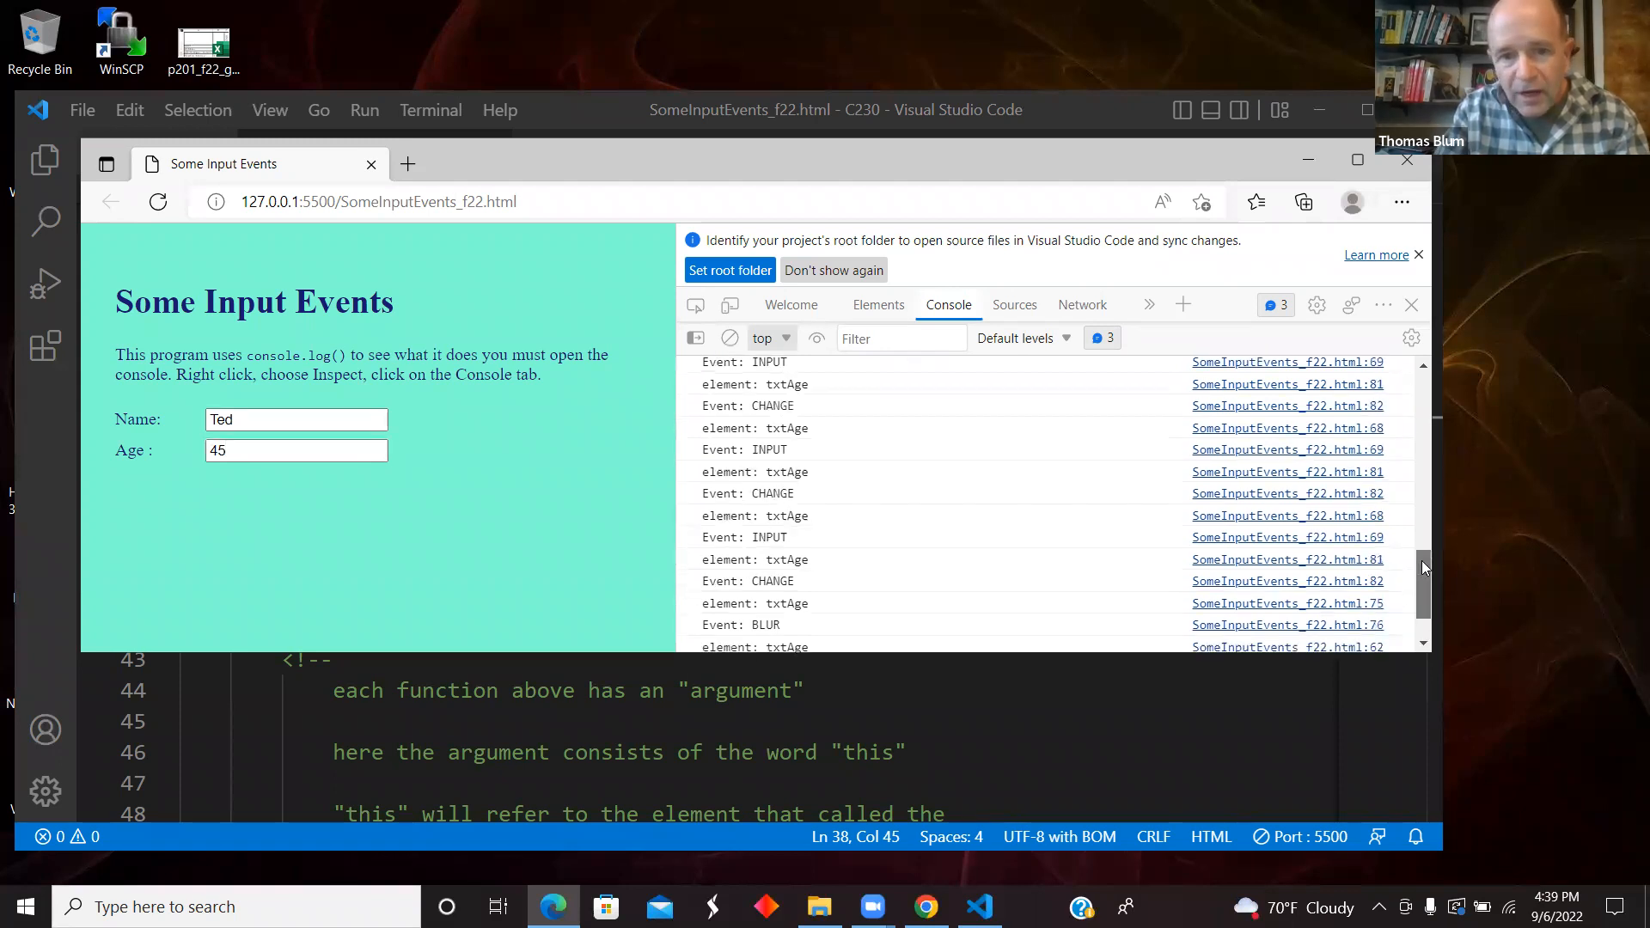
- Scroll through the console's FOCUS, BLUR, INPUT and CHANGE lines for txtName and txtAge
scroll(up, 3)
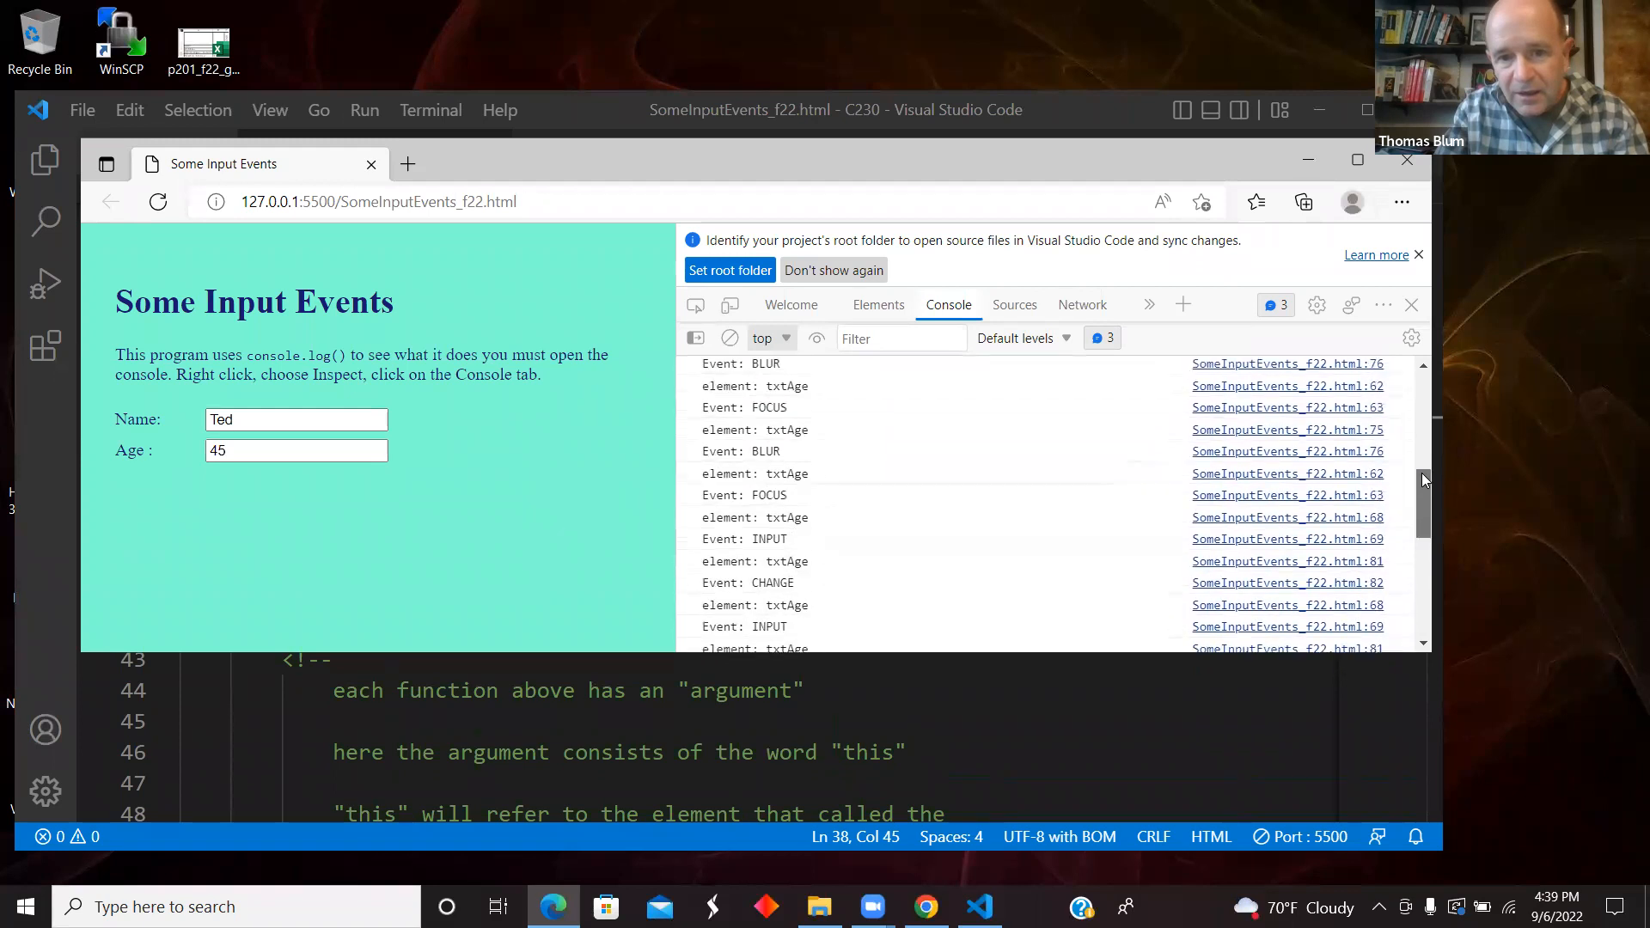
scroll(up, 3)
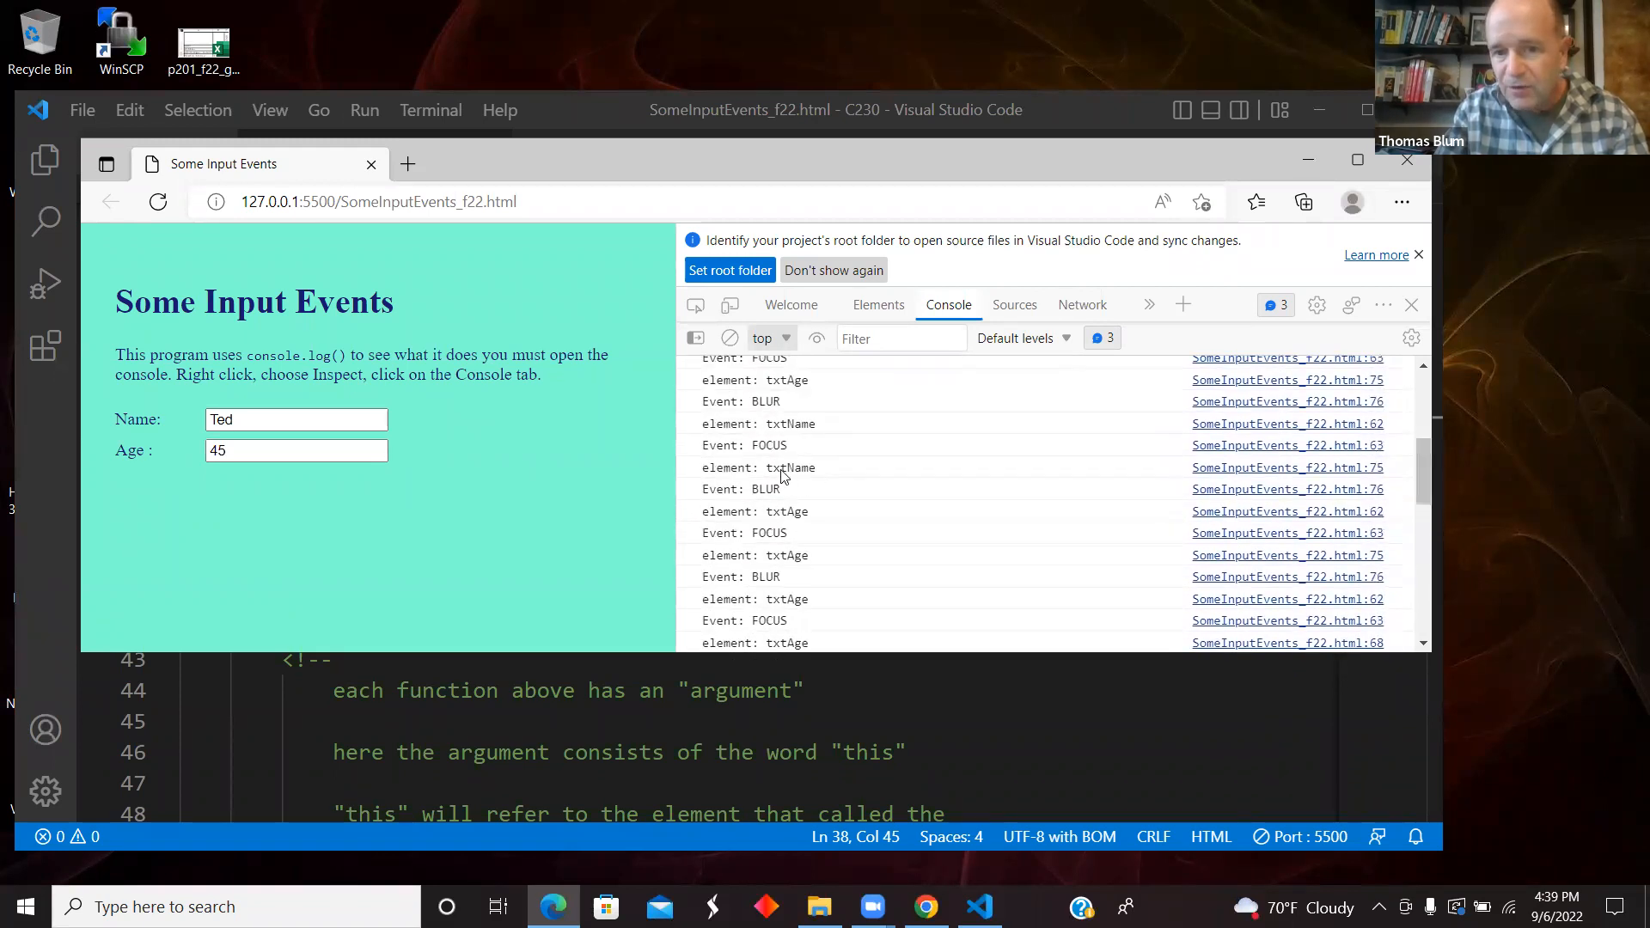
mouse_move(787, 470)
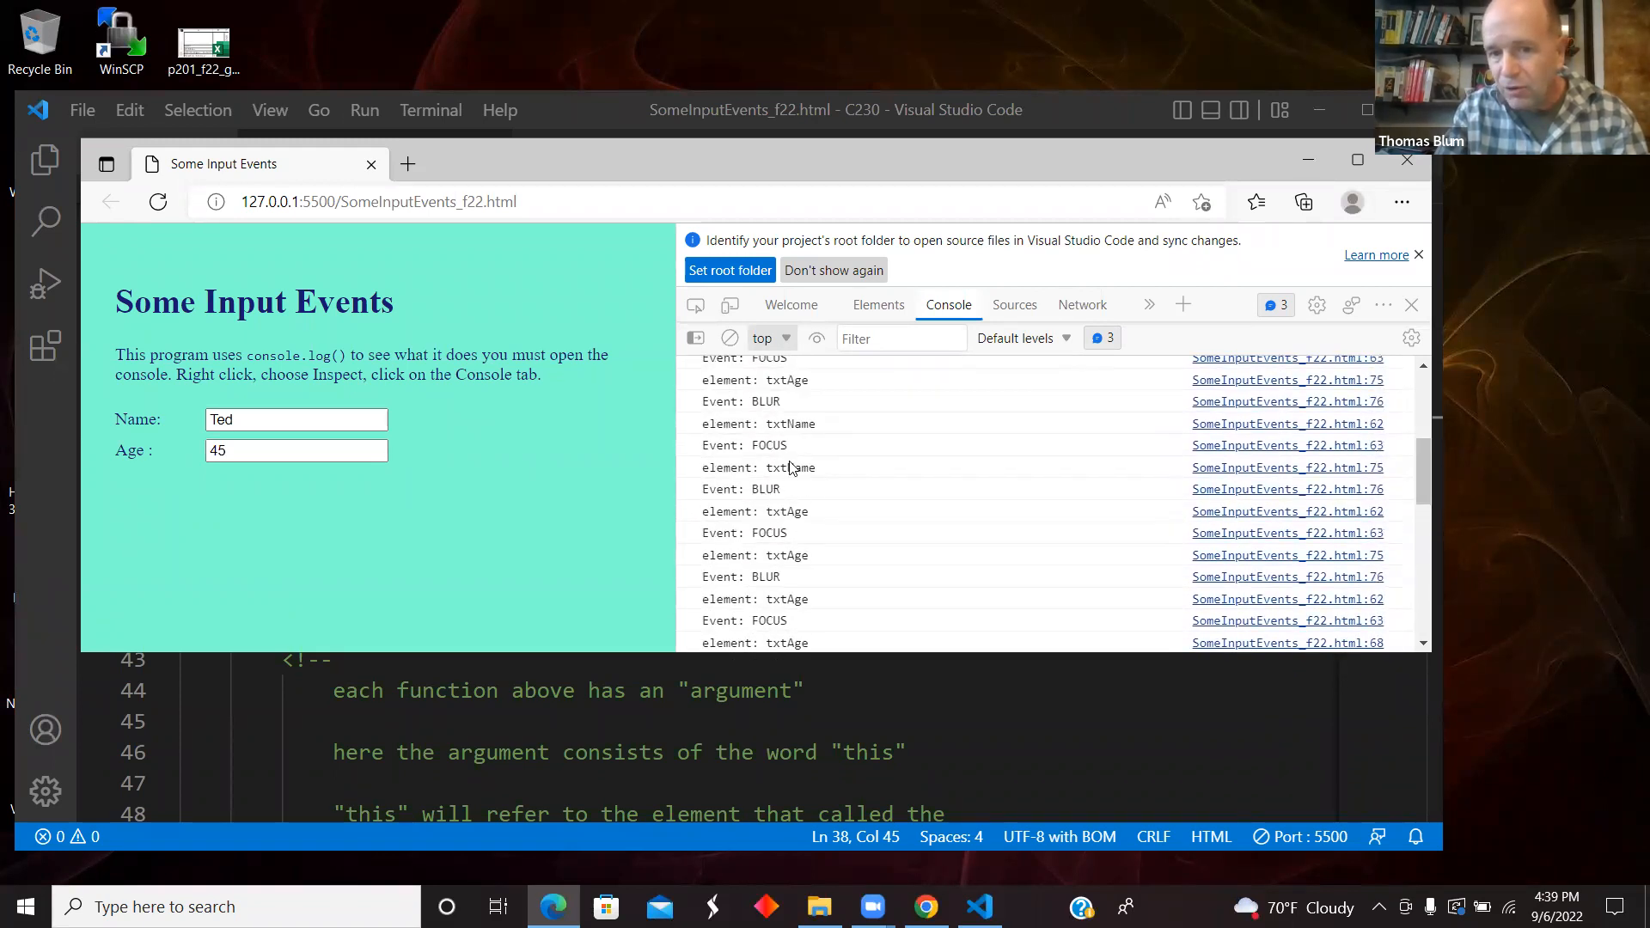
scroll(down, 3)
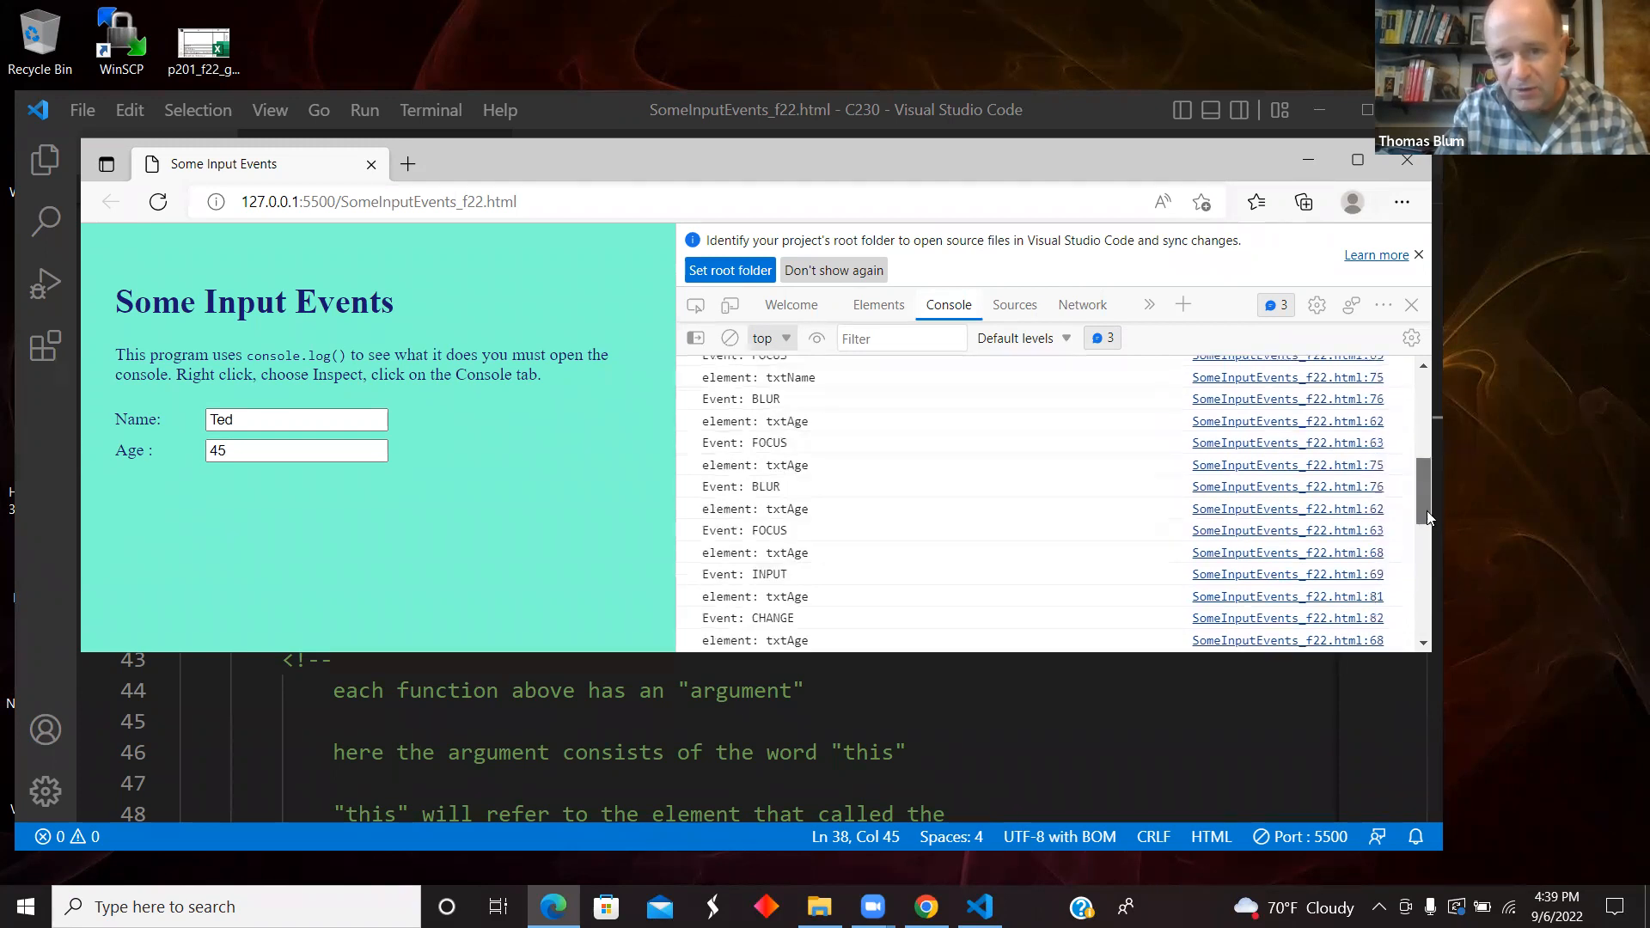
scroll(down, 3)
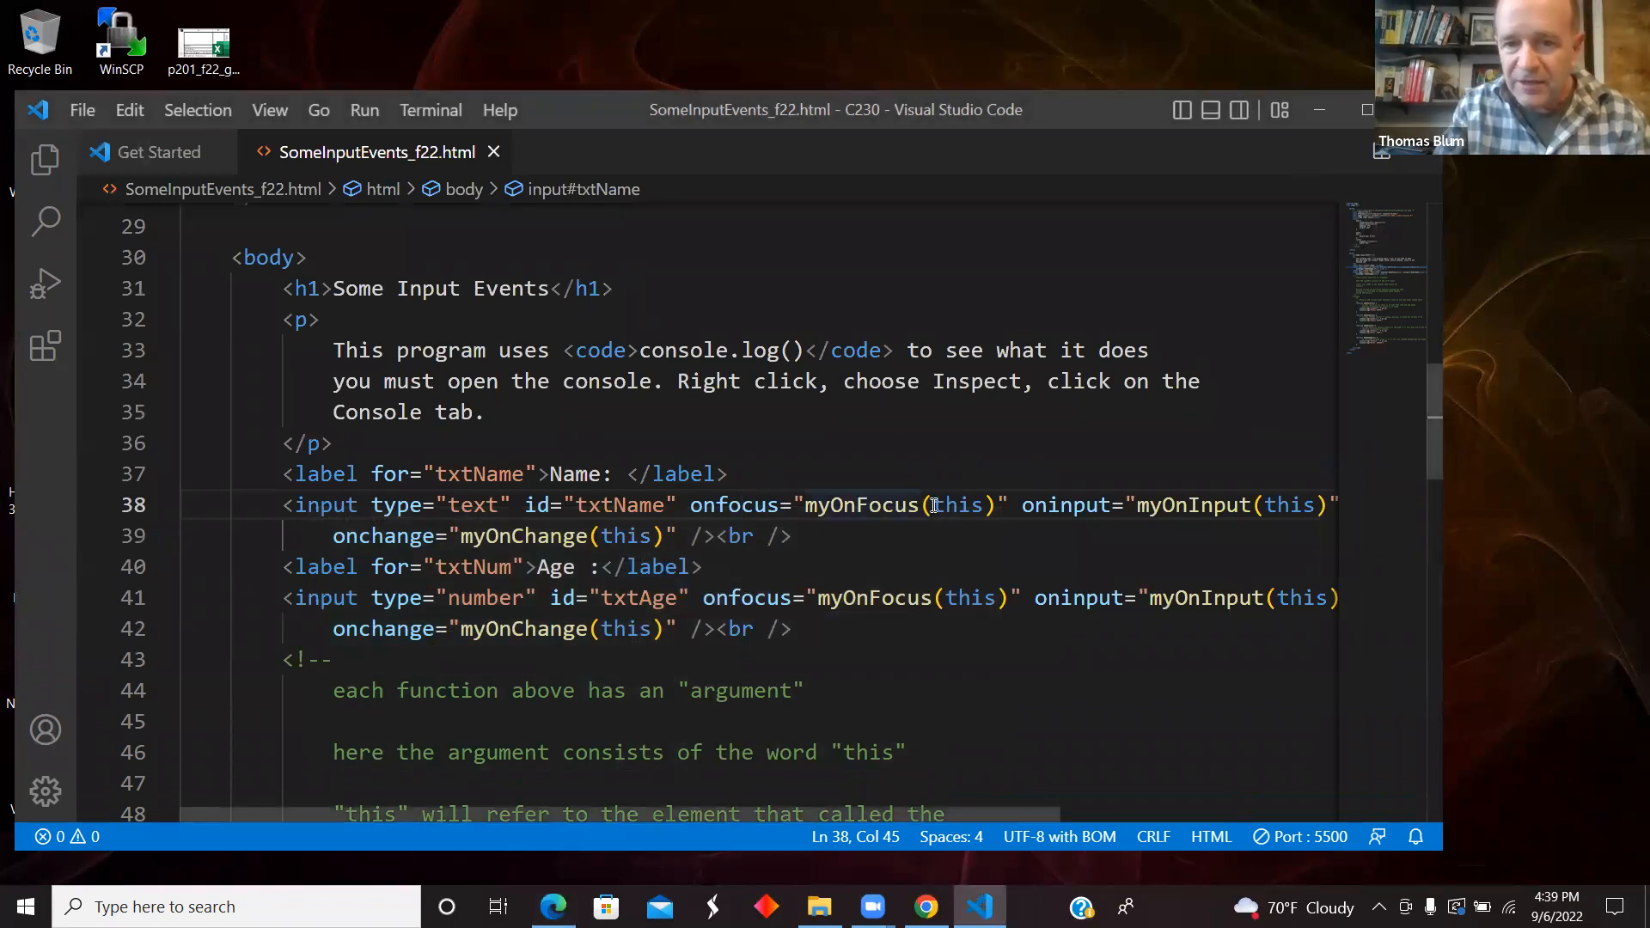
- Highlight every 'this' on line 38 and scroll down to the comment explaining it
double_click(957, 505)
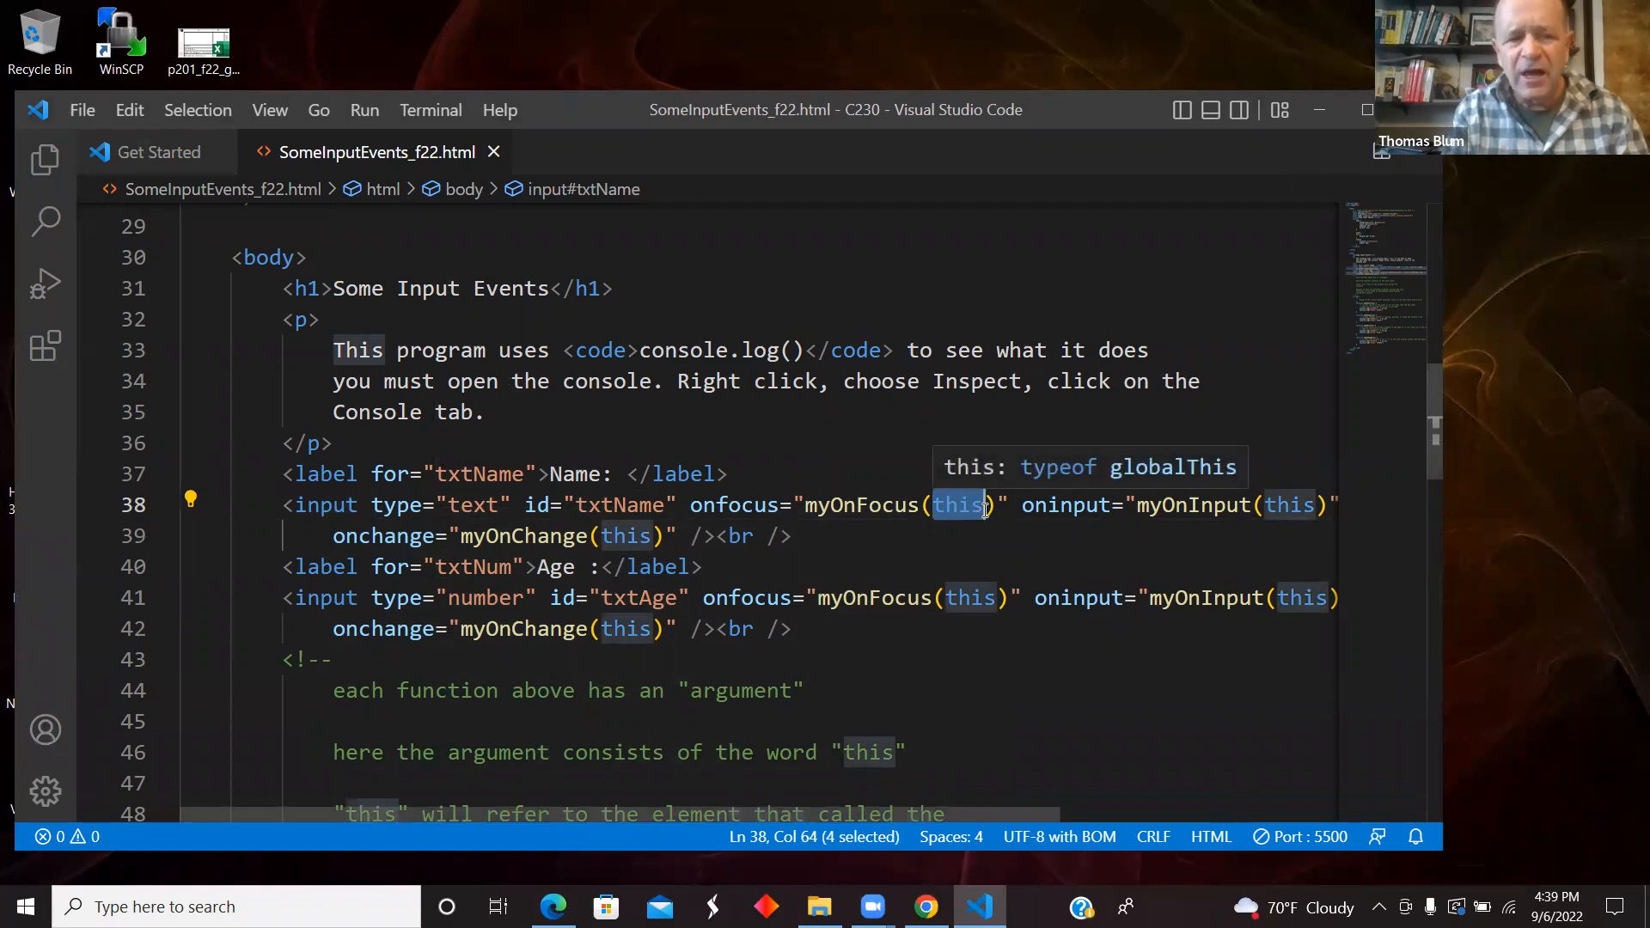
mouse_move(831, 530)
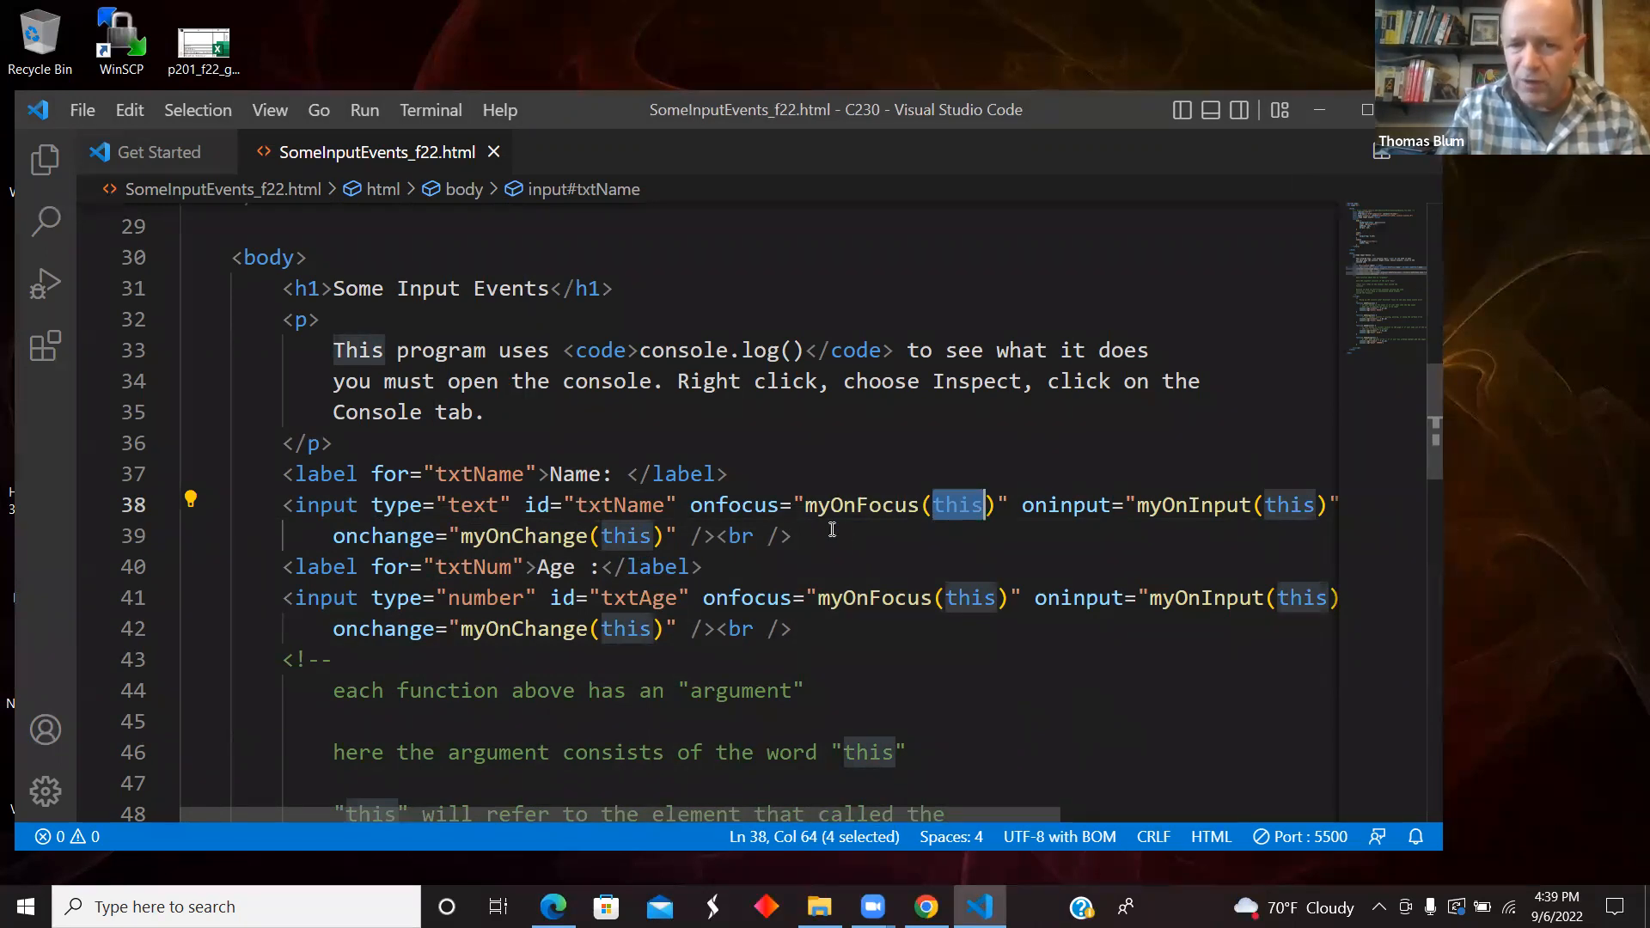
click(740, 505)
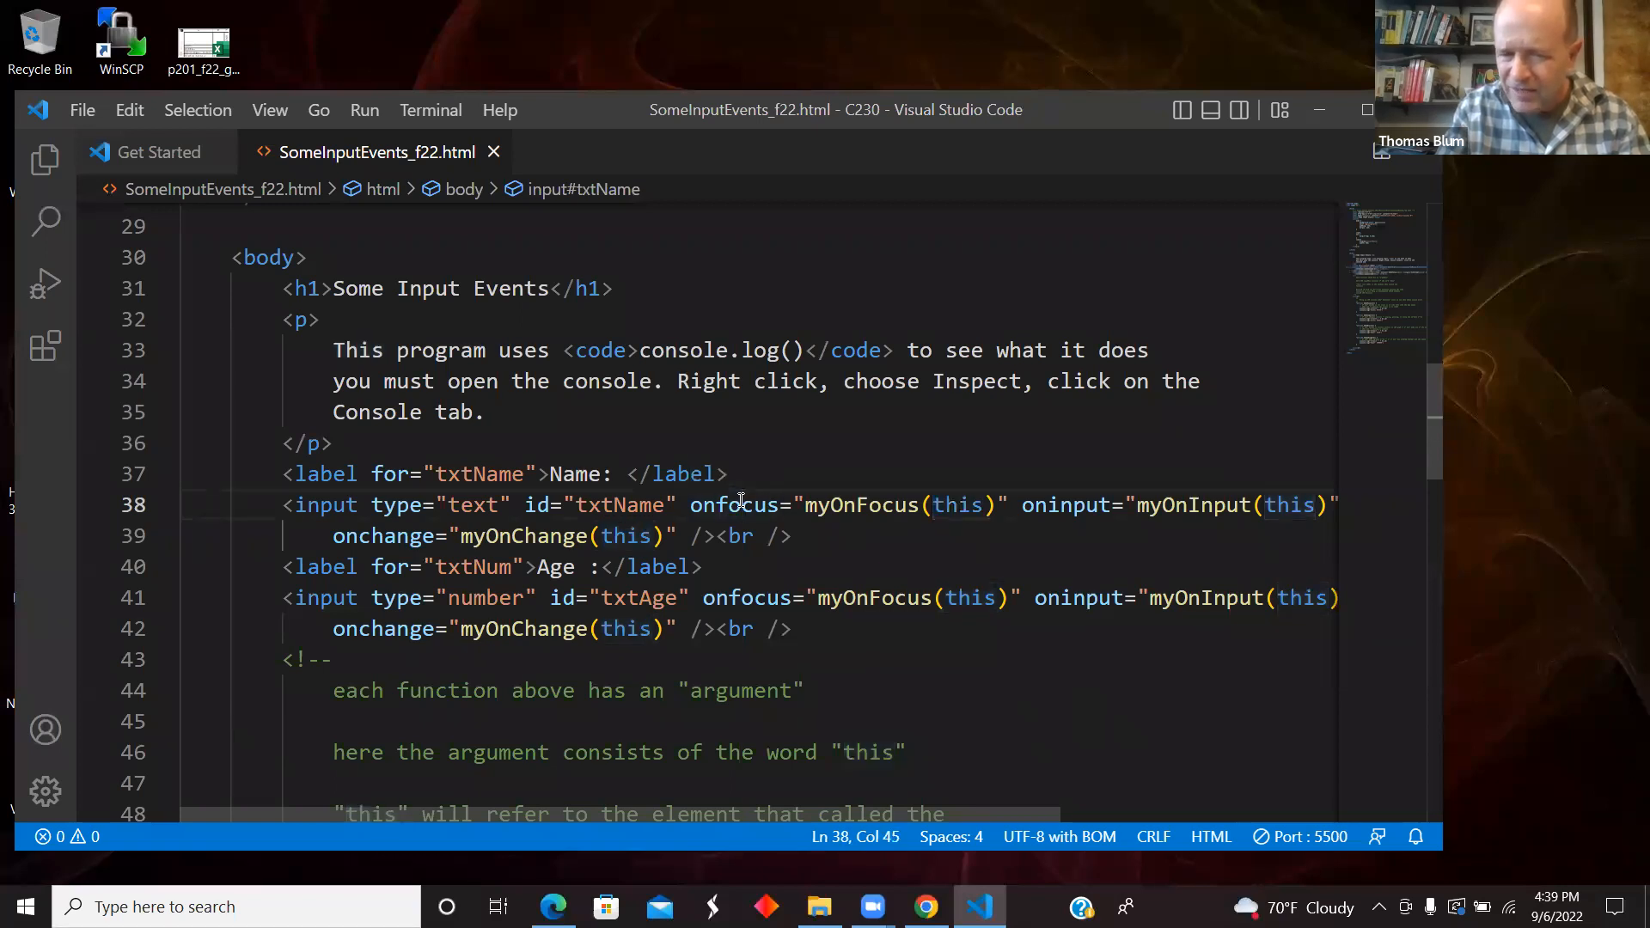
mouse_move(863, 505)
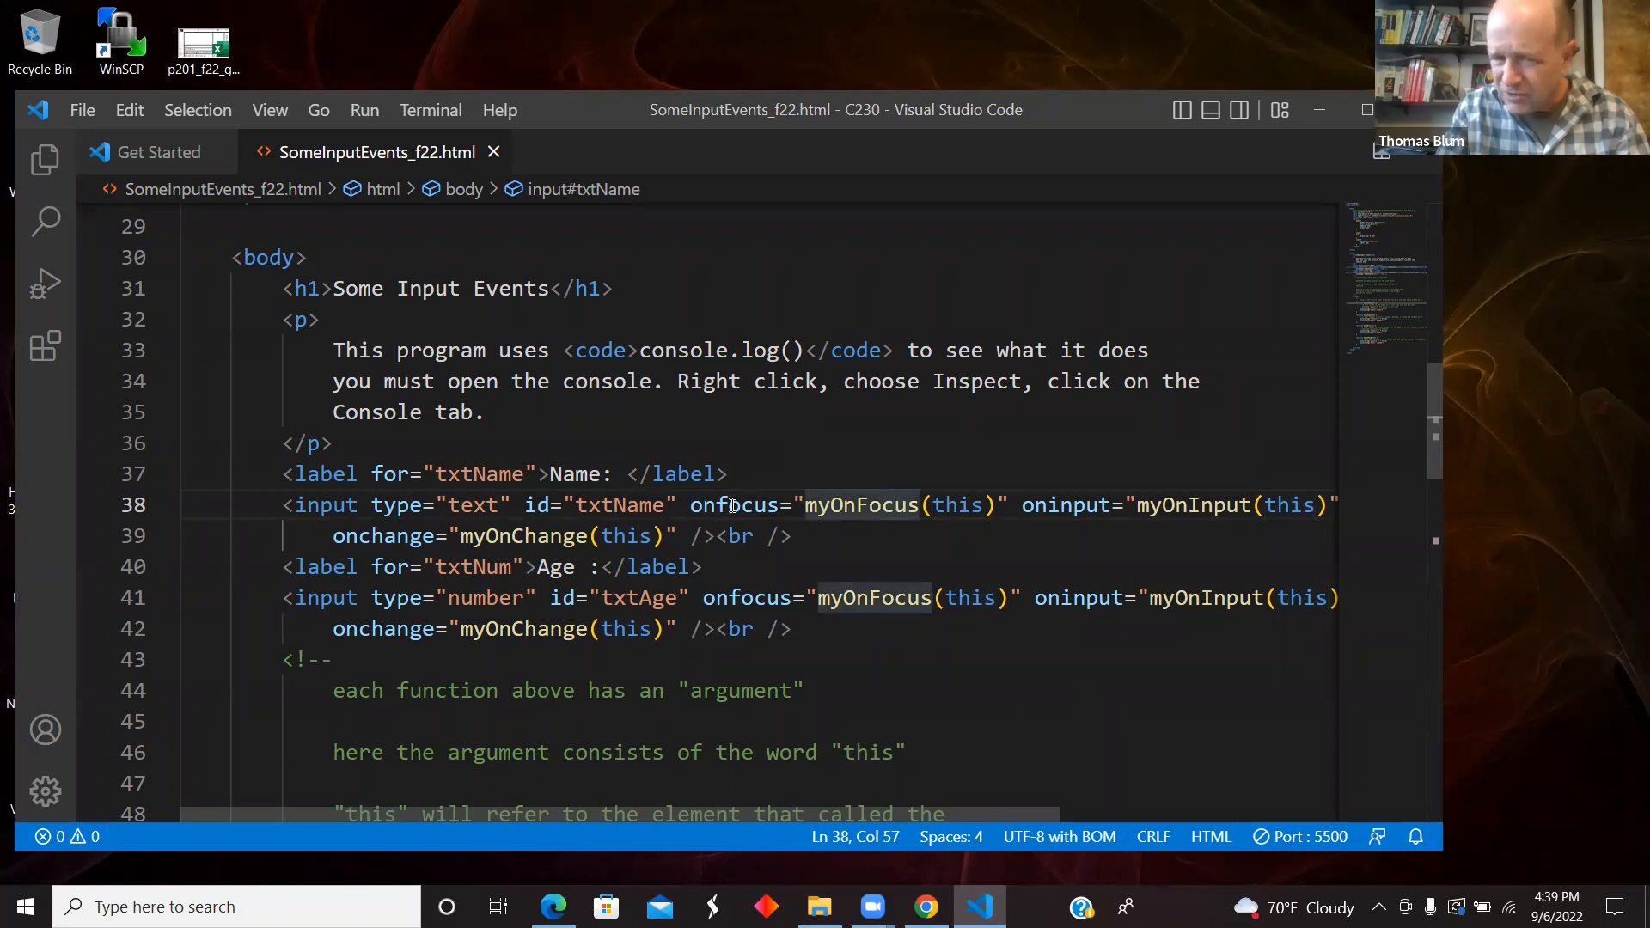
mouse_move(956, 505)
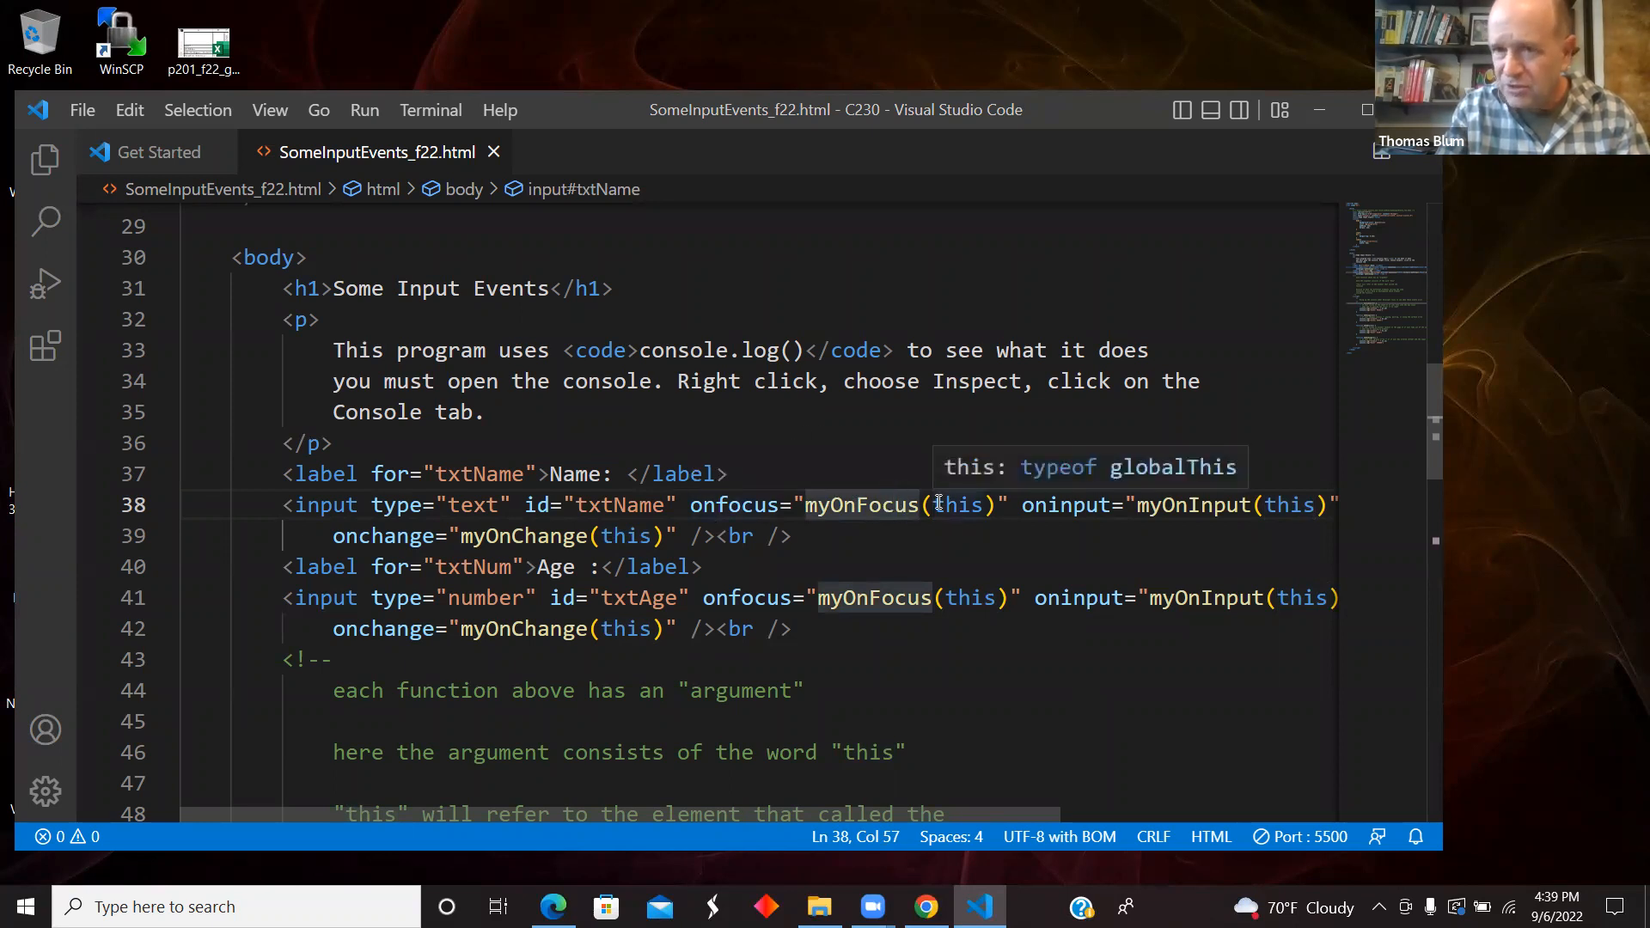
mouse_move(1440, 515)
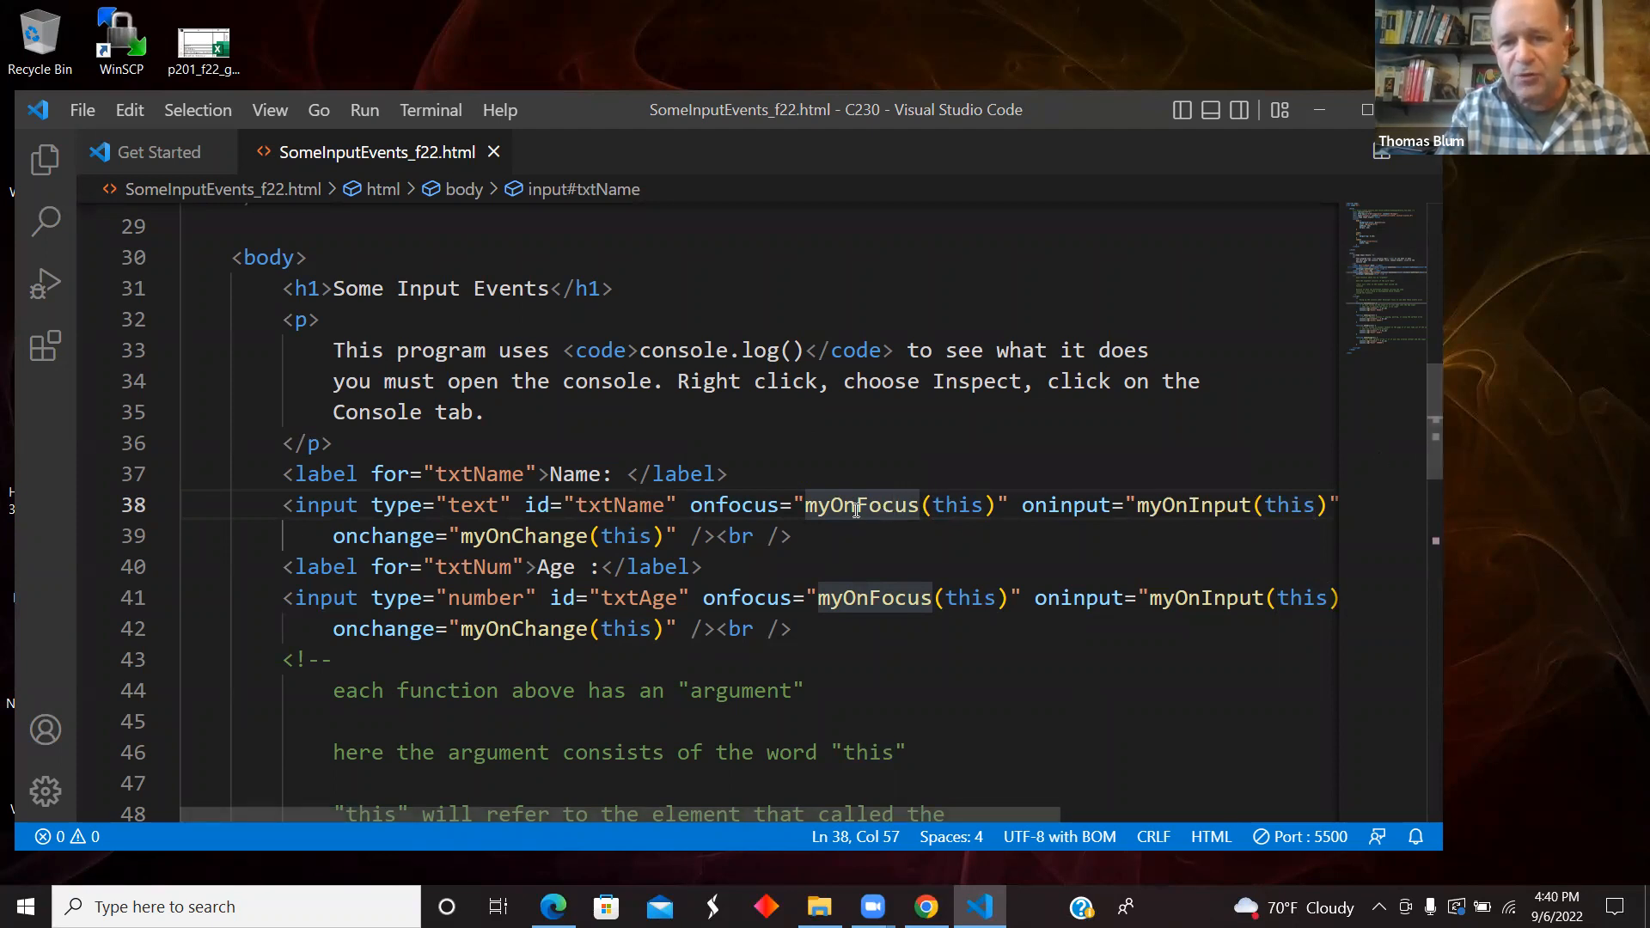
click(955, 505)
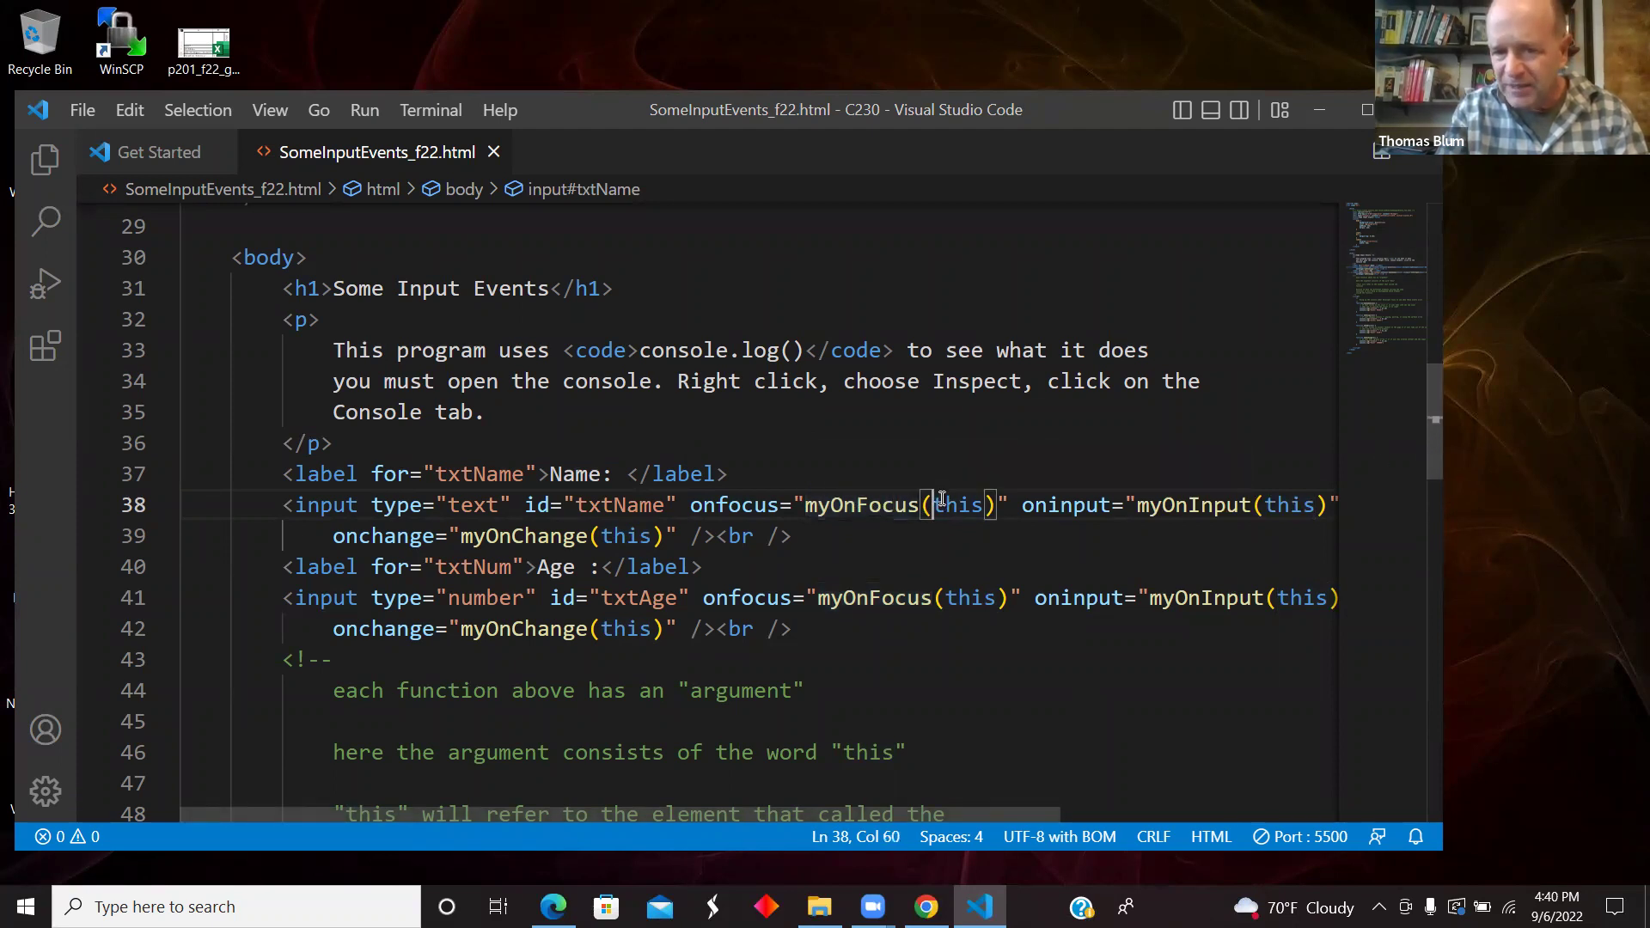
double_click(957, 506)
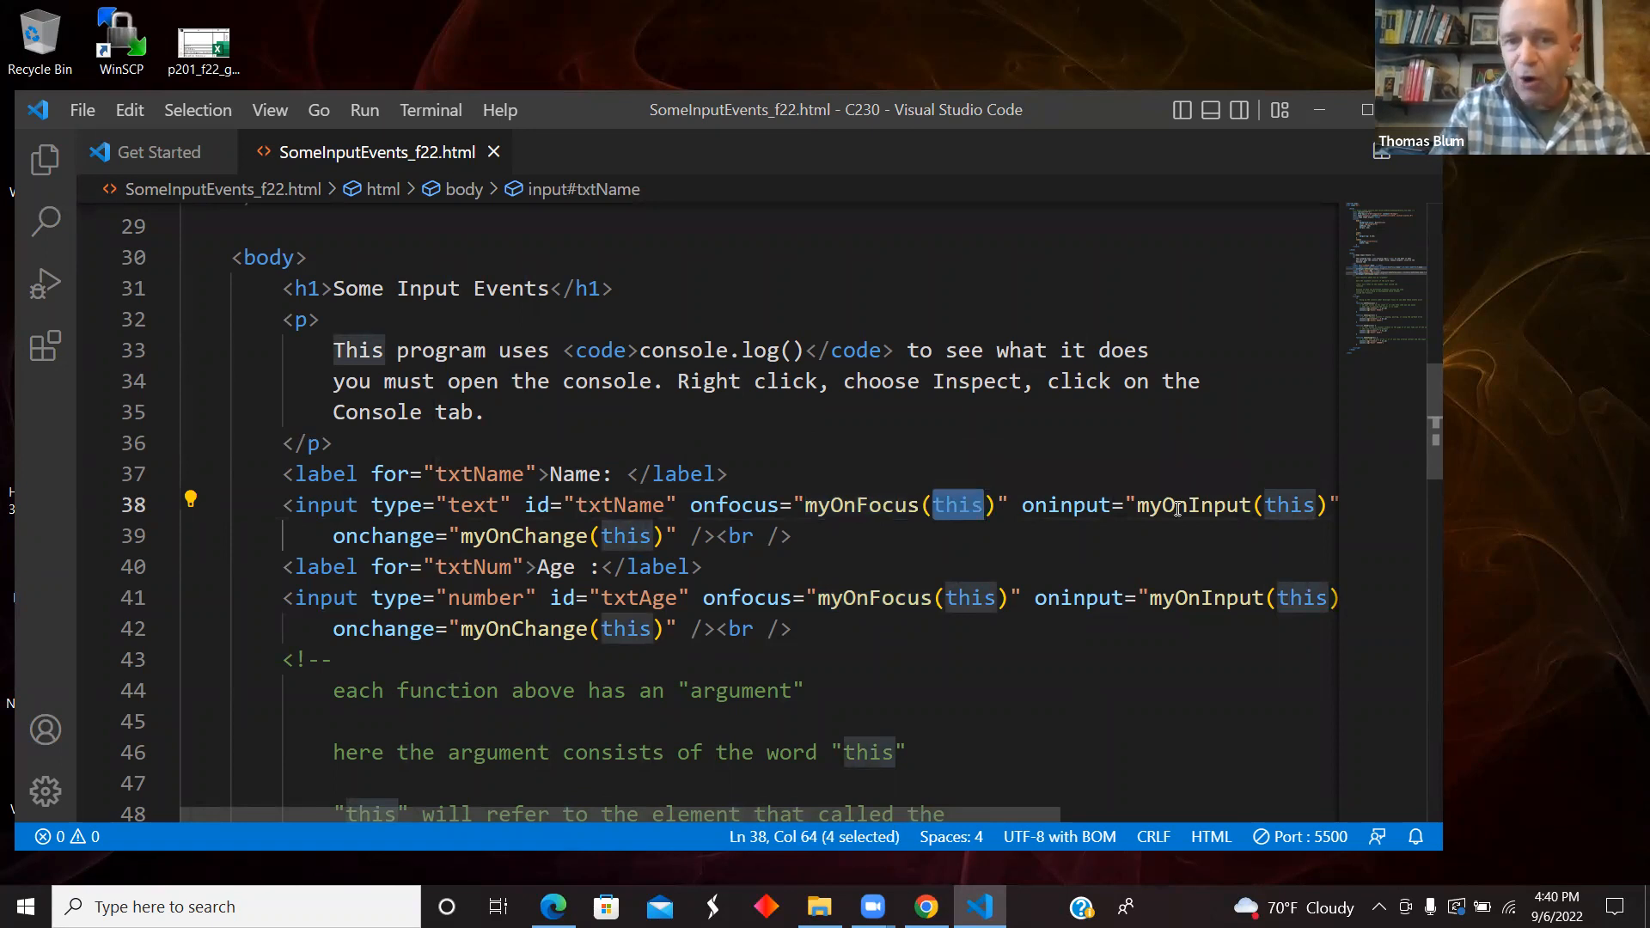
scroll(down, 3)
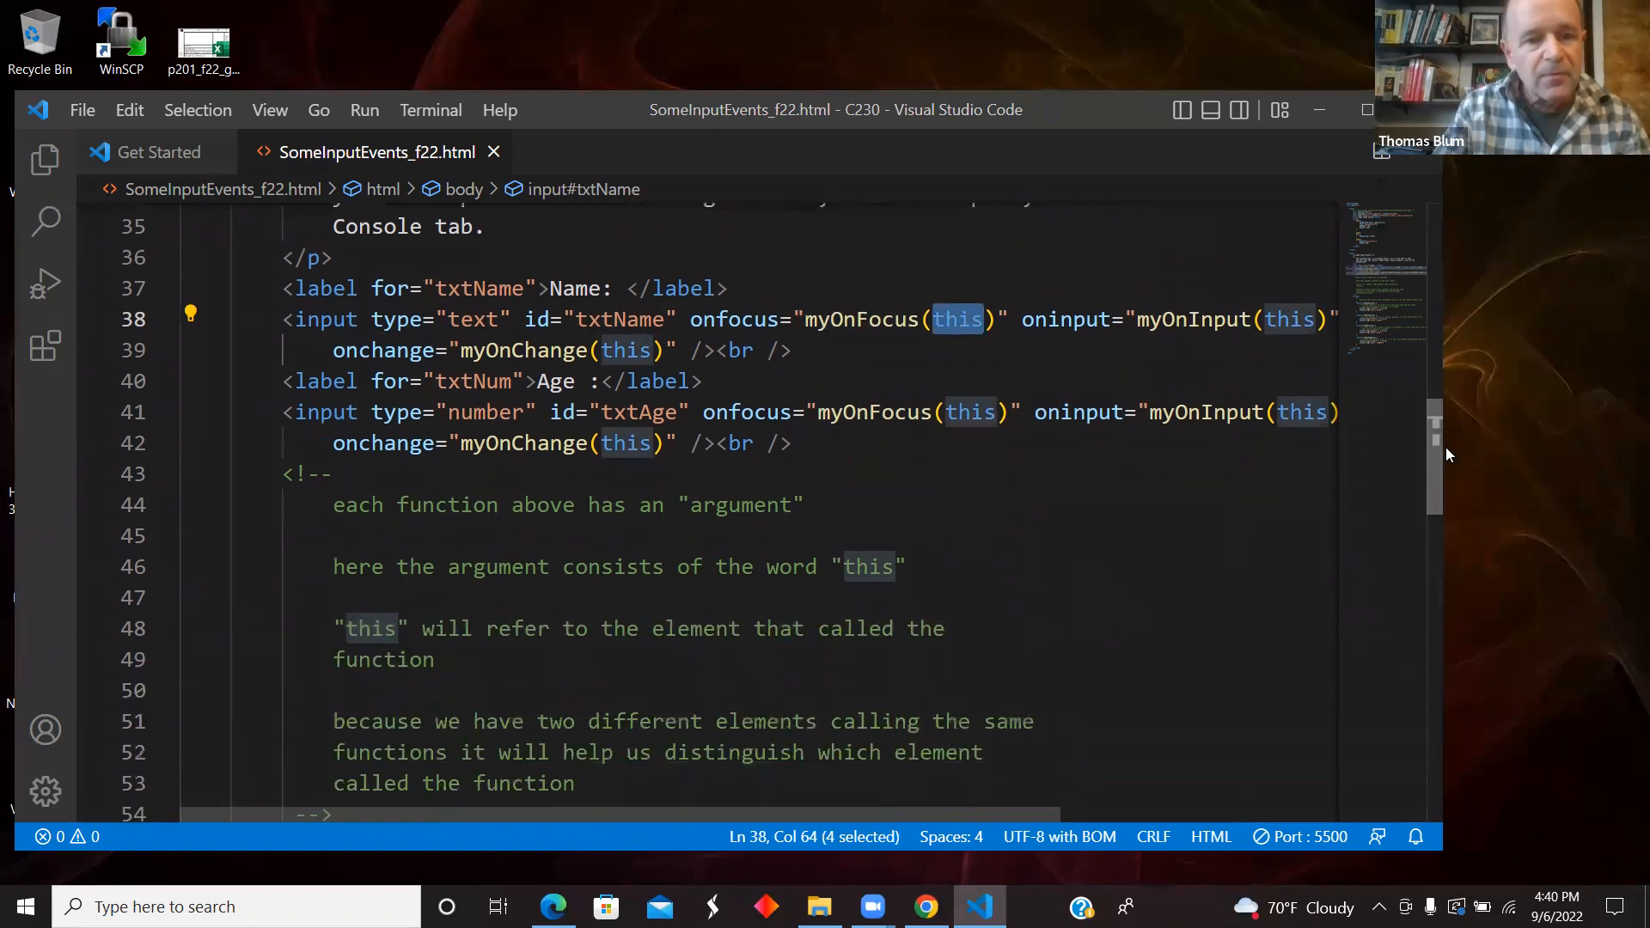
scroll(down, 3)
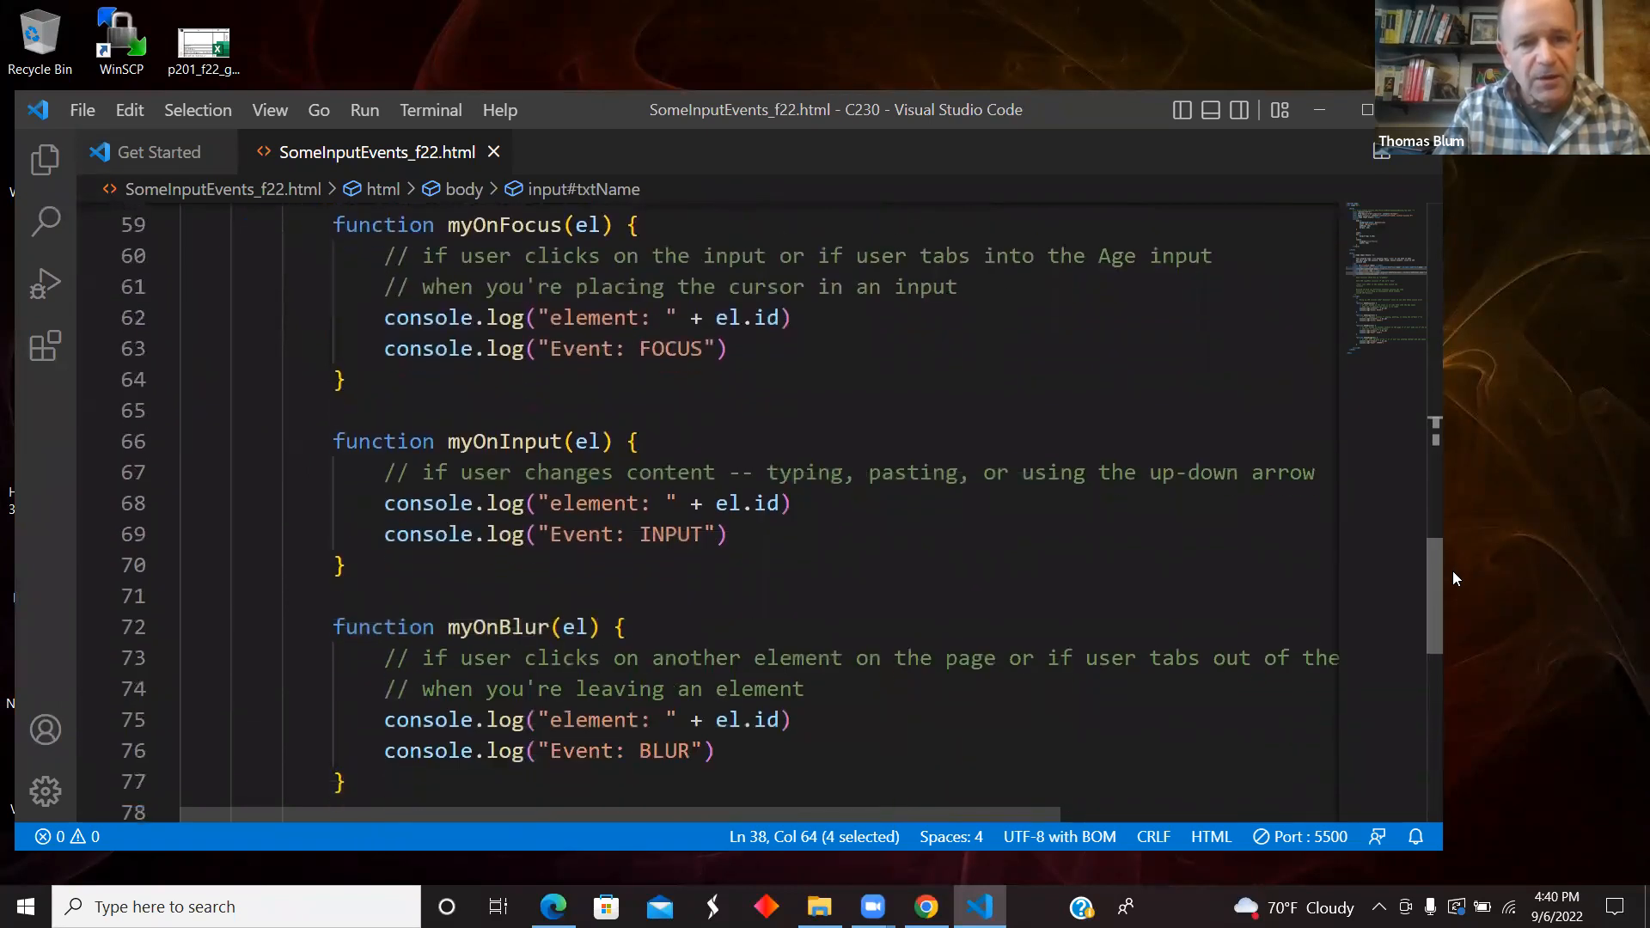
scroll(up, 3)
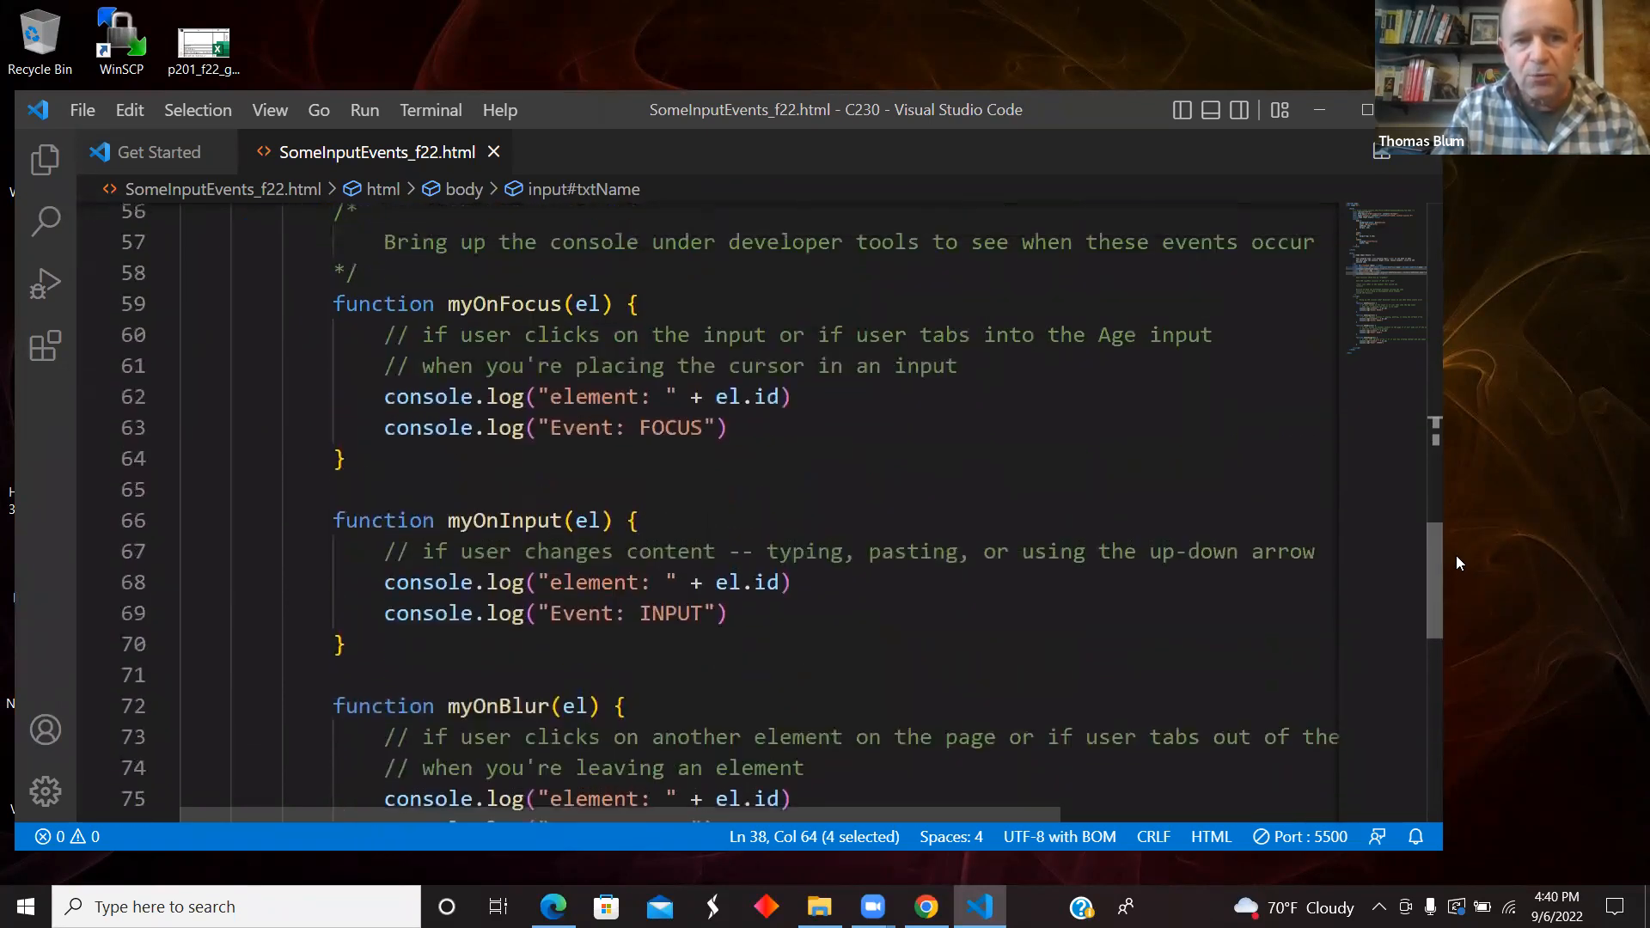
mouse_move(506, 304)
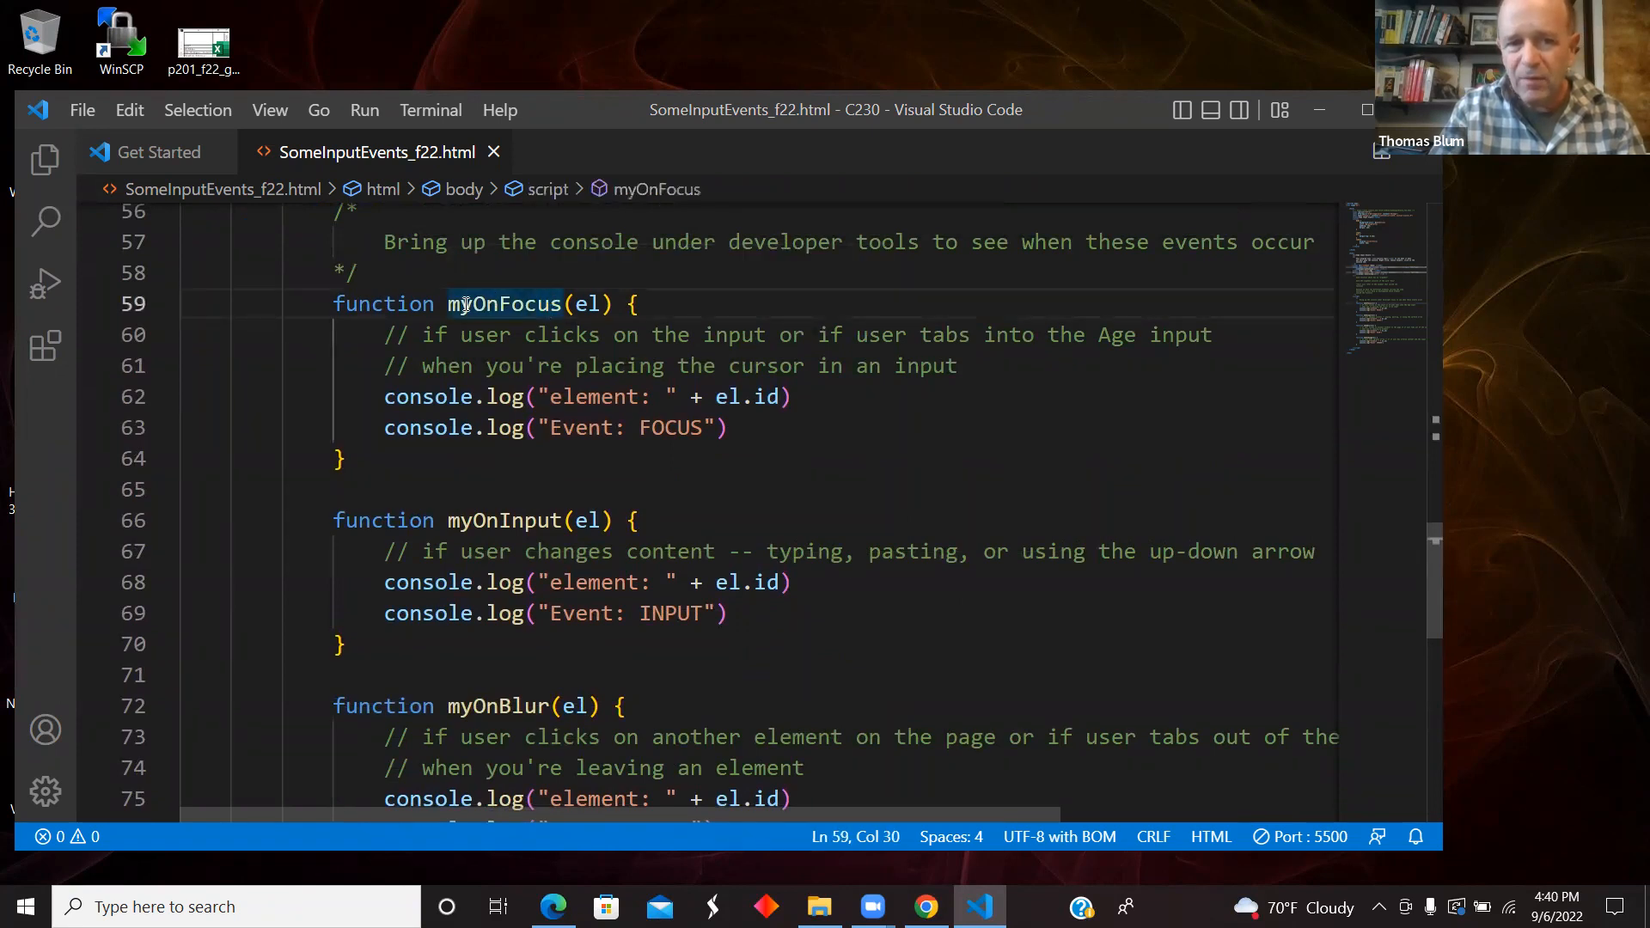
double_click(589, 304)
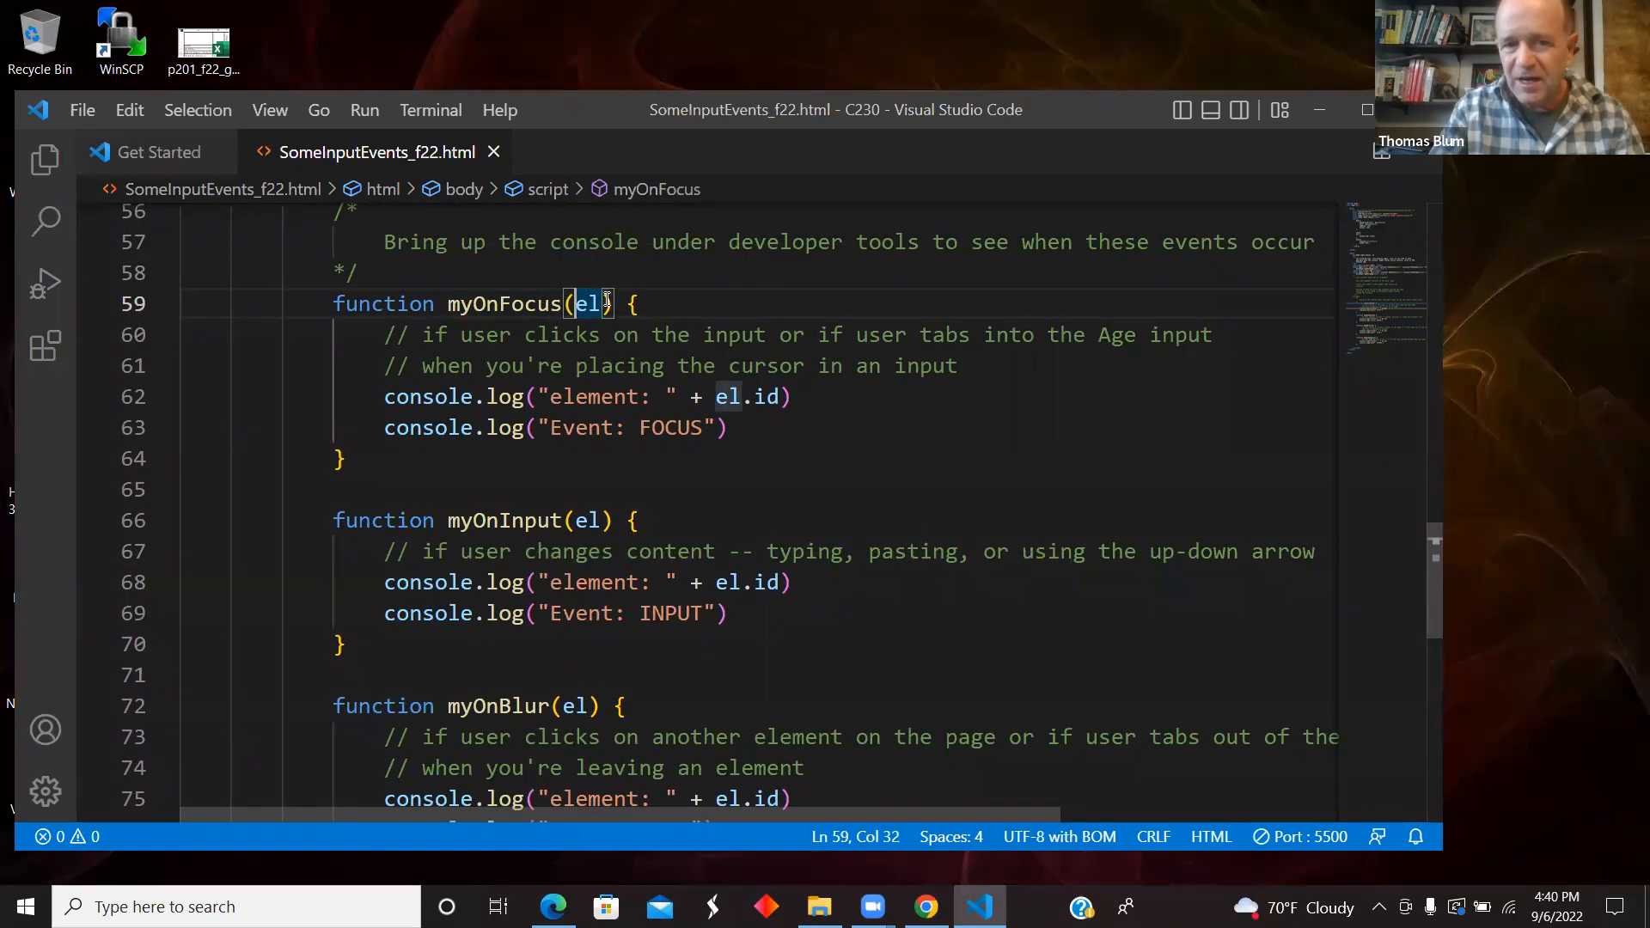
double_click(589, 304)
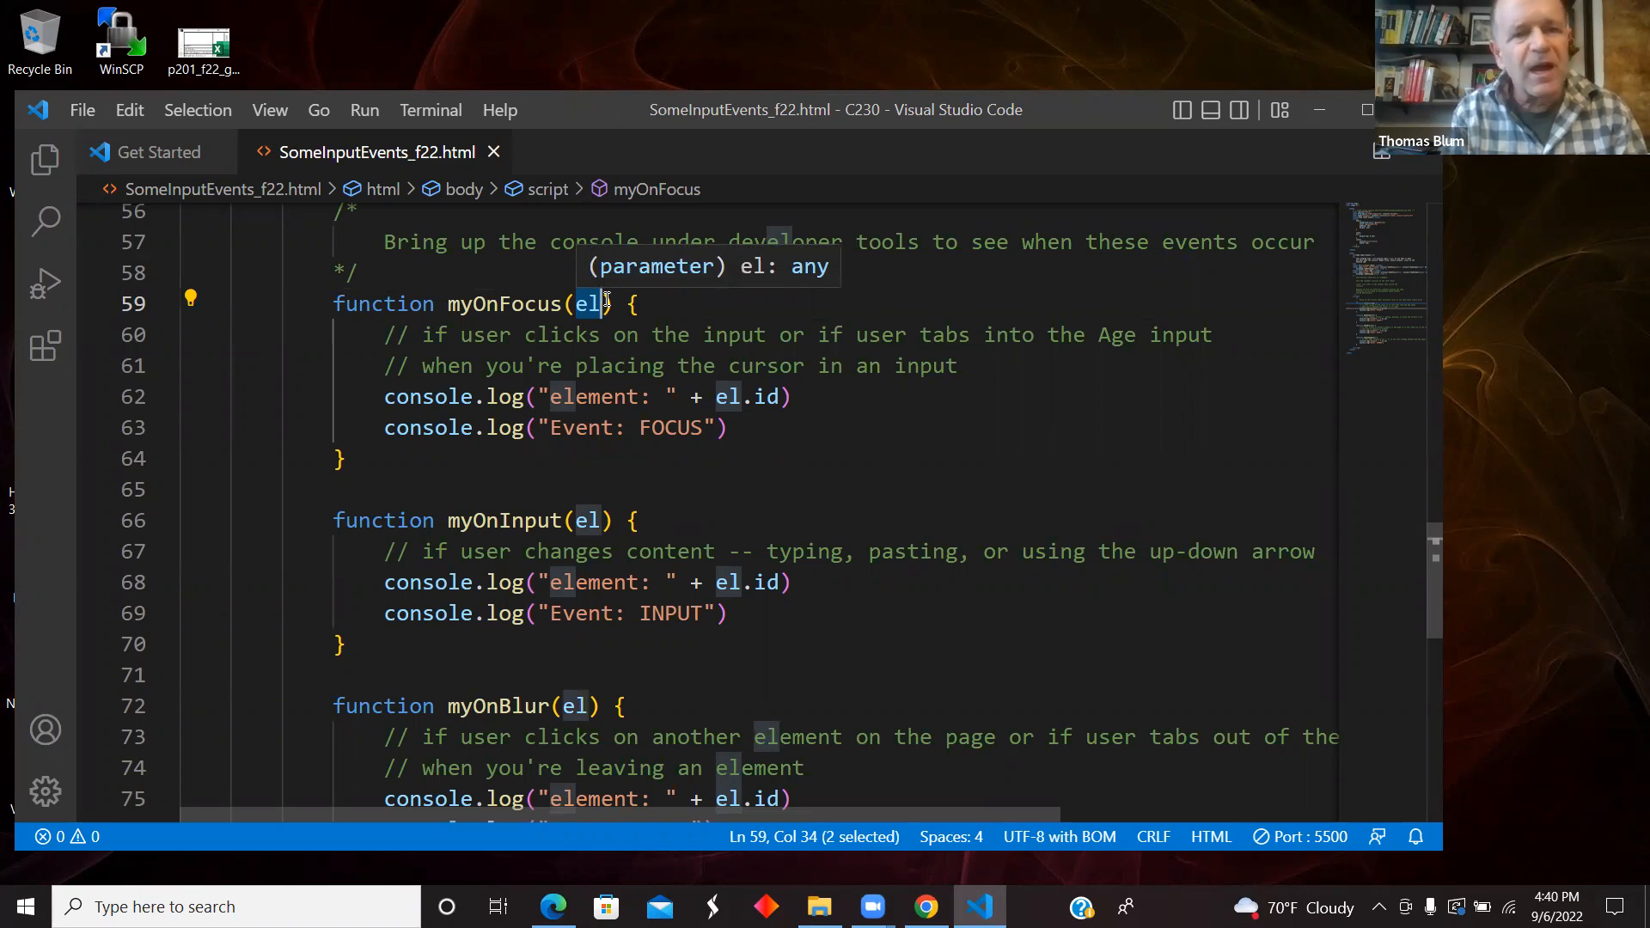
mouse_move(395, 404)
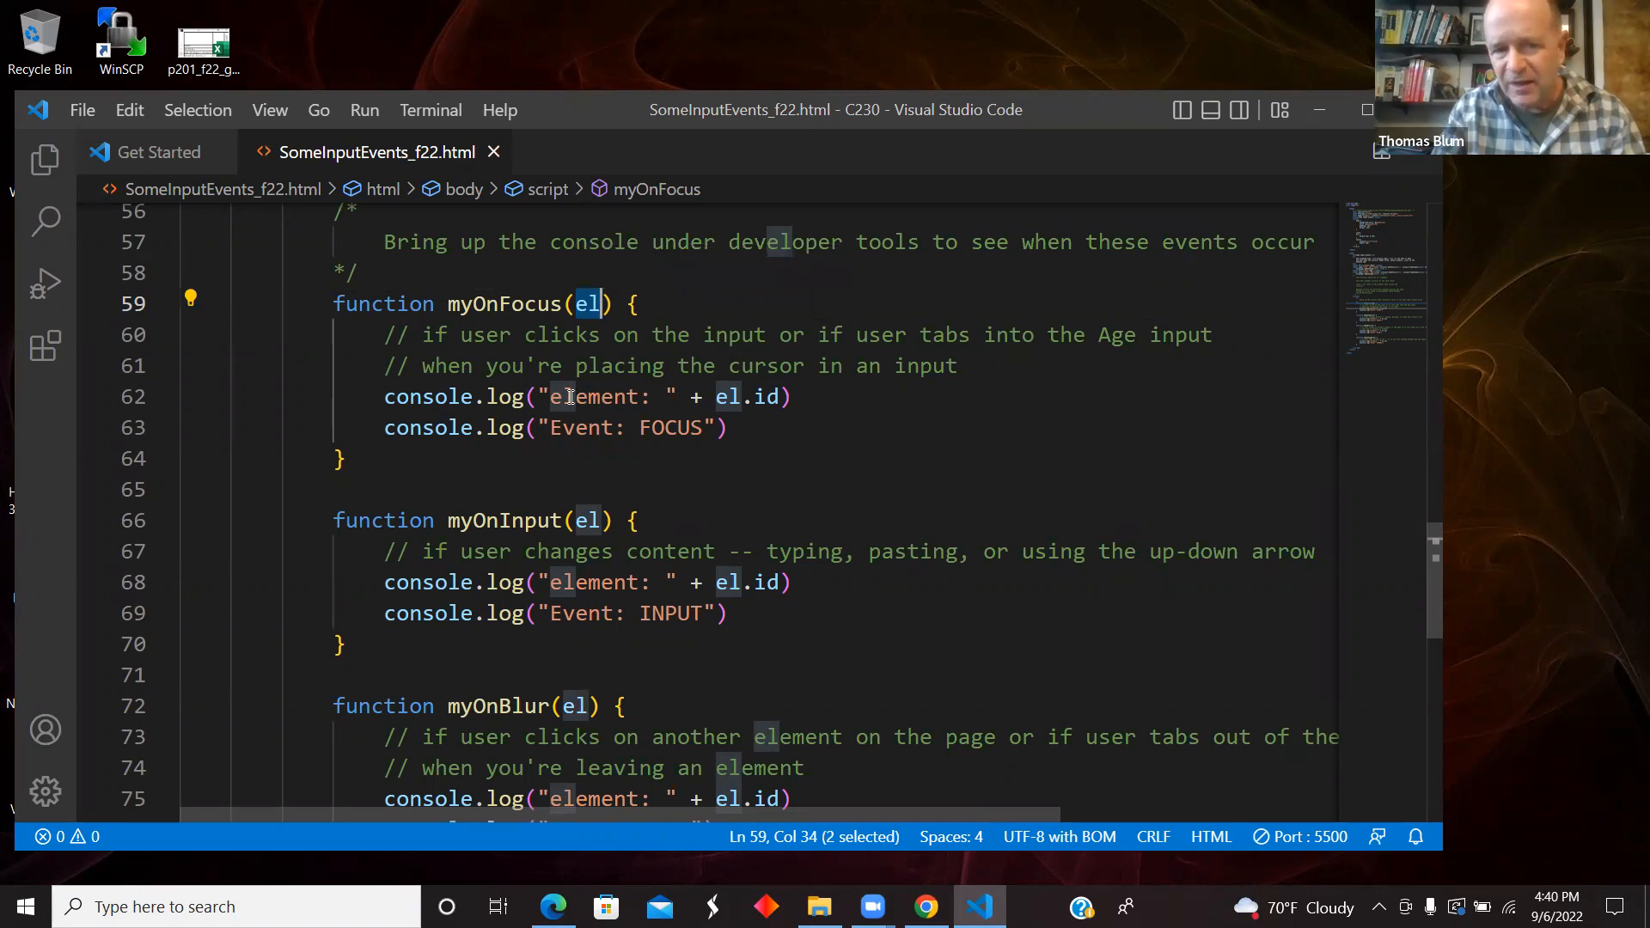
click(768, 397)
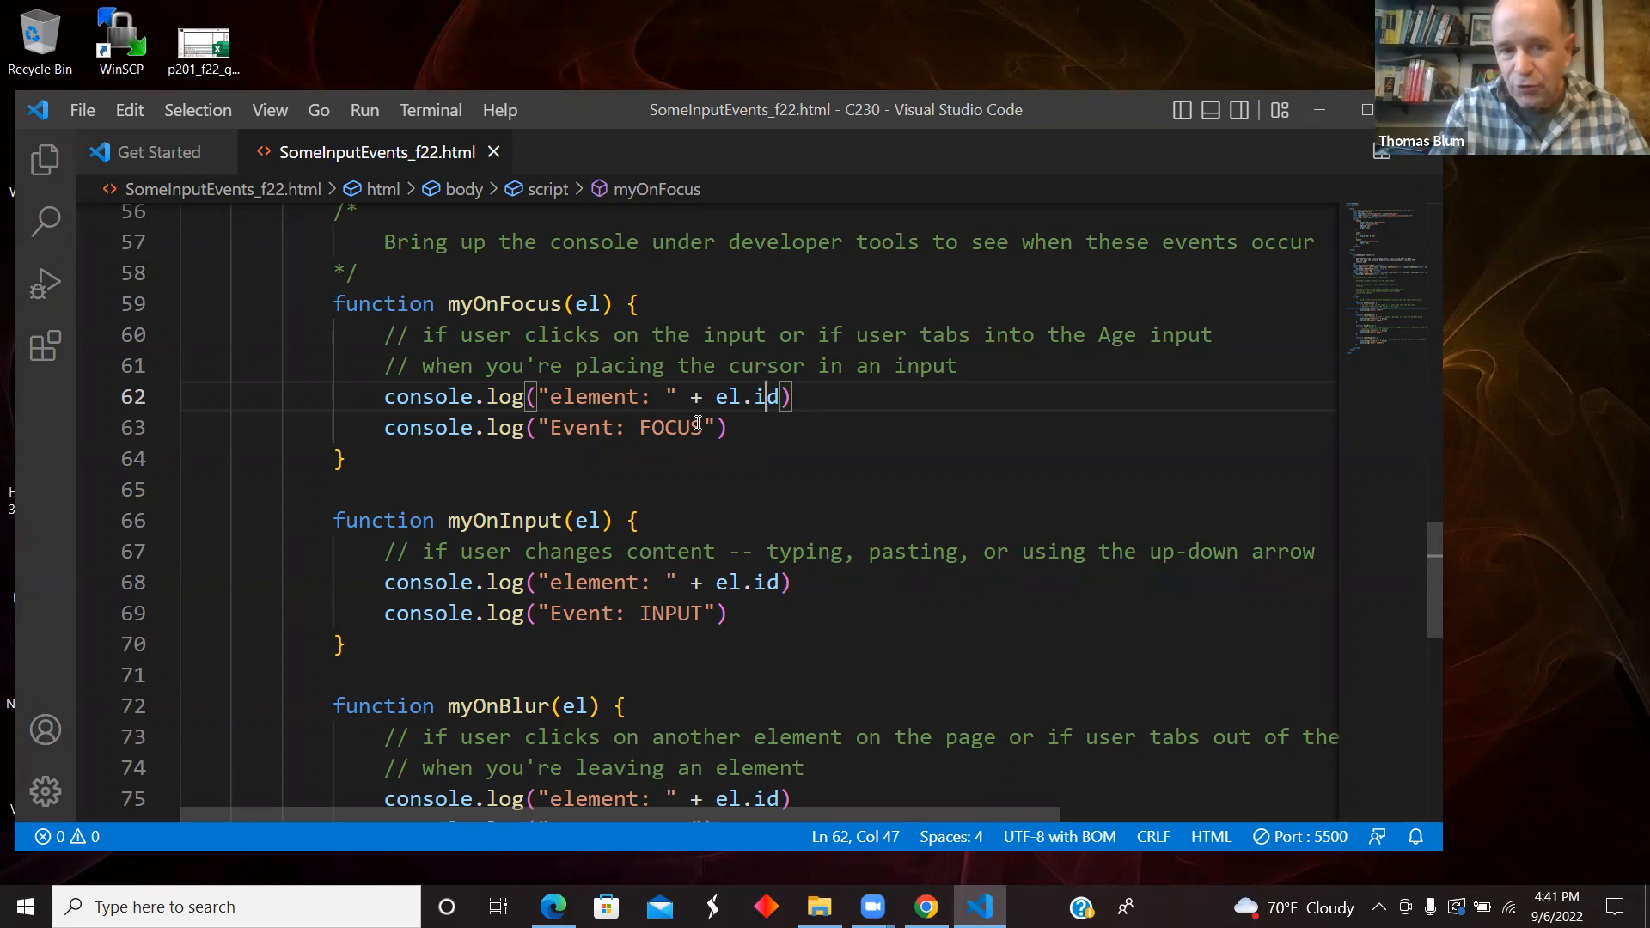
mouse_move(705, 427)
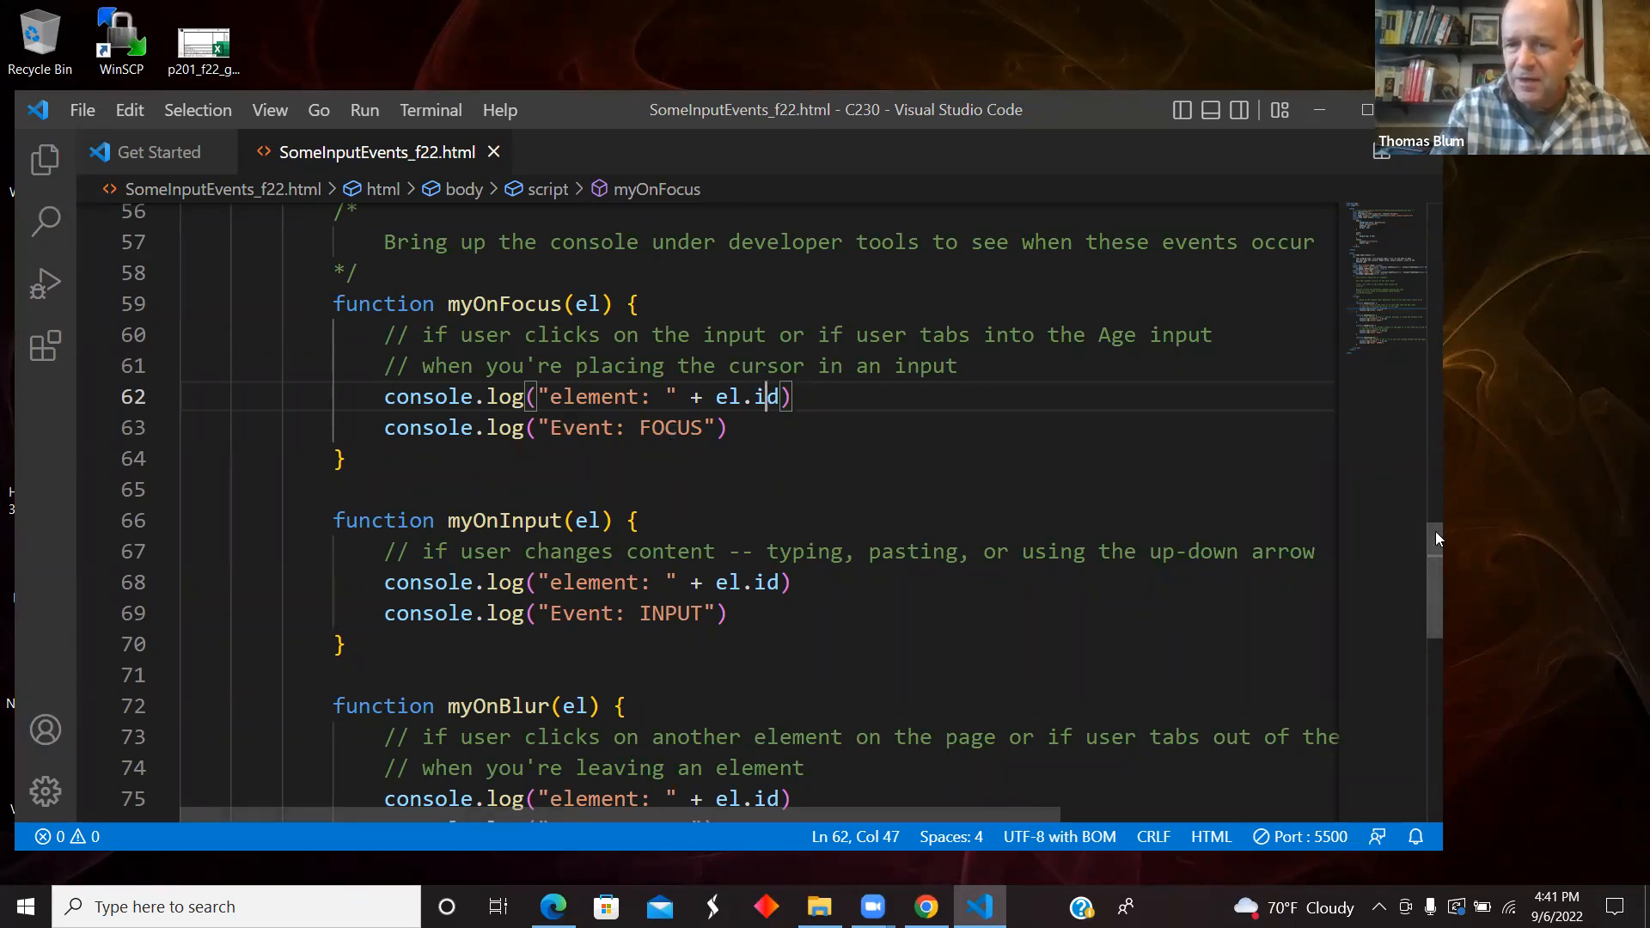
- Scroll the script down to the myOnBlur and myOnChange functions
scroll(down, 3)
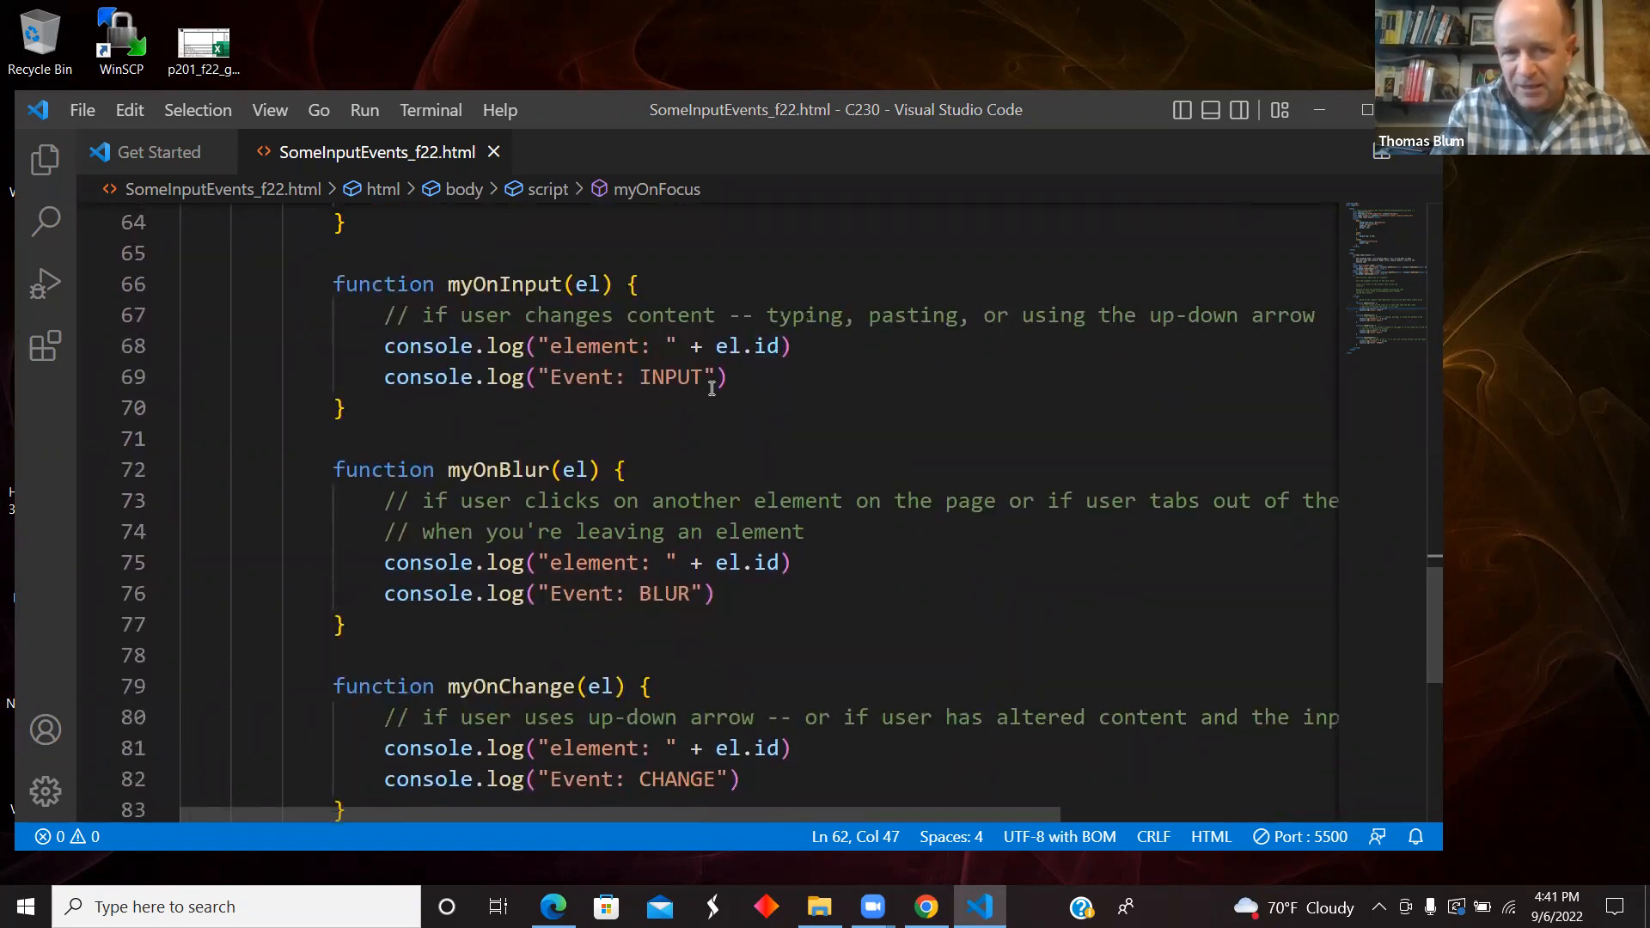
mouse_move(661, 618)
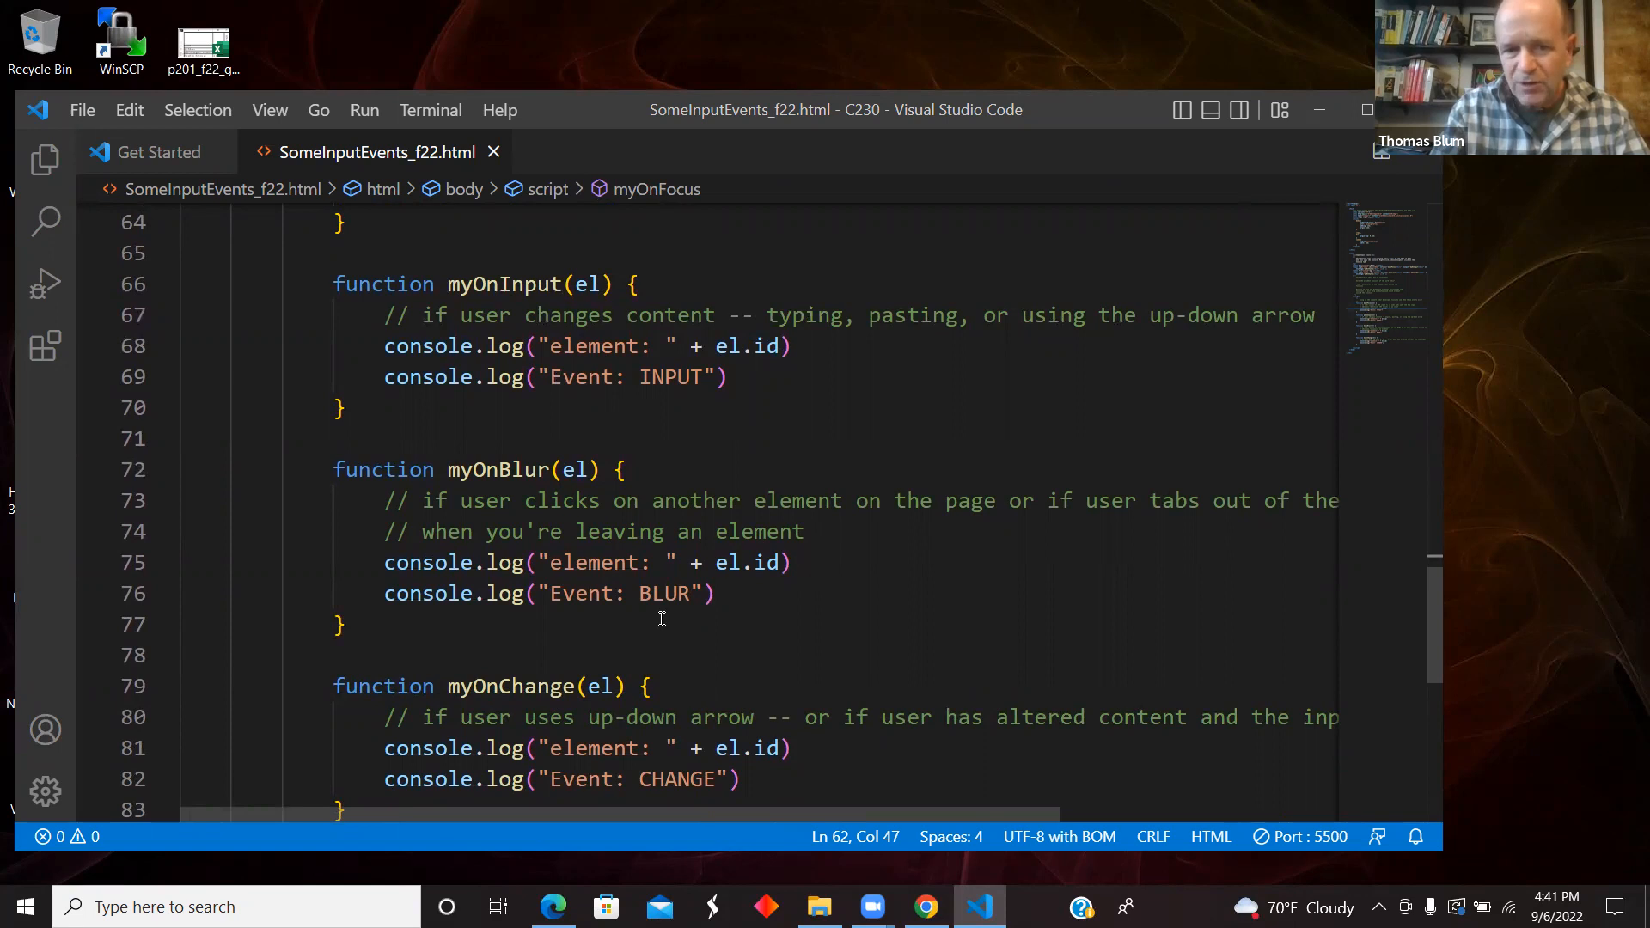
mouse_move(685, 774)
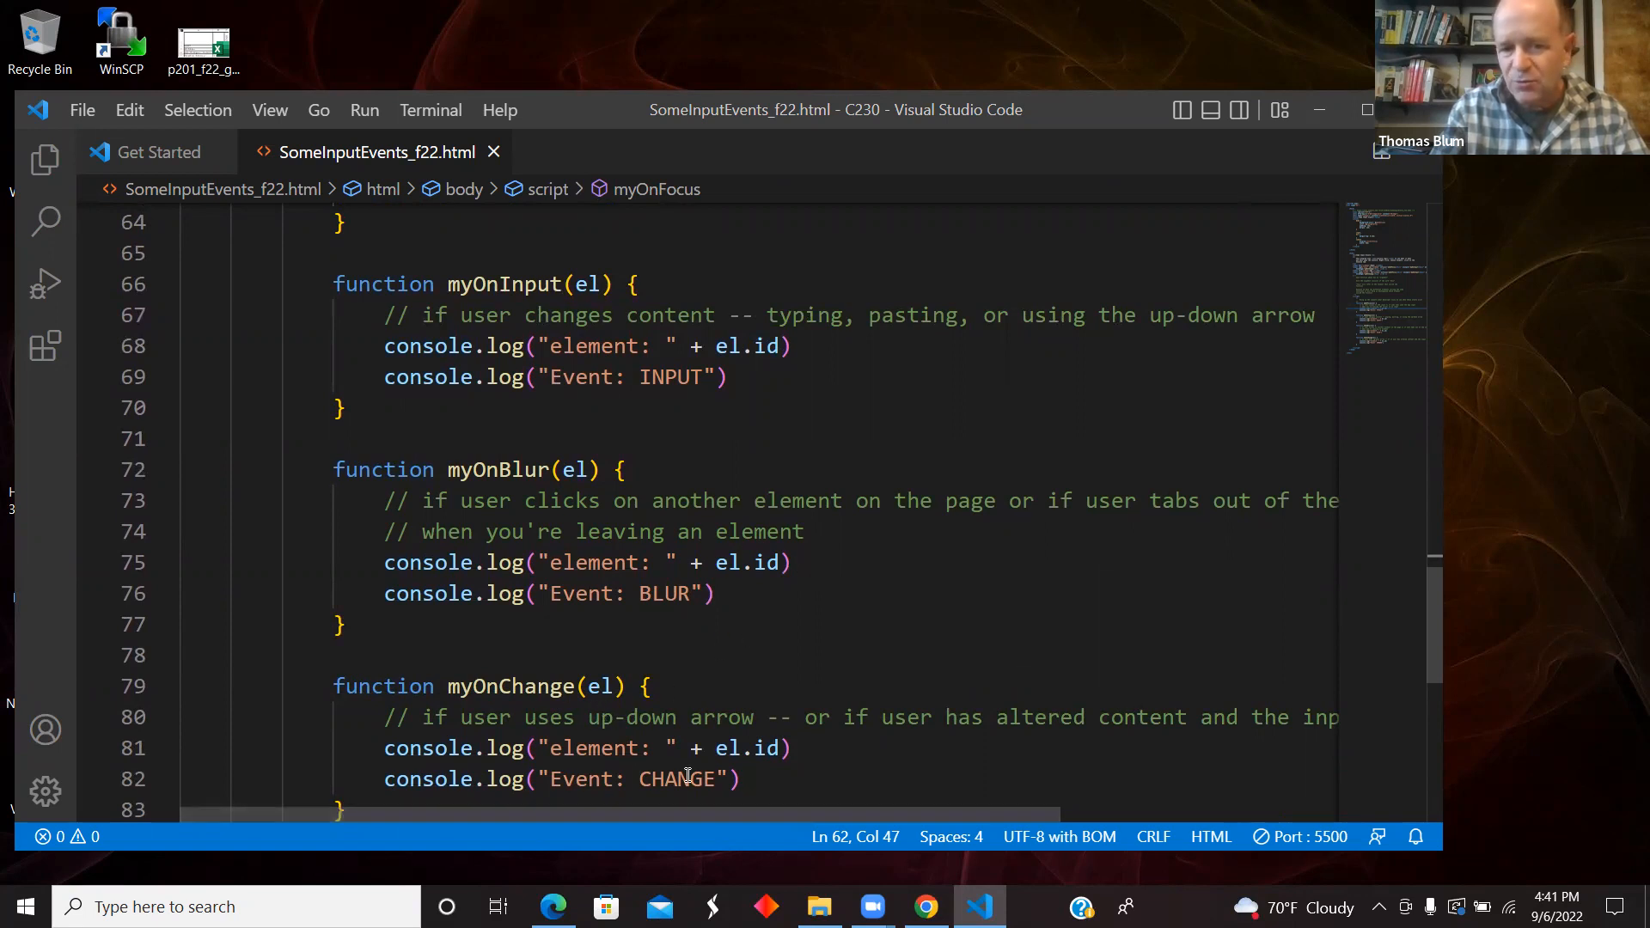
scroll(down, 3)
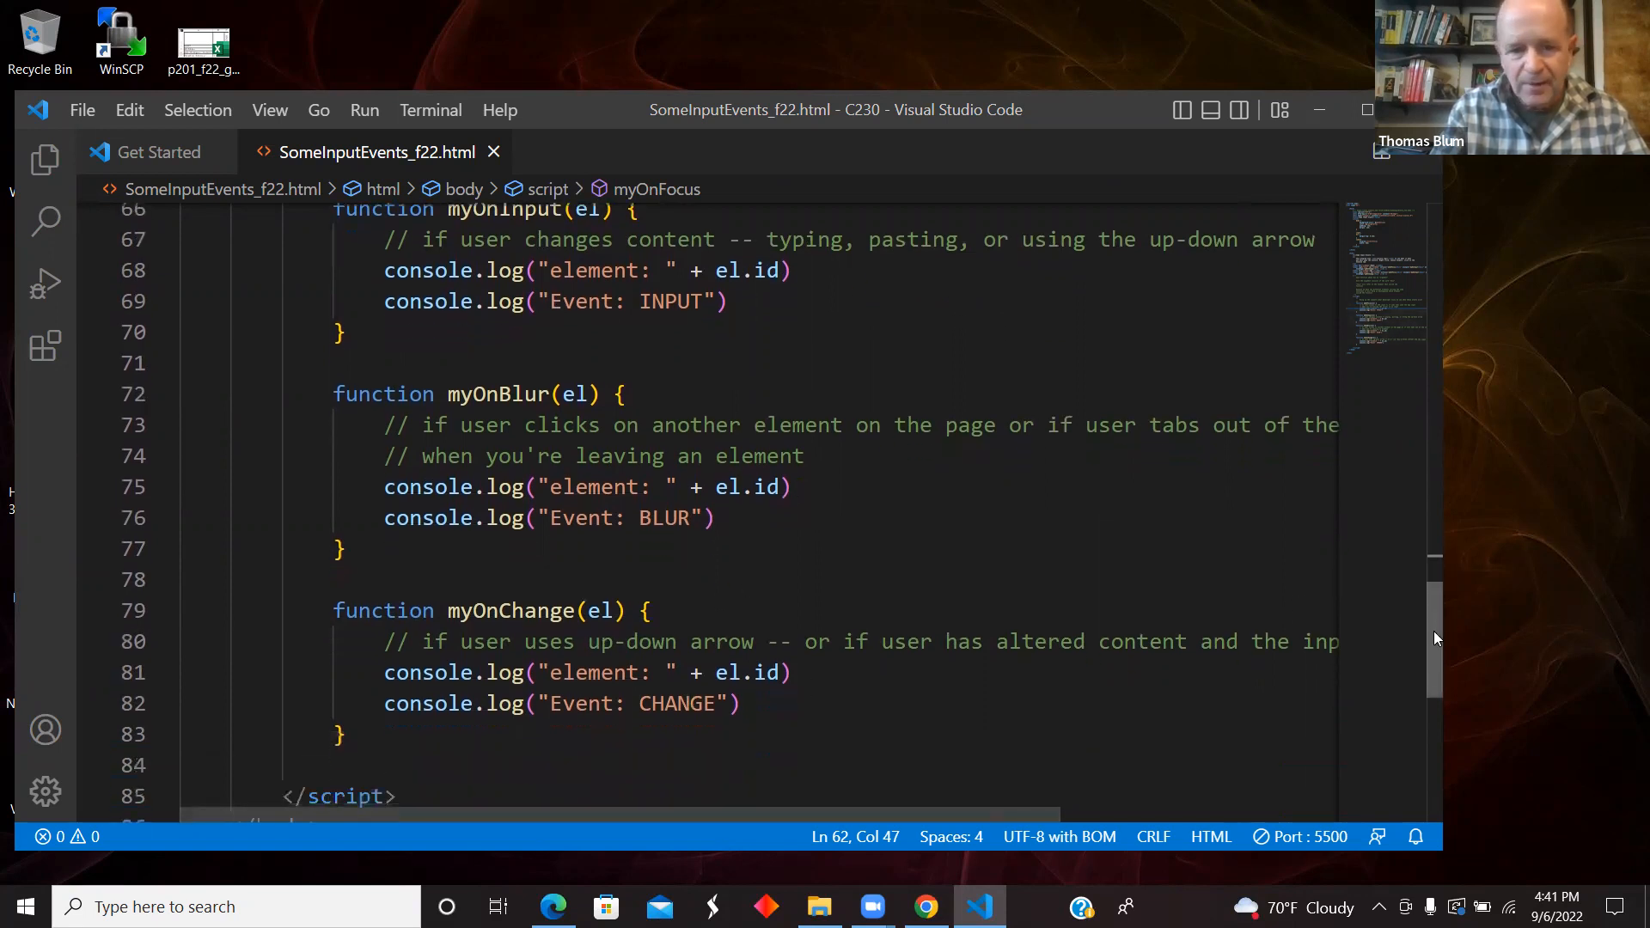
scroll(up, 3)
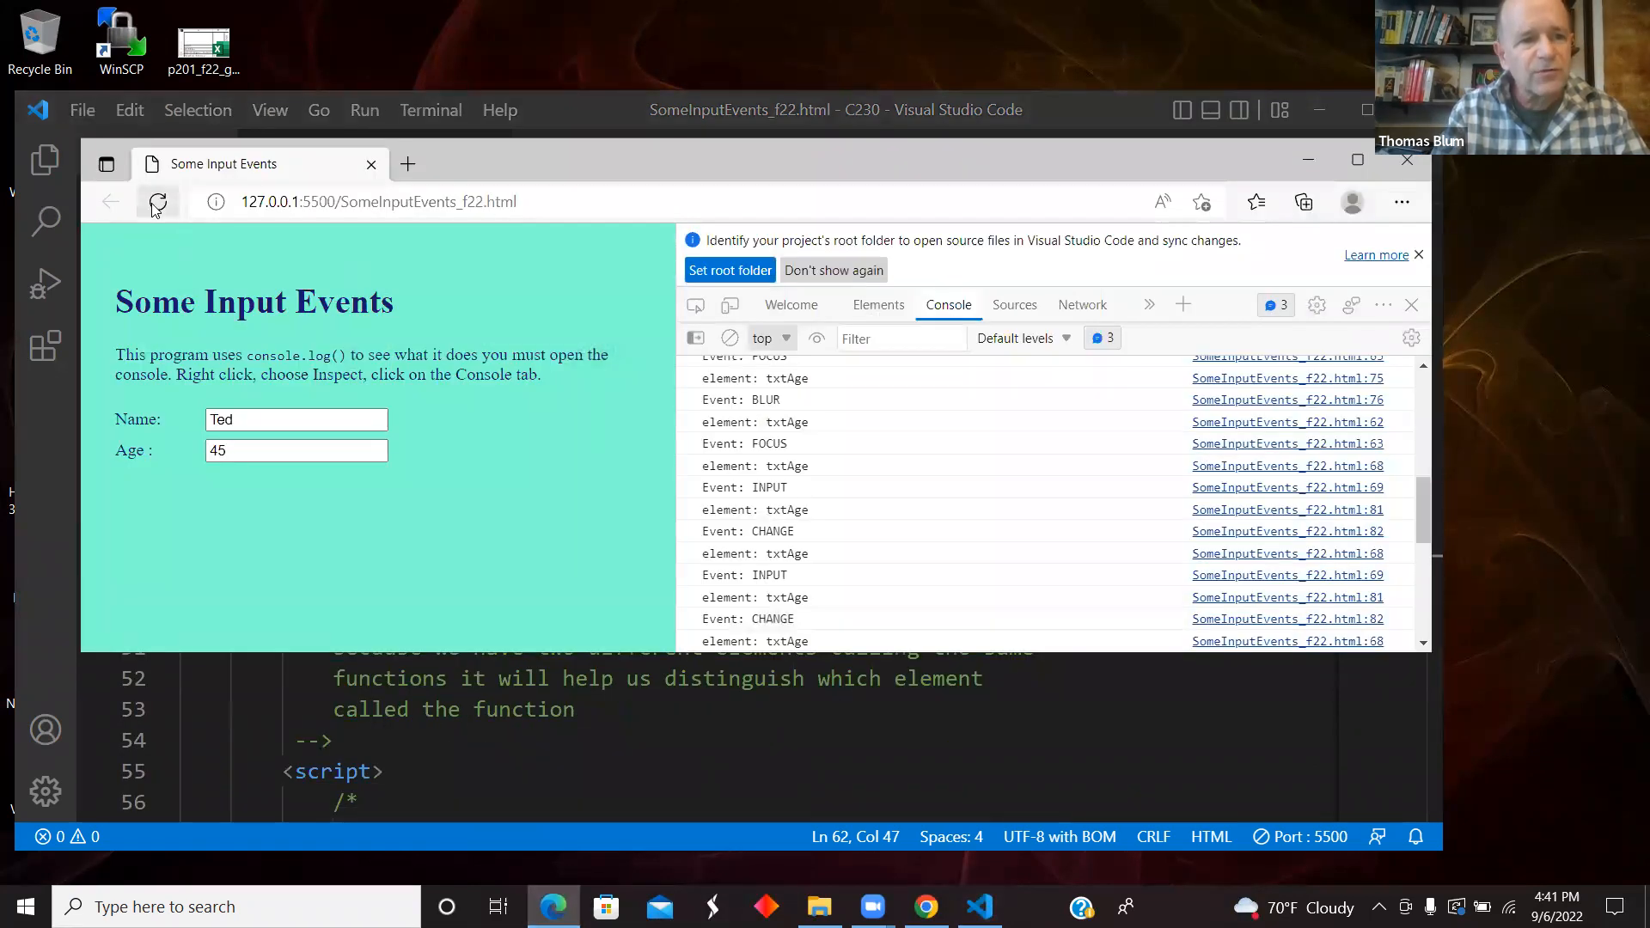
- Reload the page to clear it and type 'Vince' into the Name field
click(156, 202)
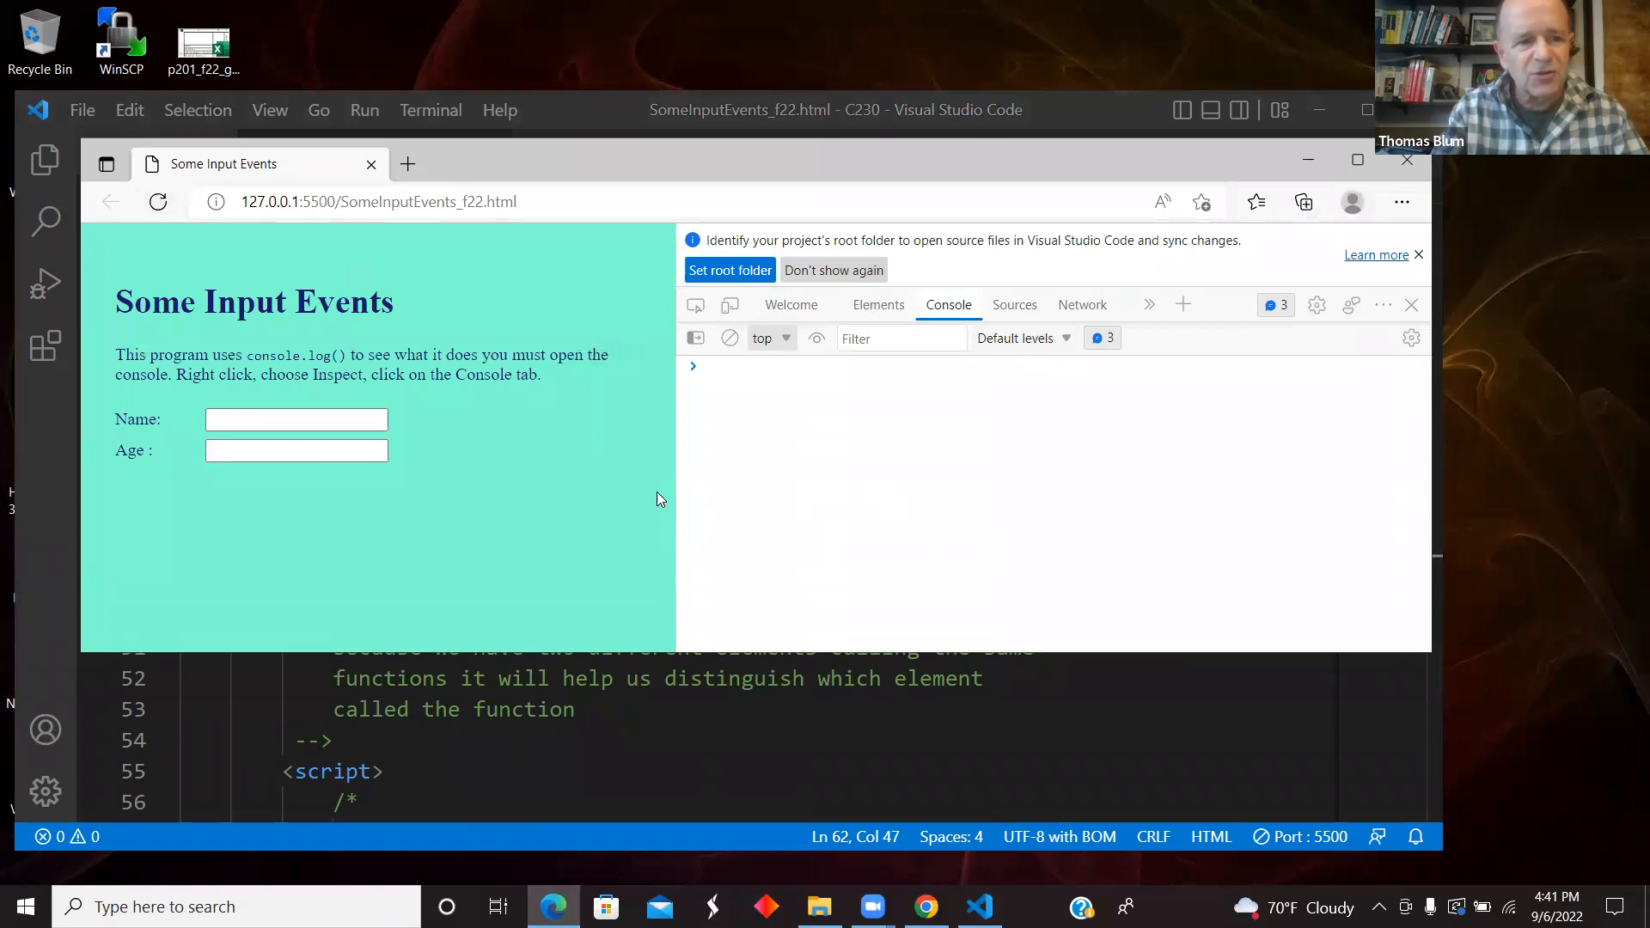
click(295, 419)
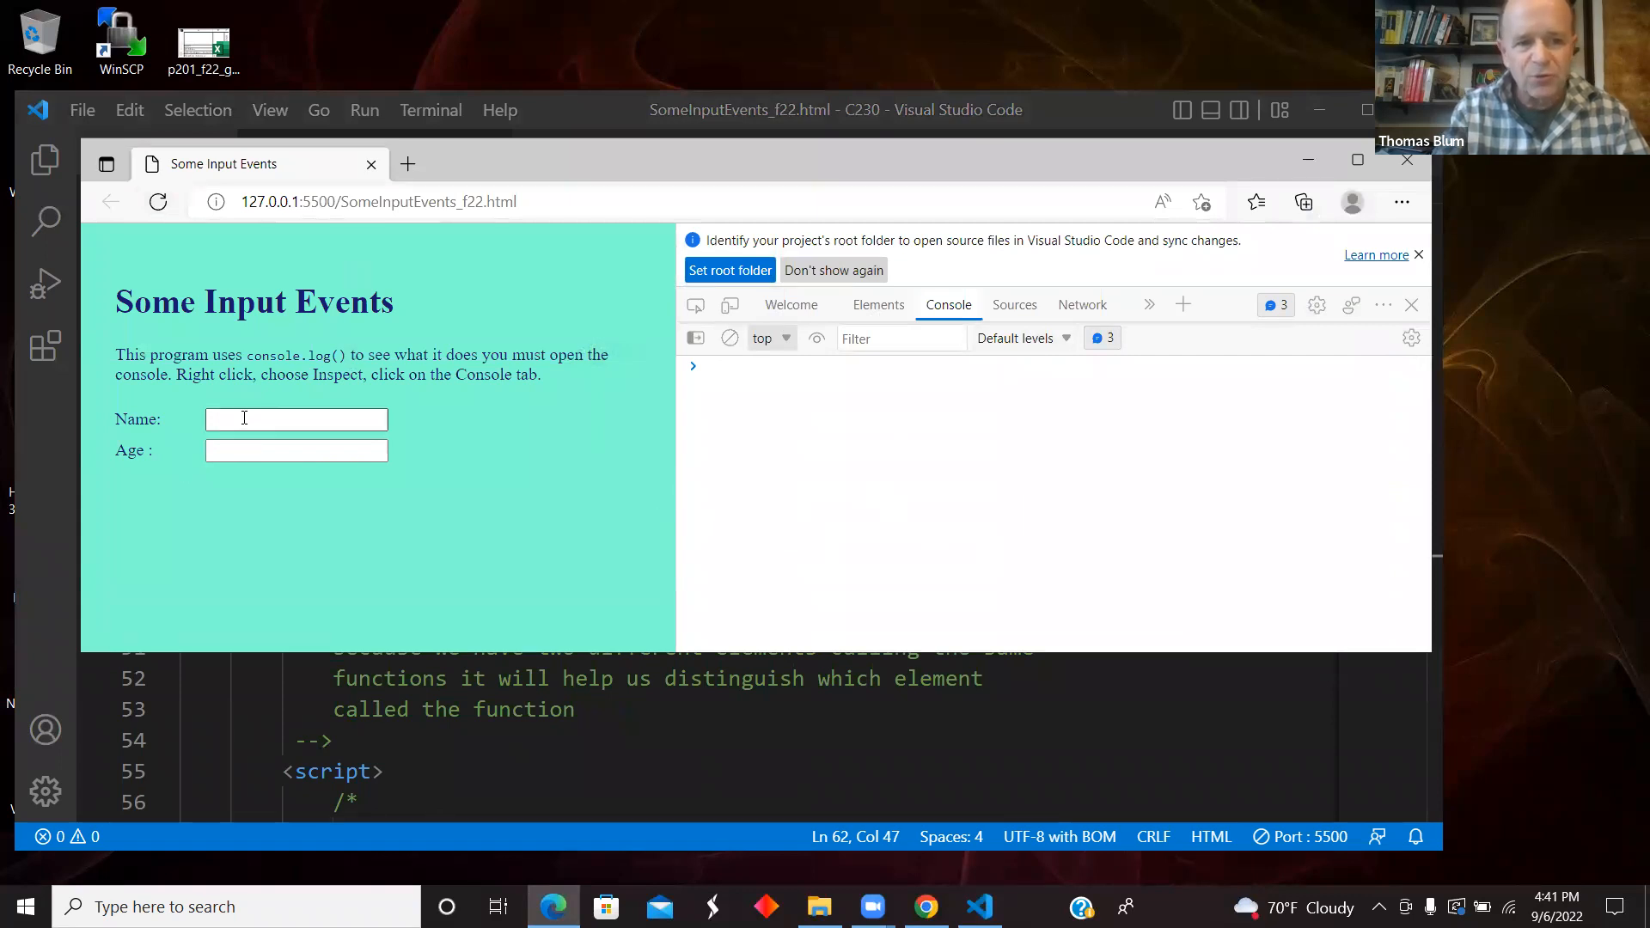
click(295, 418)
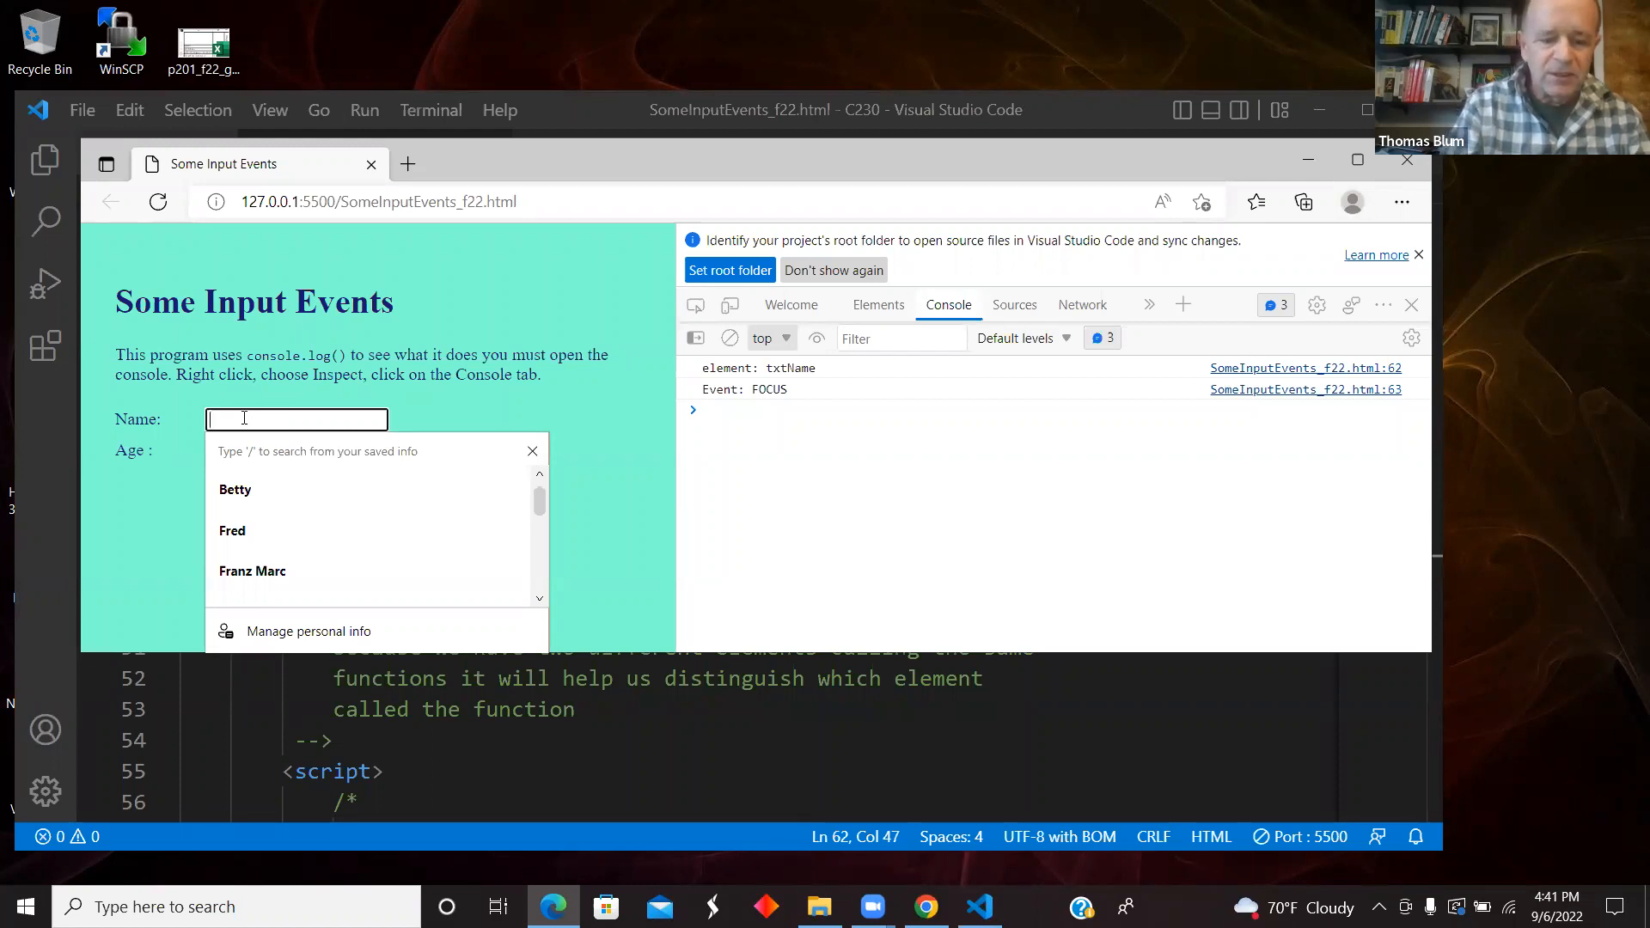
text(V)
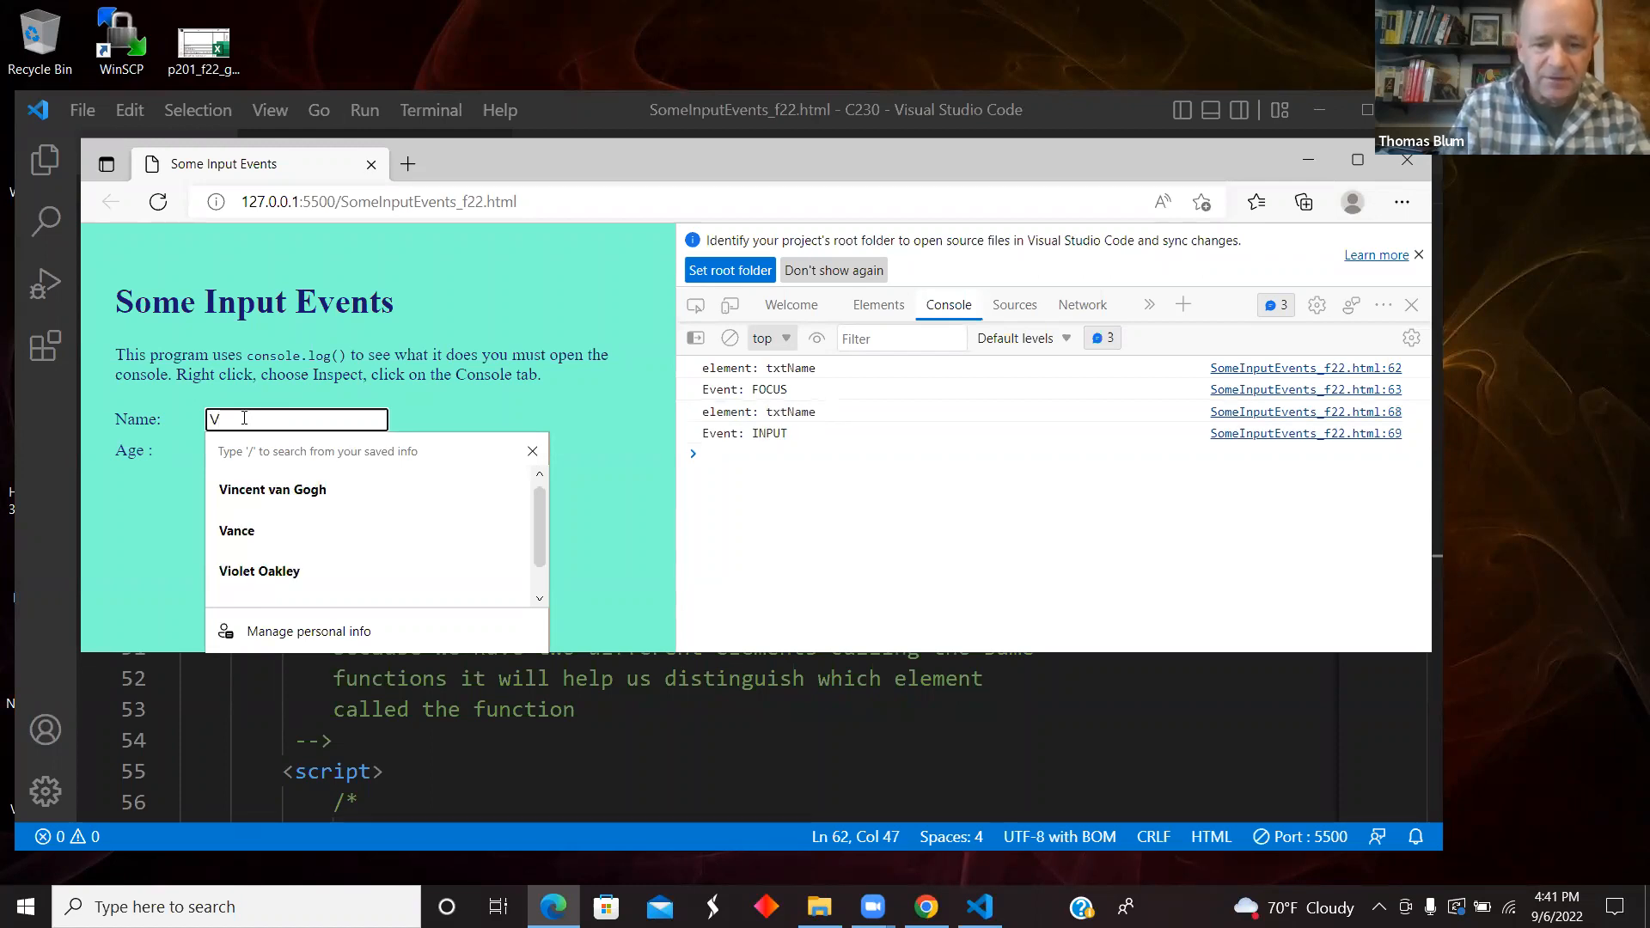
text(ince)
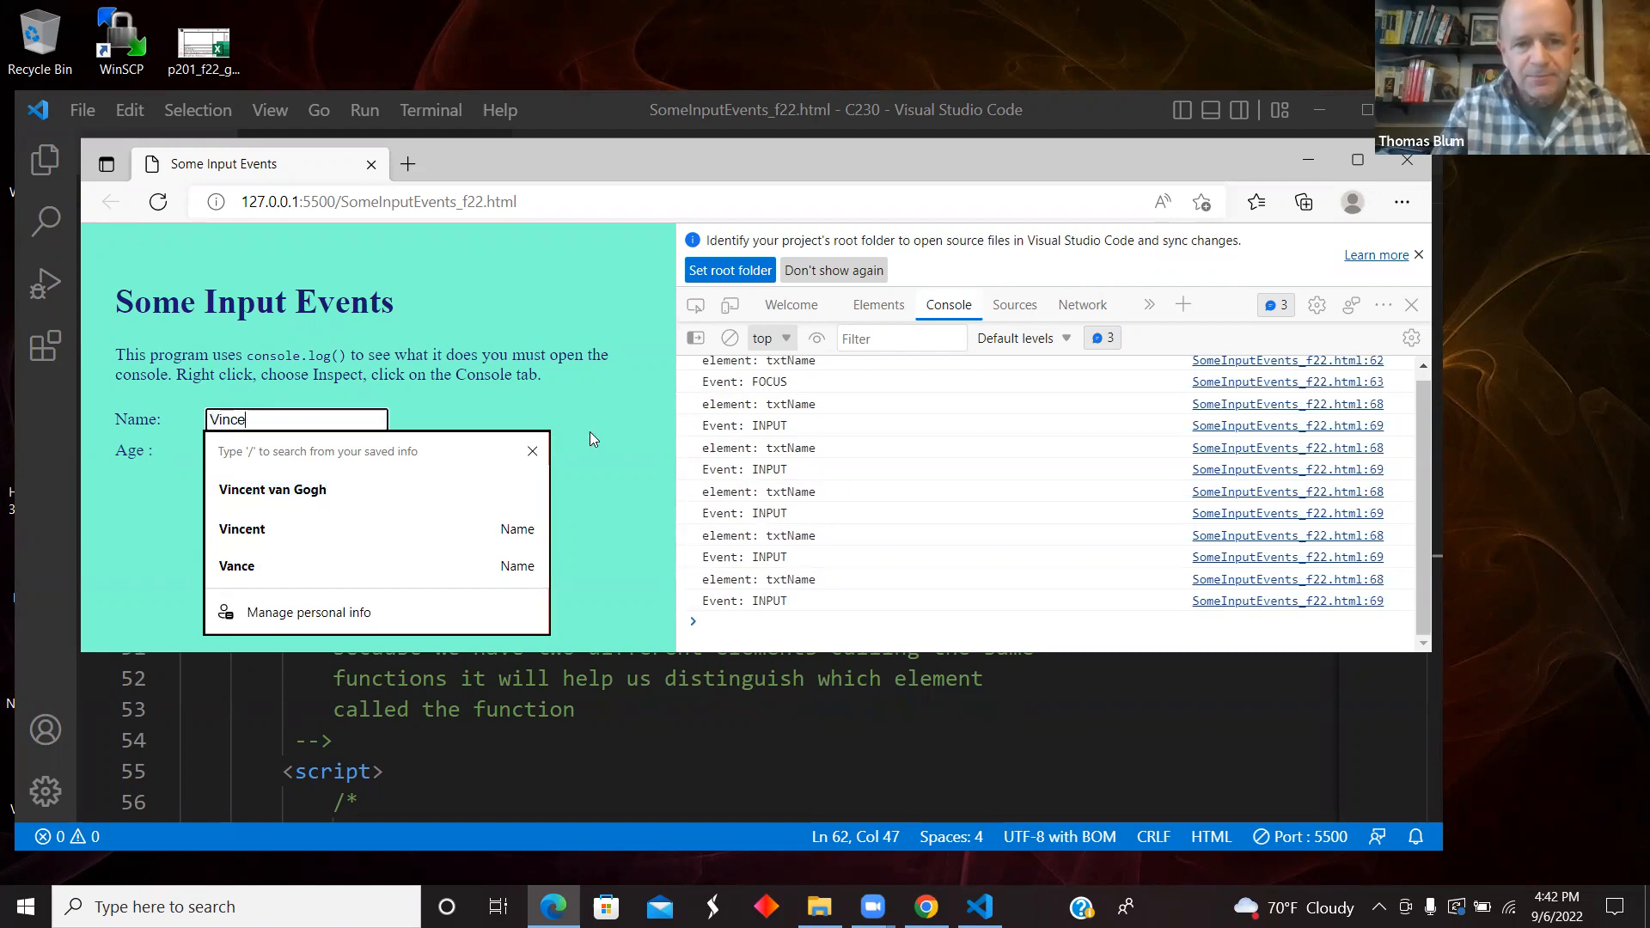
- Move focus back and forth between Name and Age, logging CHANGE, BLUR and FOCUS events
click(294, 450)
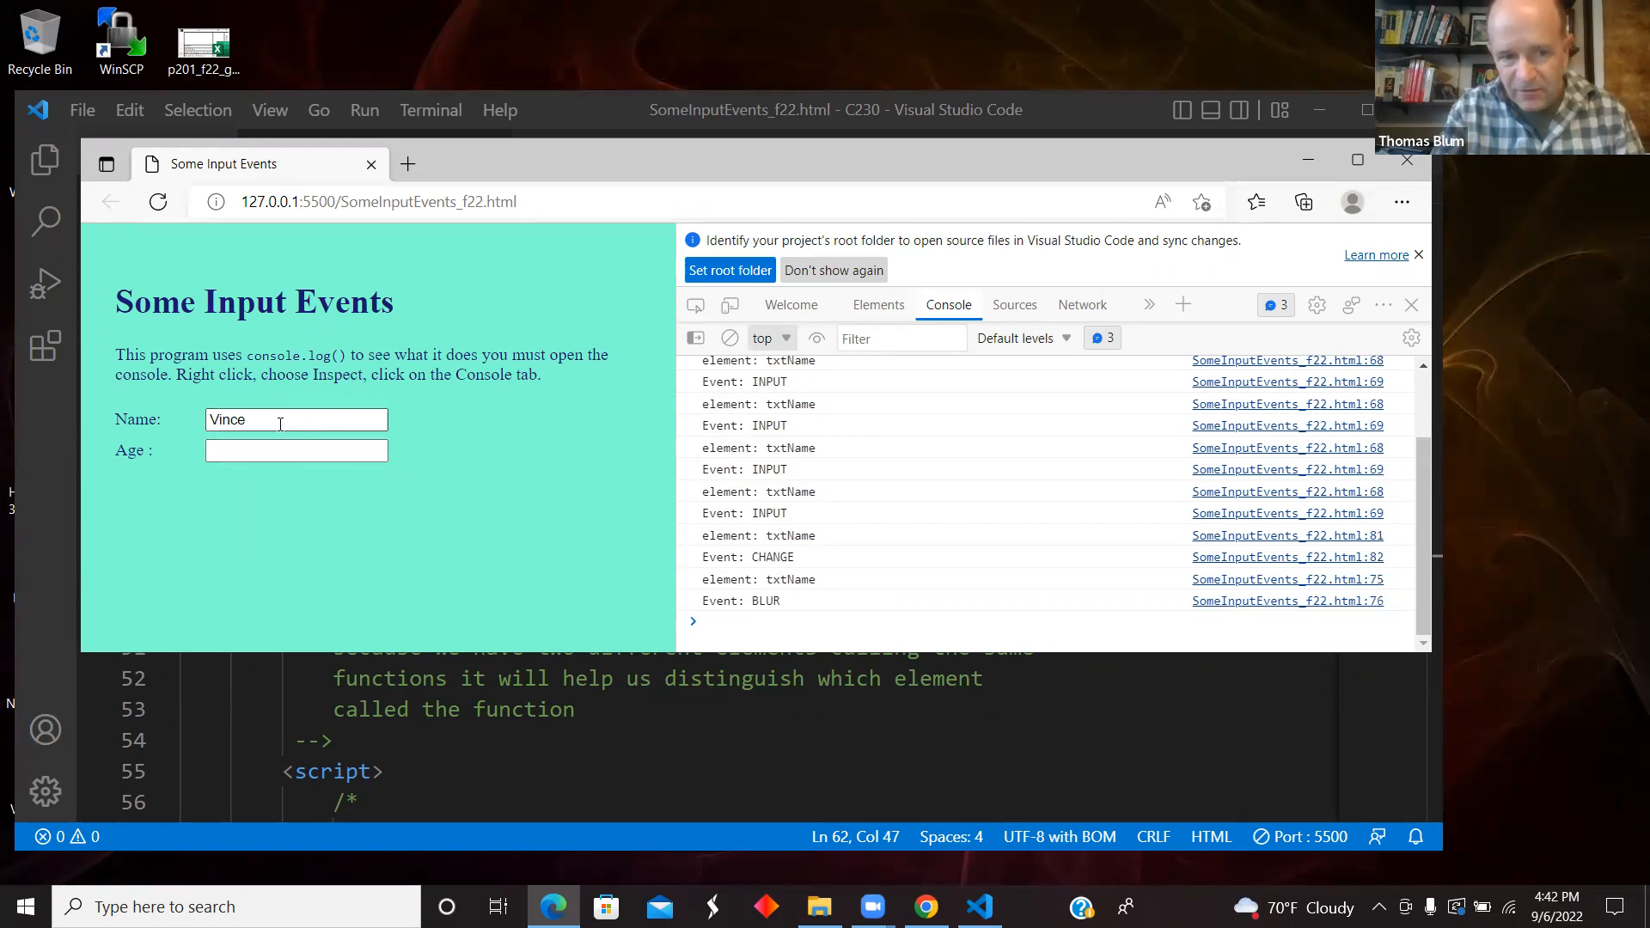
click(356, 495)
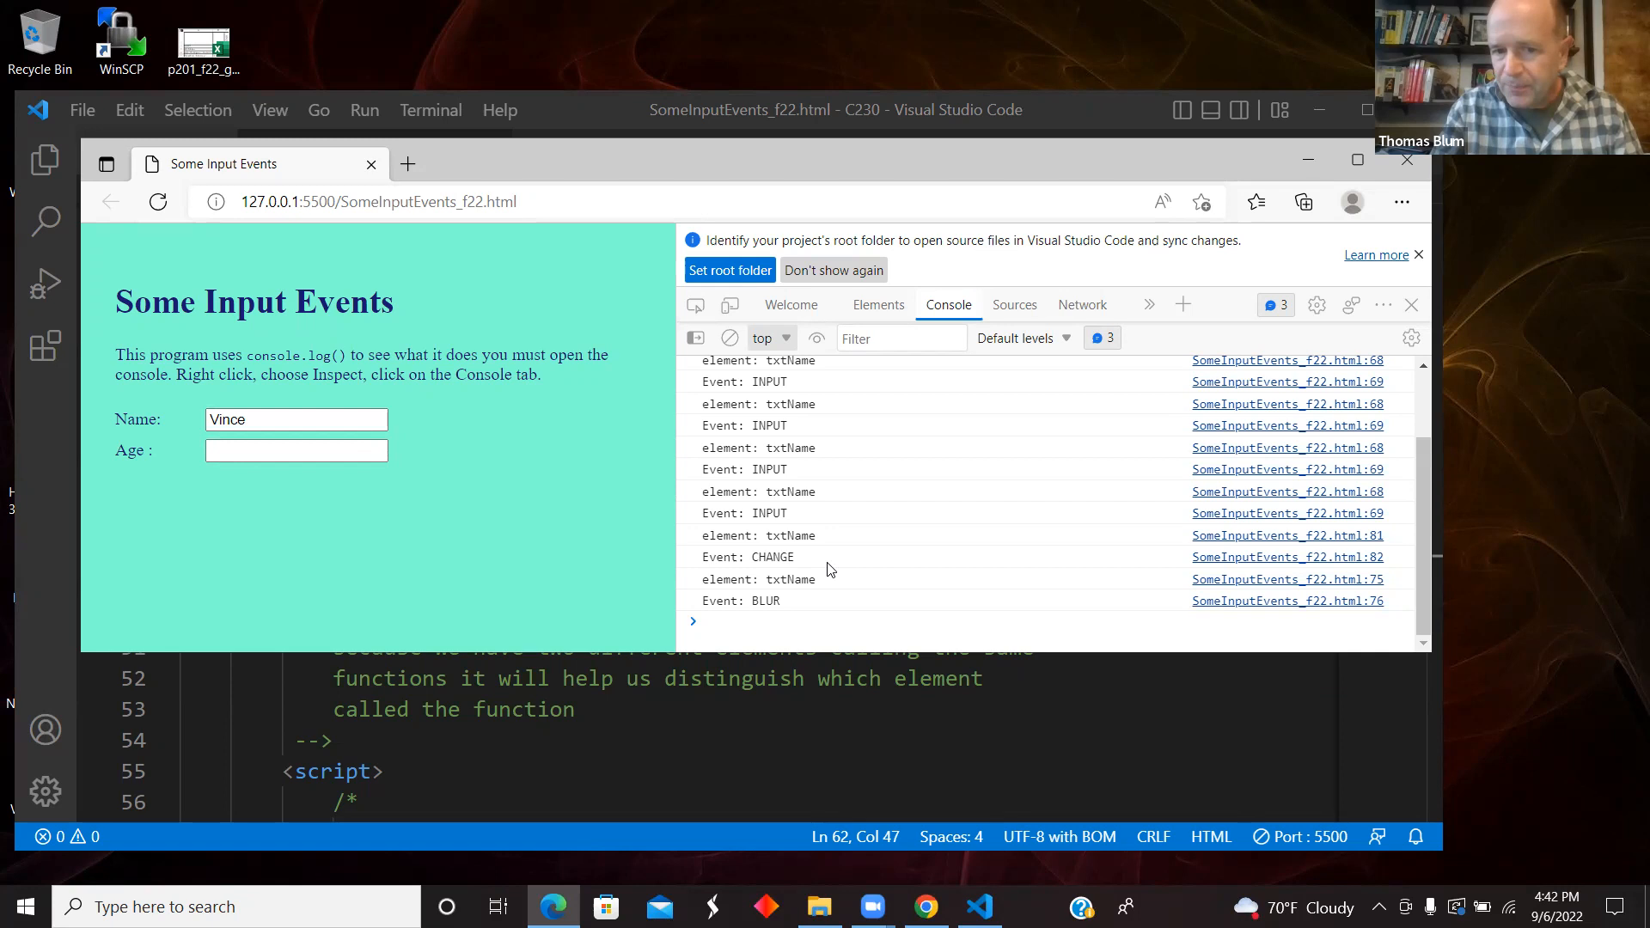
mouse_move(722, 558)
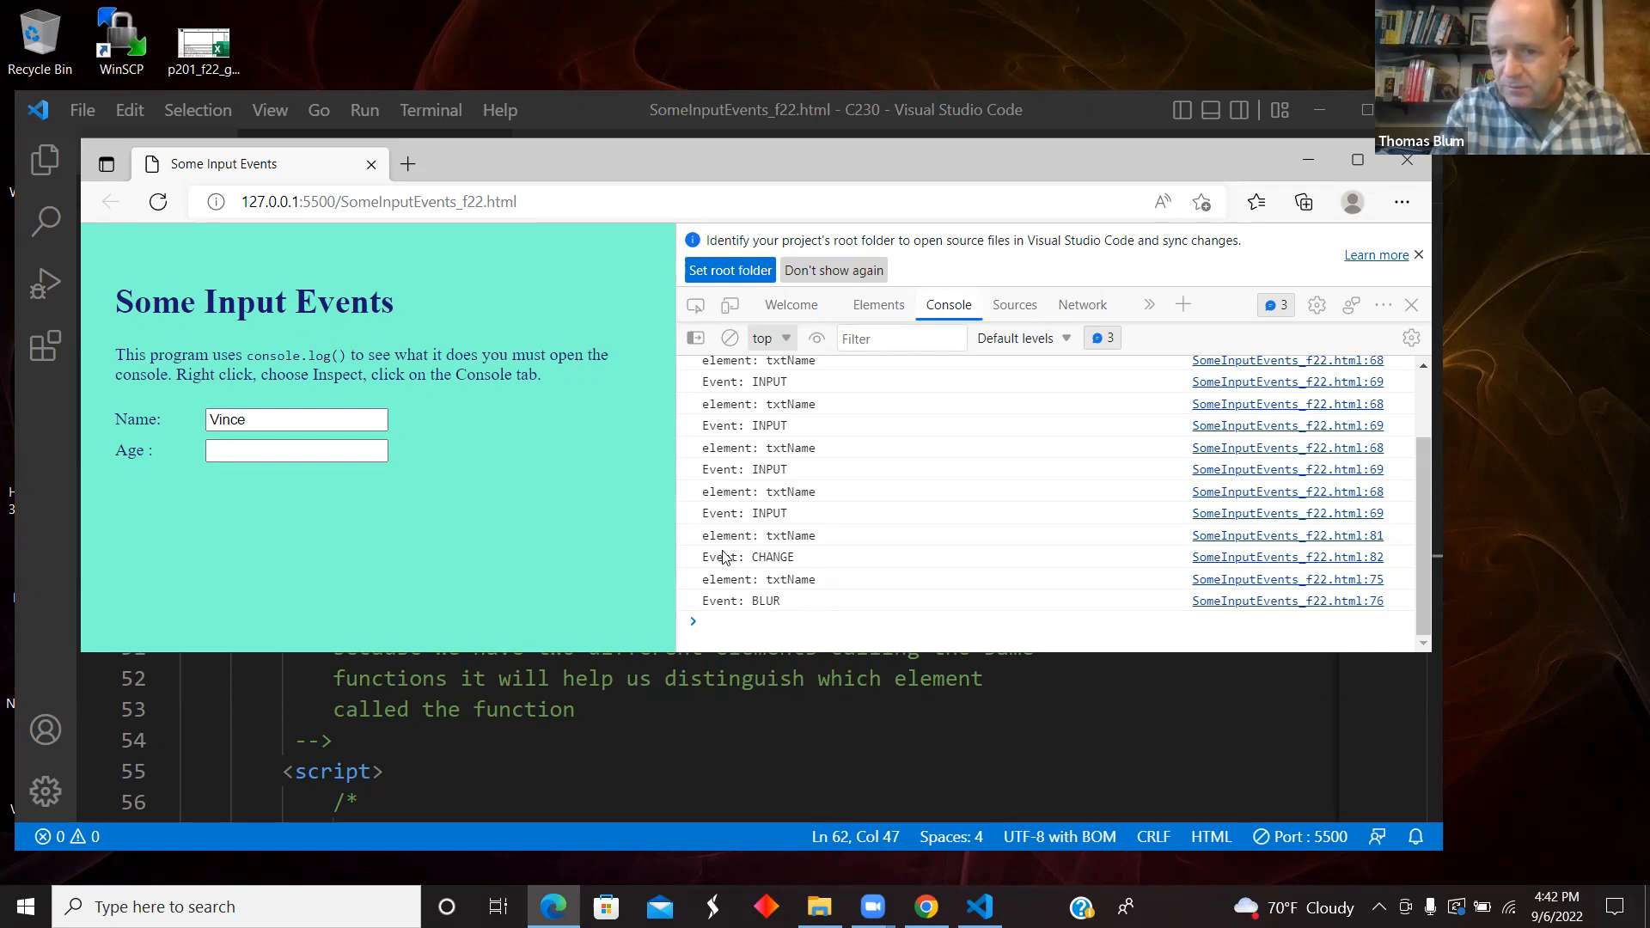
mouse_move(821, 569)
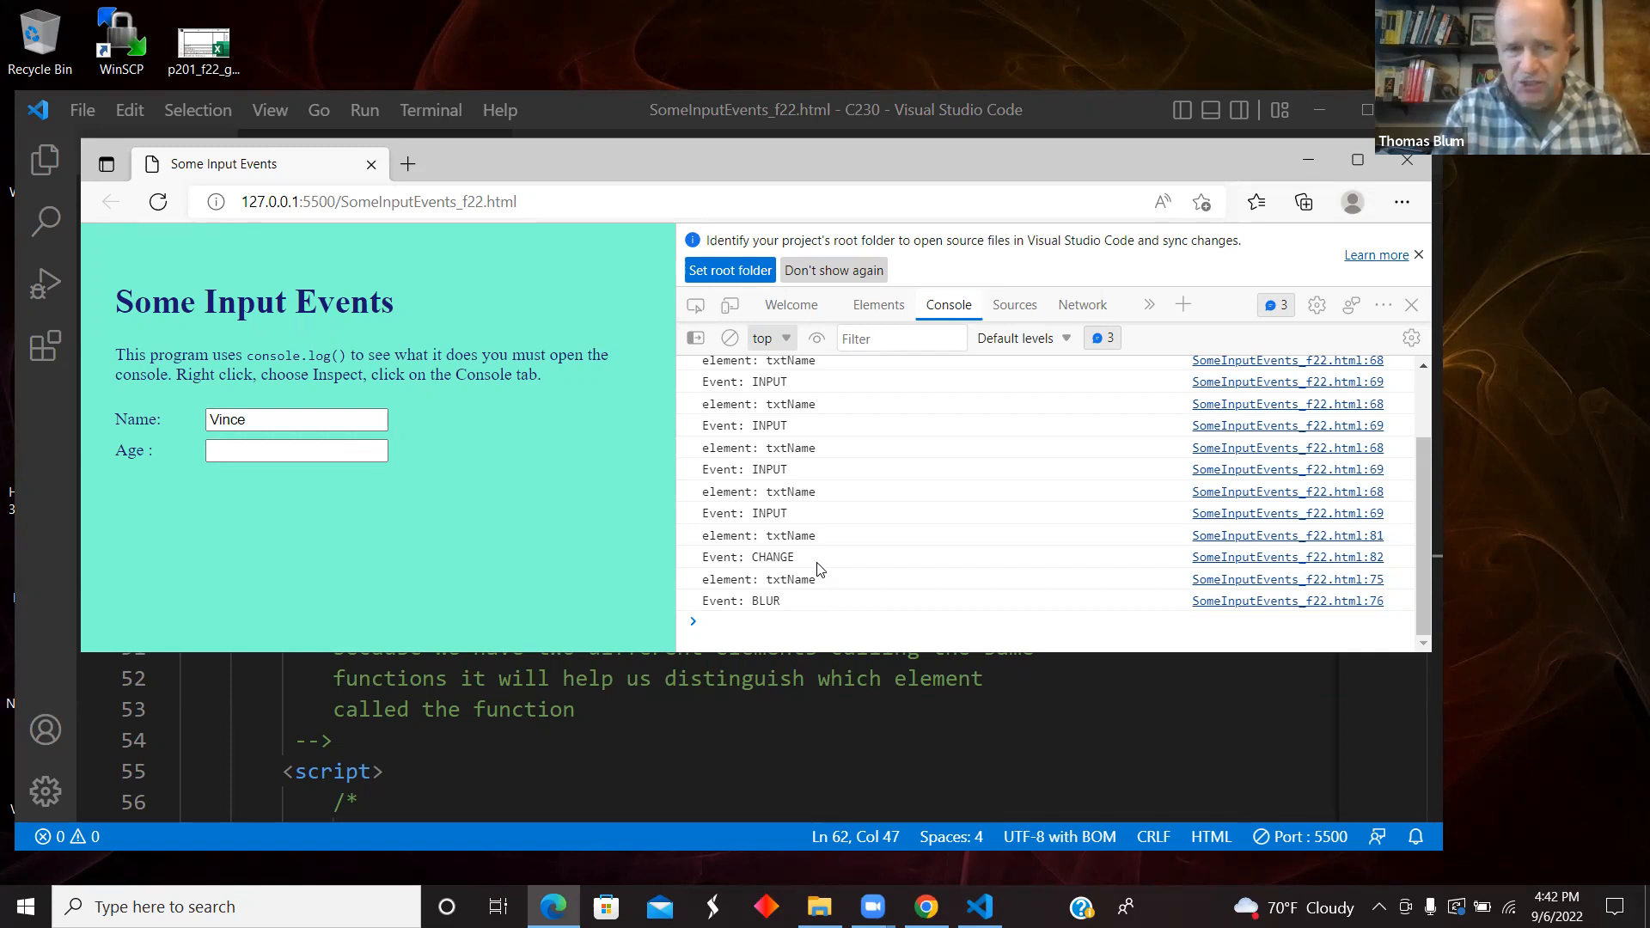
click(295, 451)
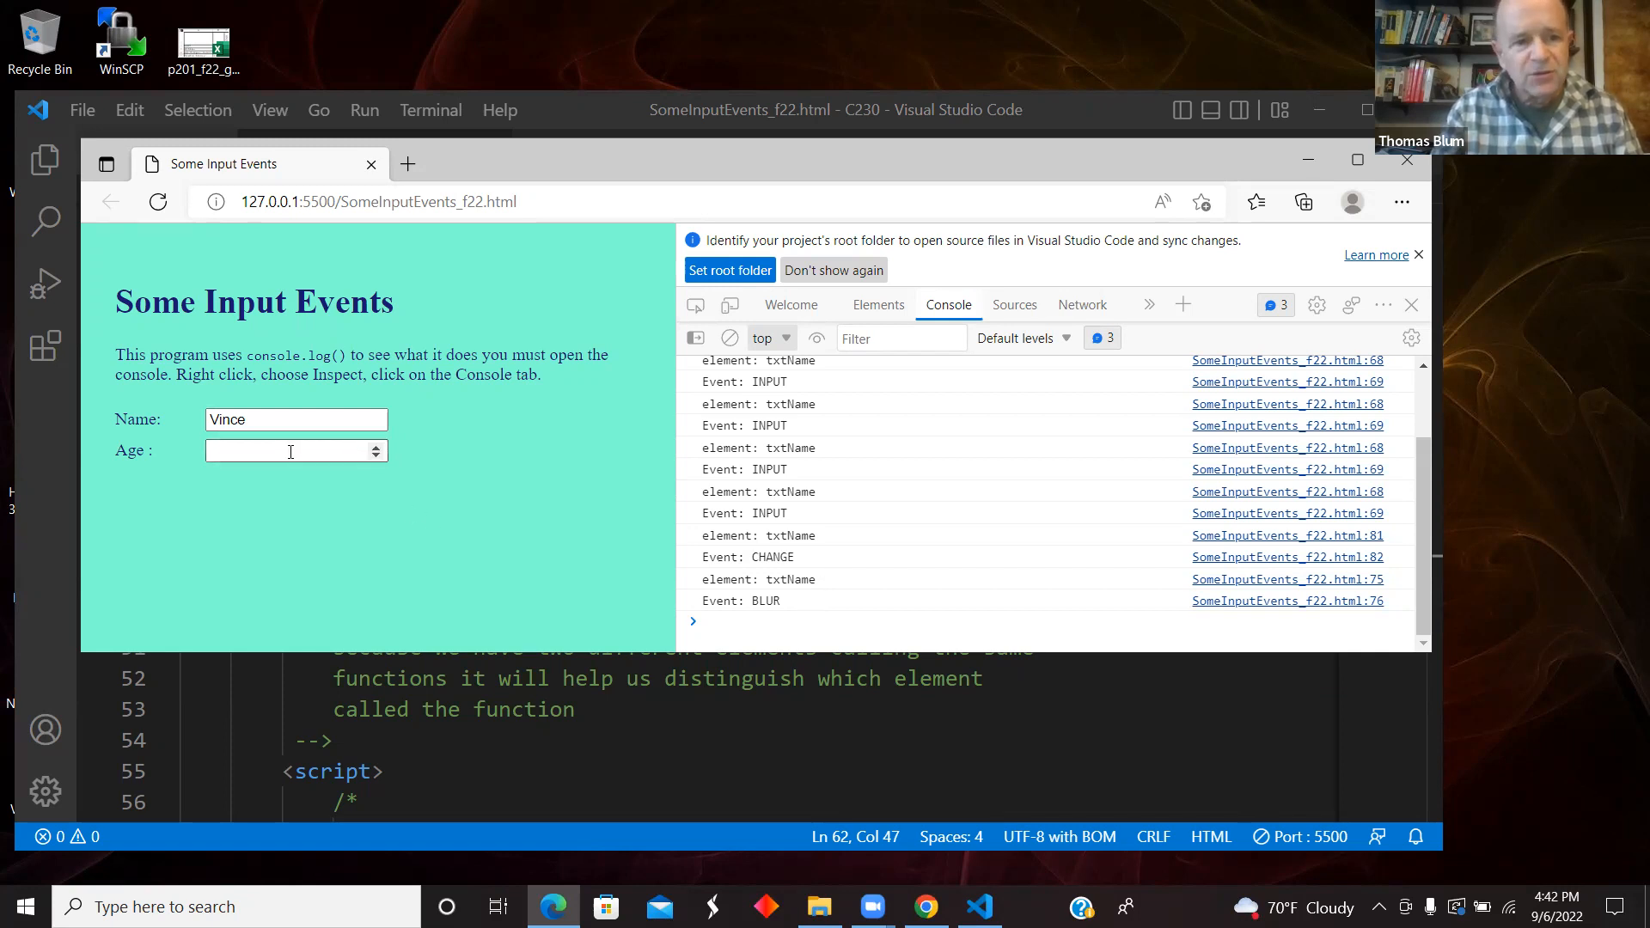
click(295, 450)
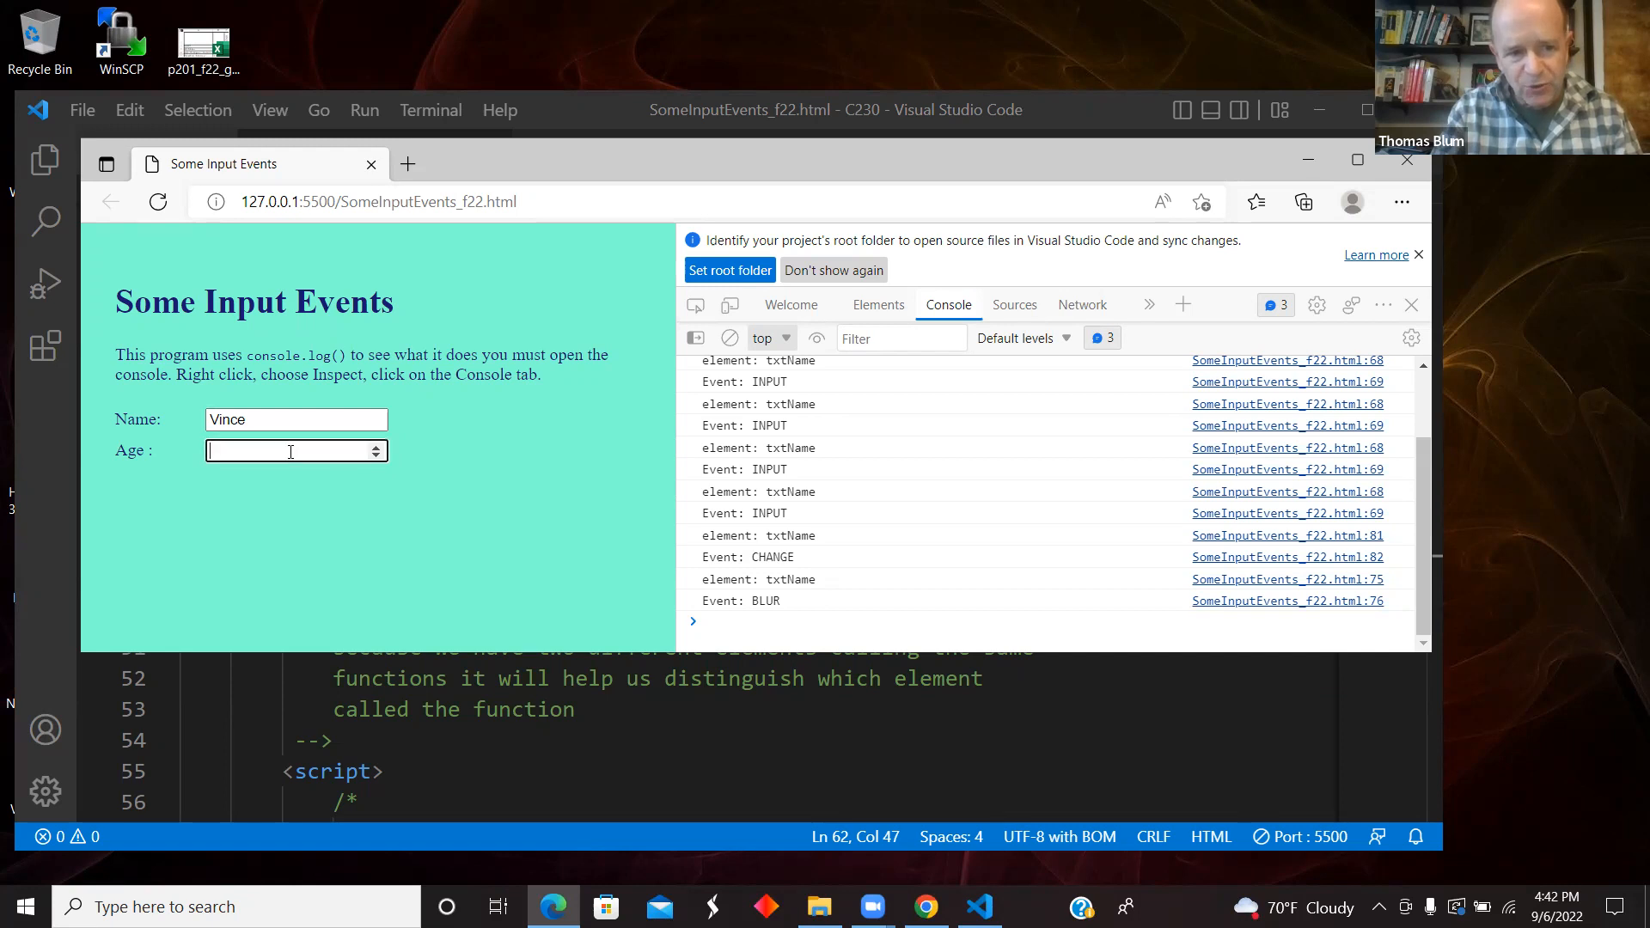
click(295, 451)
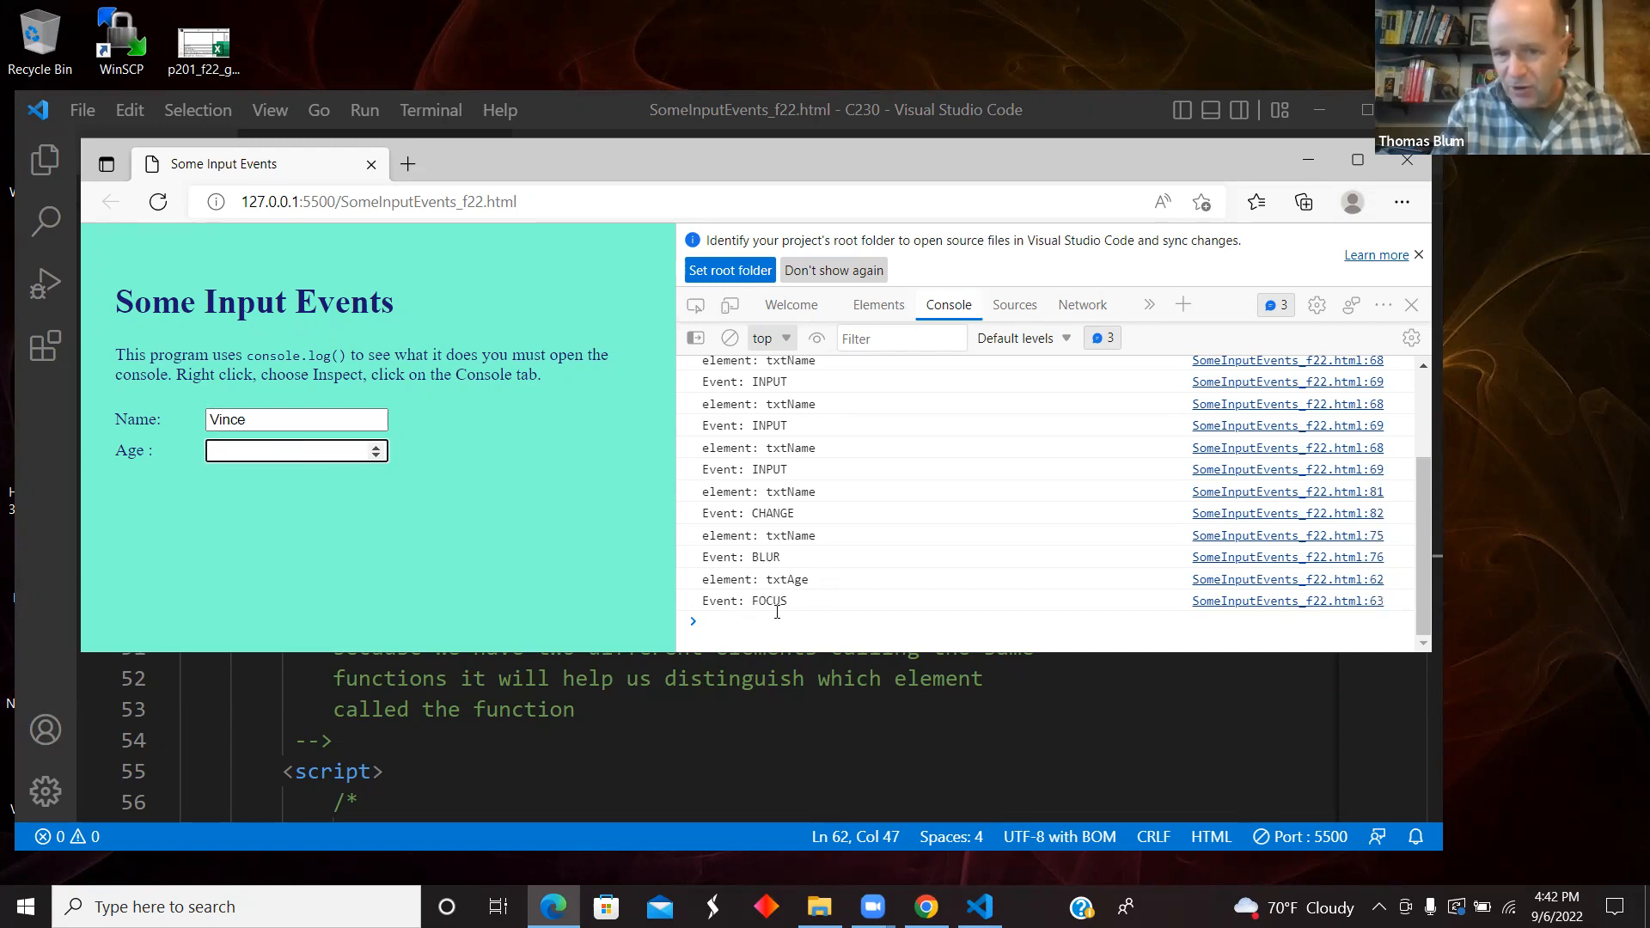
click(264, 417)
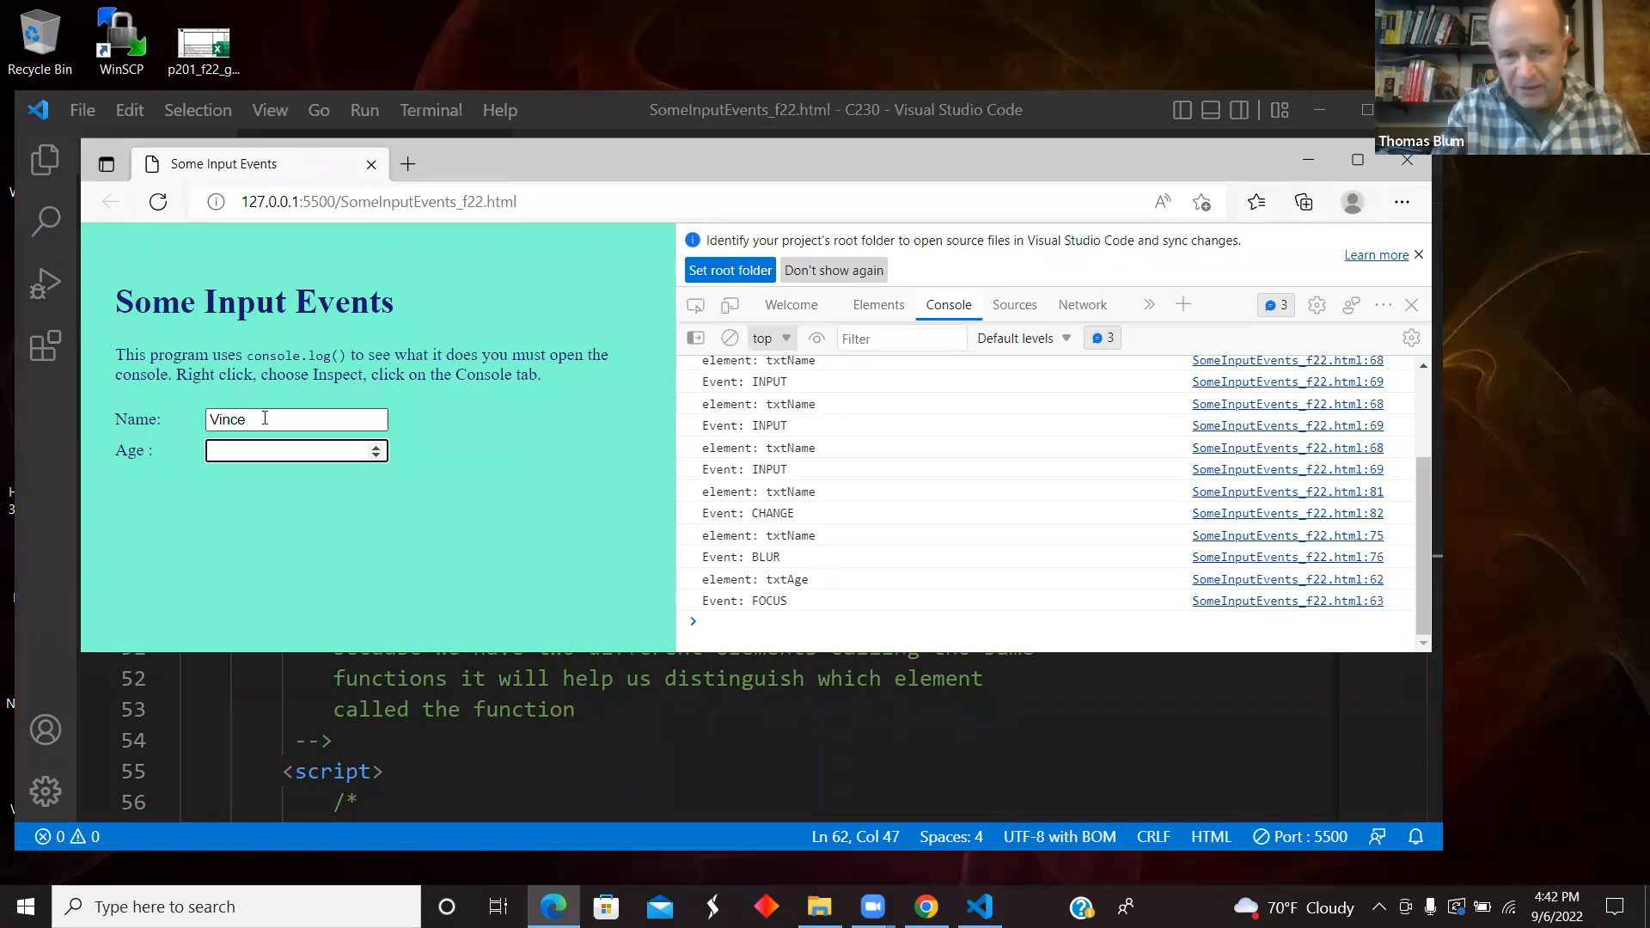
click(296, 418)
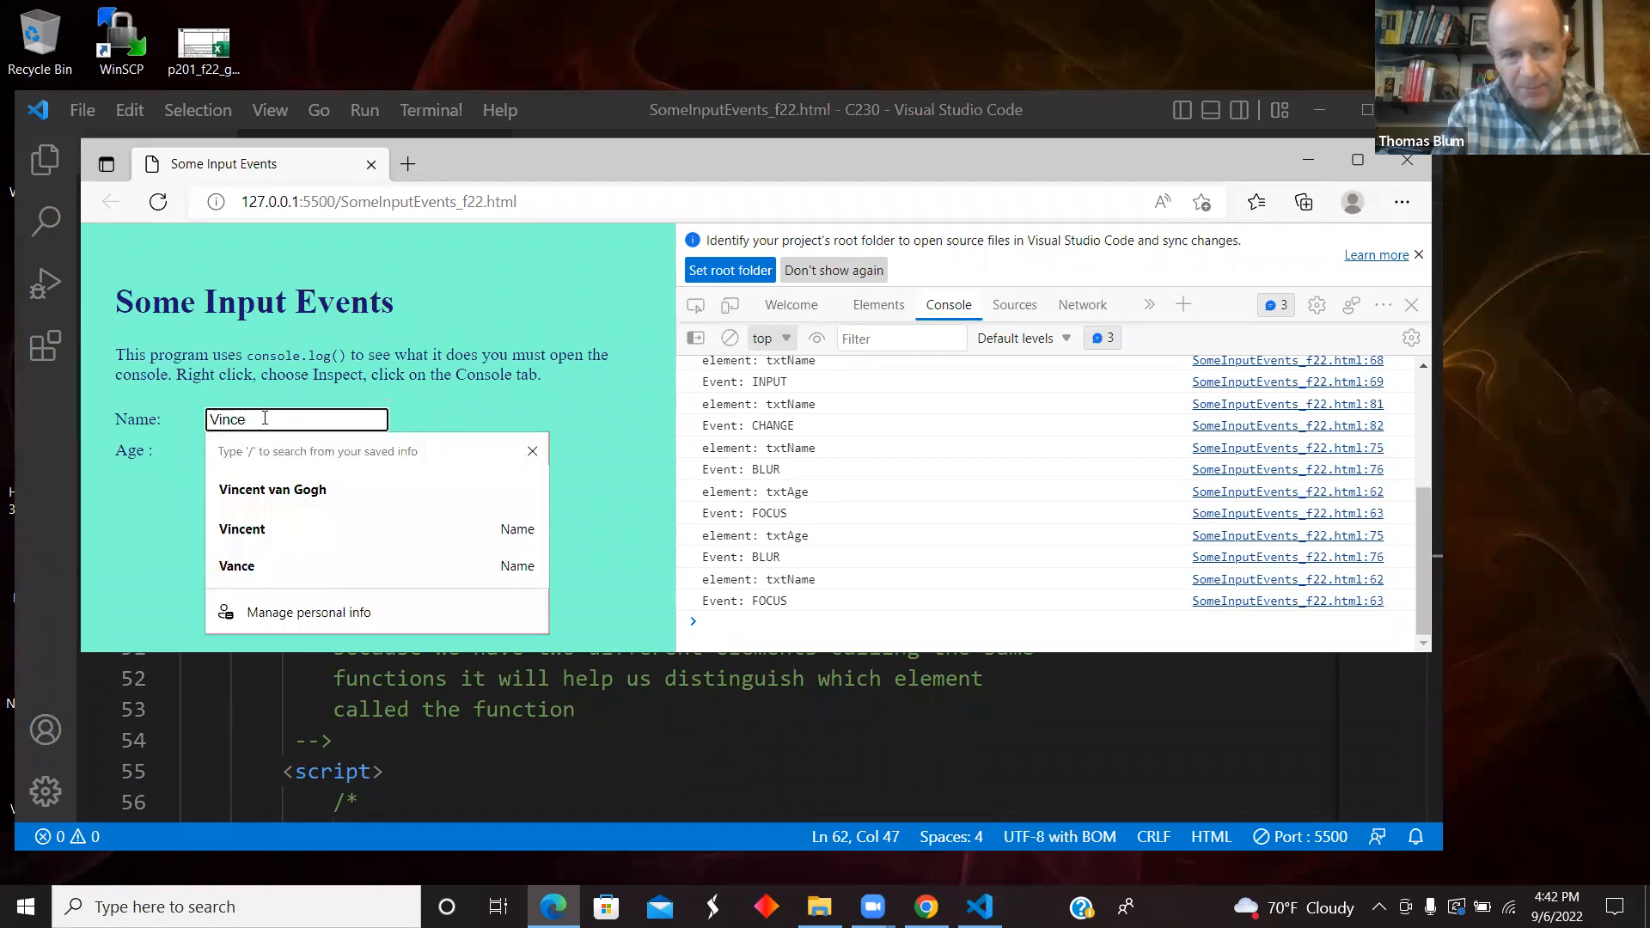
mouse_move(779, 596)
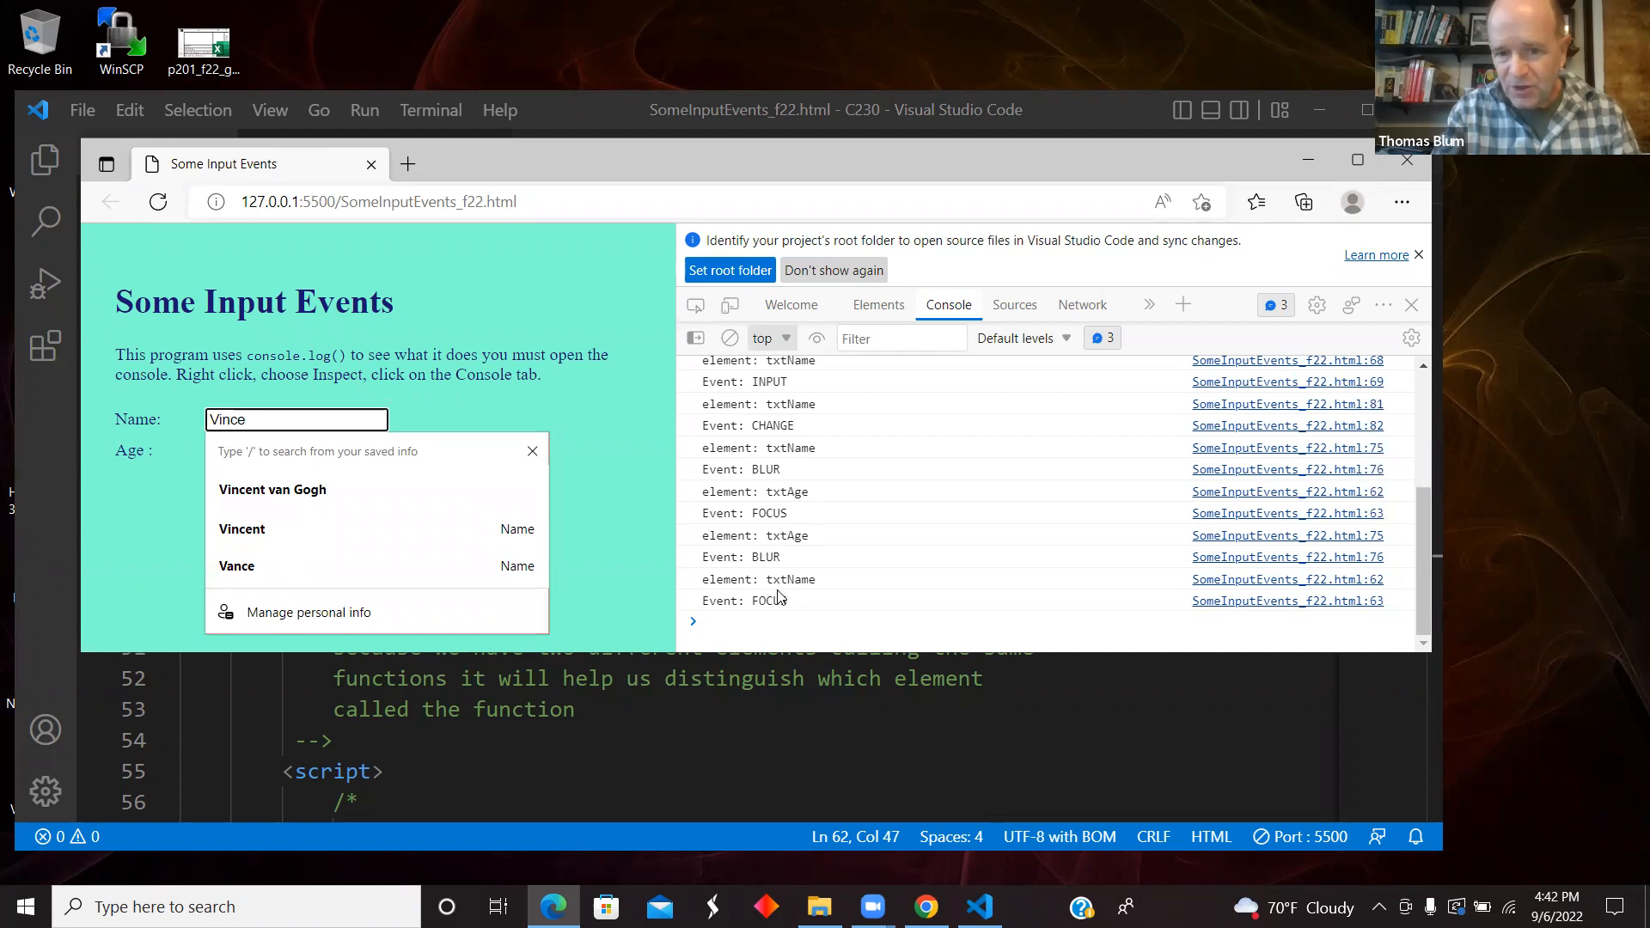
mouse_move(399, 444)
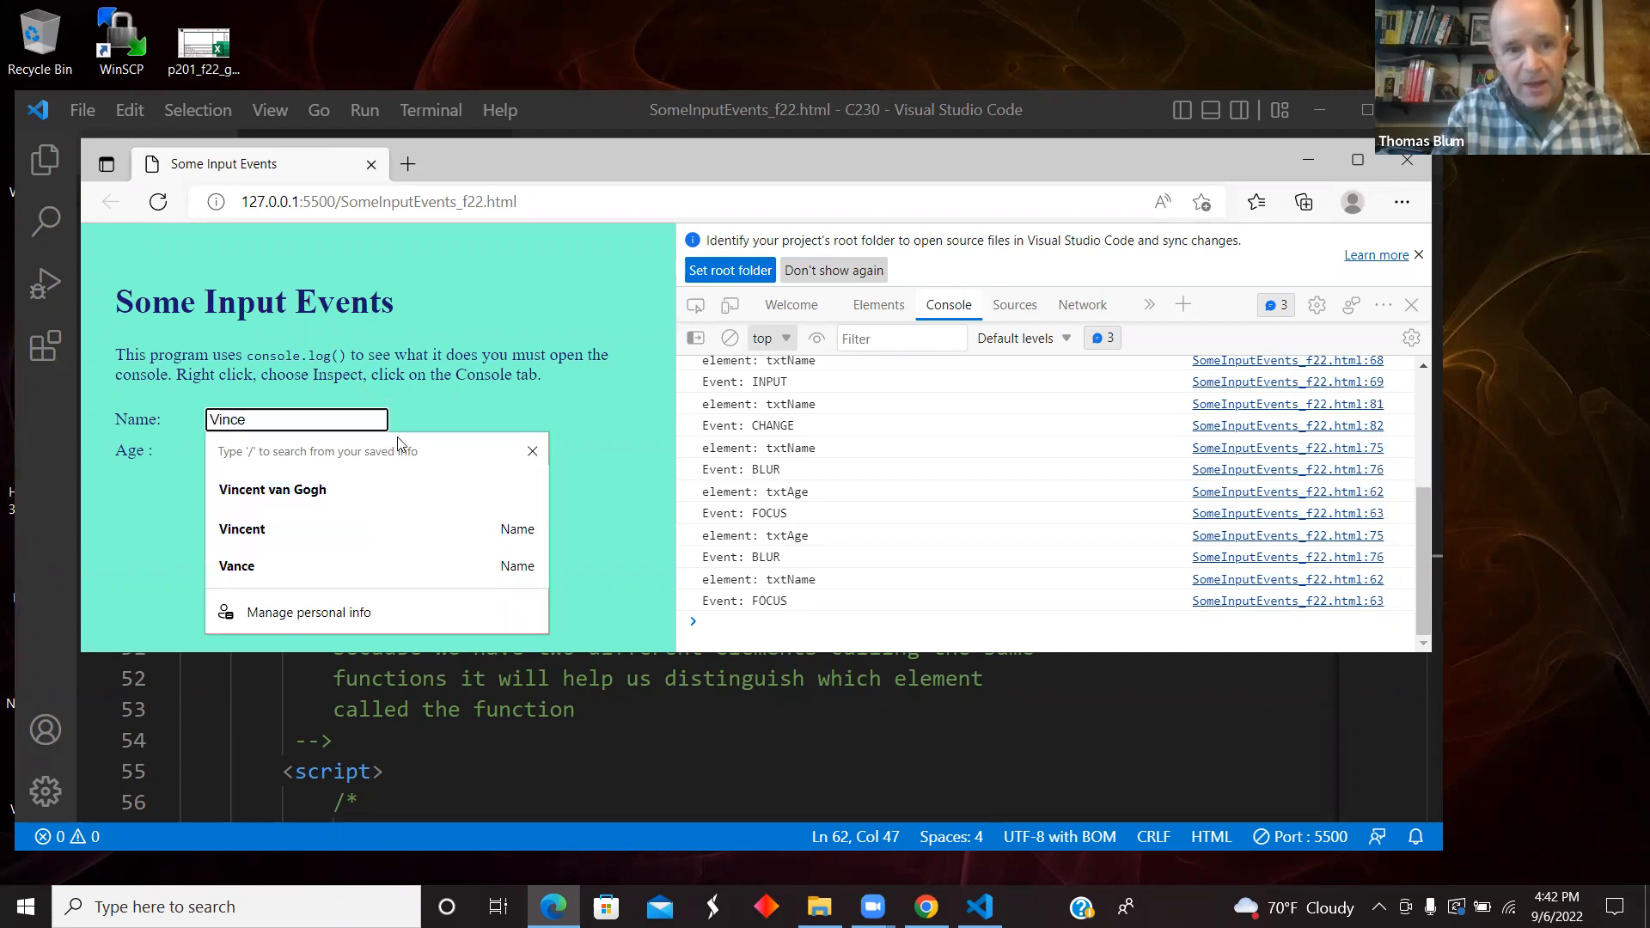
click(294, 450)
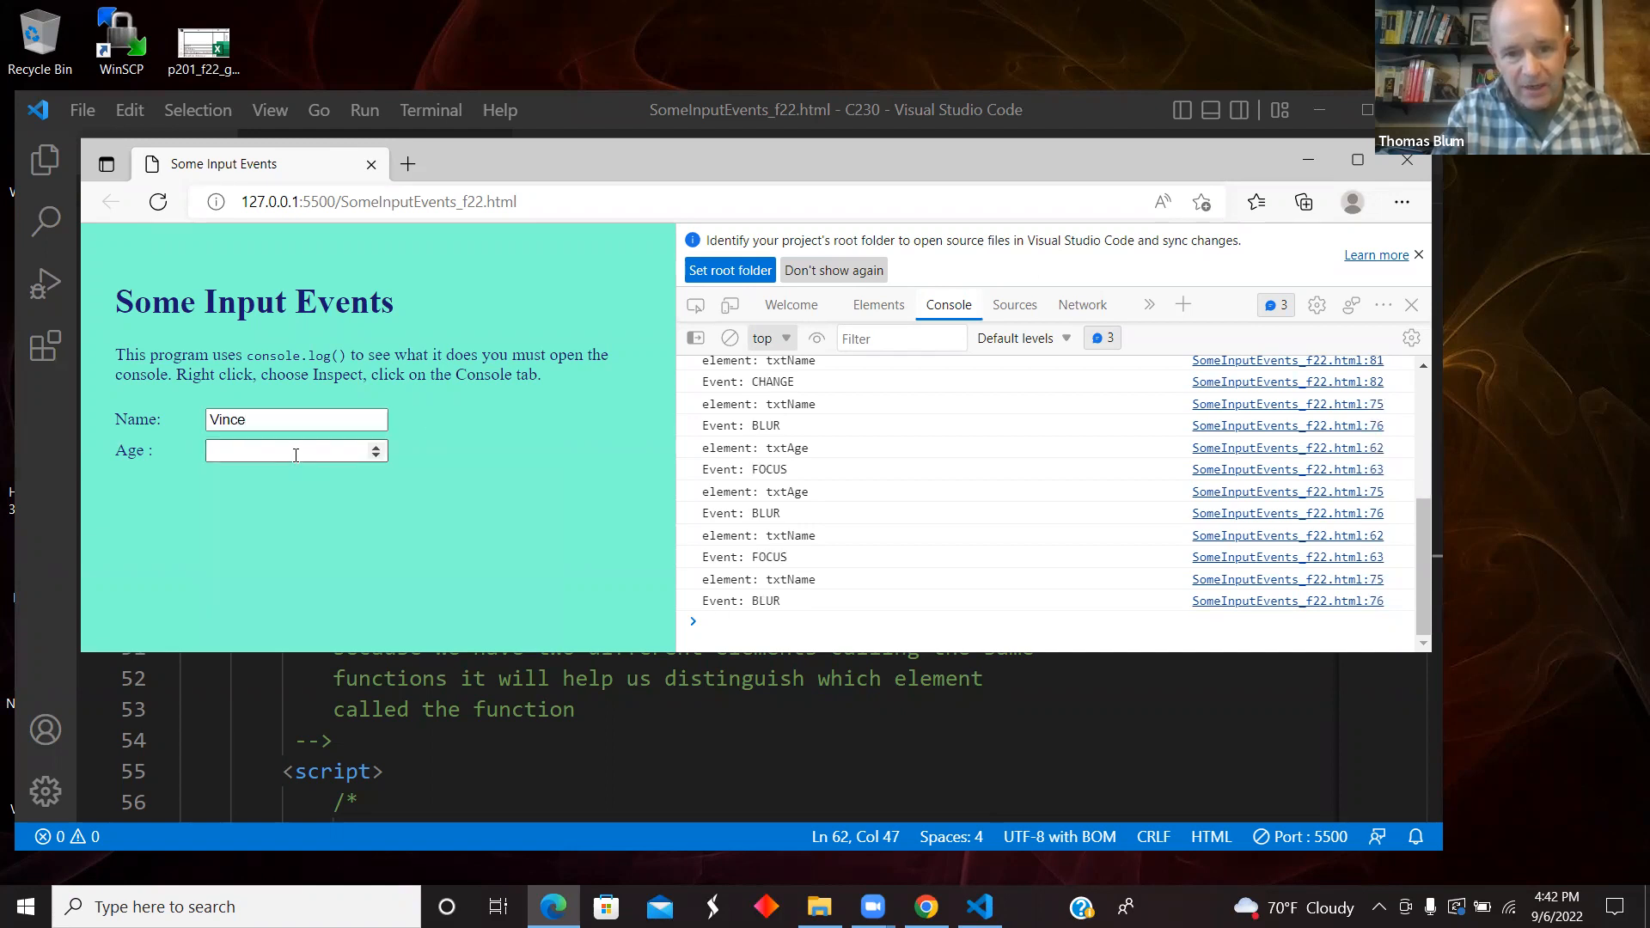
click(296, 450)
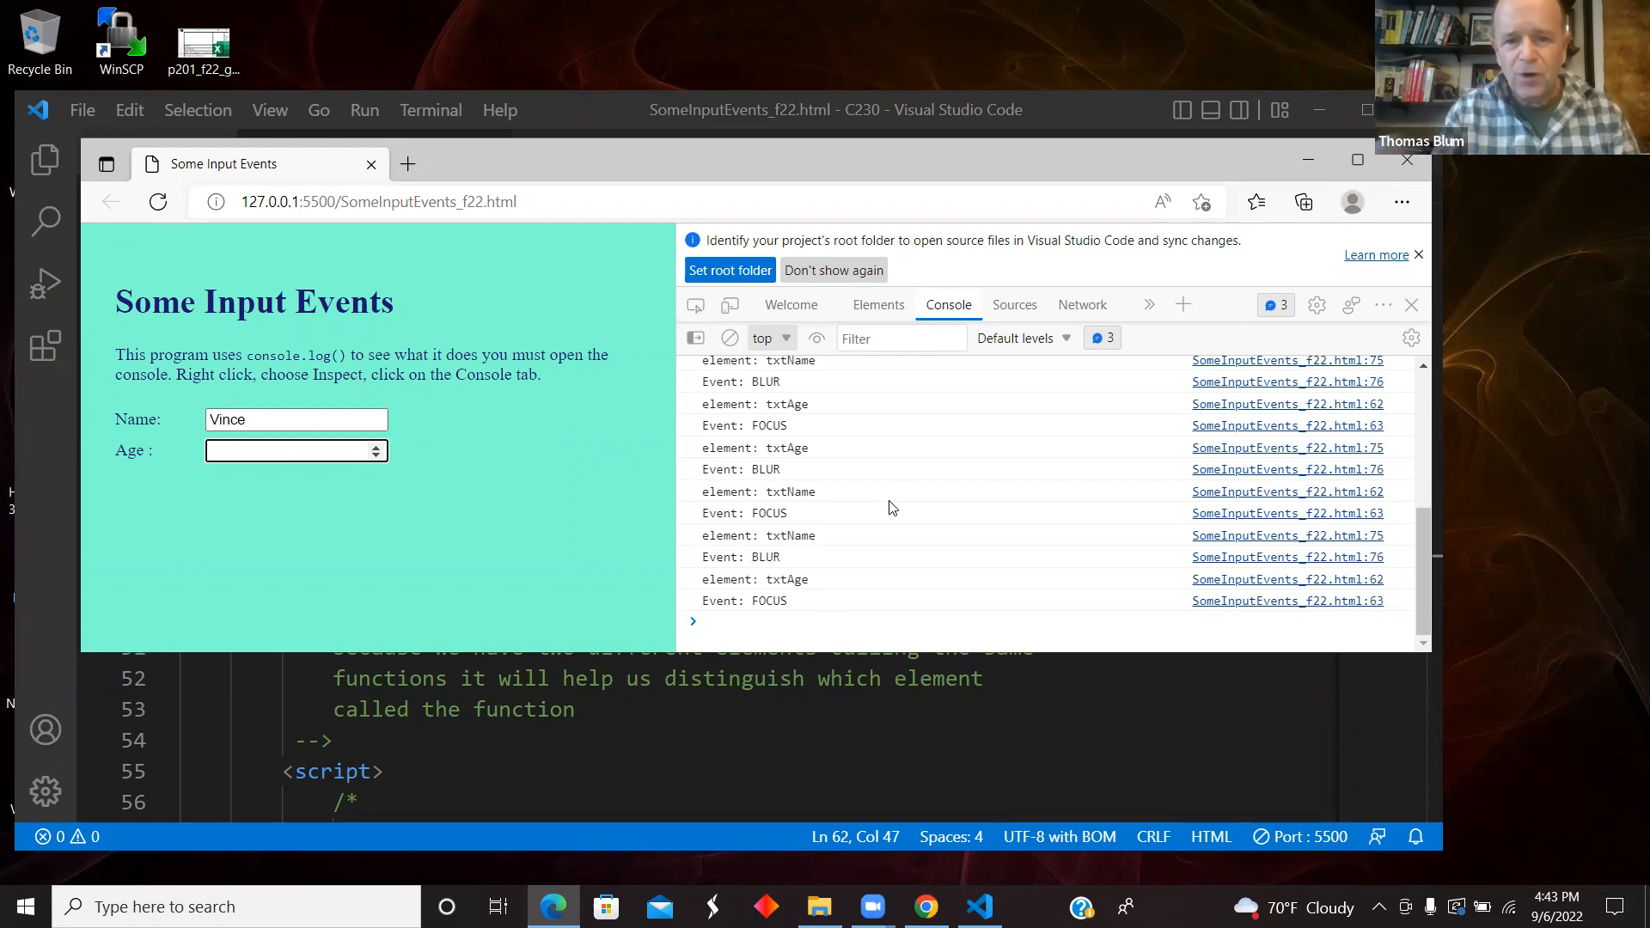
- Finish typing 'Vincent' in the Name field and then move focus to Age
click(294, 418)
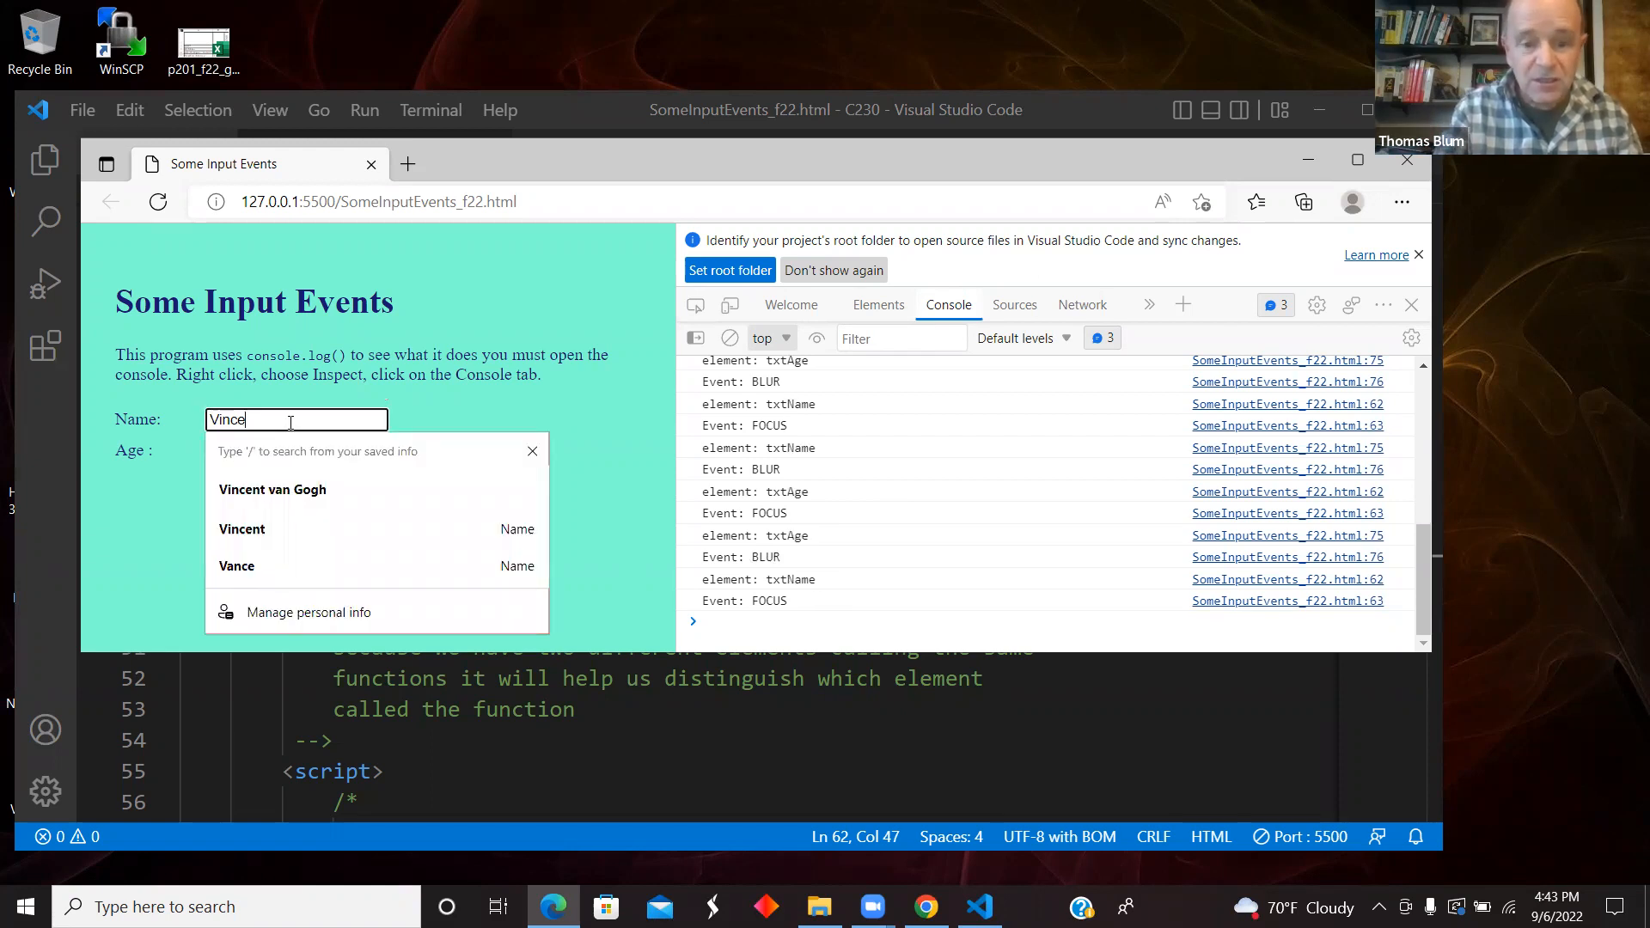
text(n)
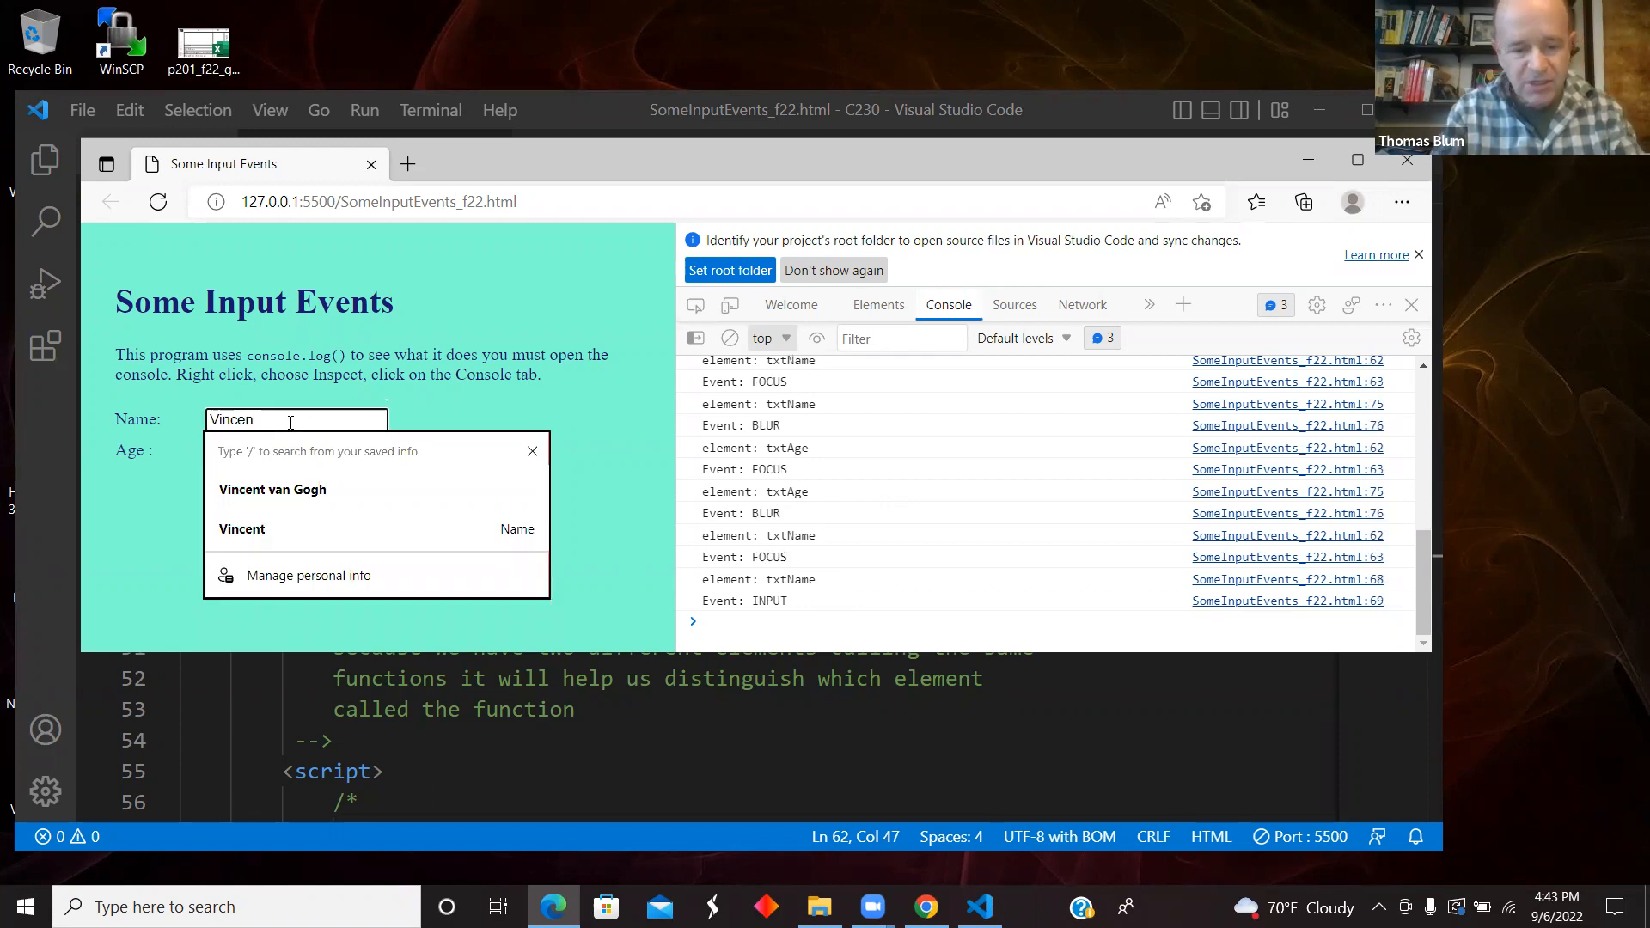
text(t)
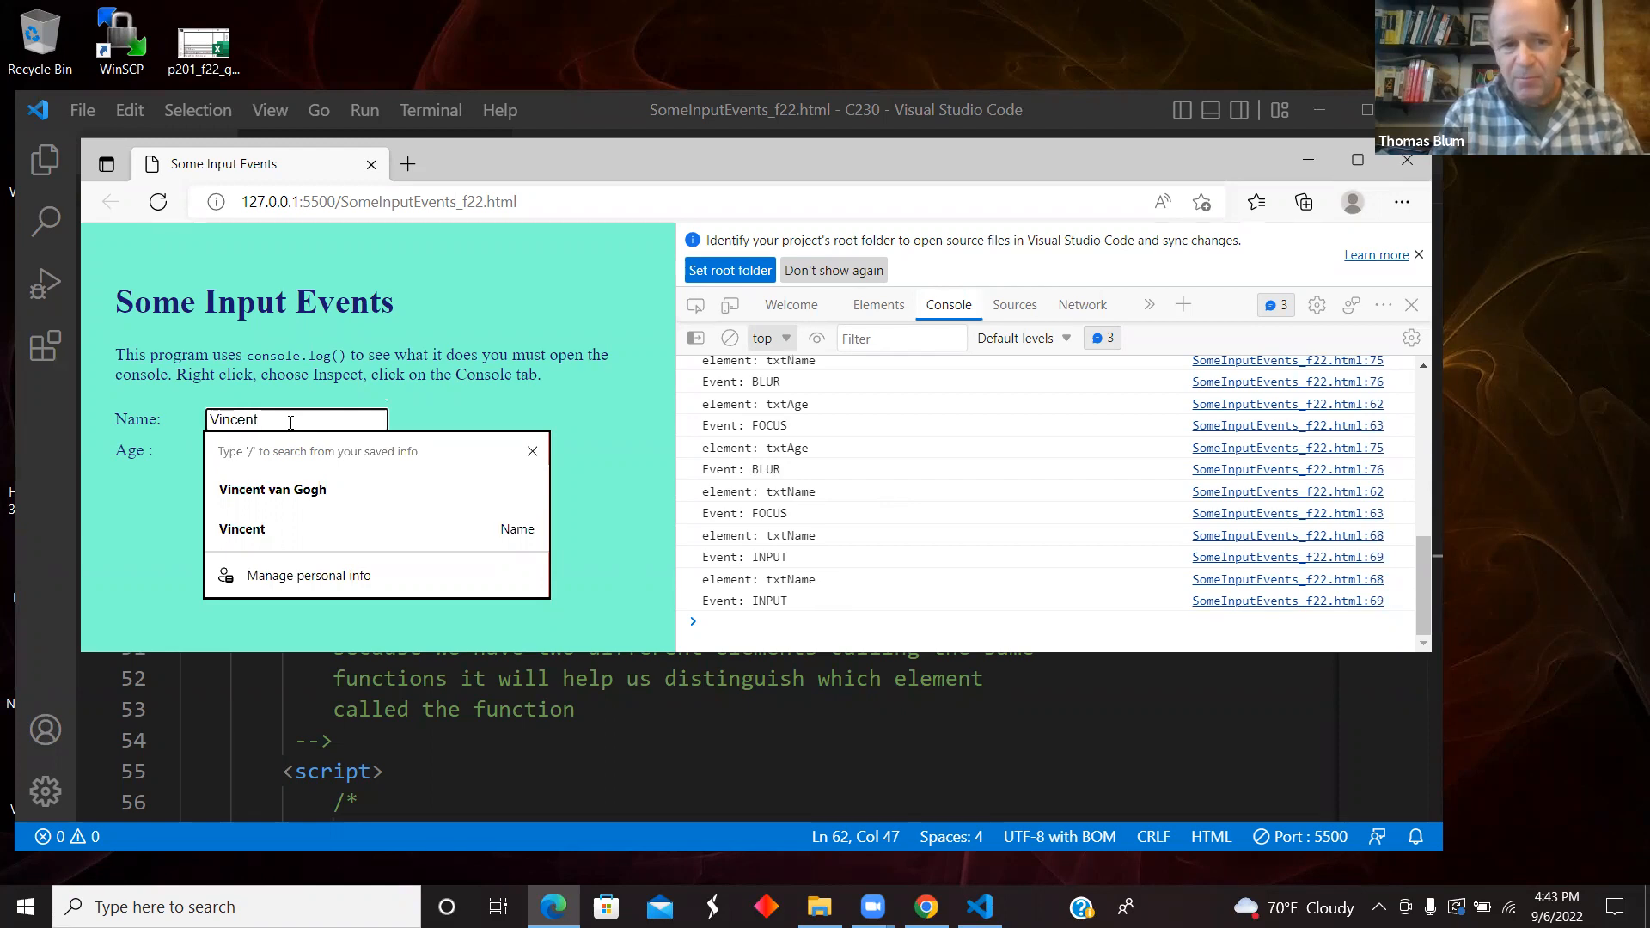
click(296, 450)
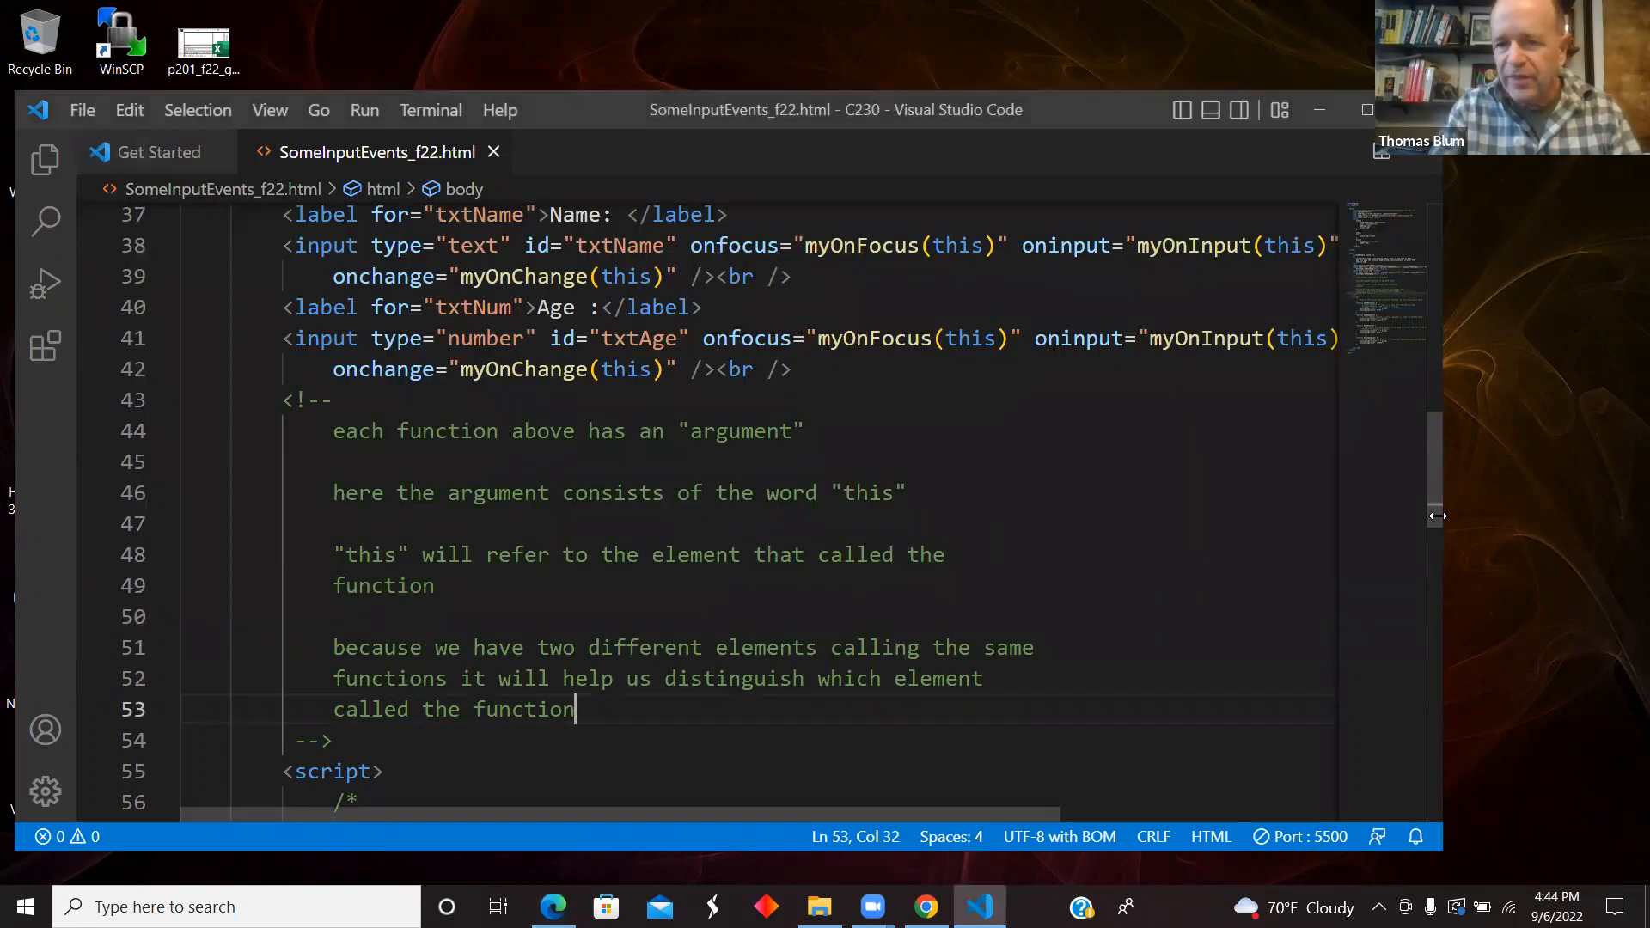
- Select 'this' in line 38's onfocus call and scroll to the myOnFocus and myOnInput handlers
scroll(up, 3)
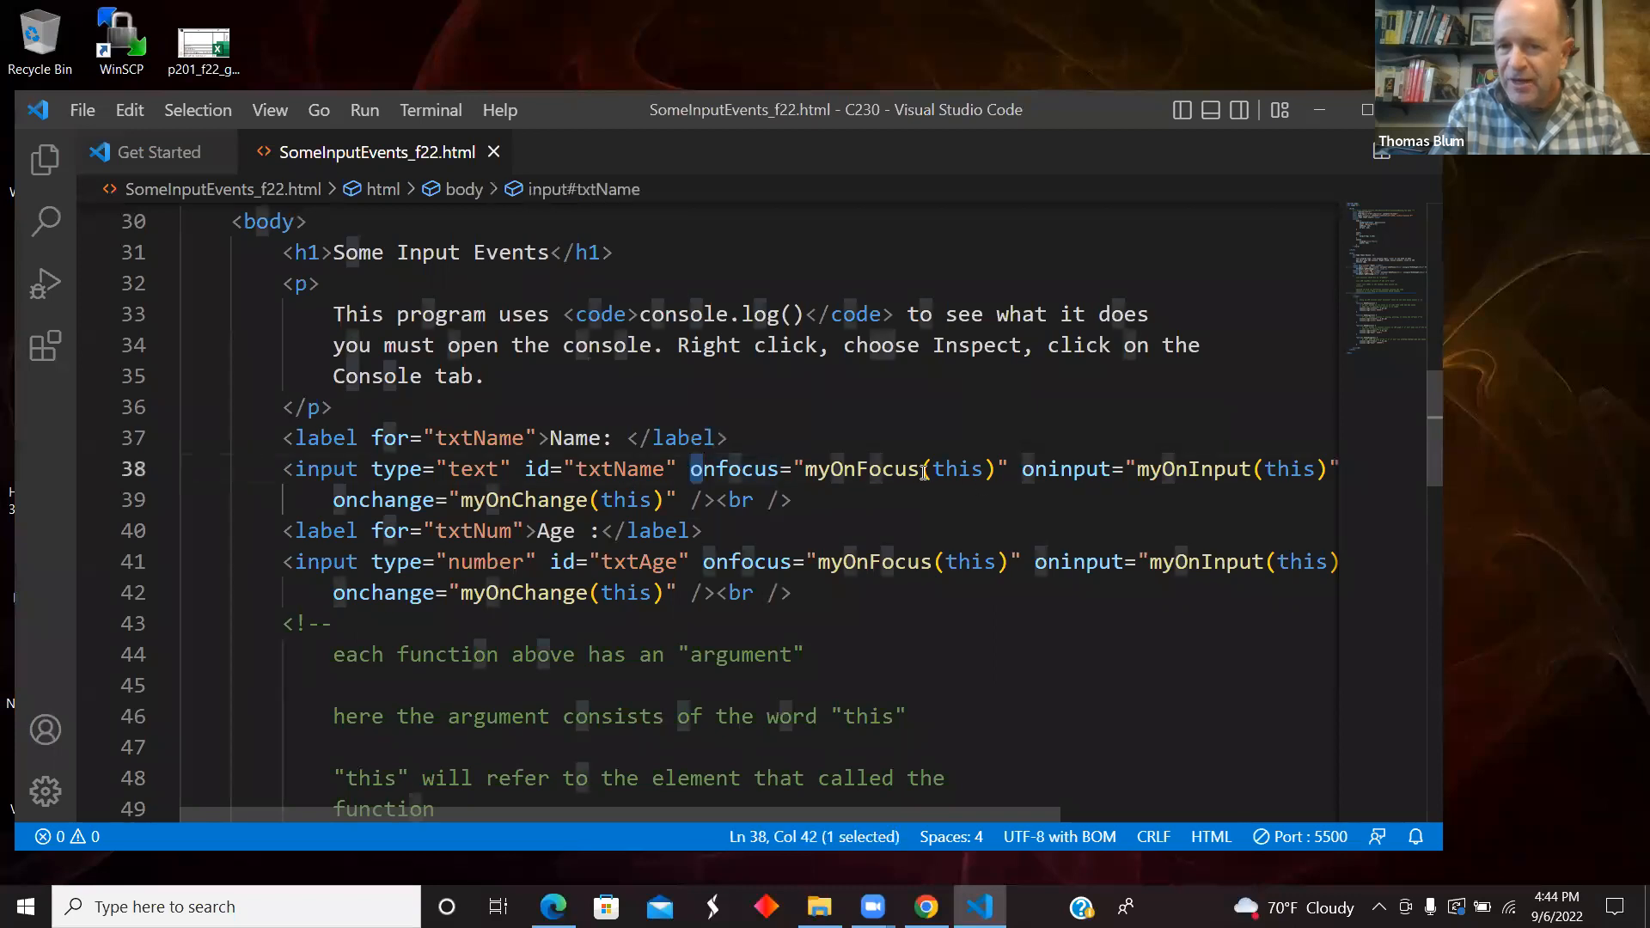
double_click(956, 469)
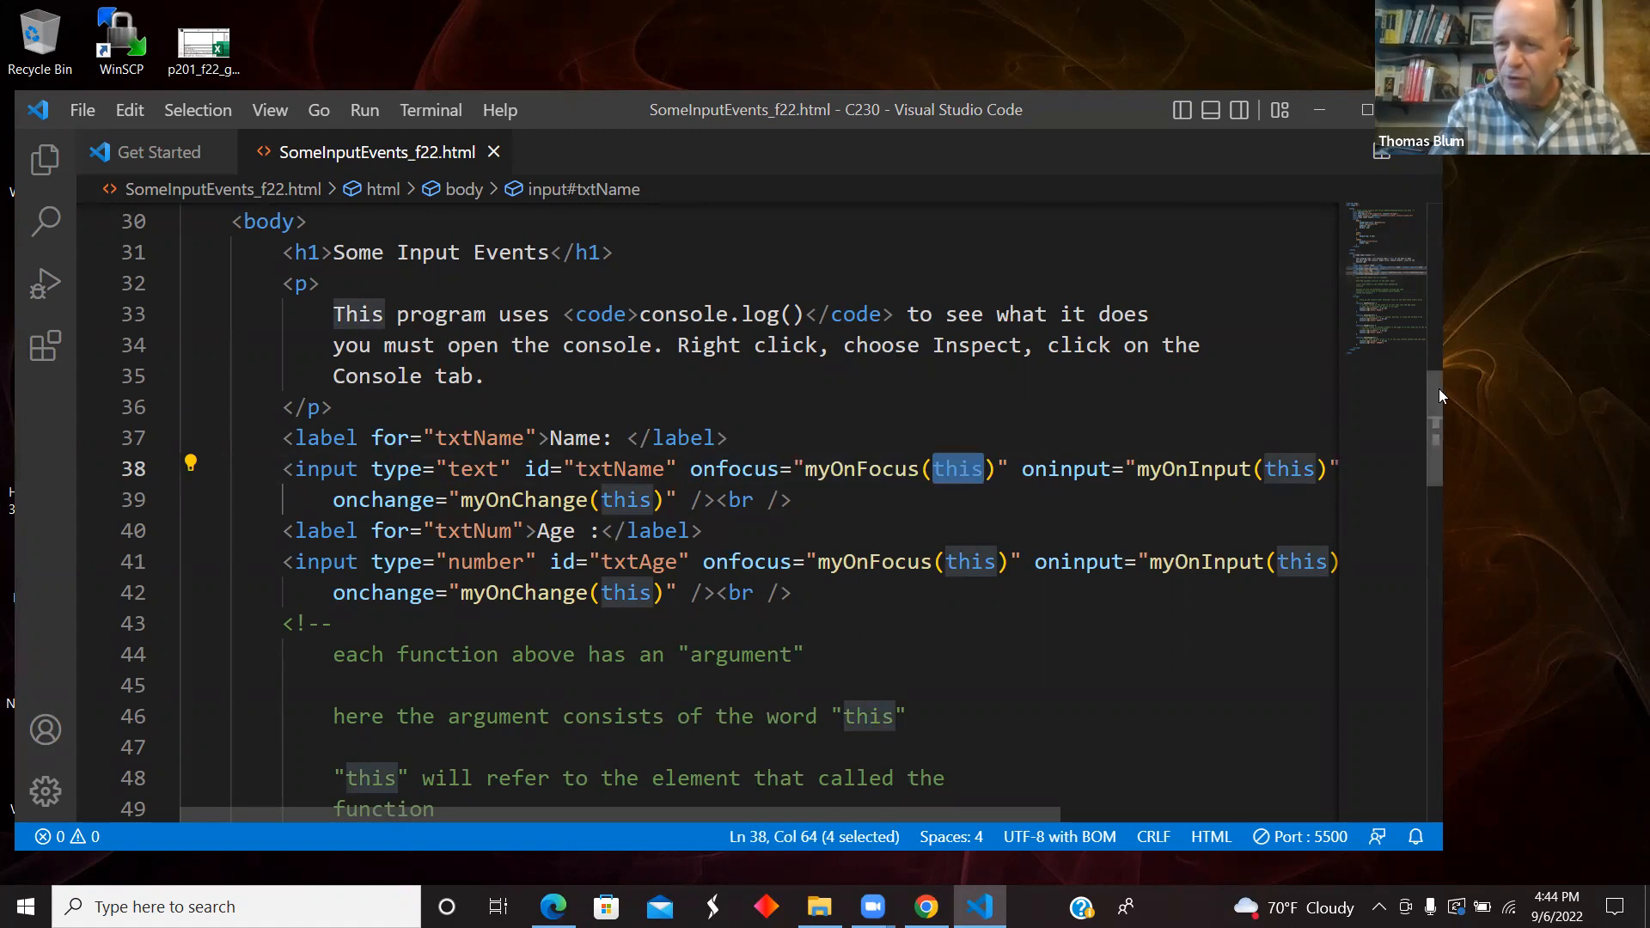
scroll(down, 3)
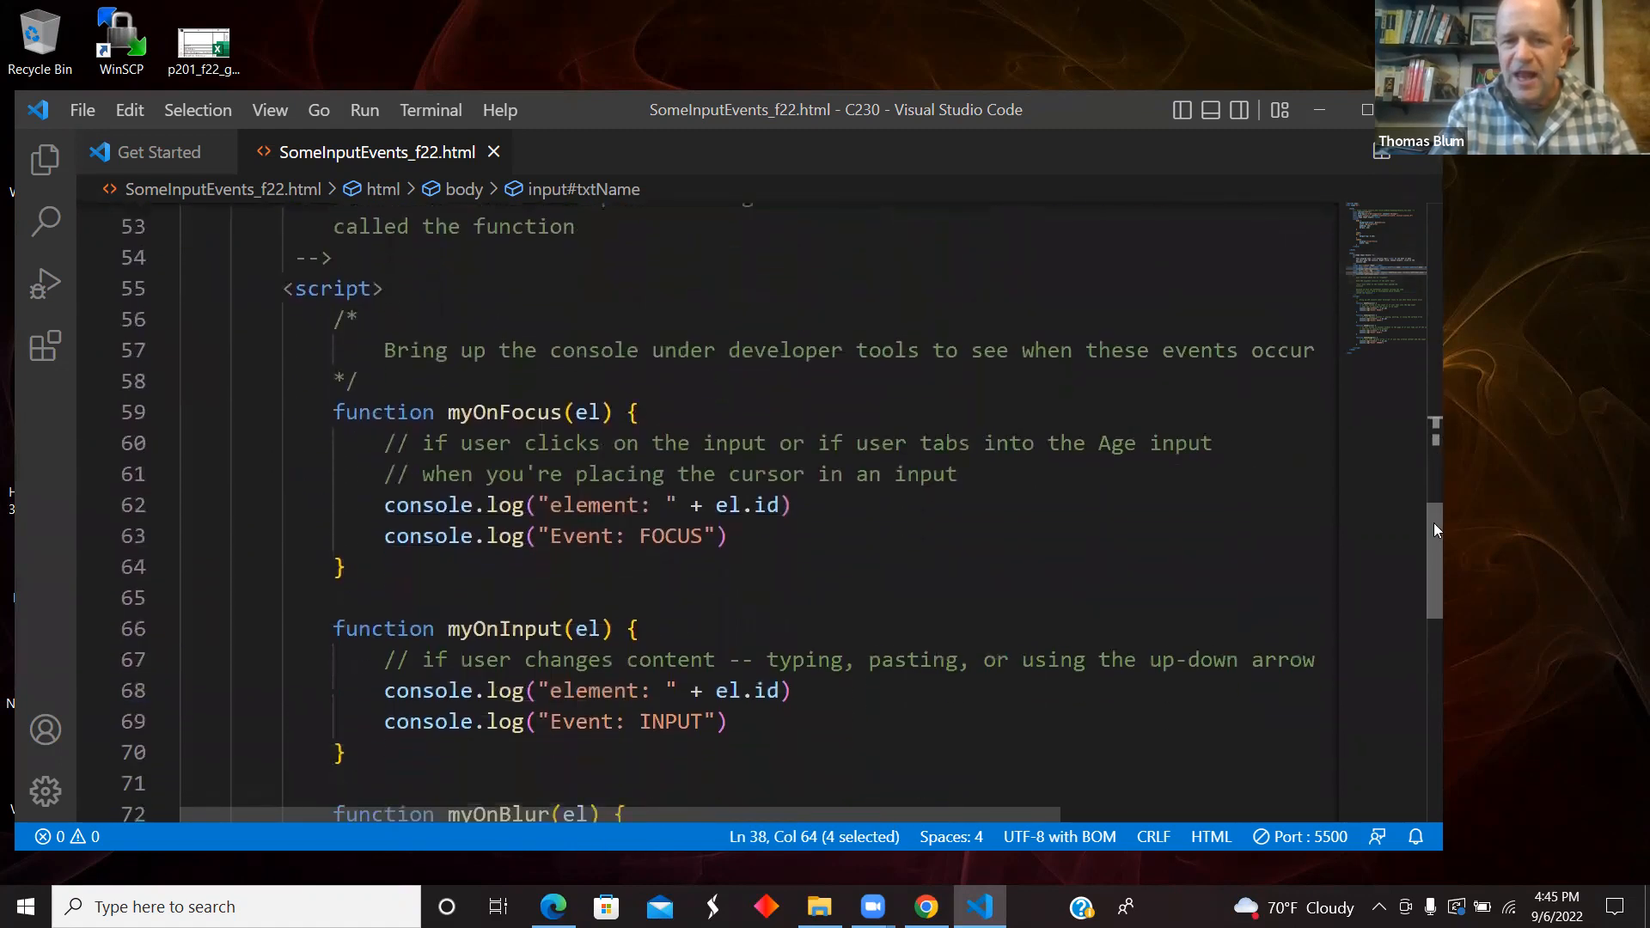
scroll(down, 3)
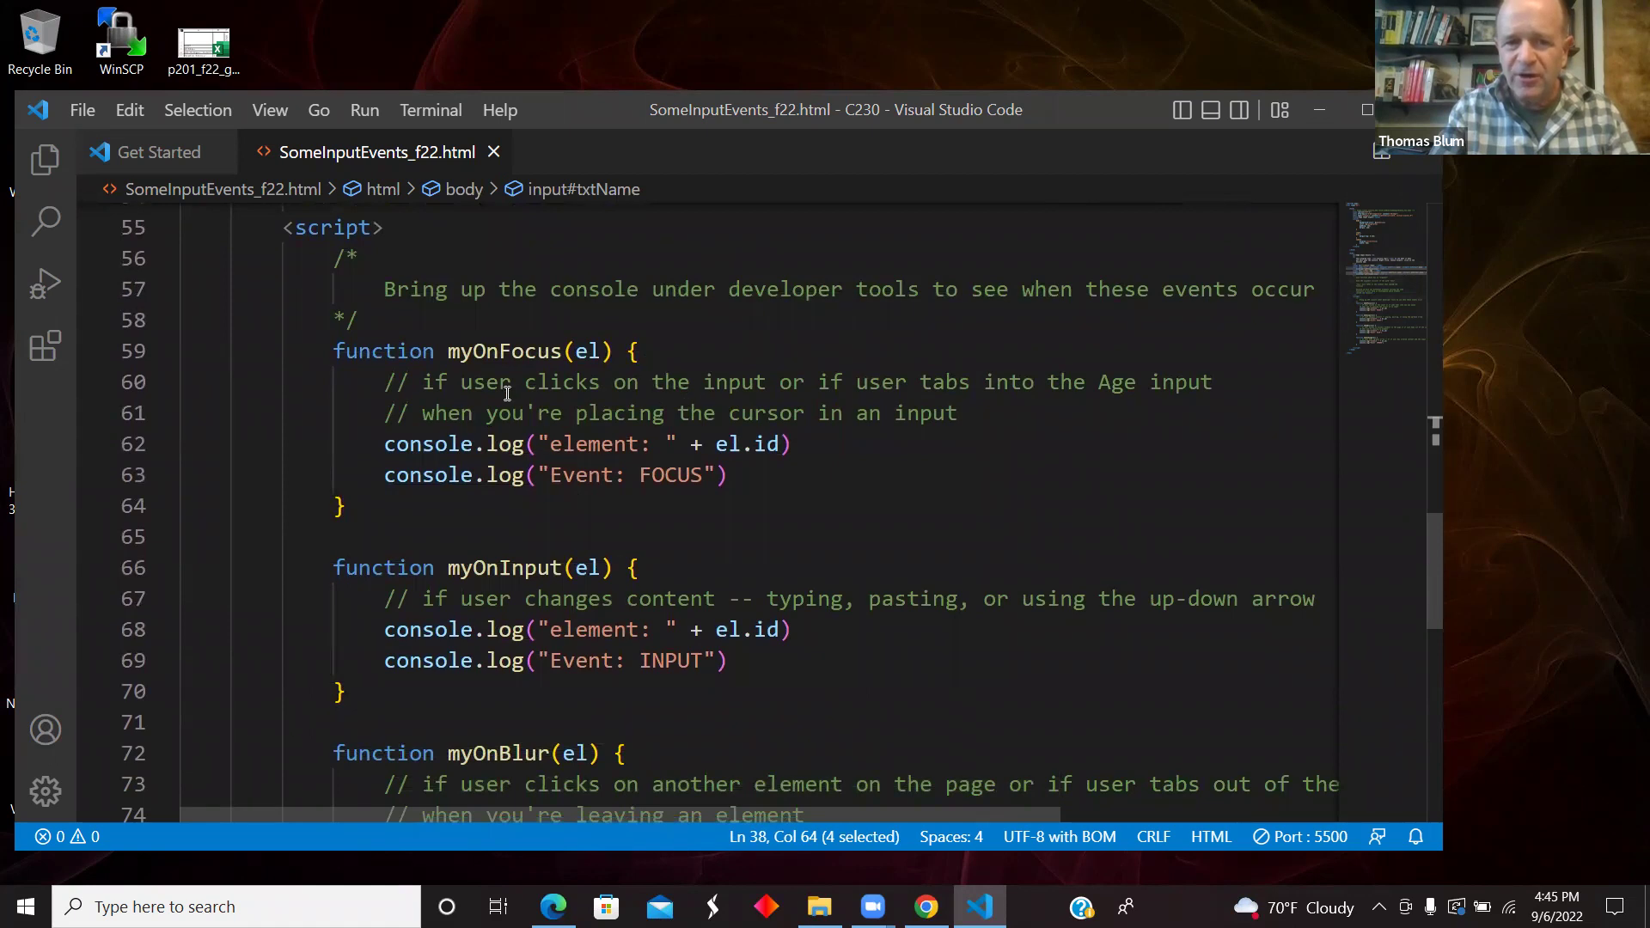
mouse_move(495, 398)
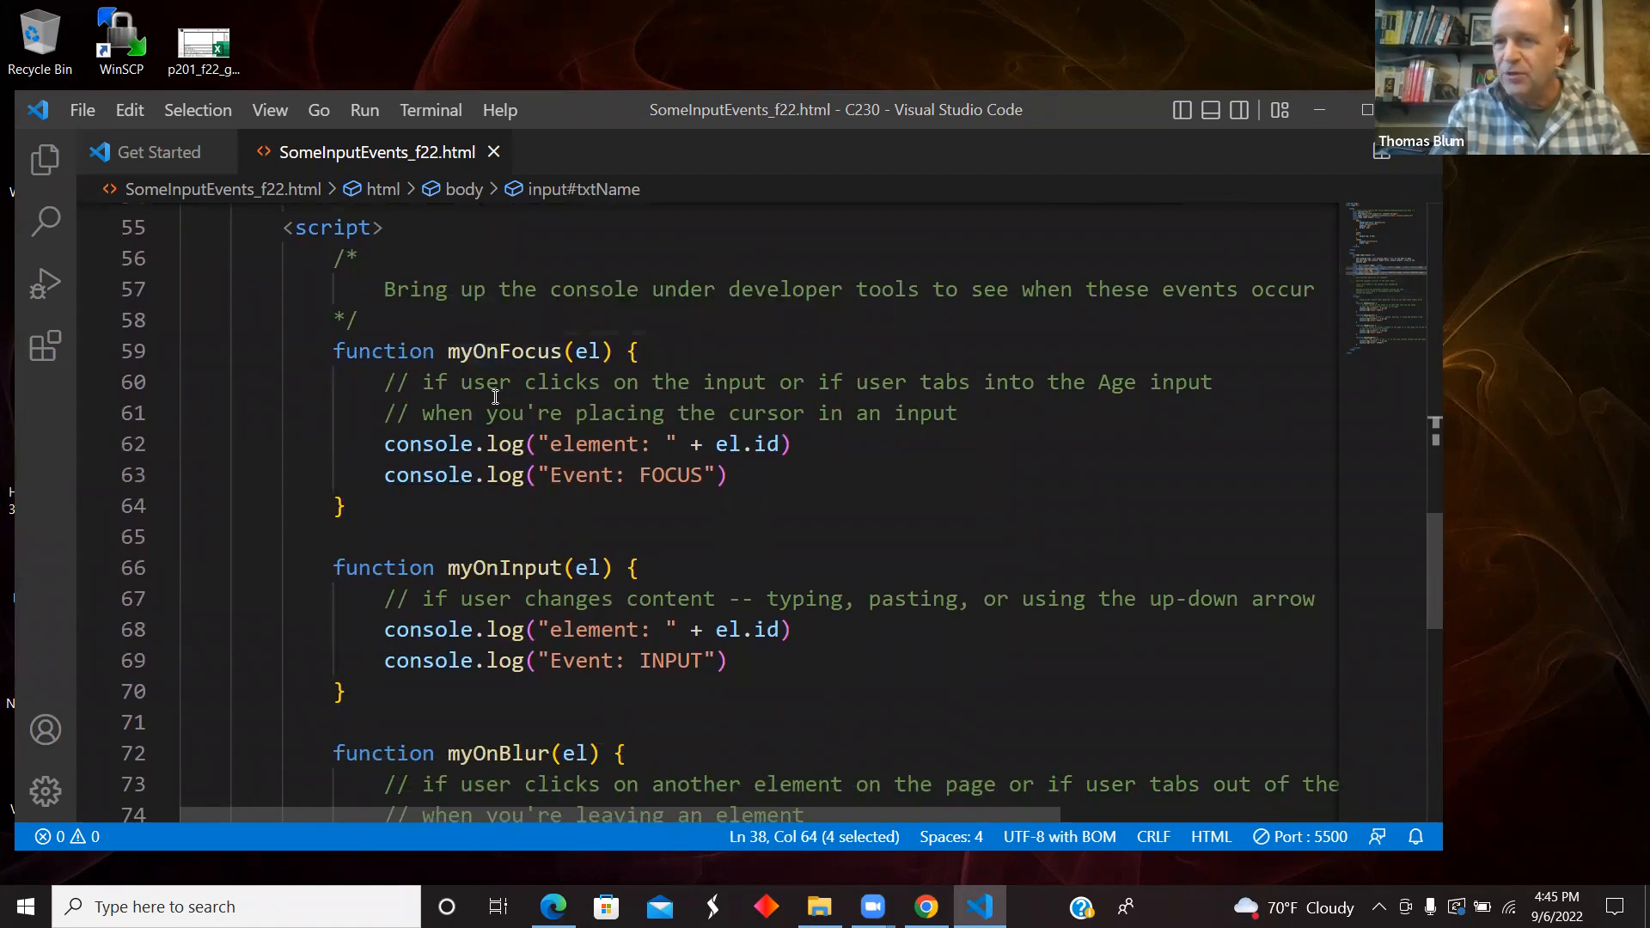
mouse_move(810, 405)
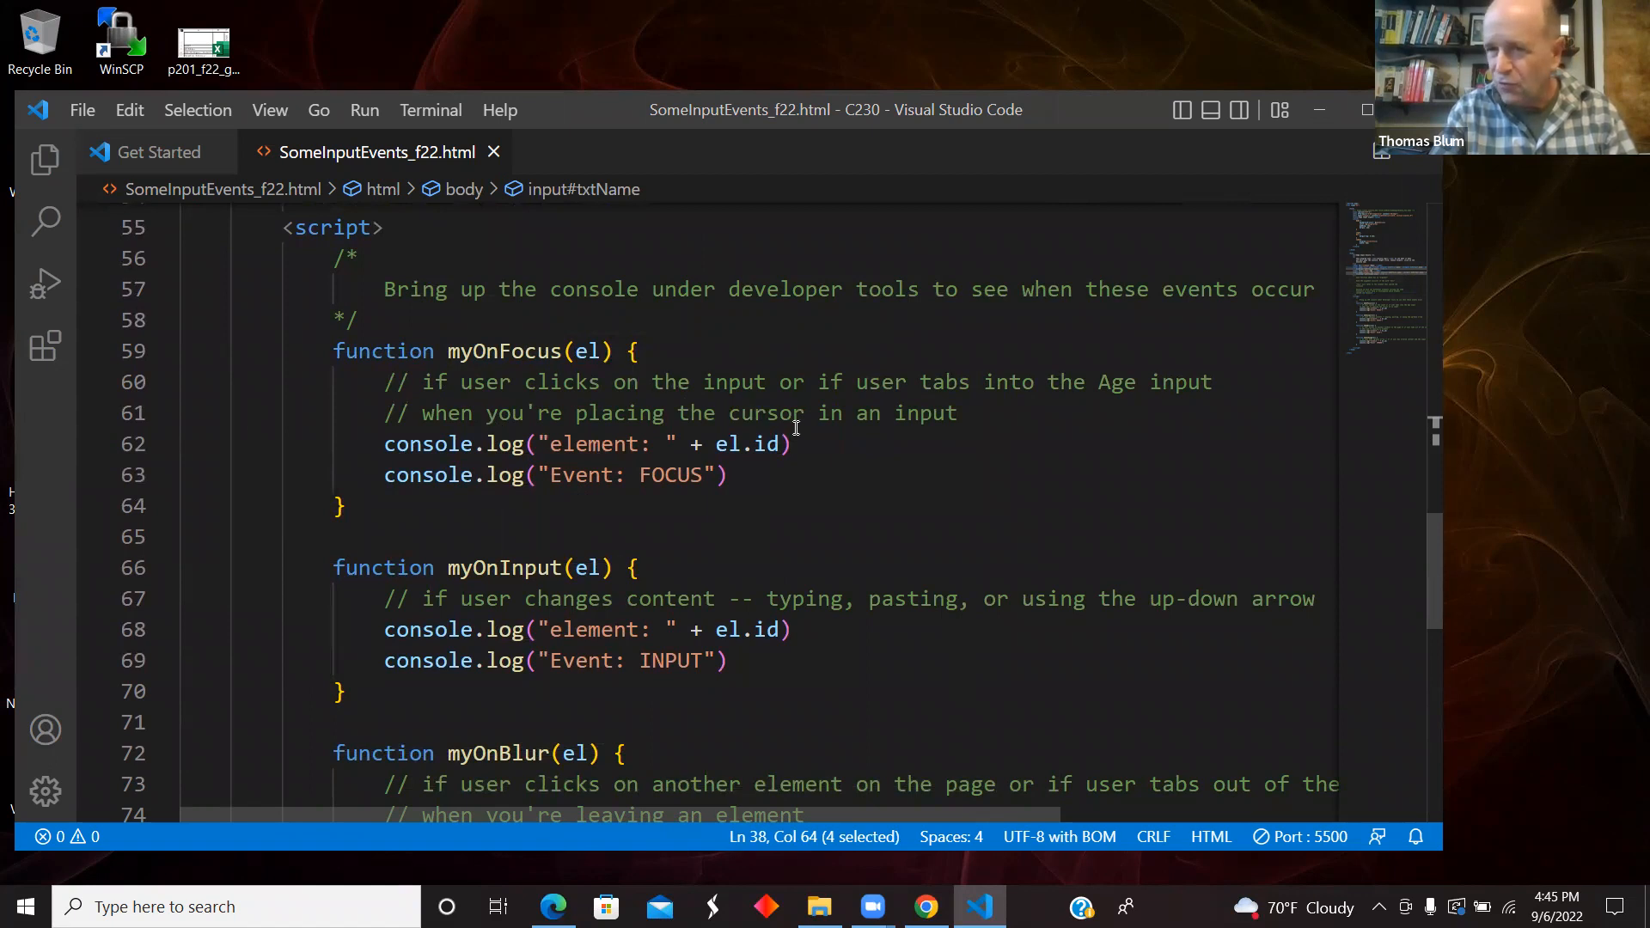
mouse_move(1039, 489)
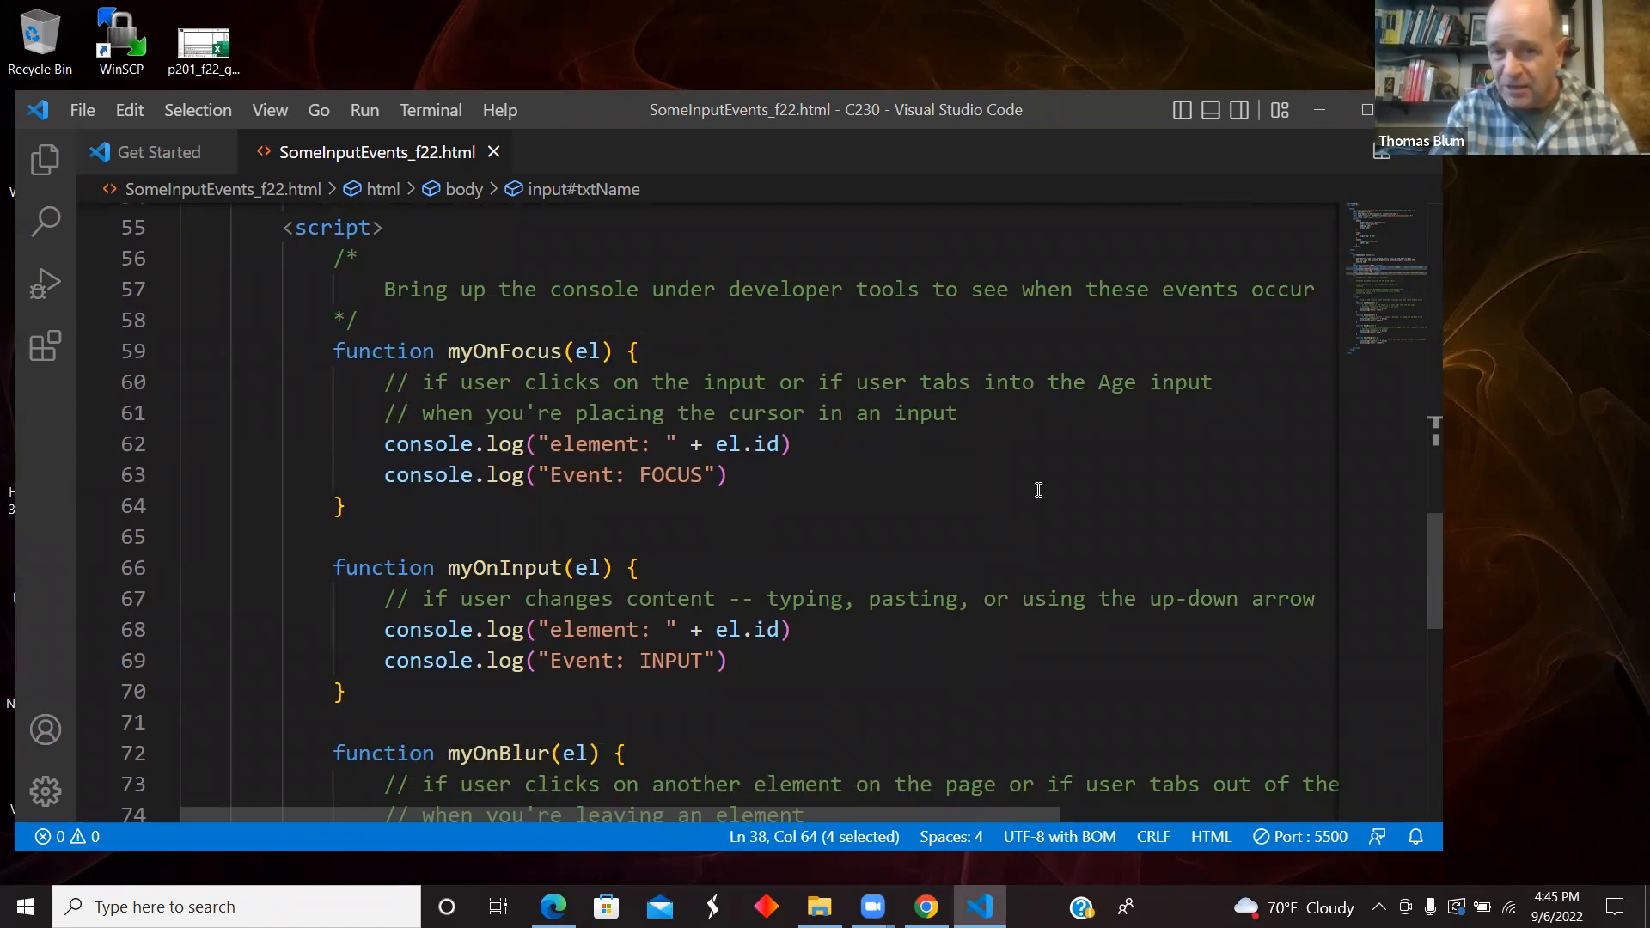
mouse_move(614, 381)
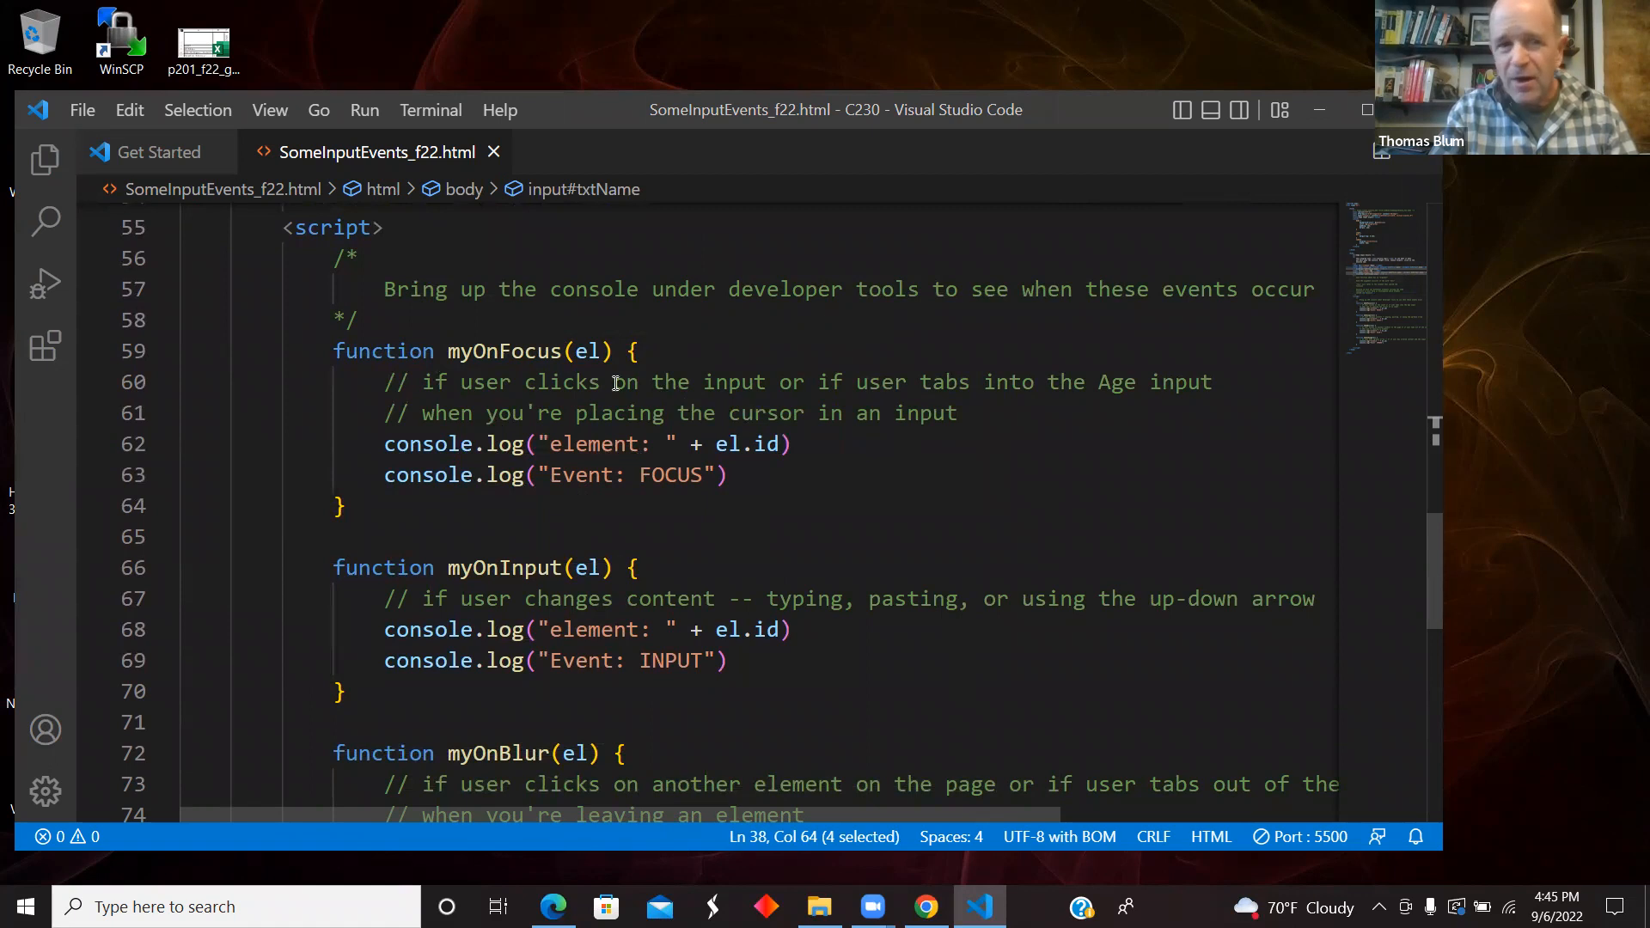
double_click(587, 351)
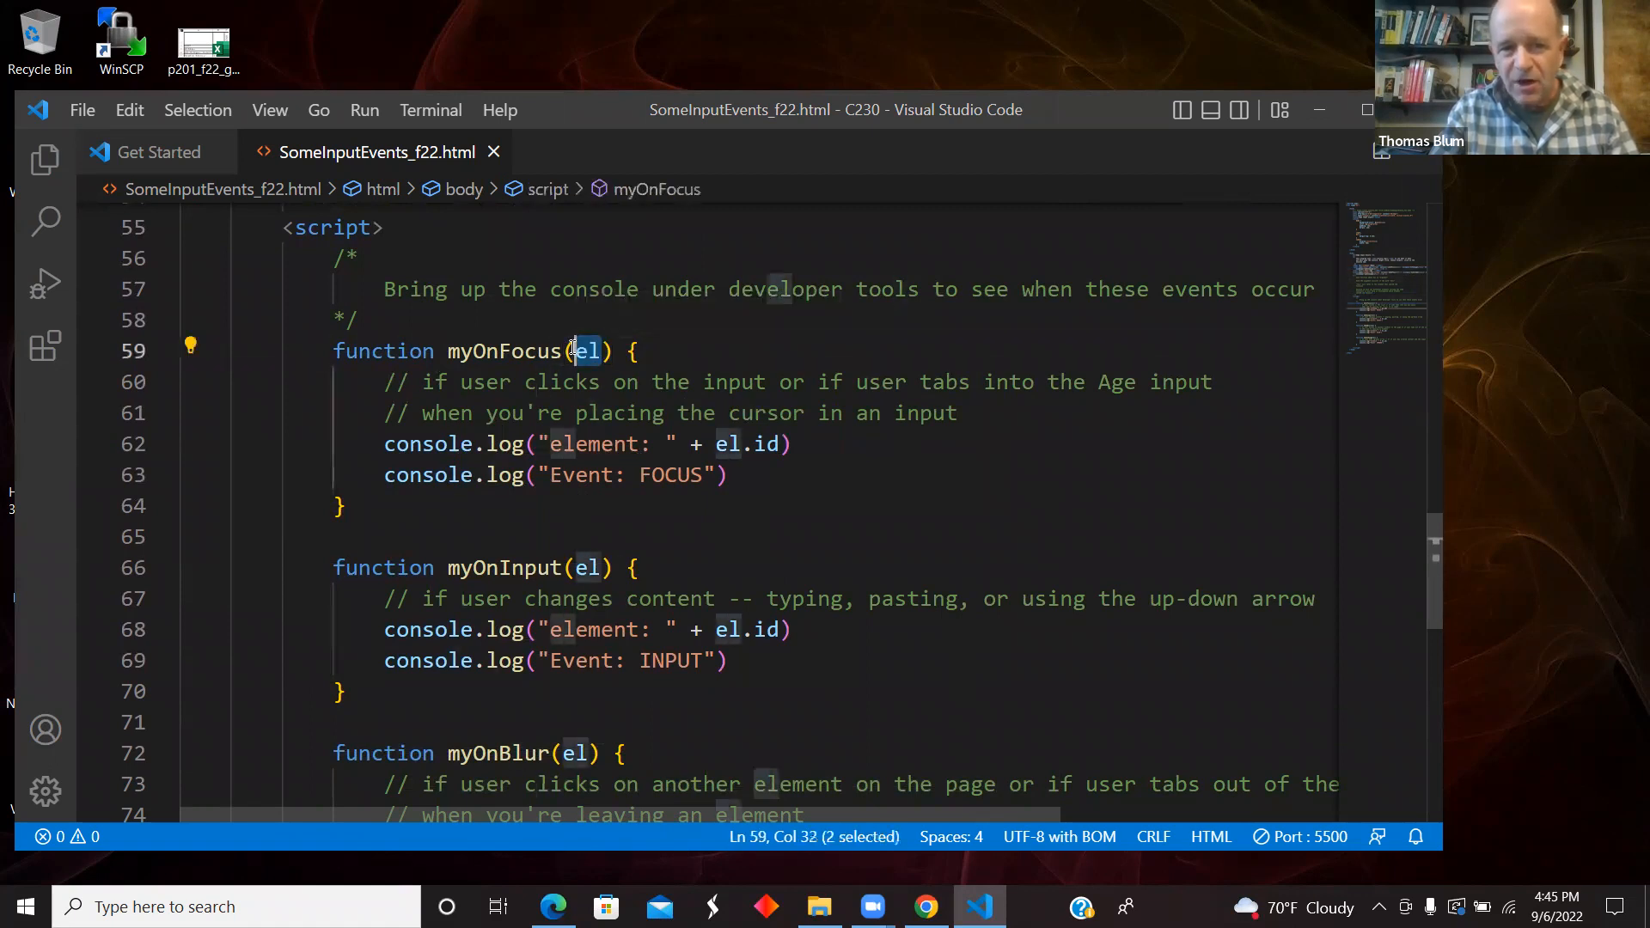
mouse_move(586, 351)
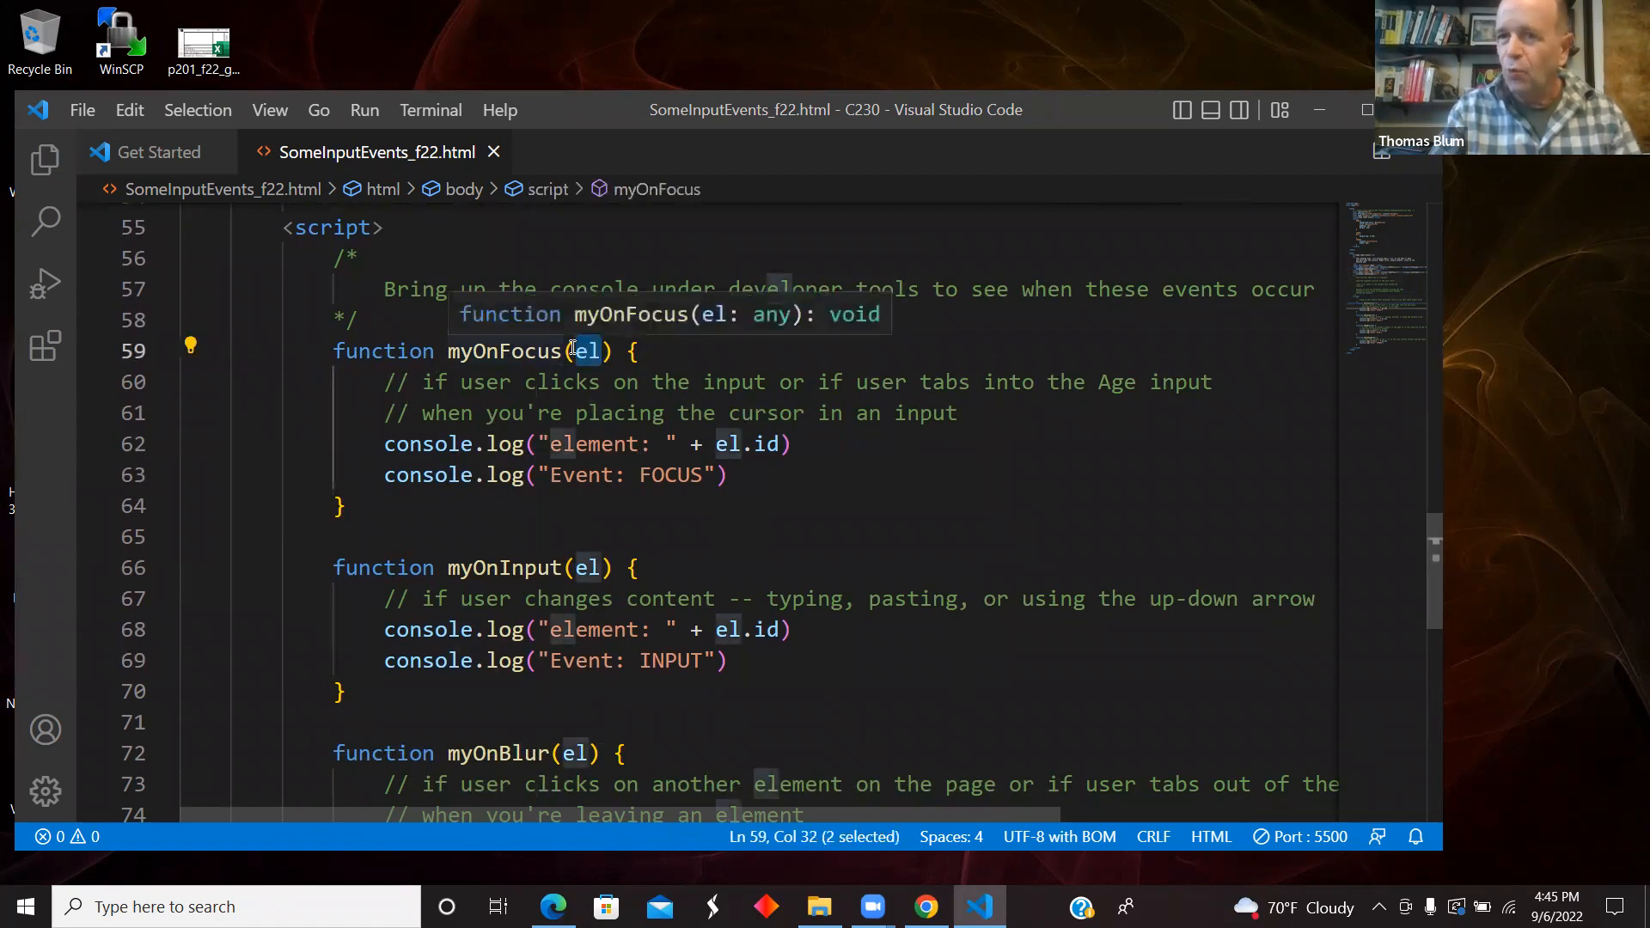
mouse_move(726, 444)
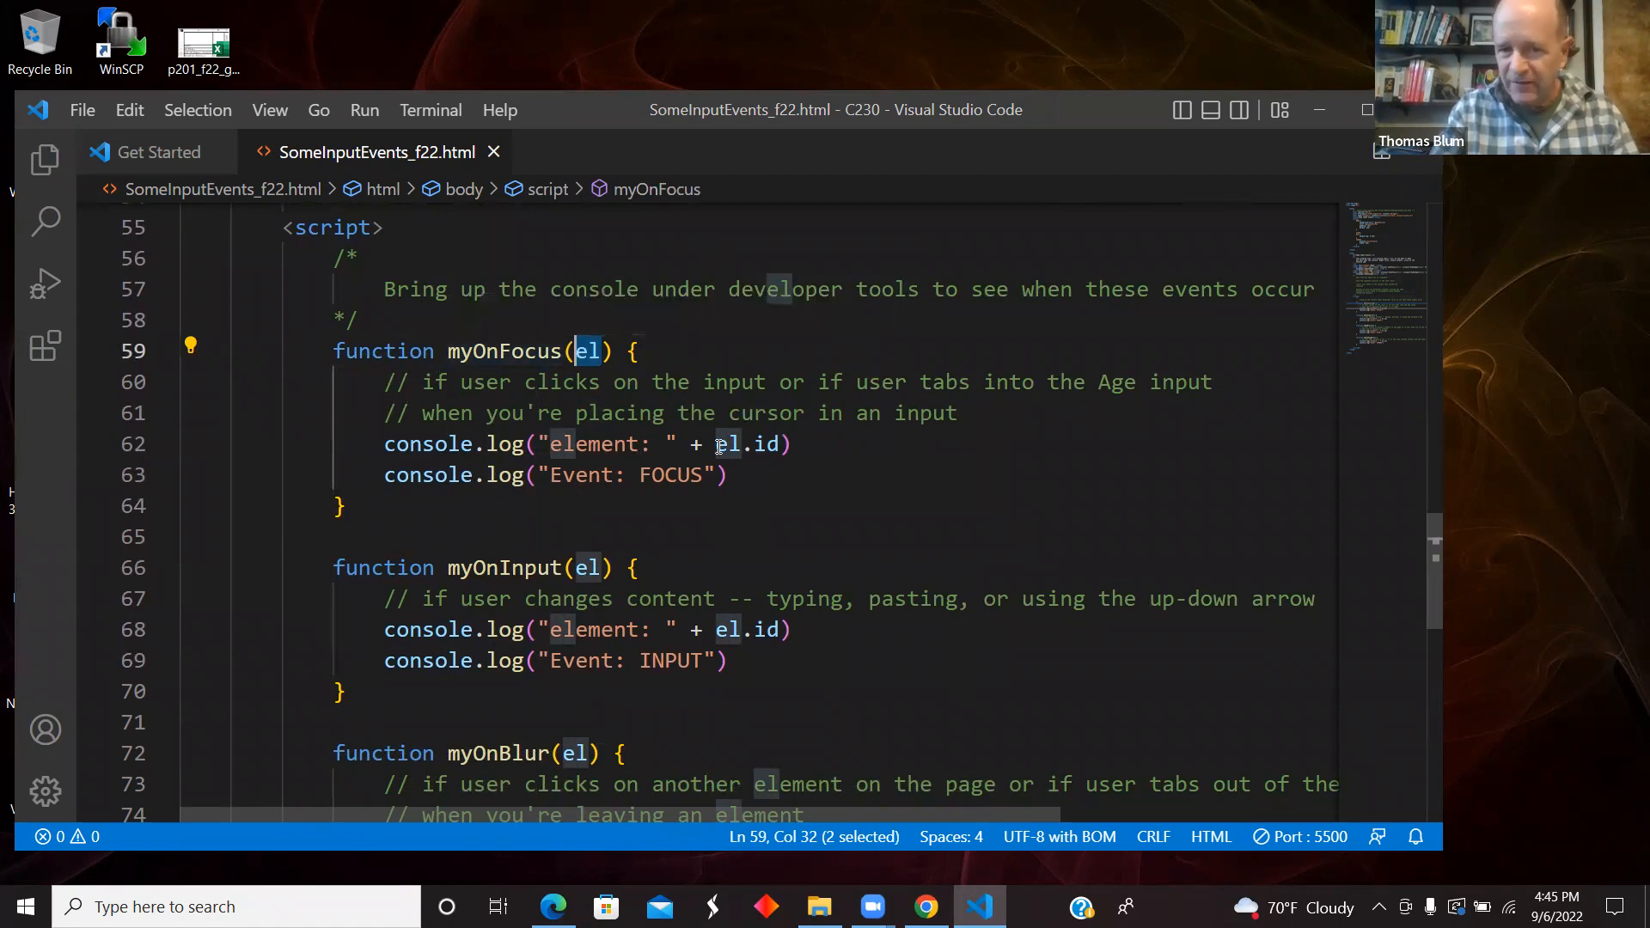
click(711, 444)
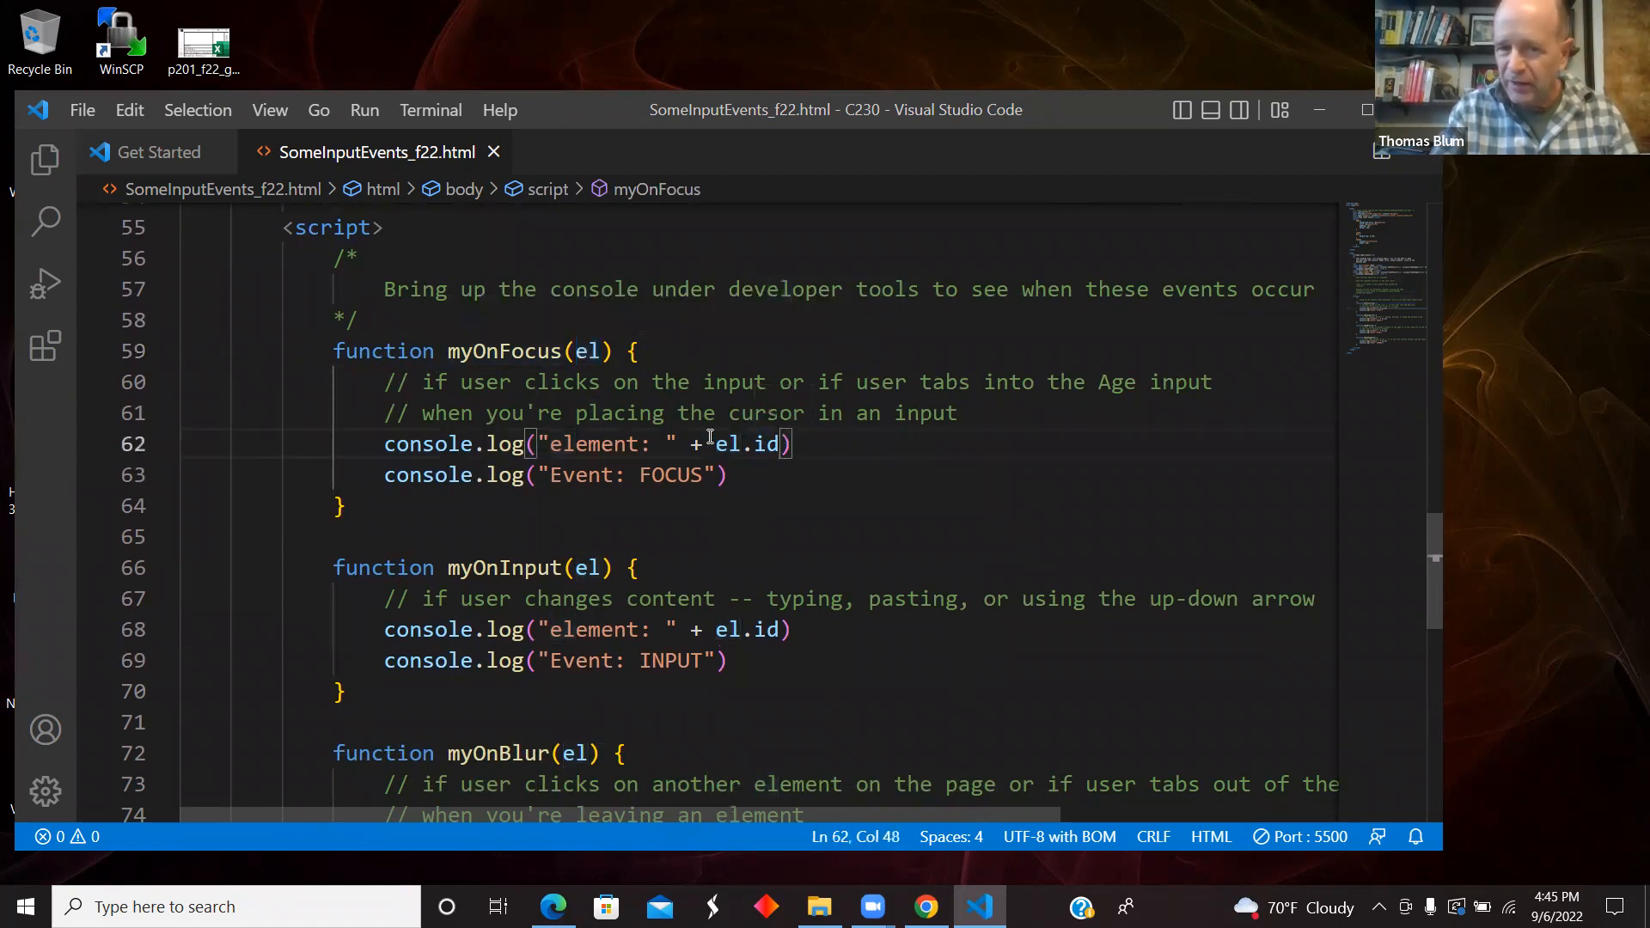
mouse_move(756, 443)
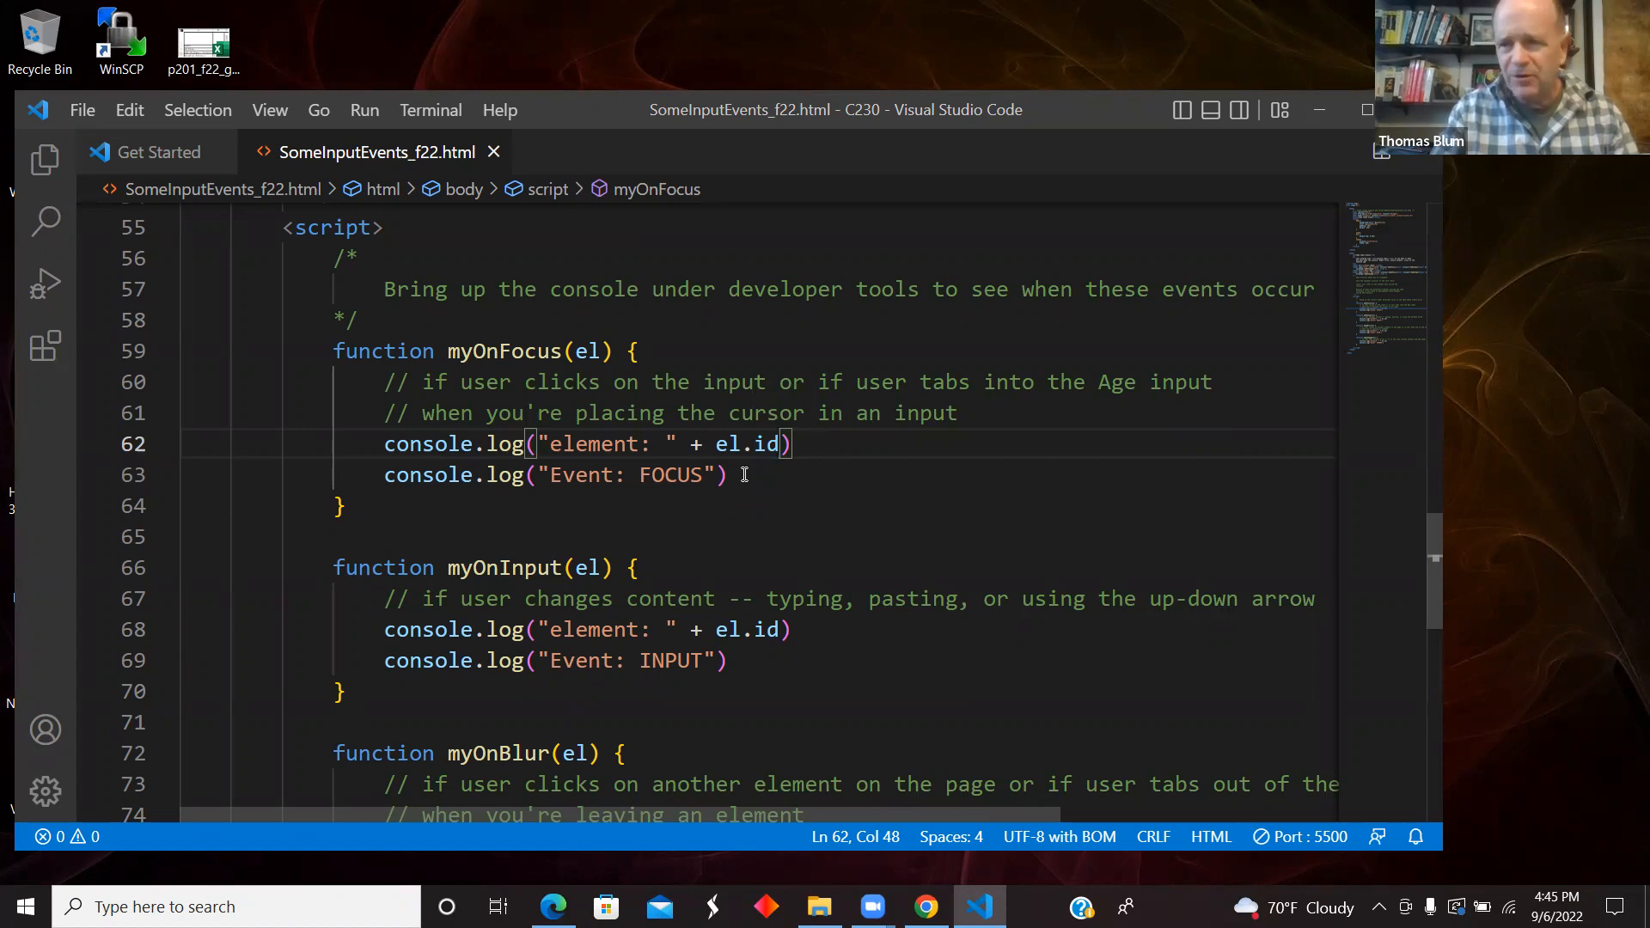
mouse_move(892, 441)
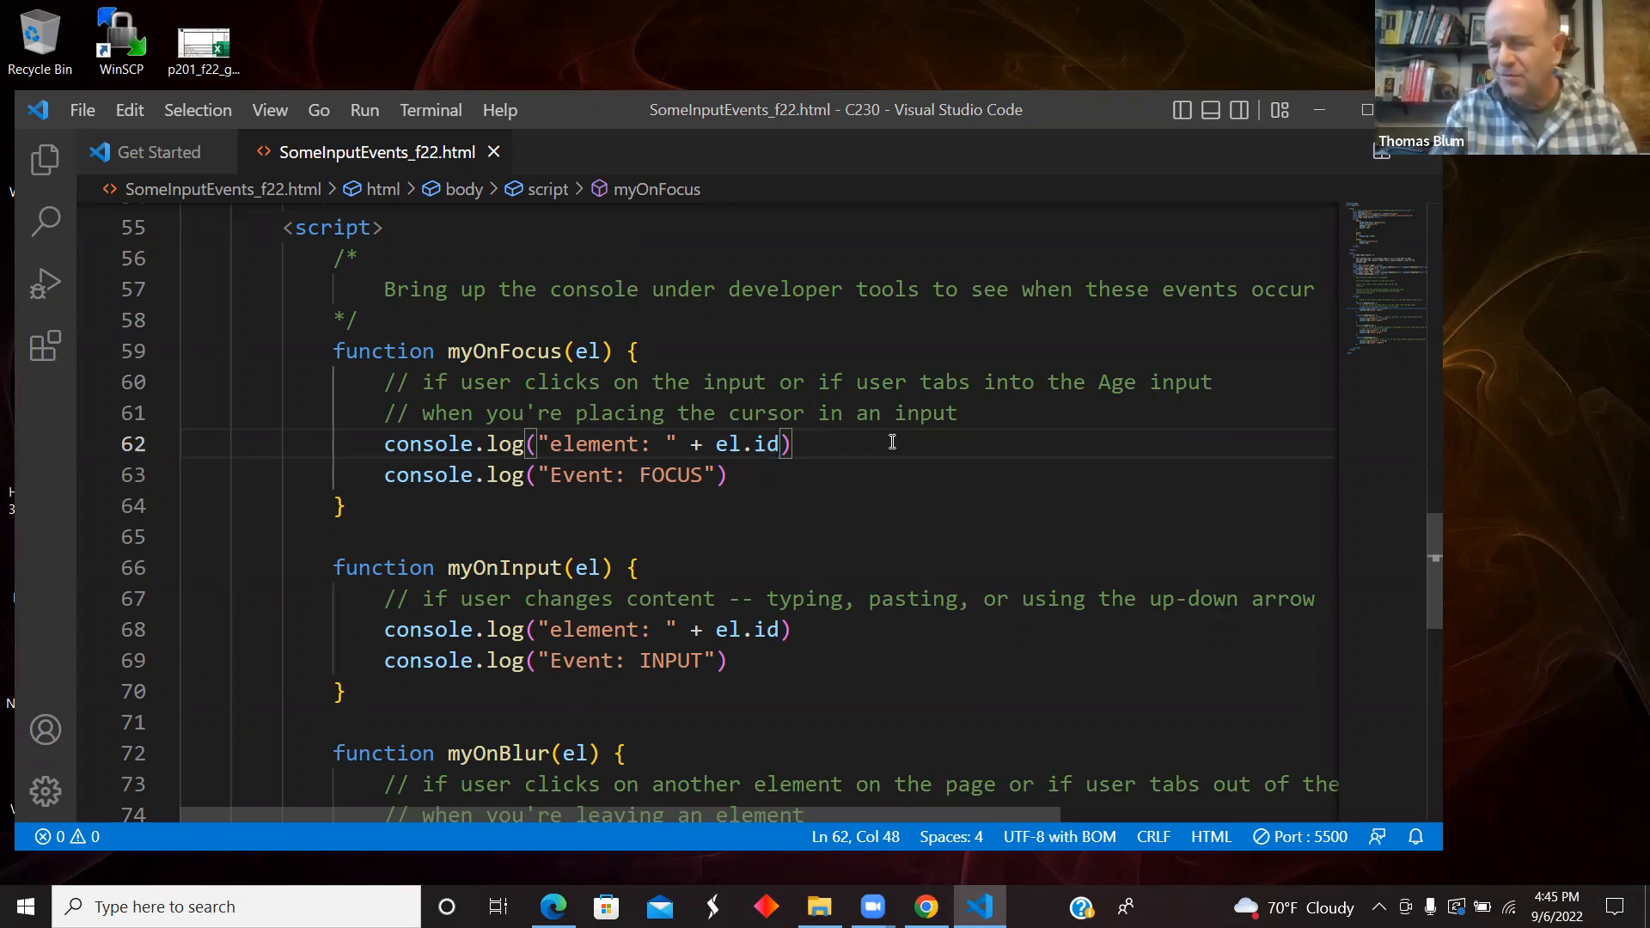
mouse_move(760, 476)
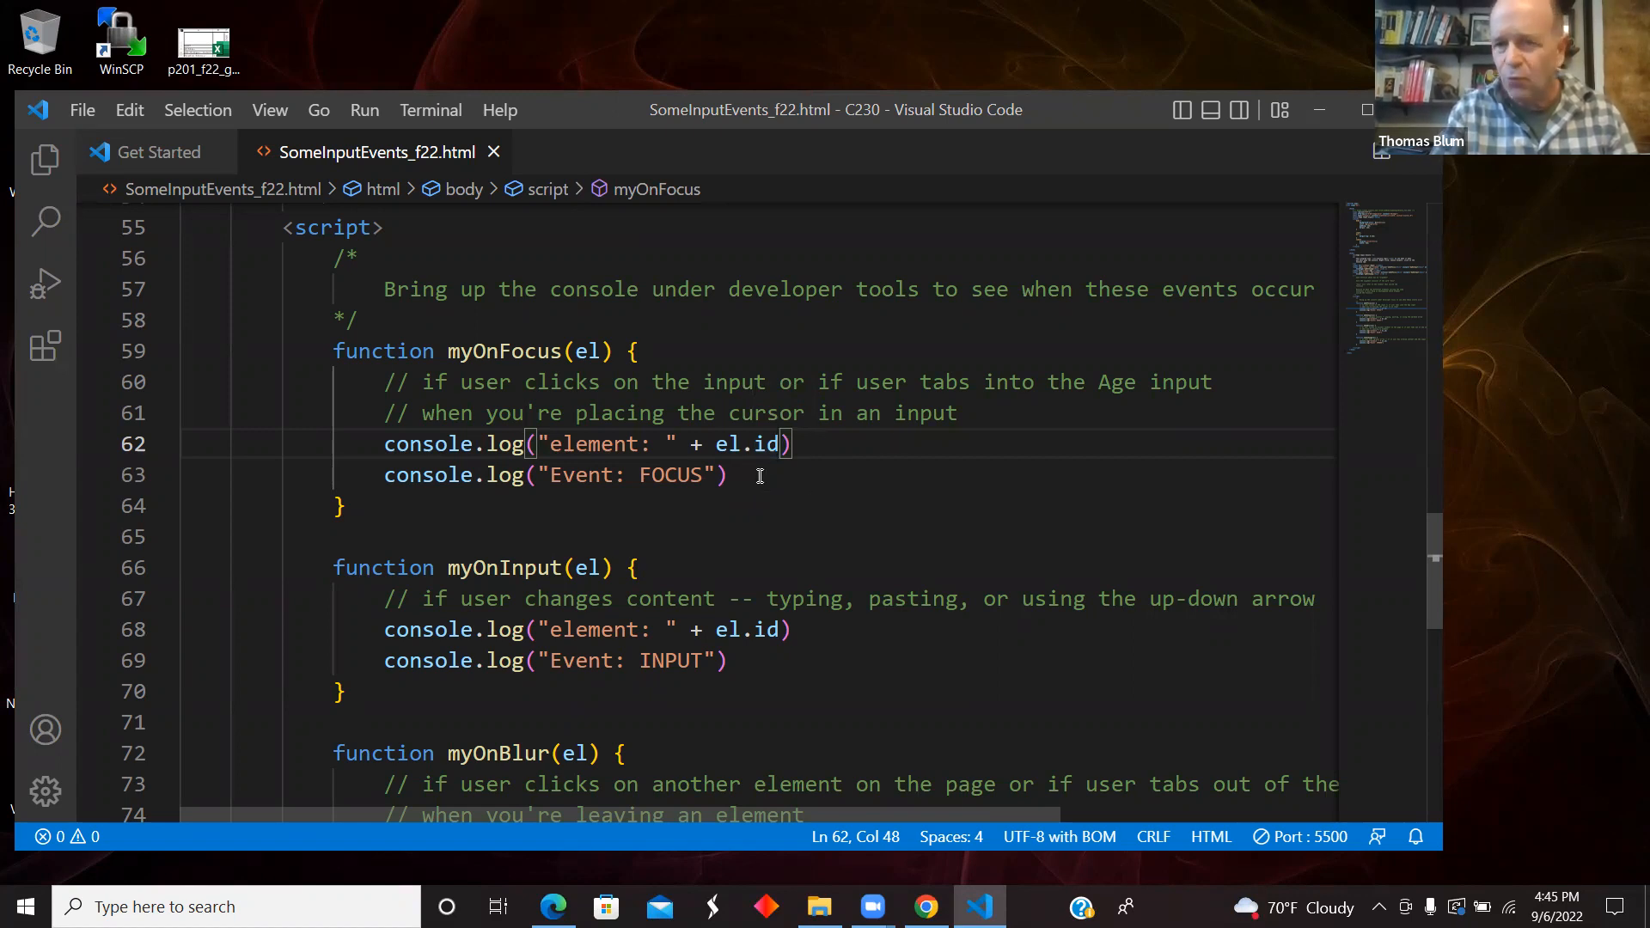
mouse_move(723, 464)
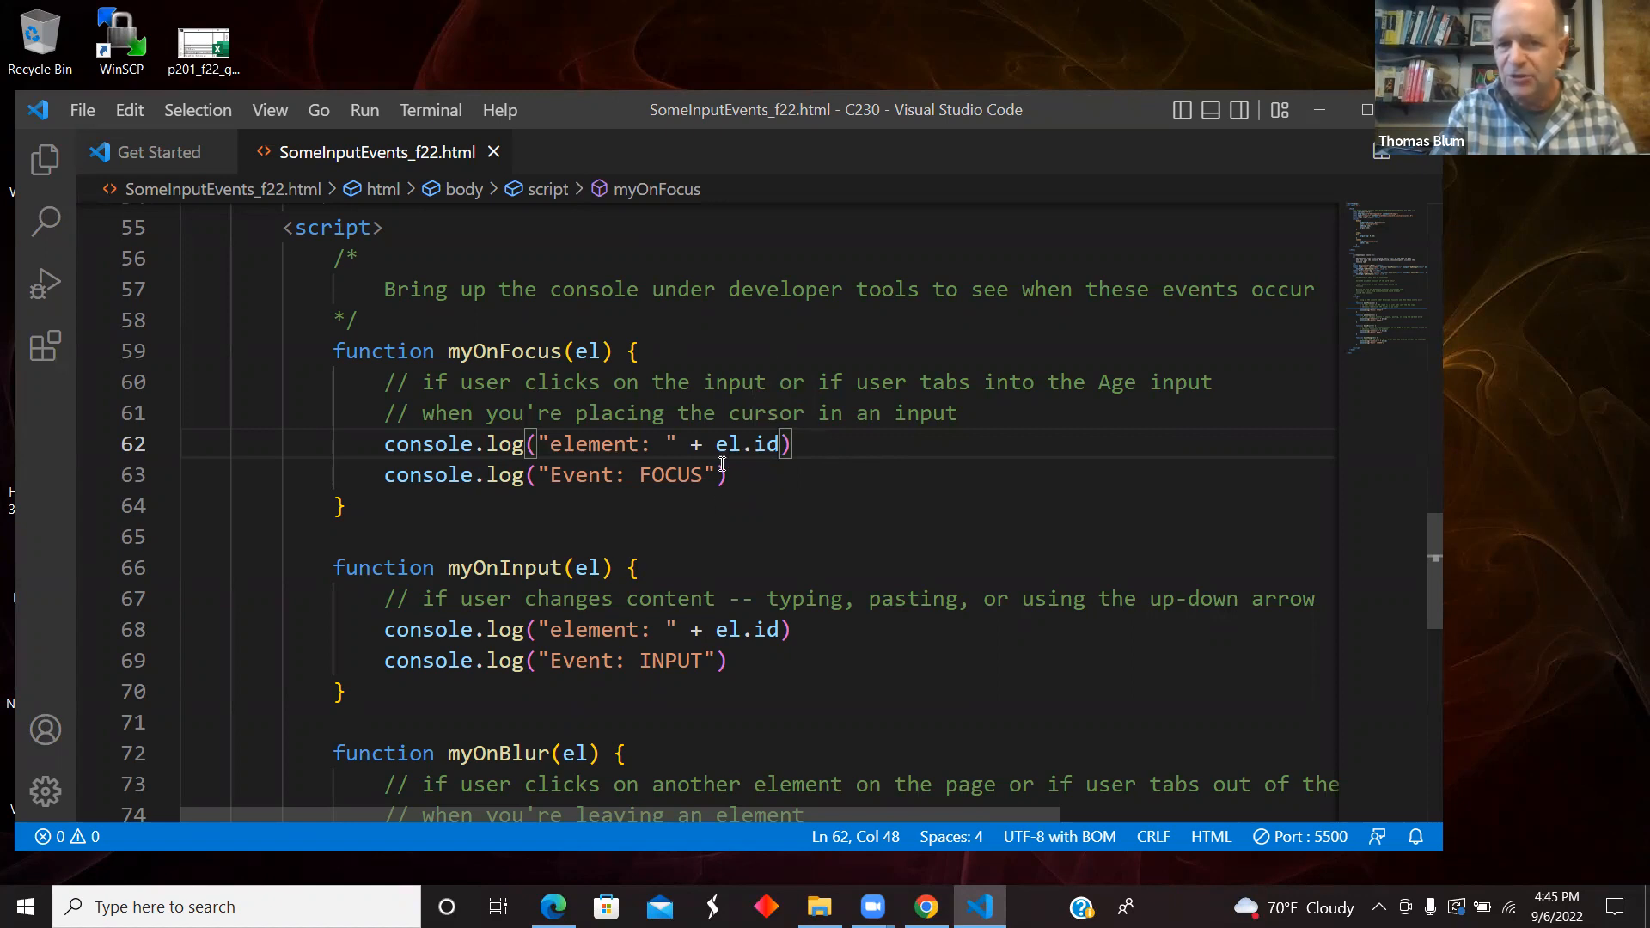
double_click(728, 443)
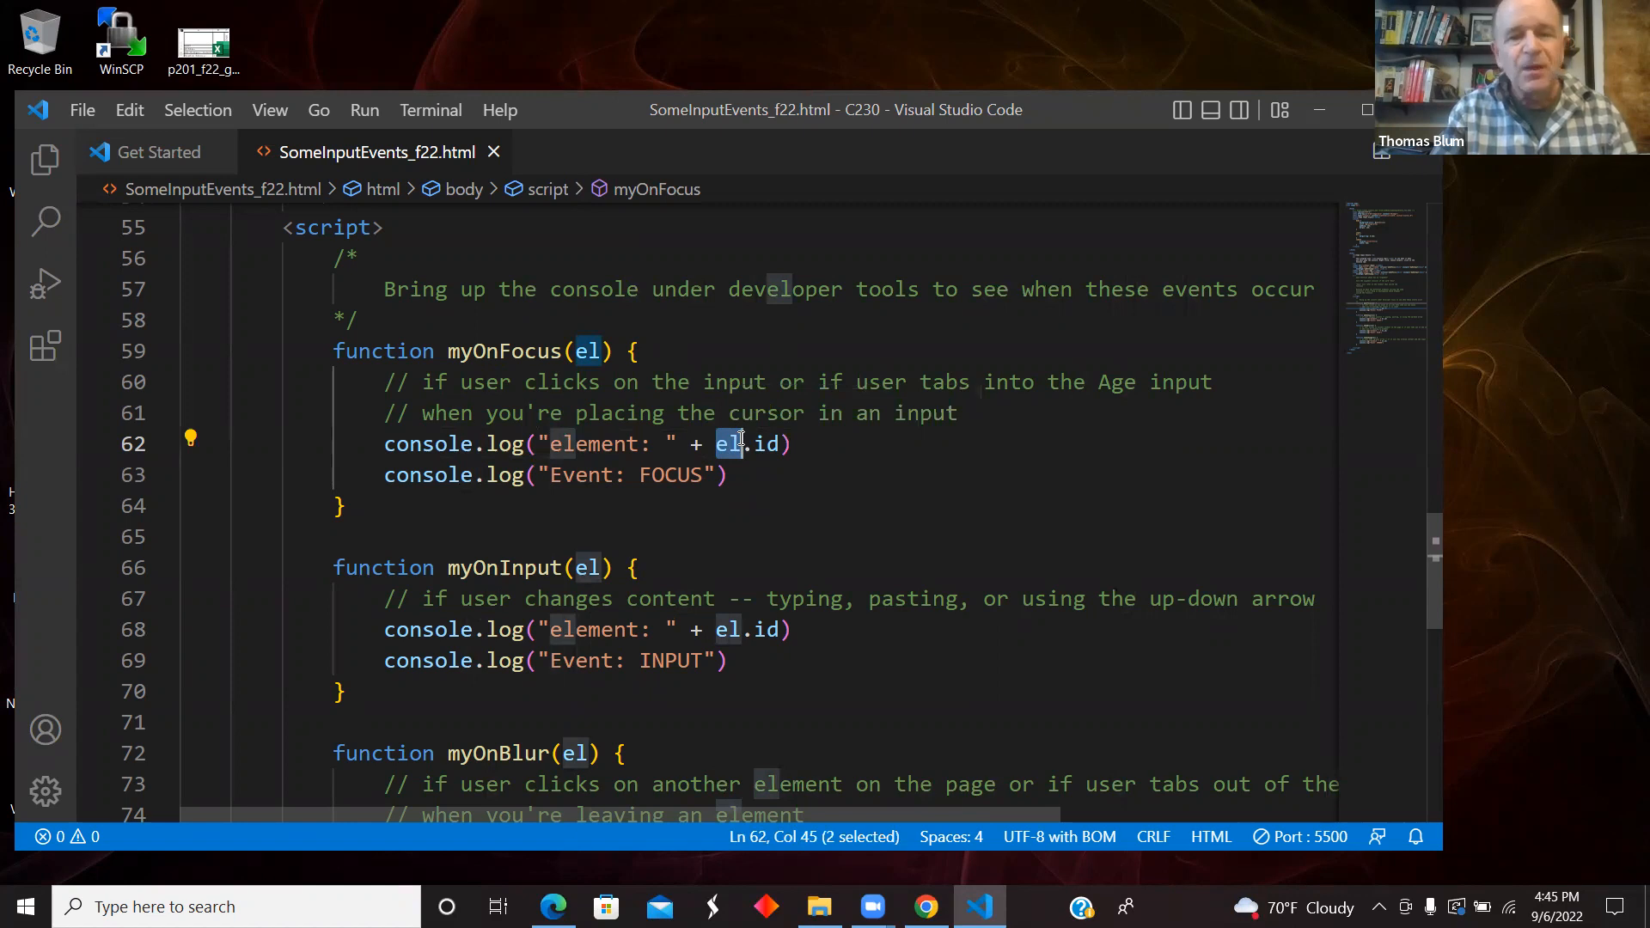
mouse_move(1303, 580)
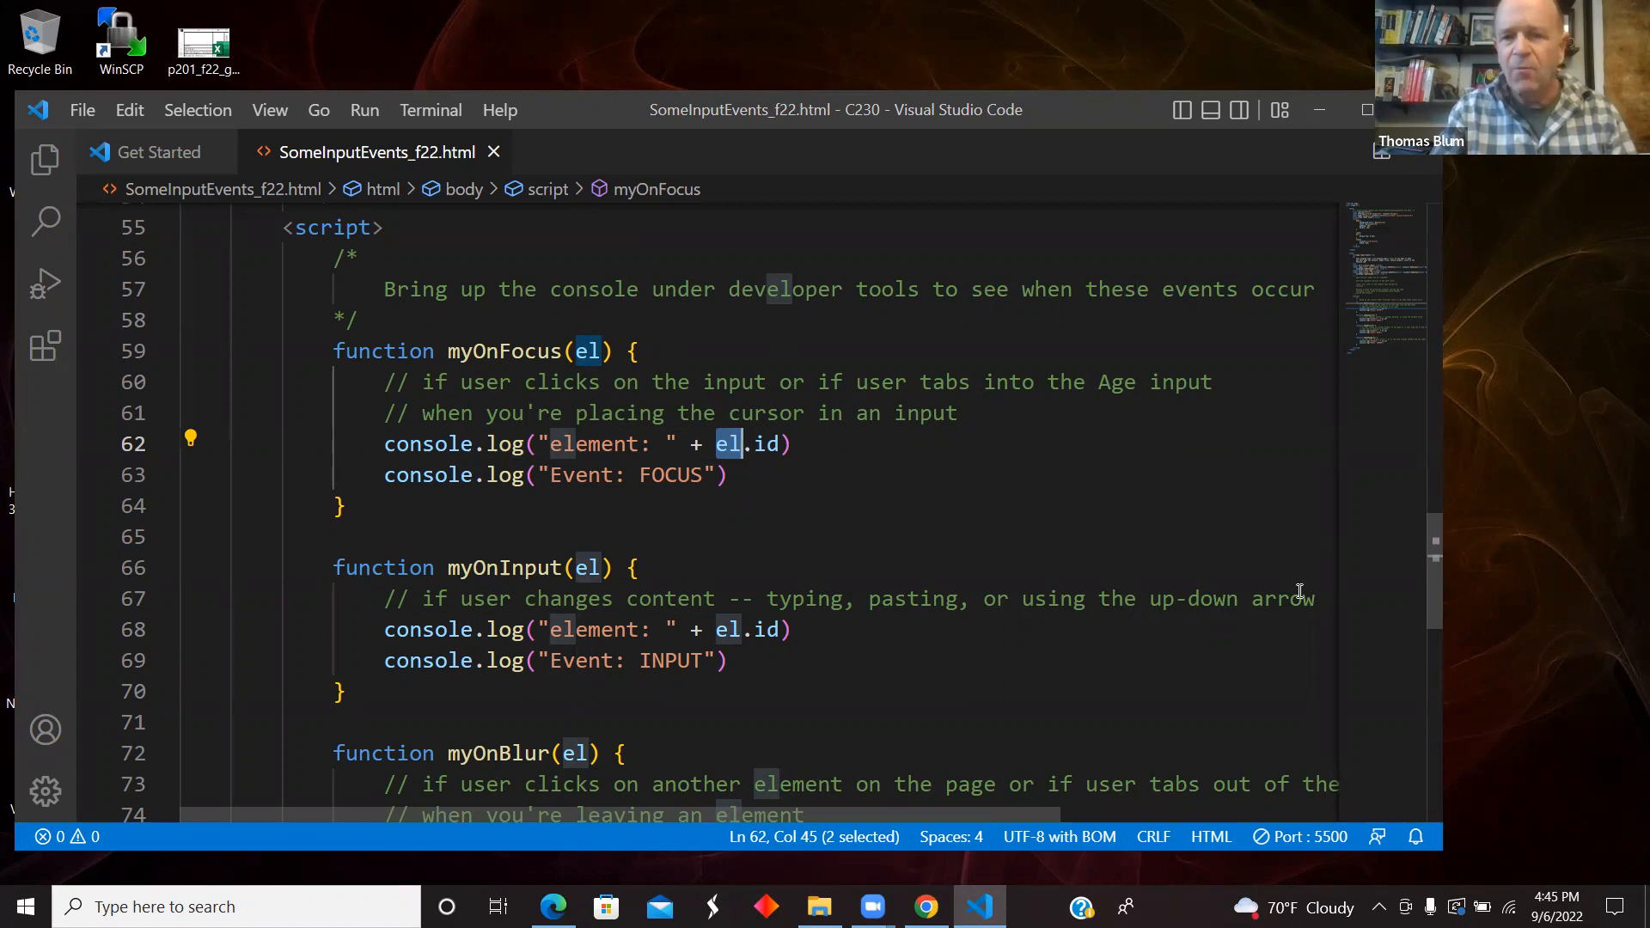
scroll(up, 3)
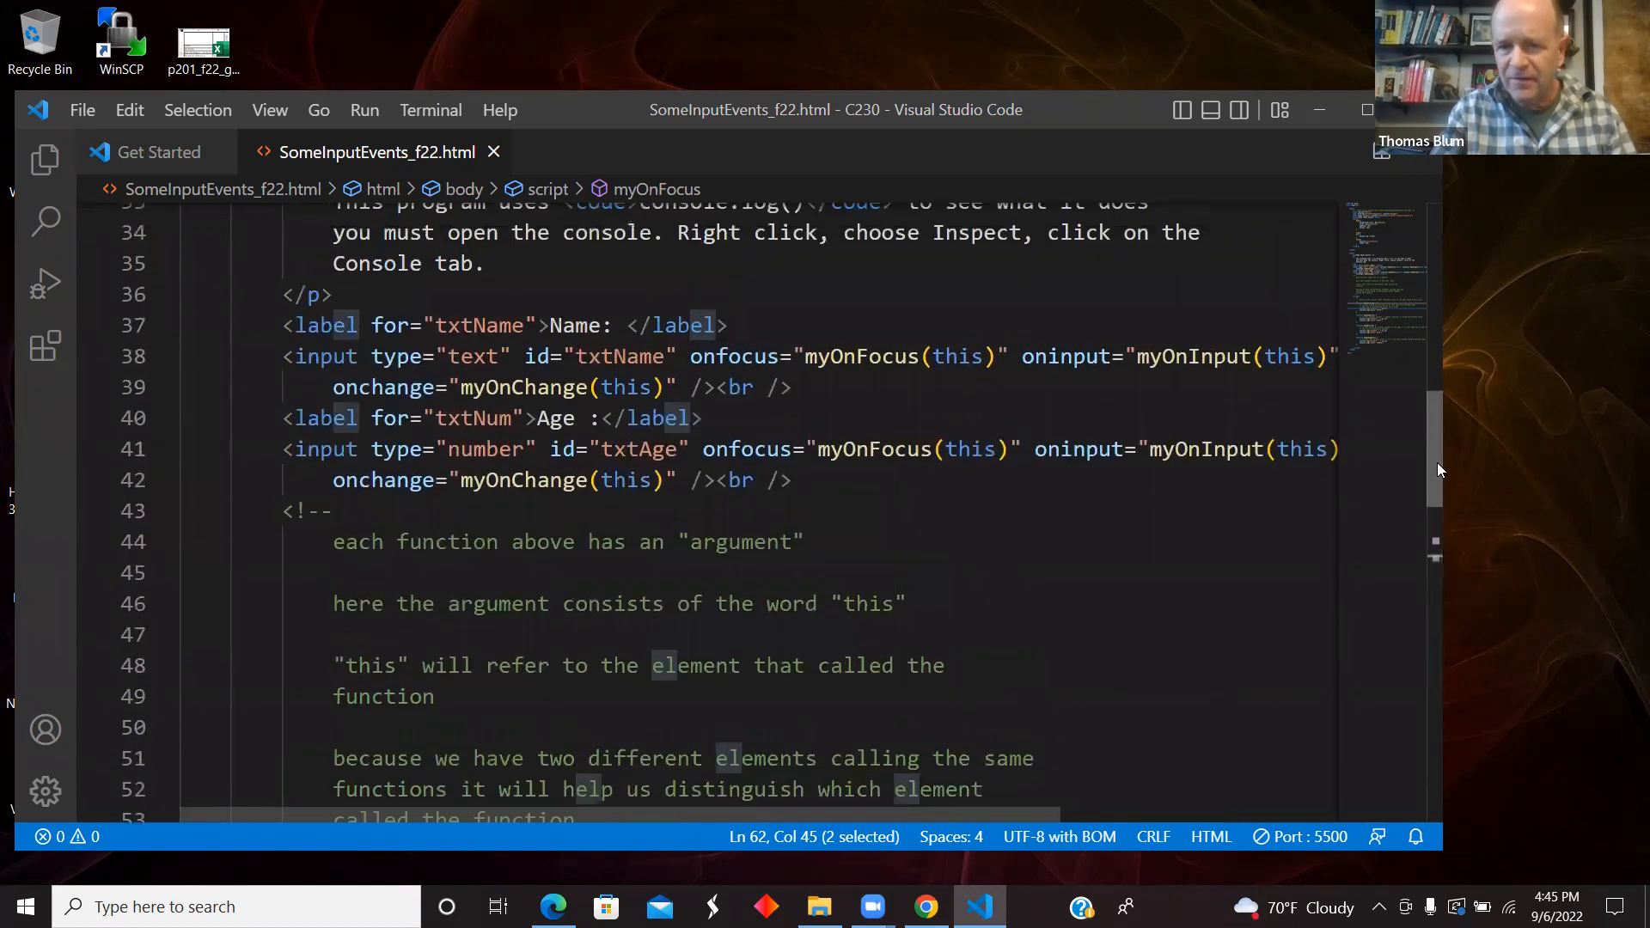
click(957, 360)
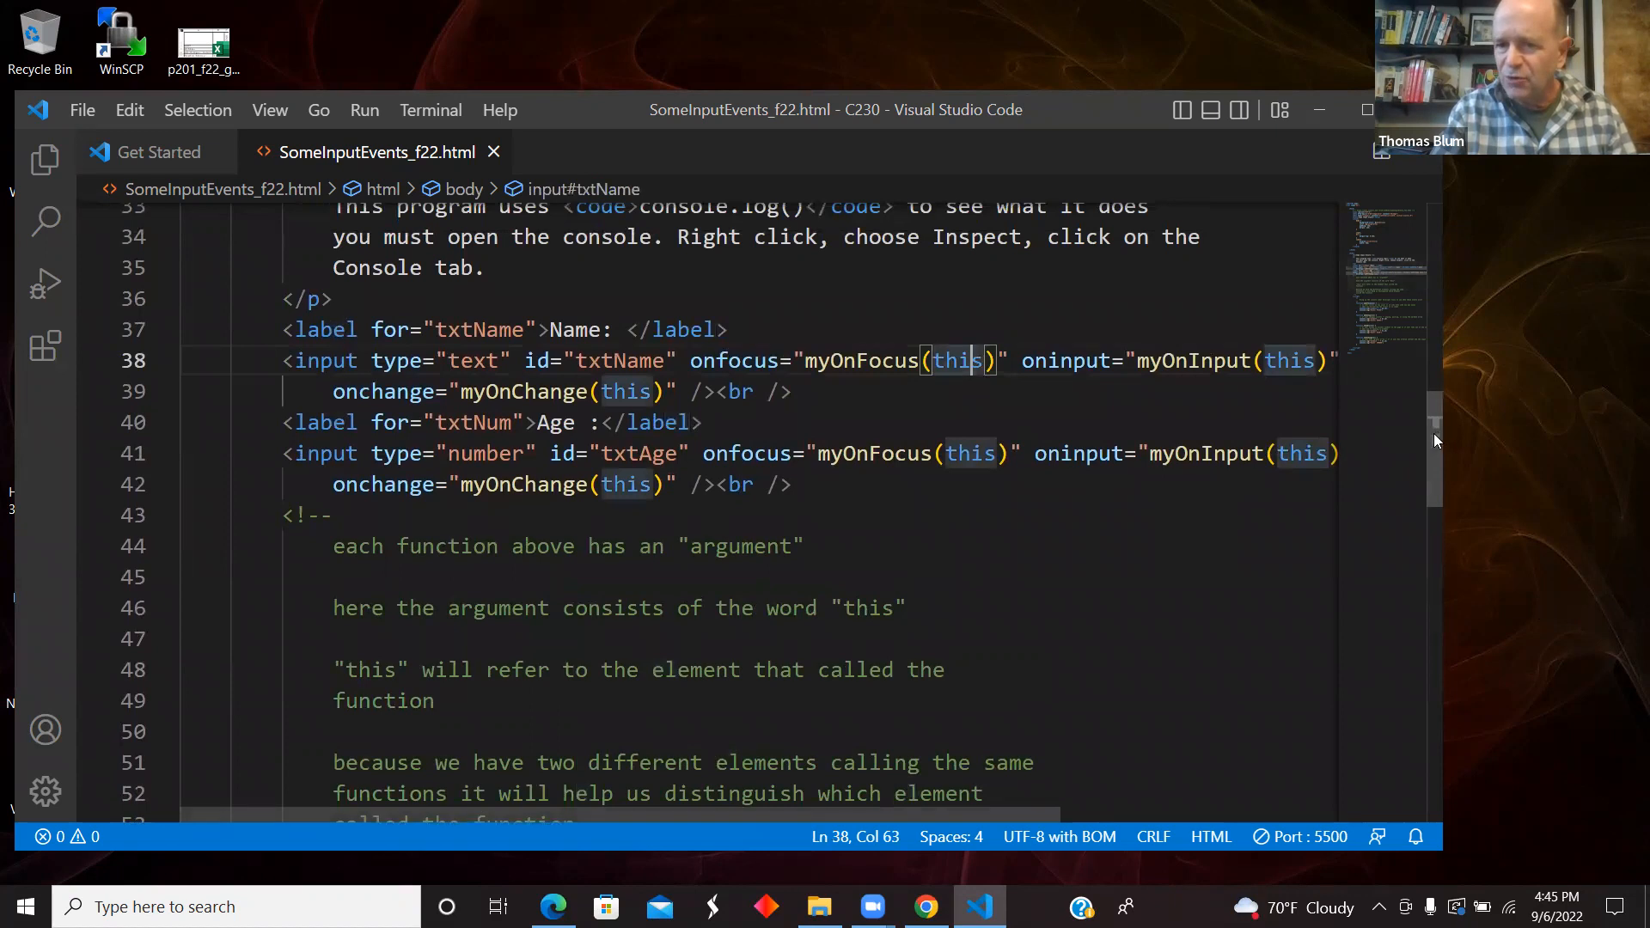
scroll(down, 3)
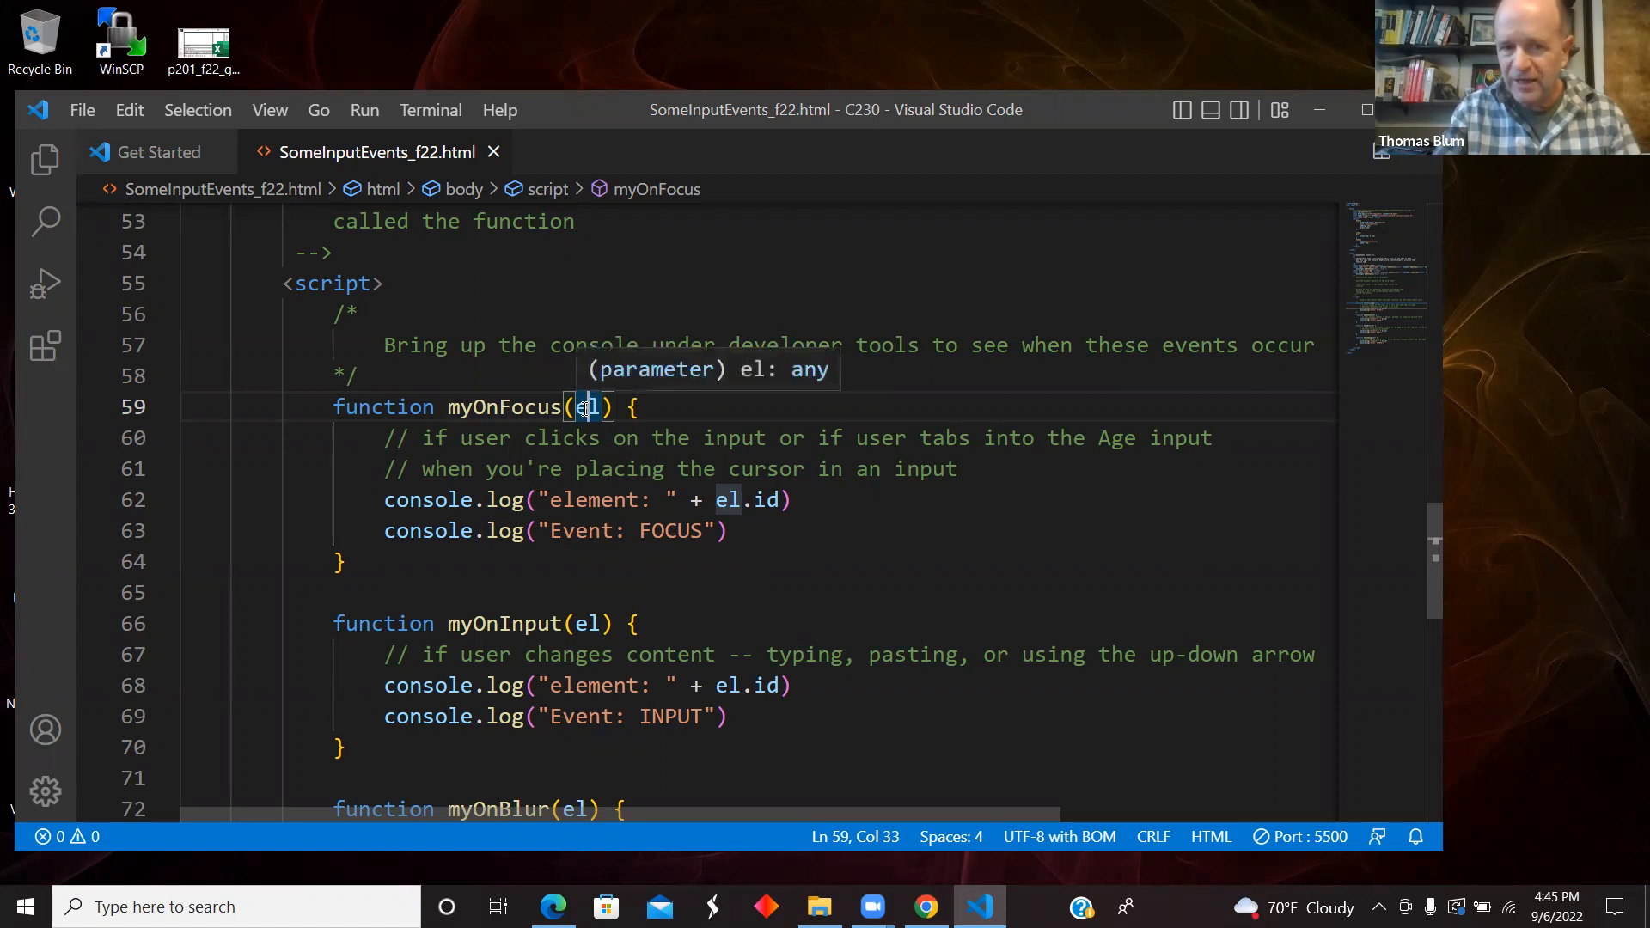
mouse_move(901, 534)
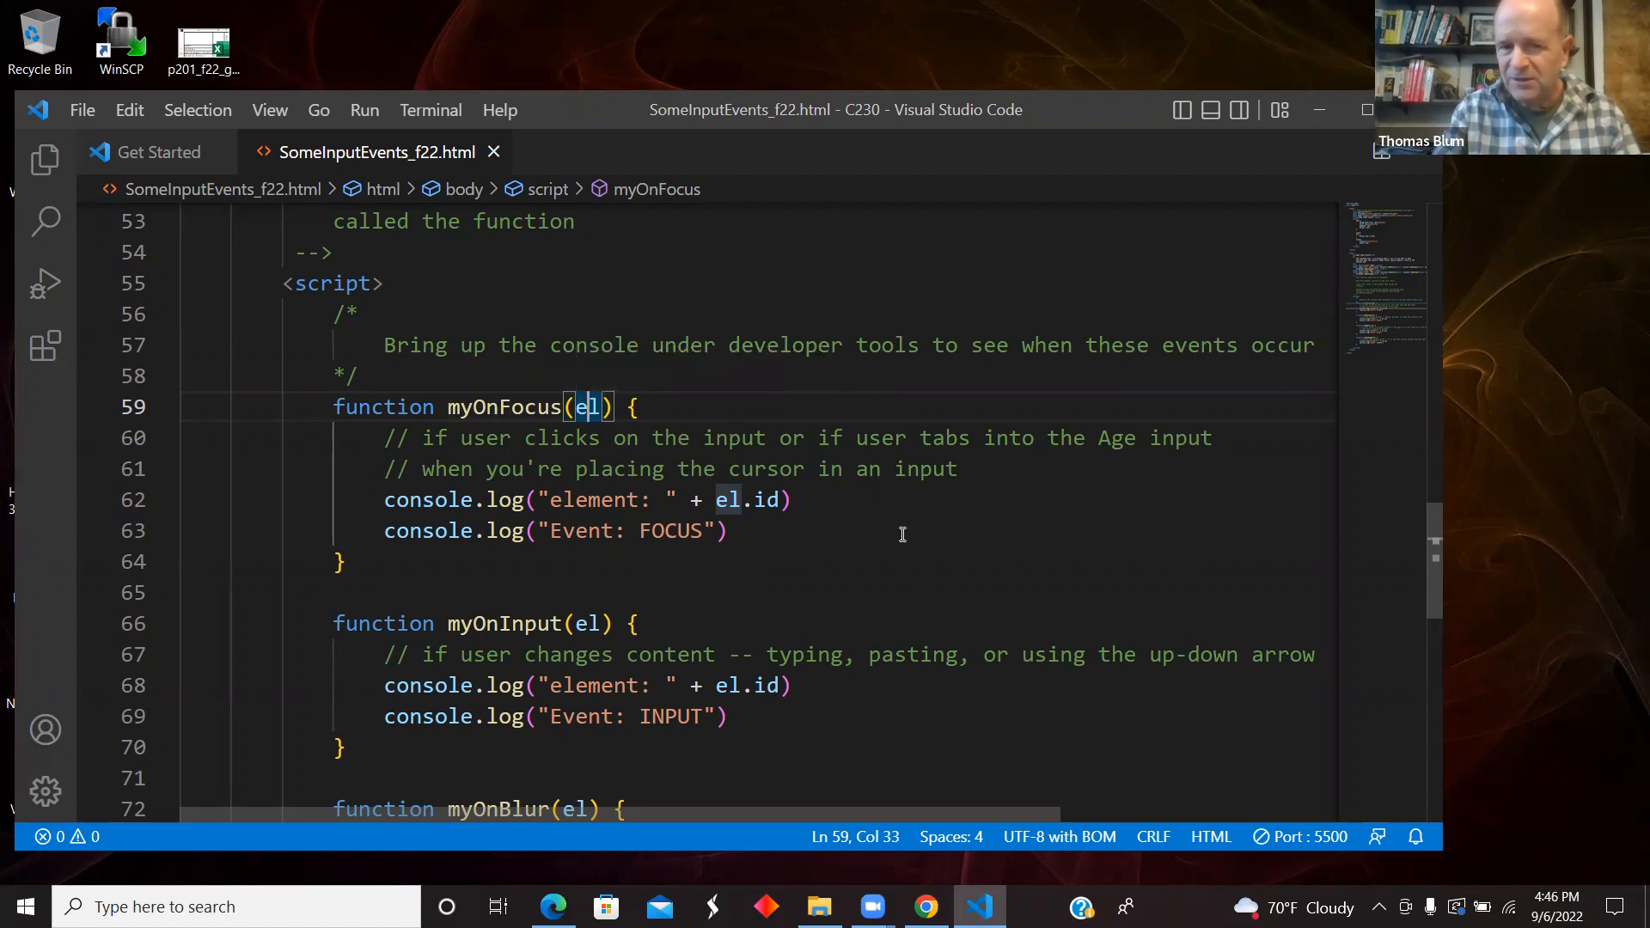
mouse_move(674, 554)
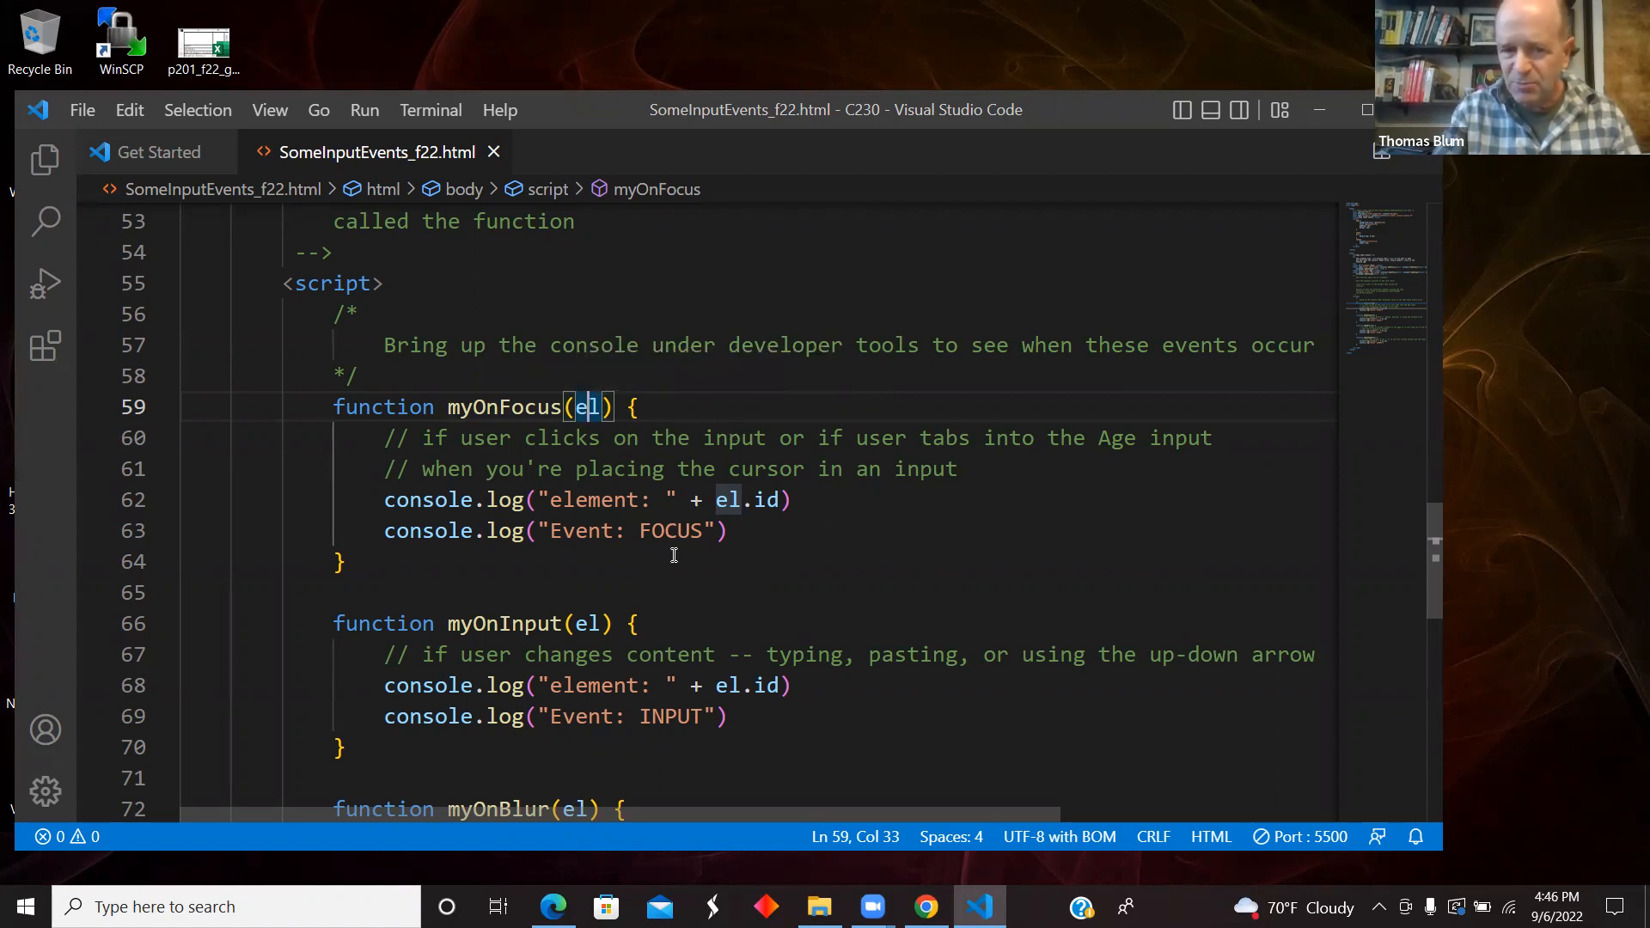
scroll(down, 3)
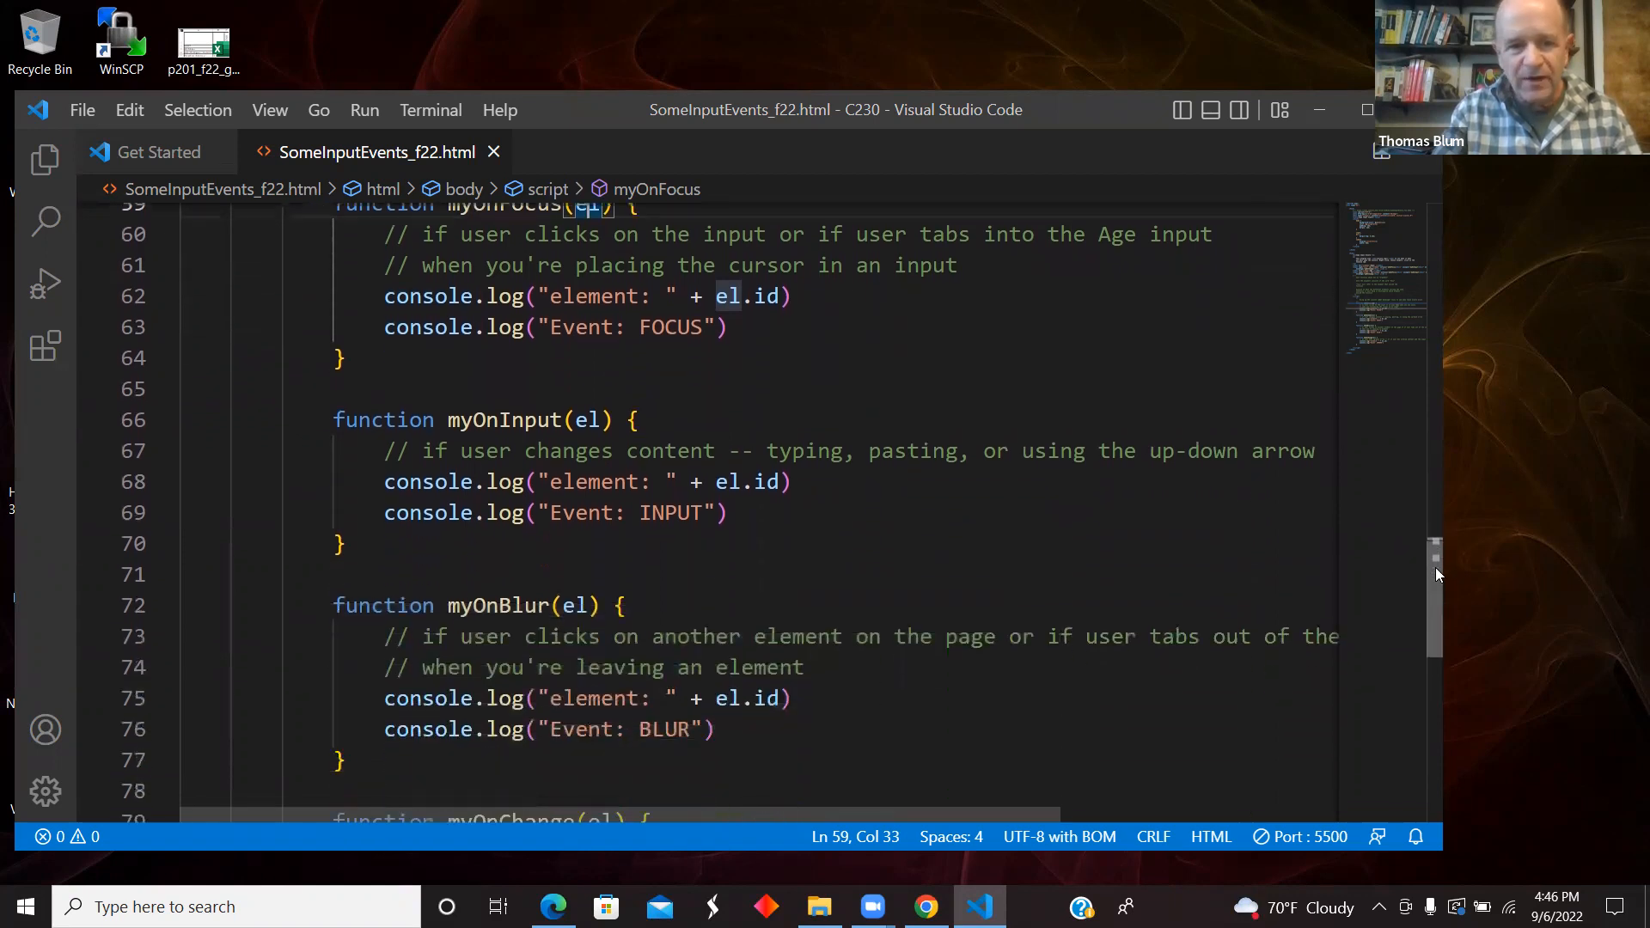
scroll(up, 3)
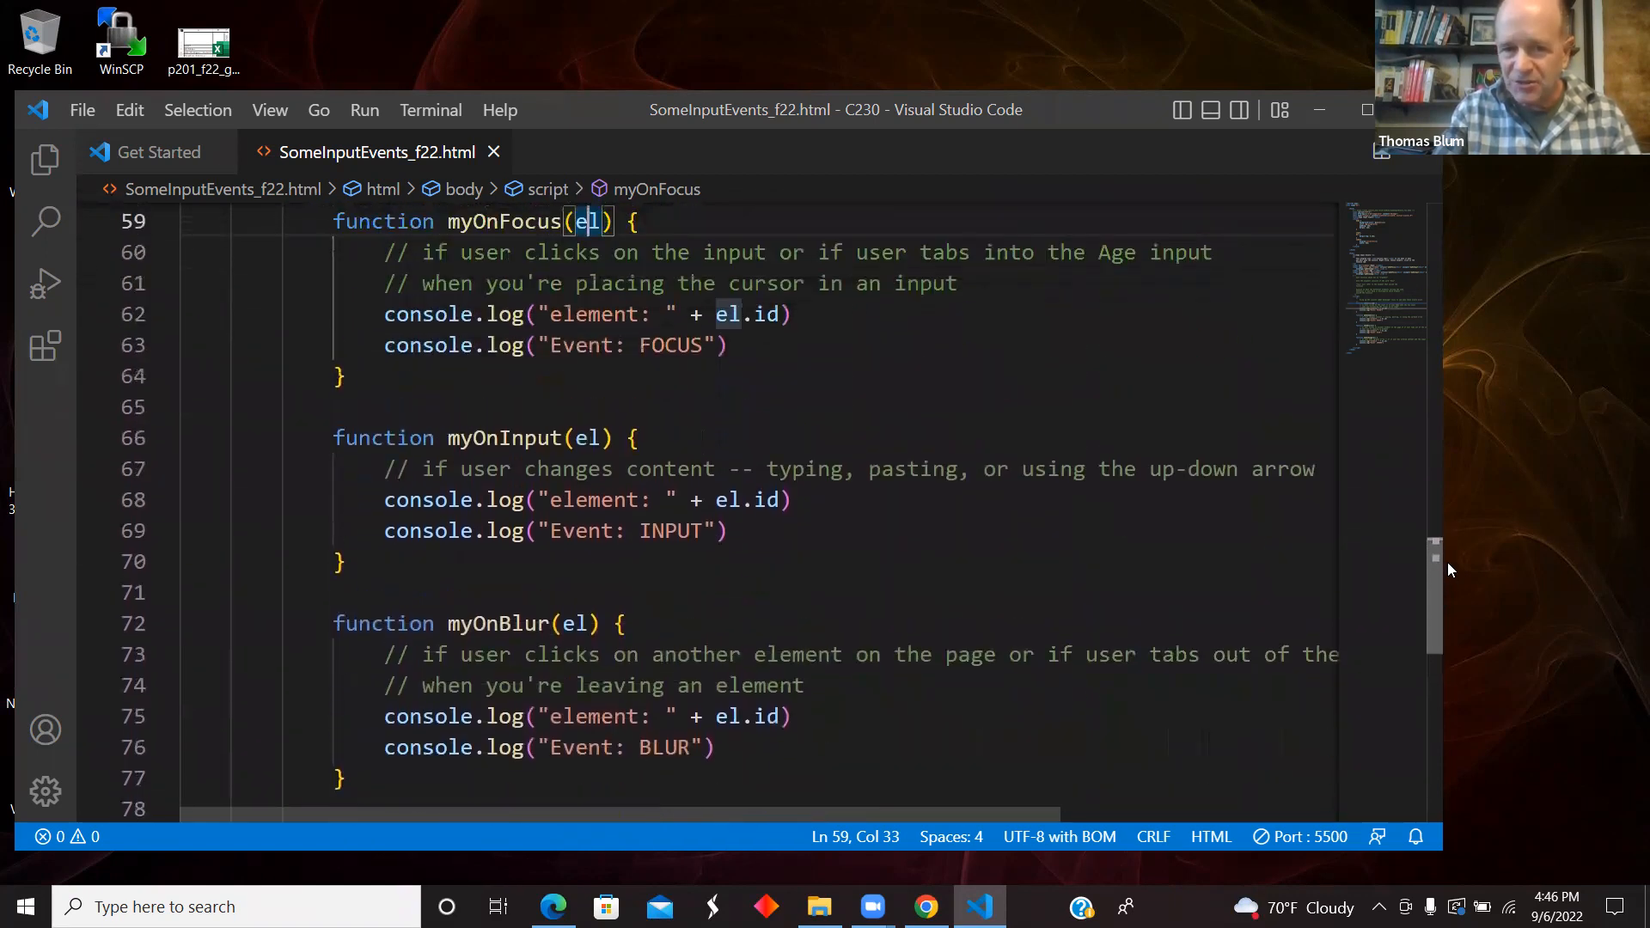
scroll(down, 3)
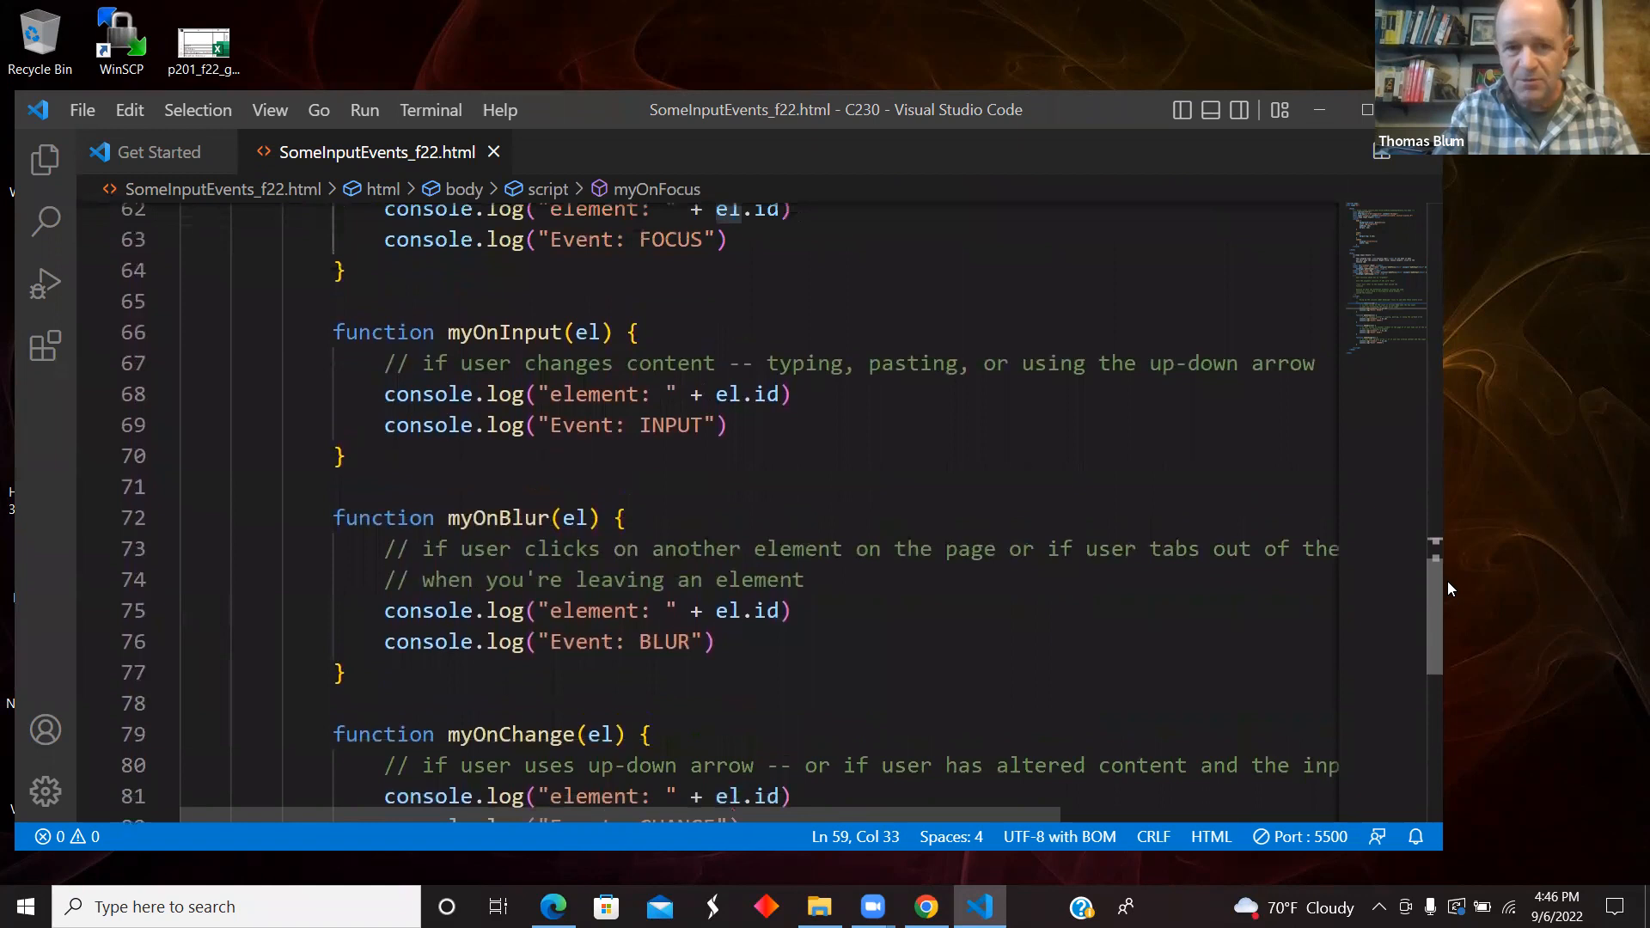
scroll(up, 3)
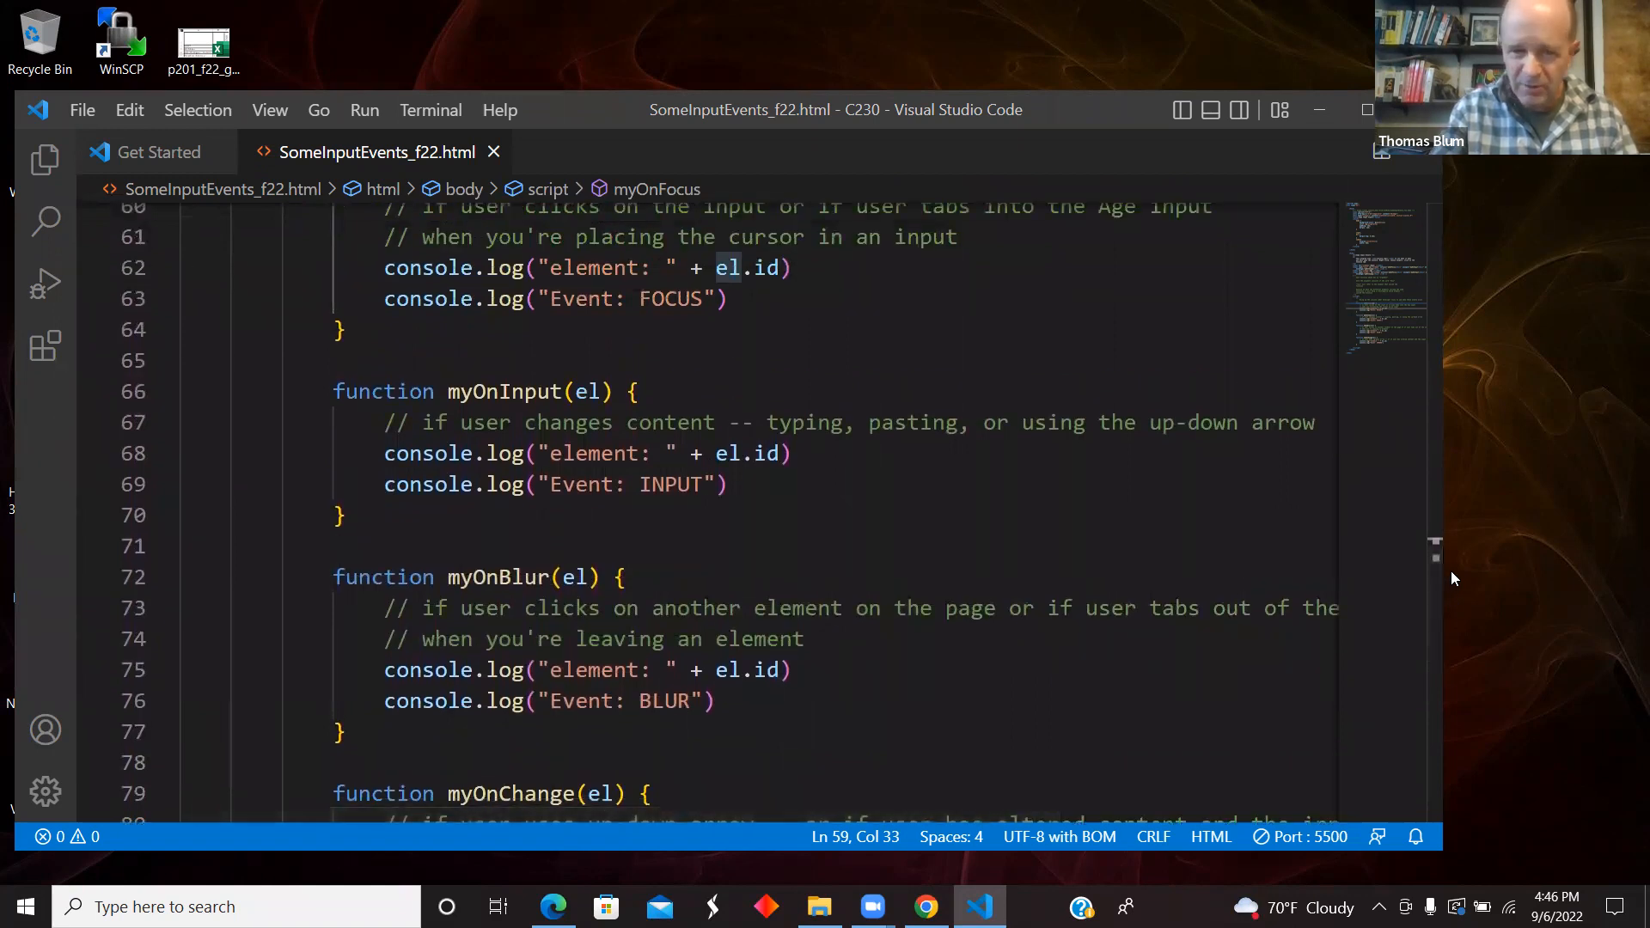